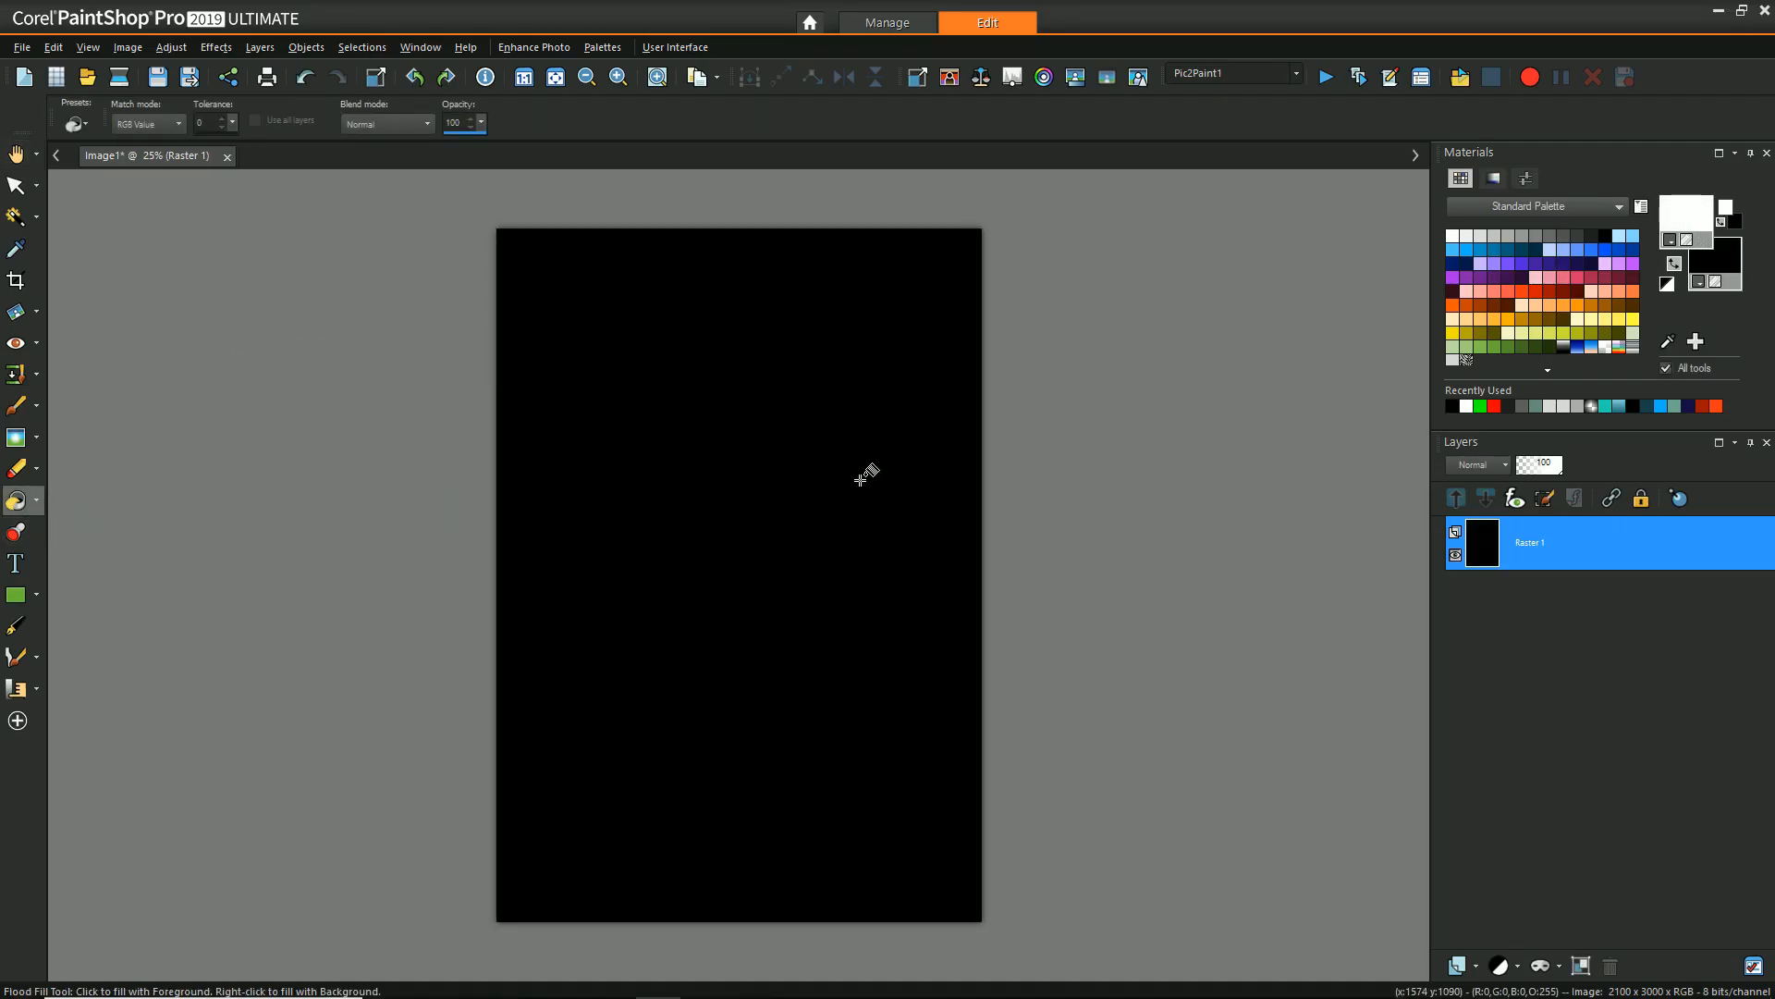
# Flood-fill the Raster 1 canvas with solid black.
pyautogui.click(1455, 498)
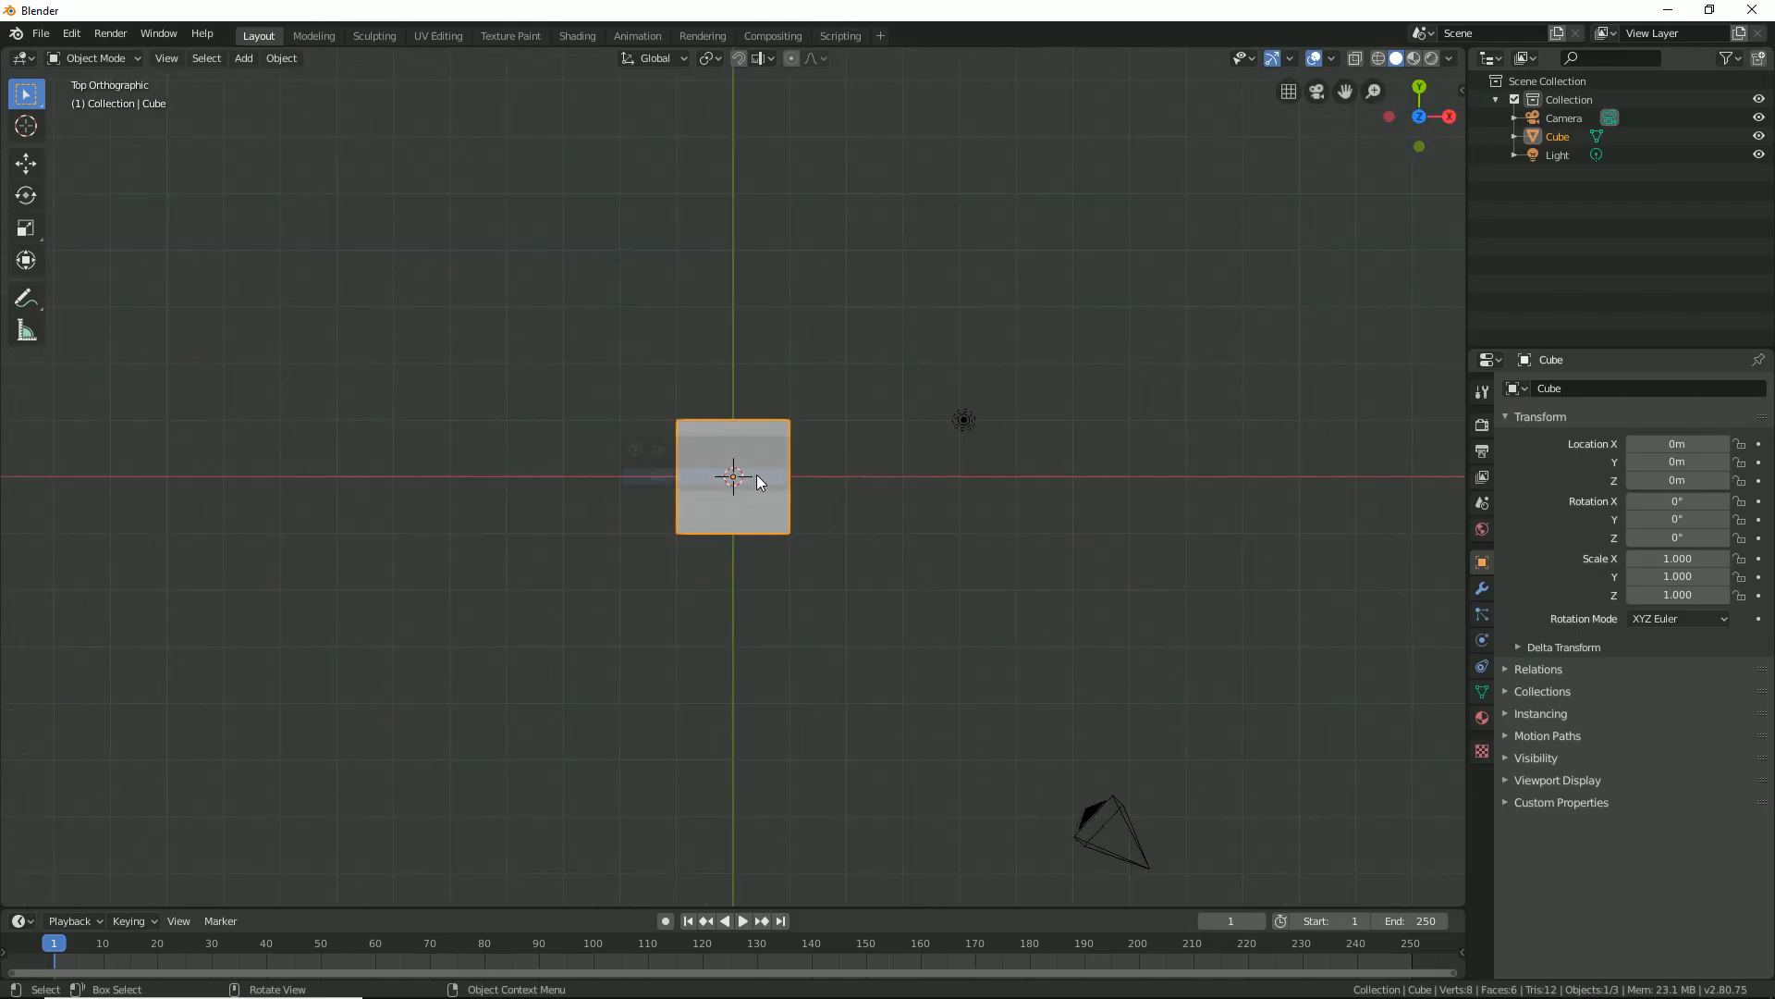
# Add a cylinder mesh and set its vertex count to 6.
pyautogui.click(242, 57)
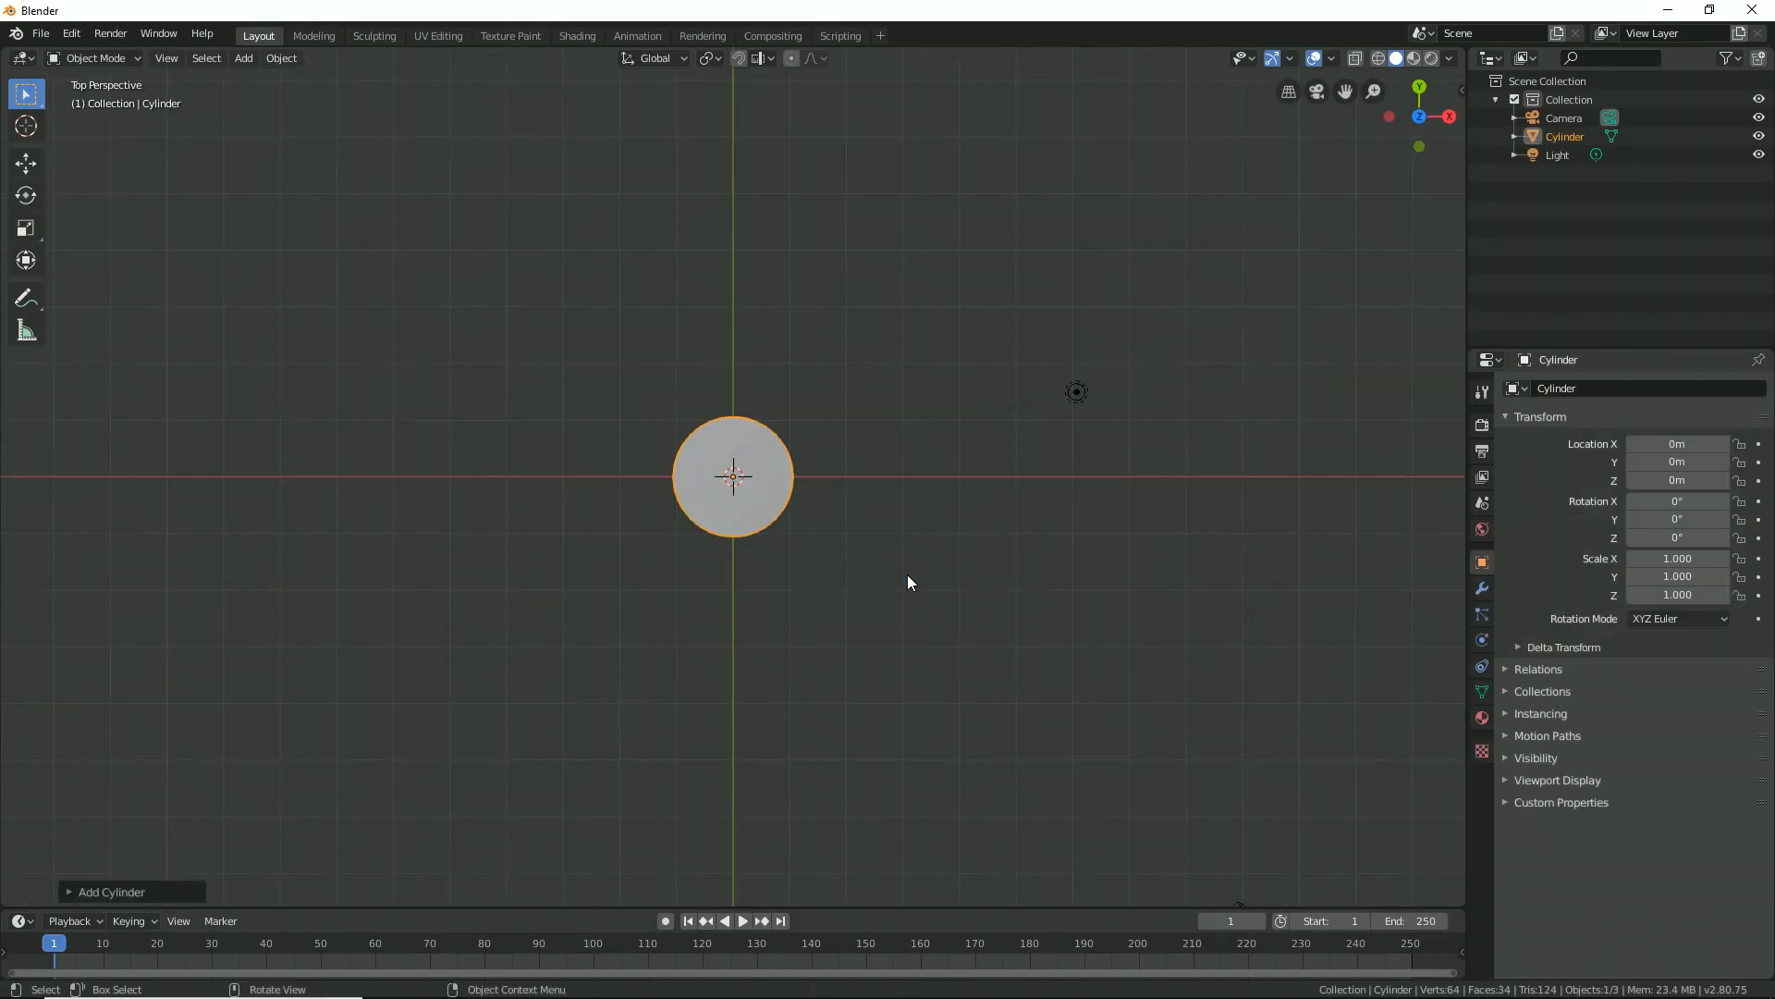
pyautogui.click(111, 892)
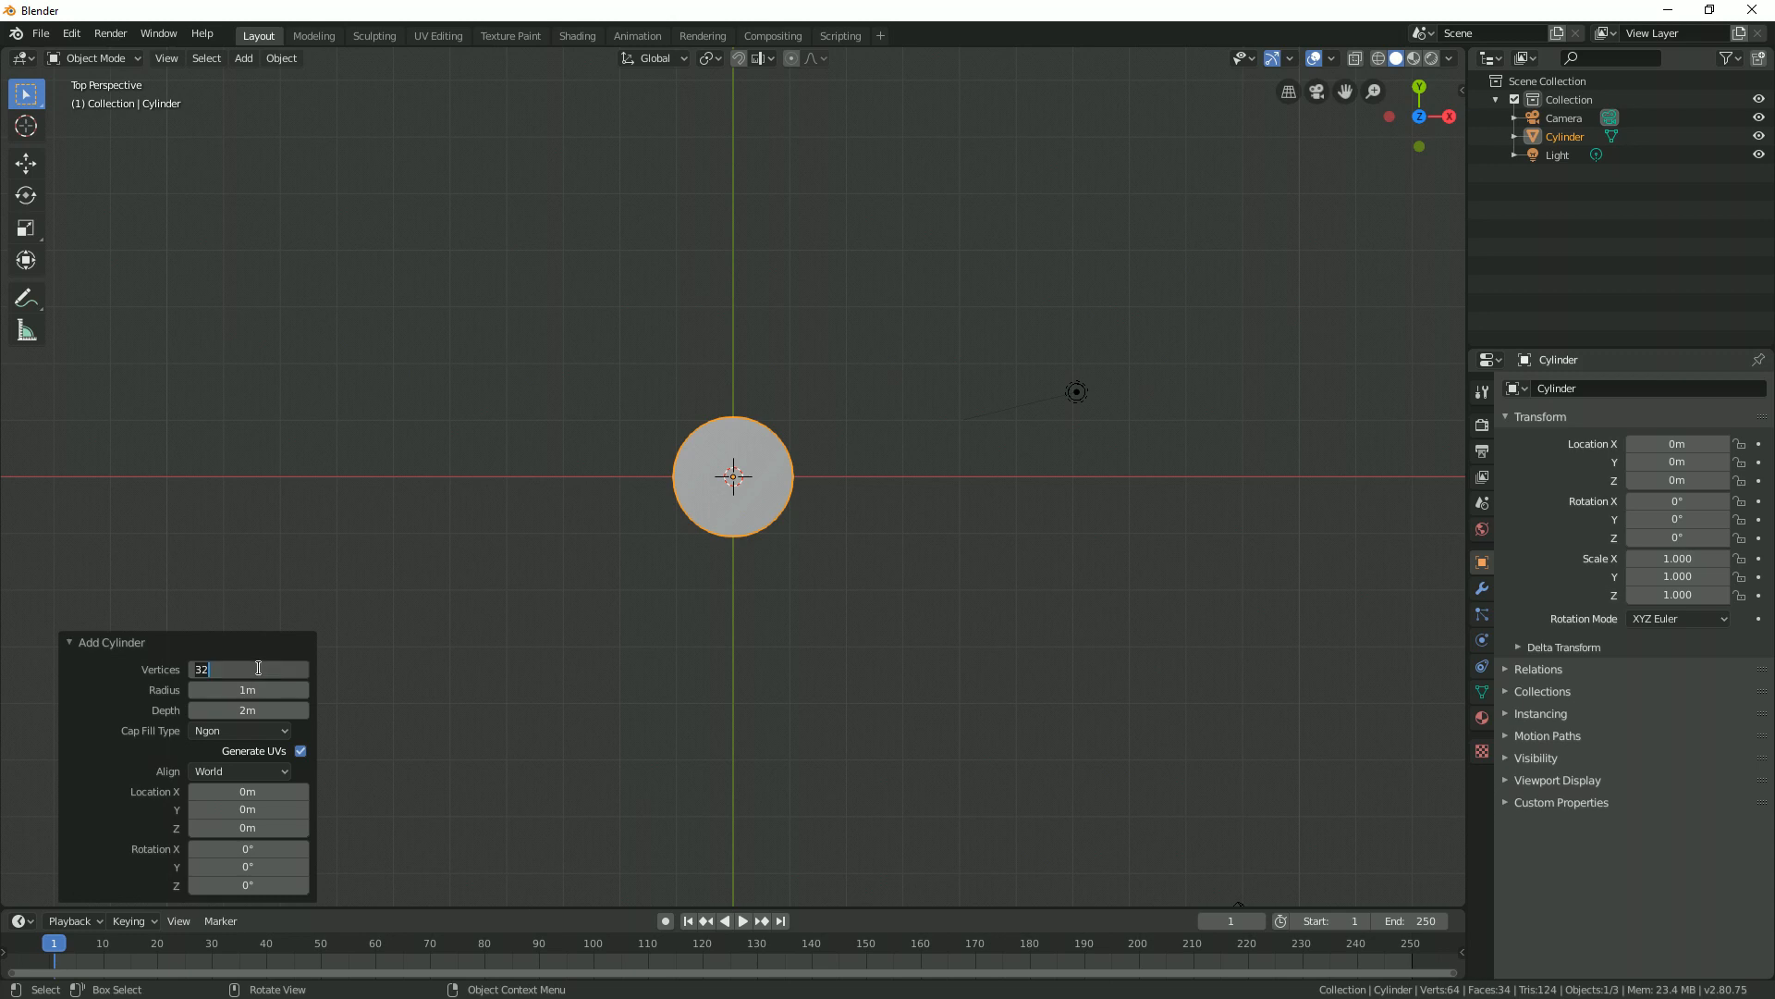
pyautogui.write('6')
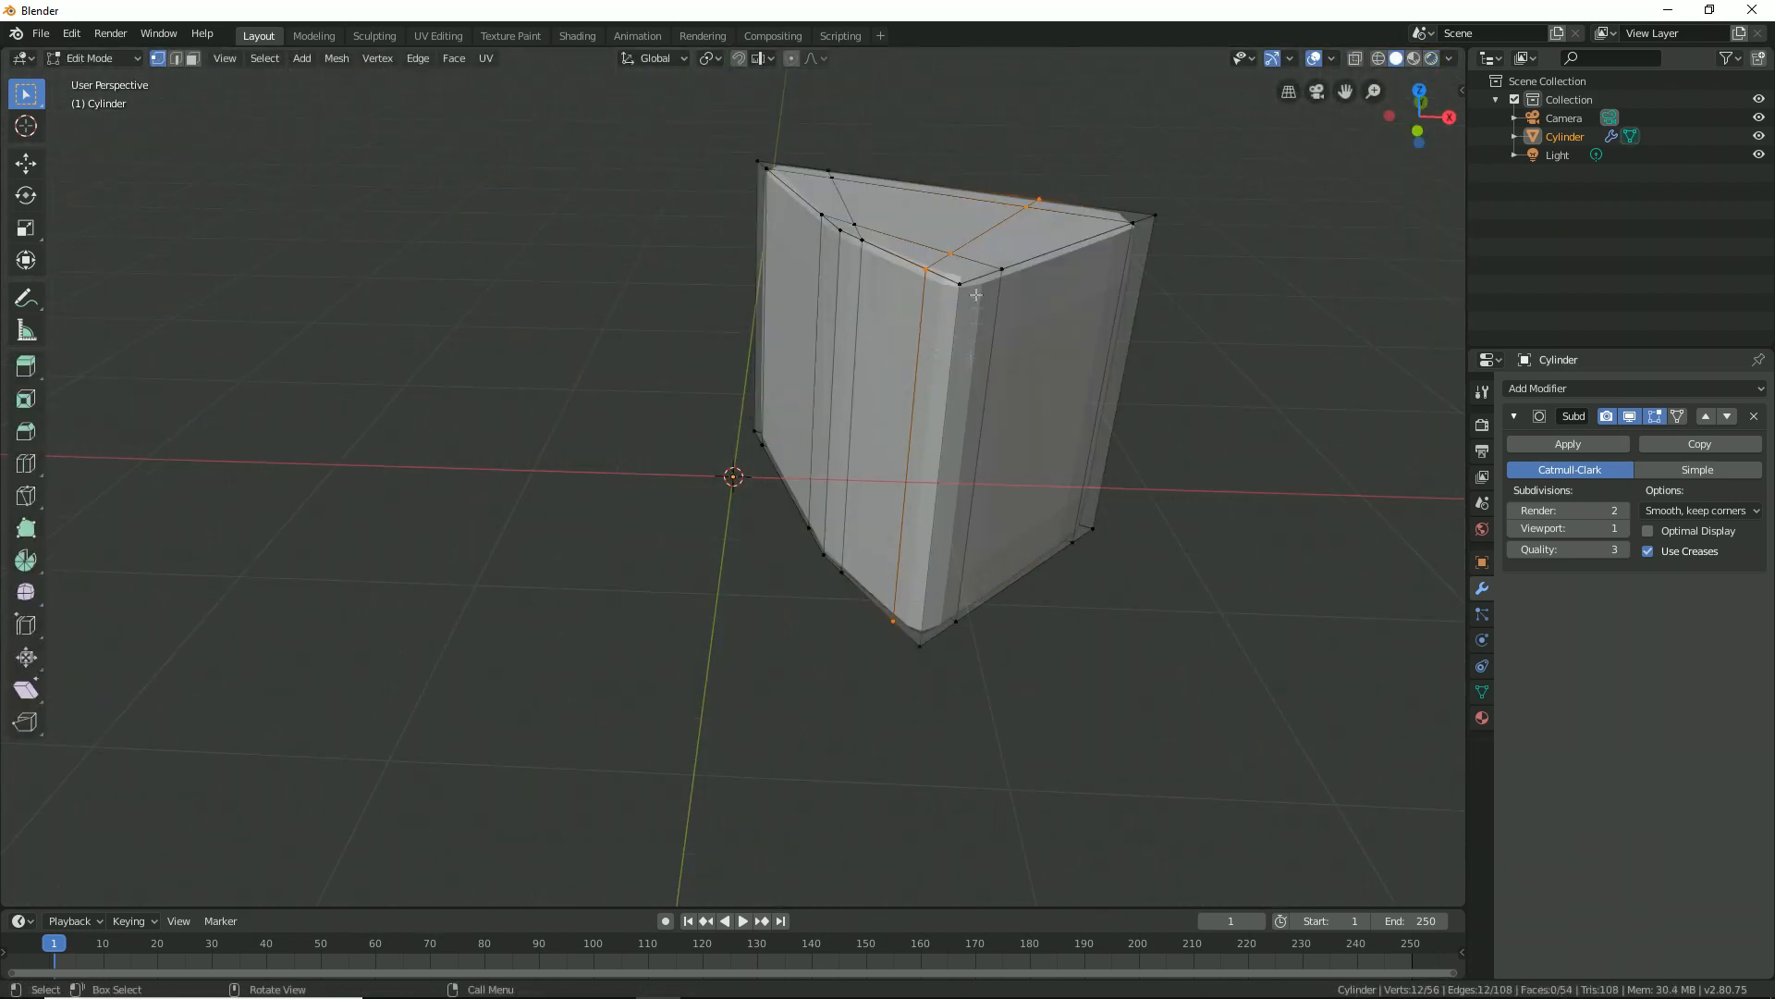
# Add an Array modifier to the blade and rotate it into the circular pattern.
pyautogui.click(1540, 388)
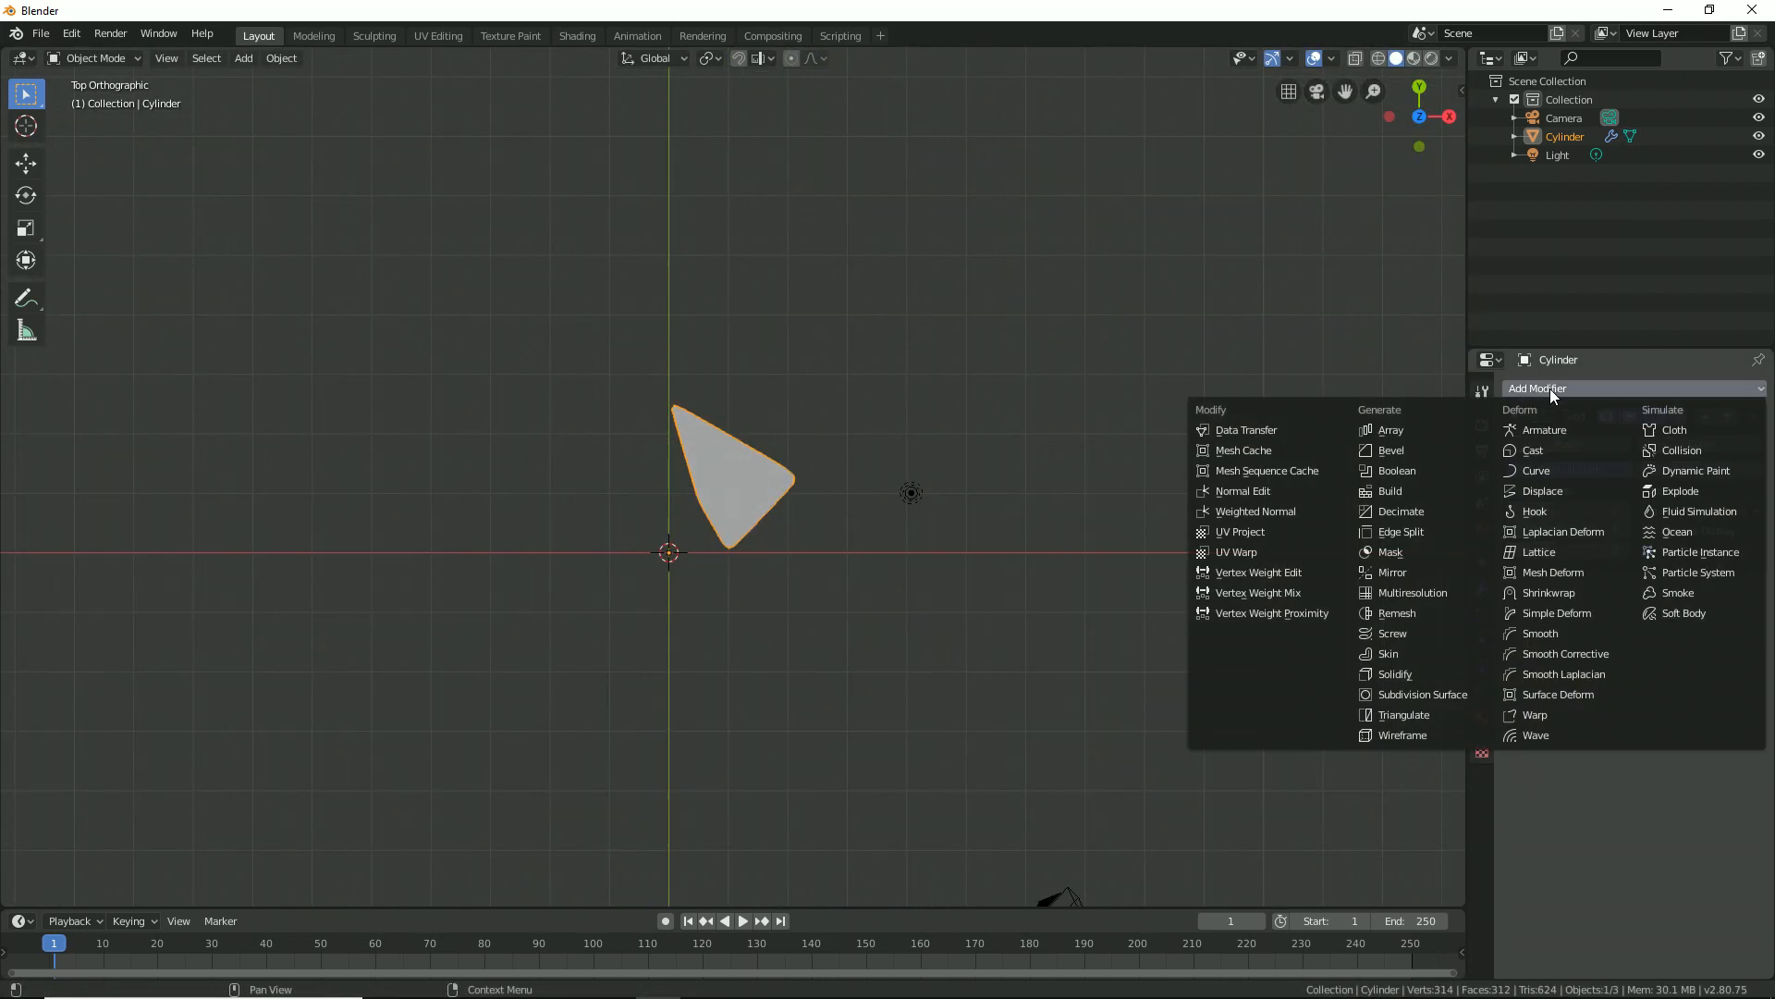
pyautogui.click(1390, 429)
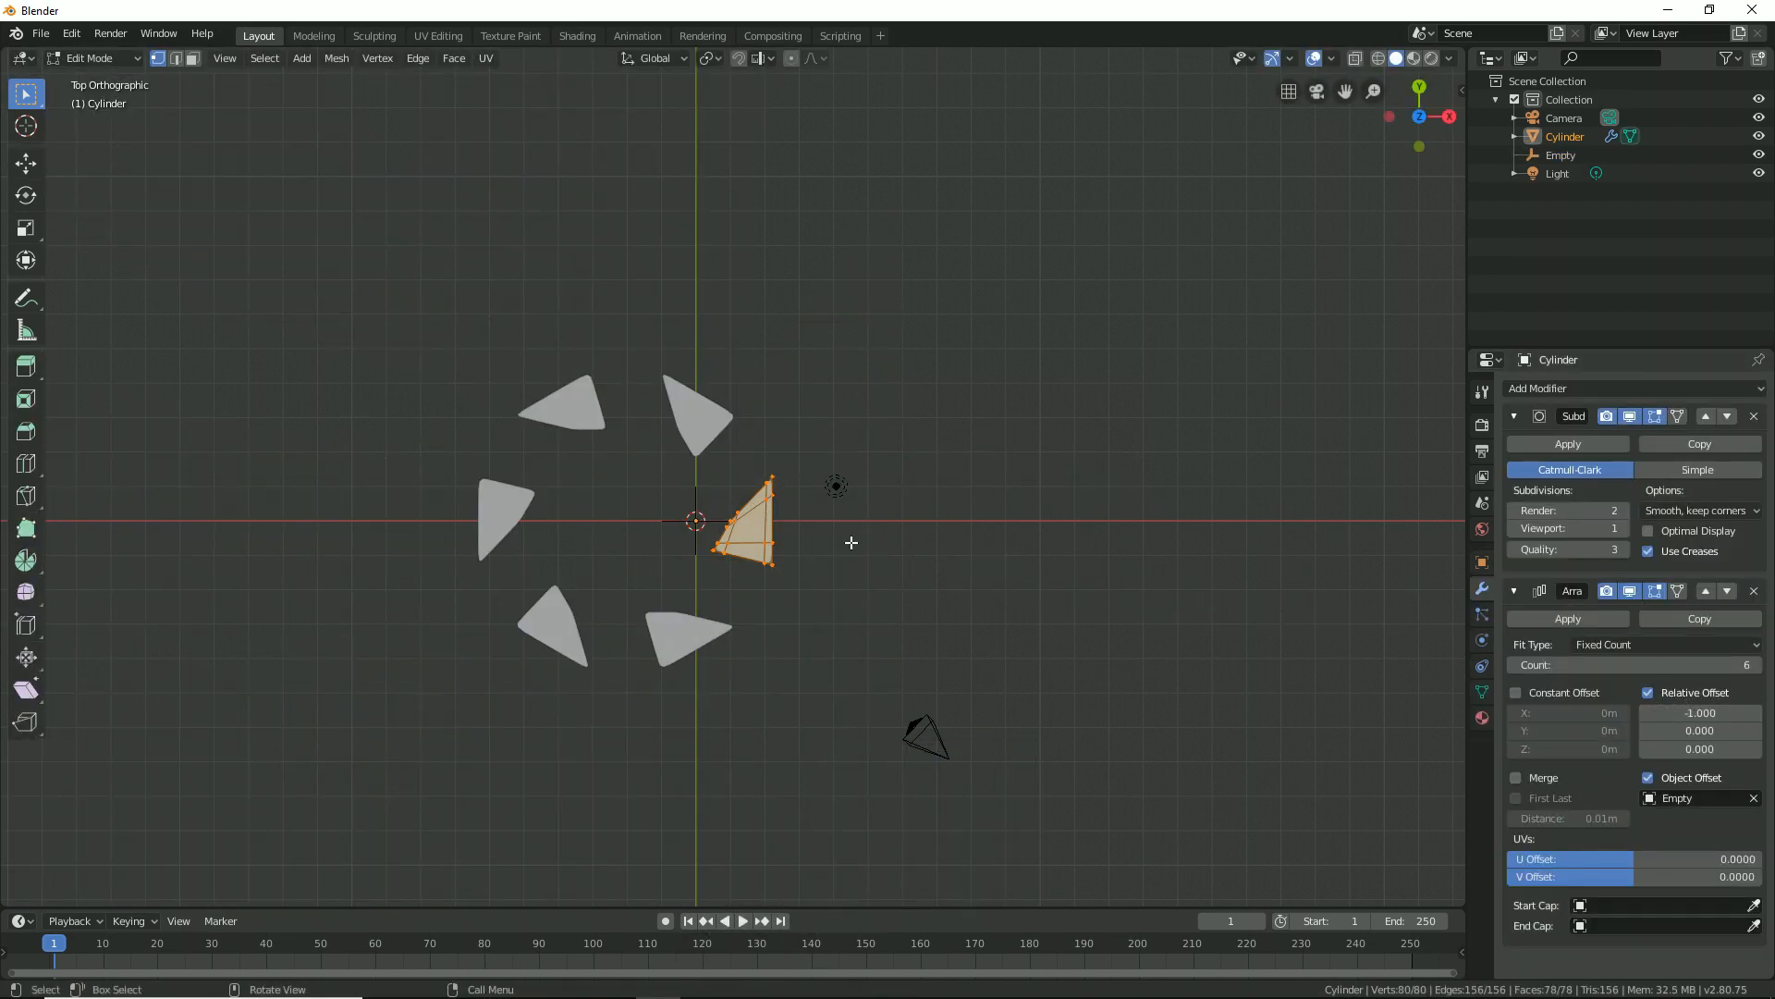
pyautogui.press('r')
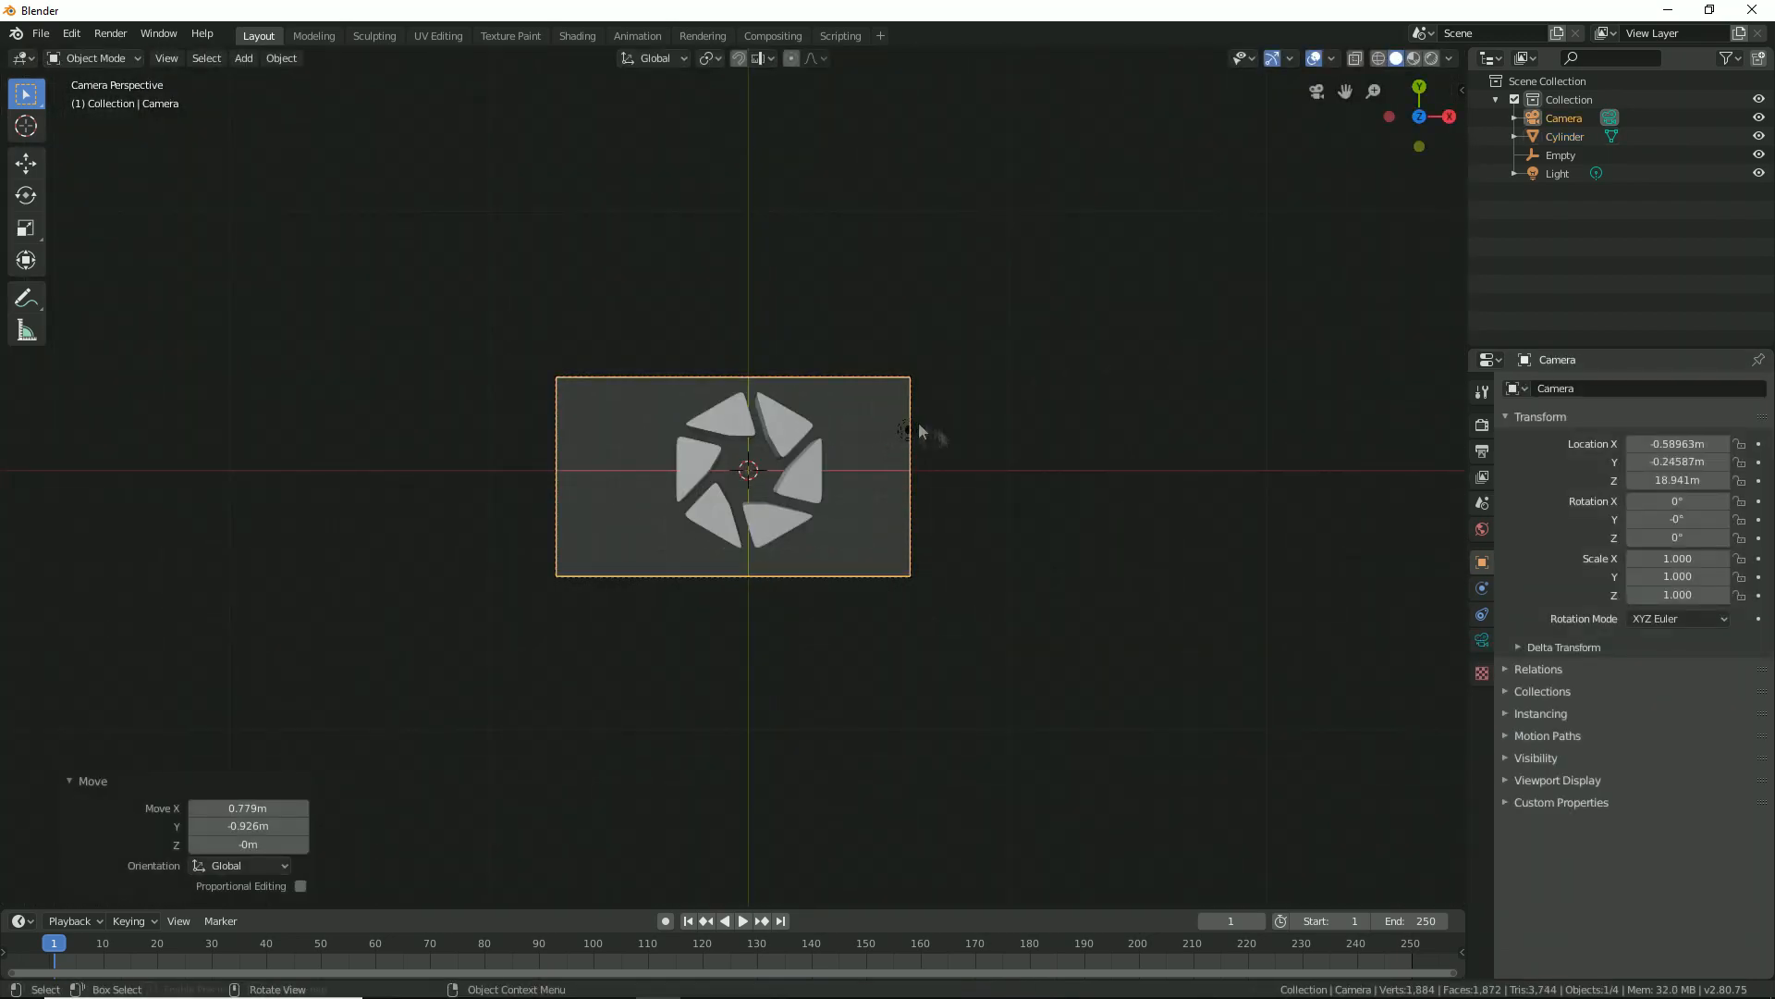
# Set the World, shade the aperture object smooth and render the image (F12).
pyautogui.click(1481, 529)
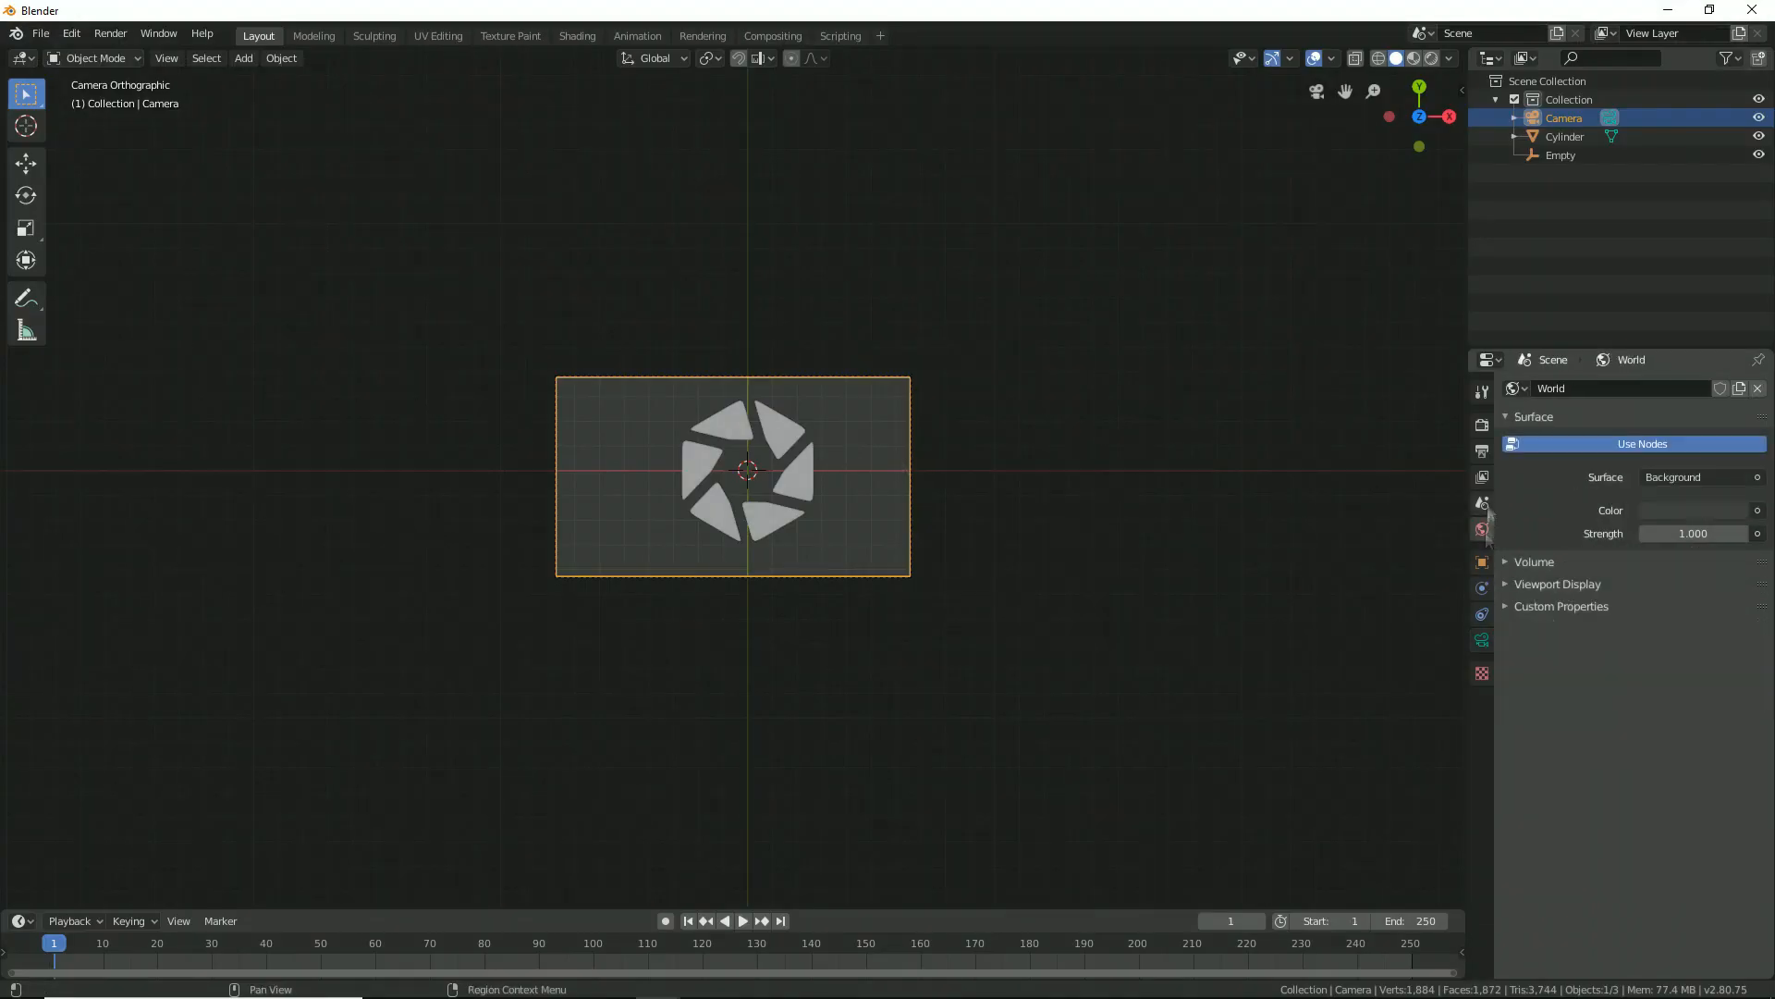
pyautogui.rightClick(786, 453)
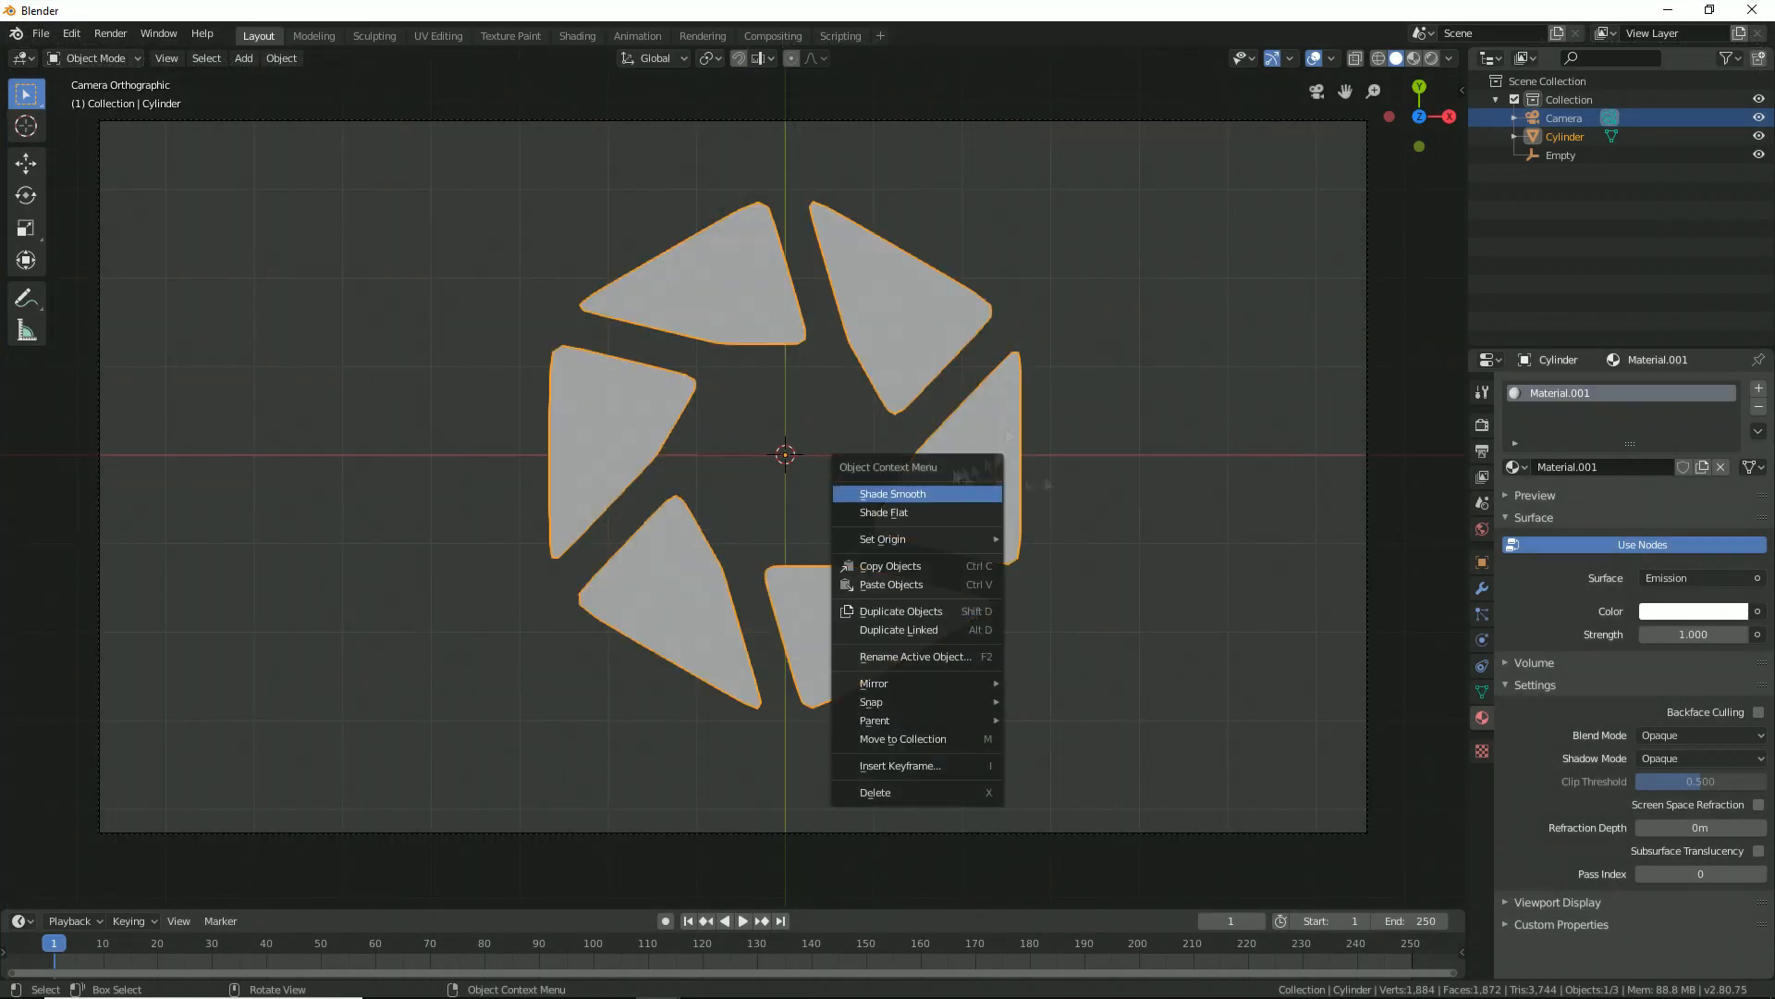
pyautogui.press('F12')
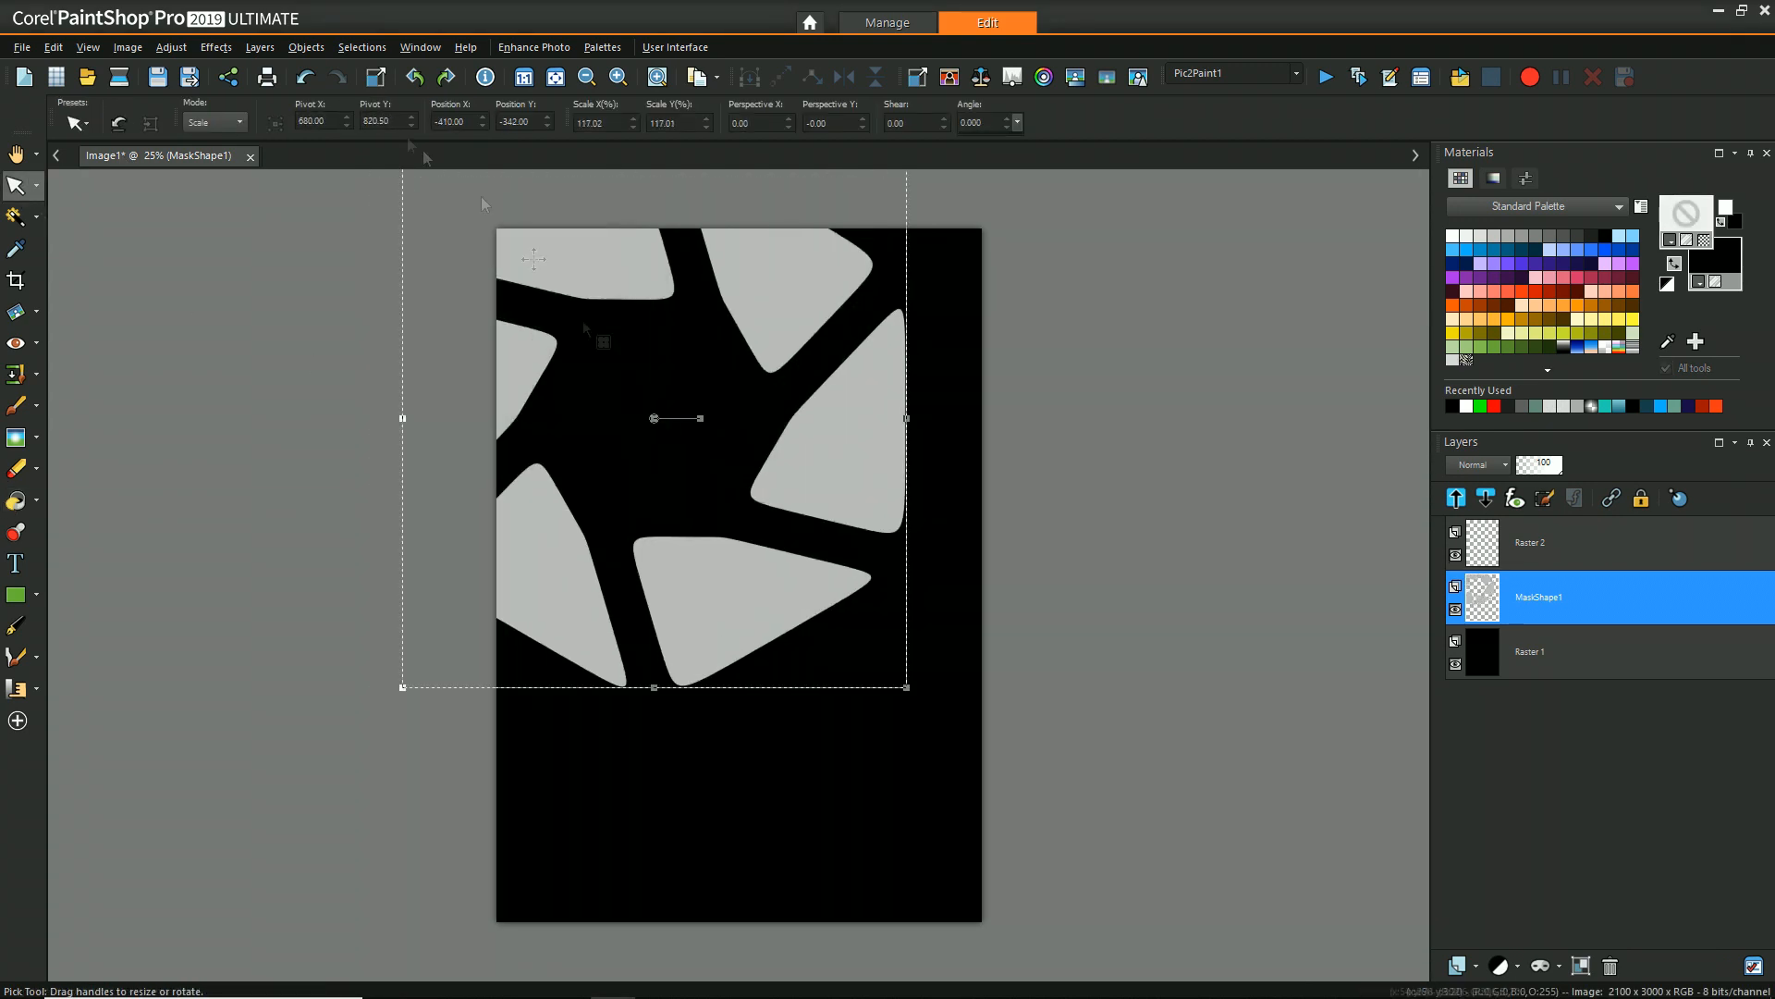
# Scale the MaskShape1 layer over the cover and bring up the layer options for the photo.
pyautogui.click(17, 214)
pyautogui.write('Examp')
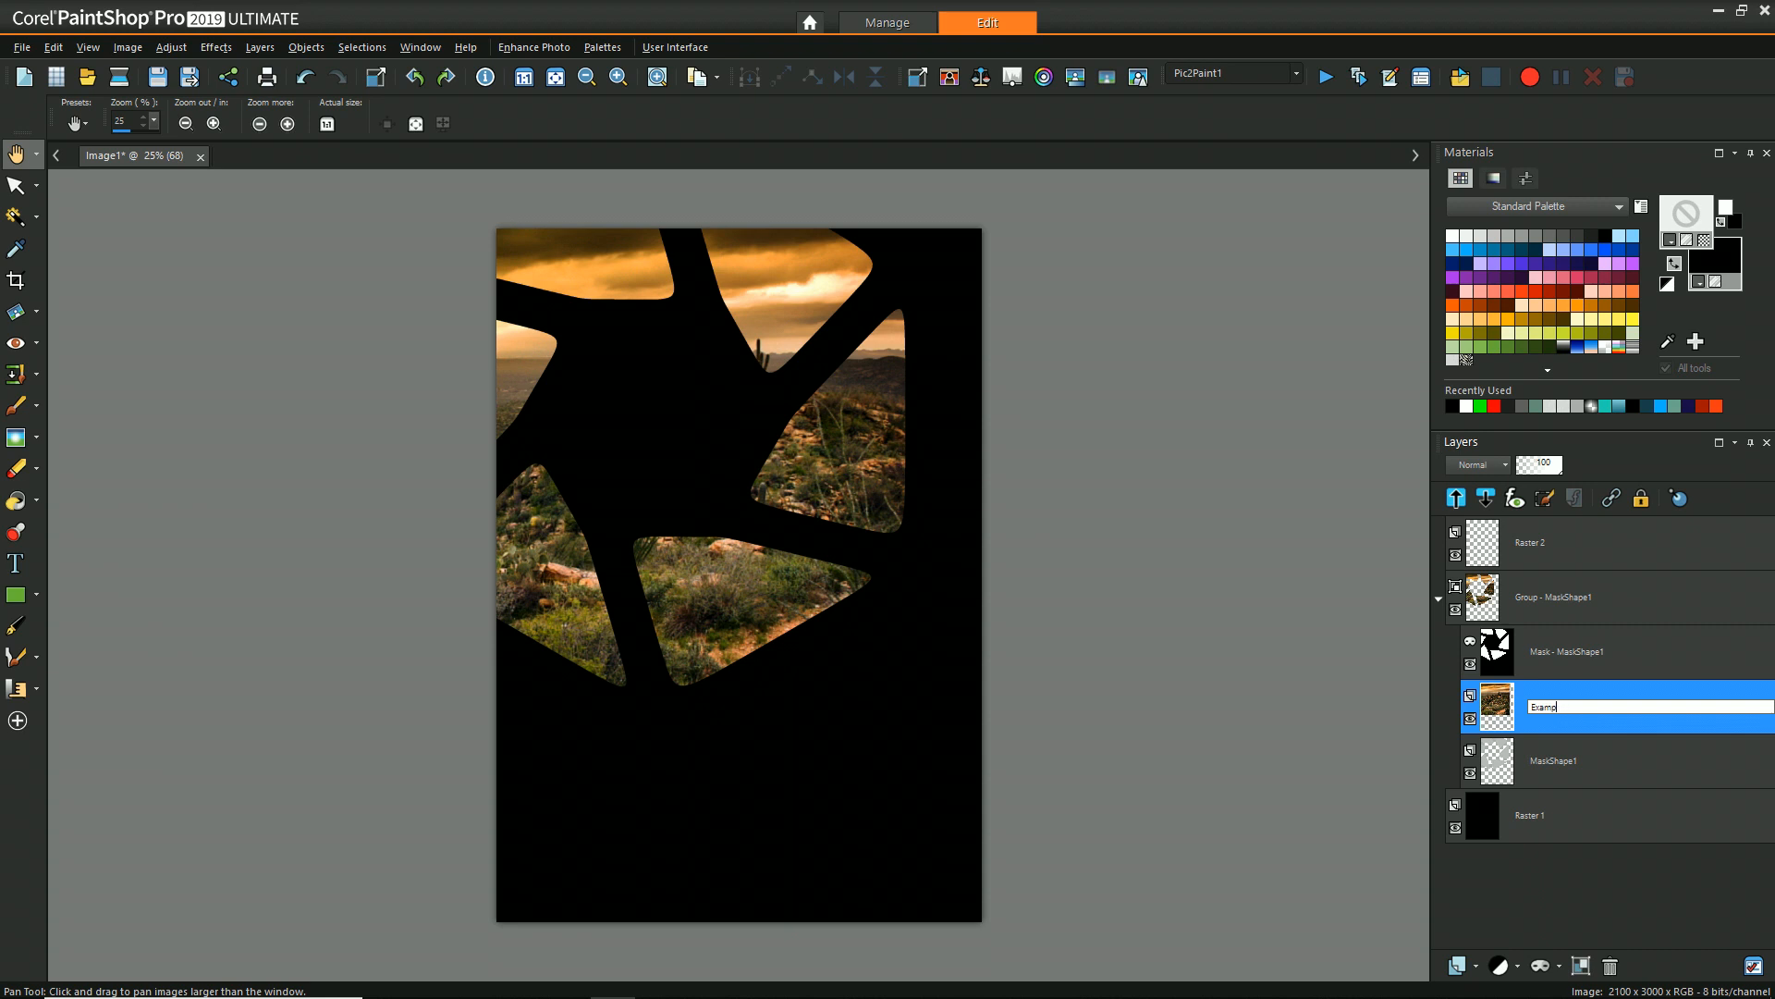
pyautogui.rightClick(1529, 816)
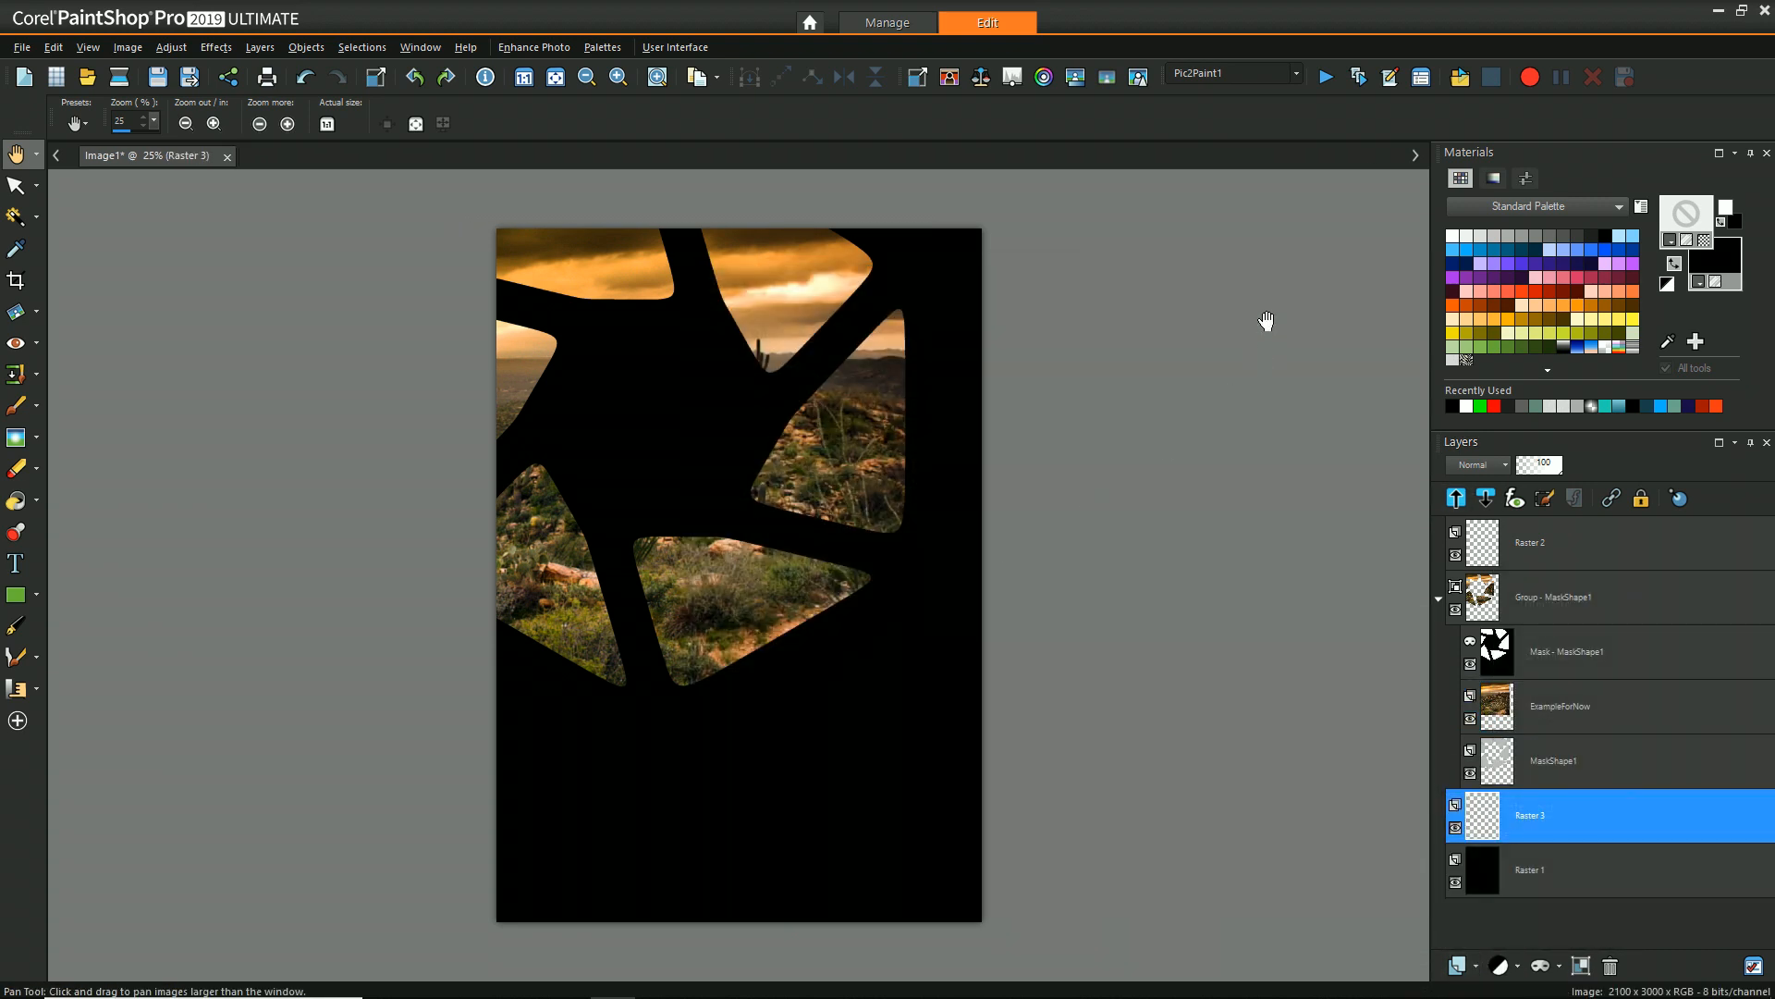
# In Material Properties choose Analogic harmony and add the colours to a new palette 'Moody'.
pyautogui.click(171, 46)
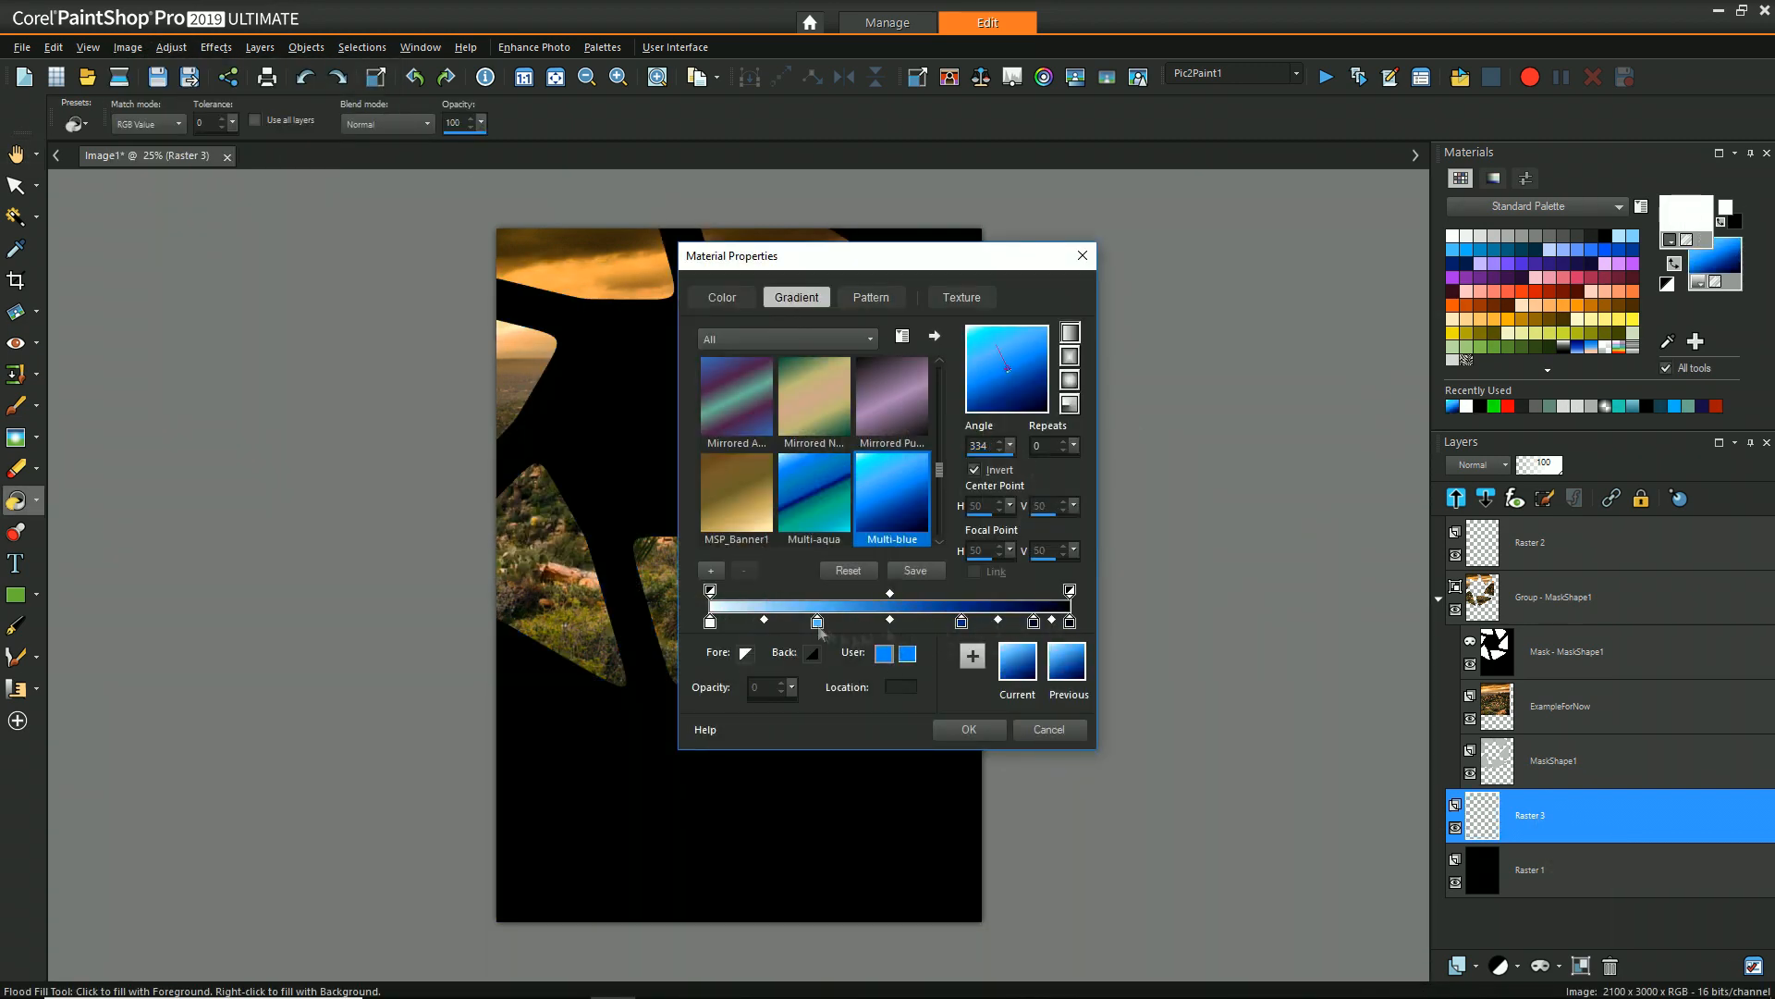
pyautogui.click(966, 728)
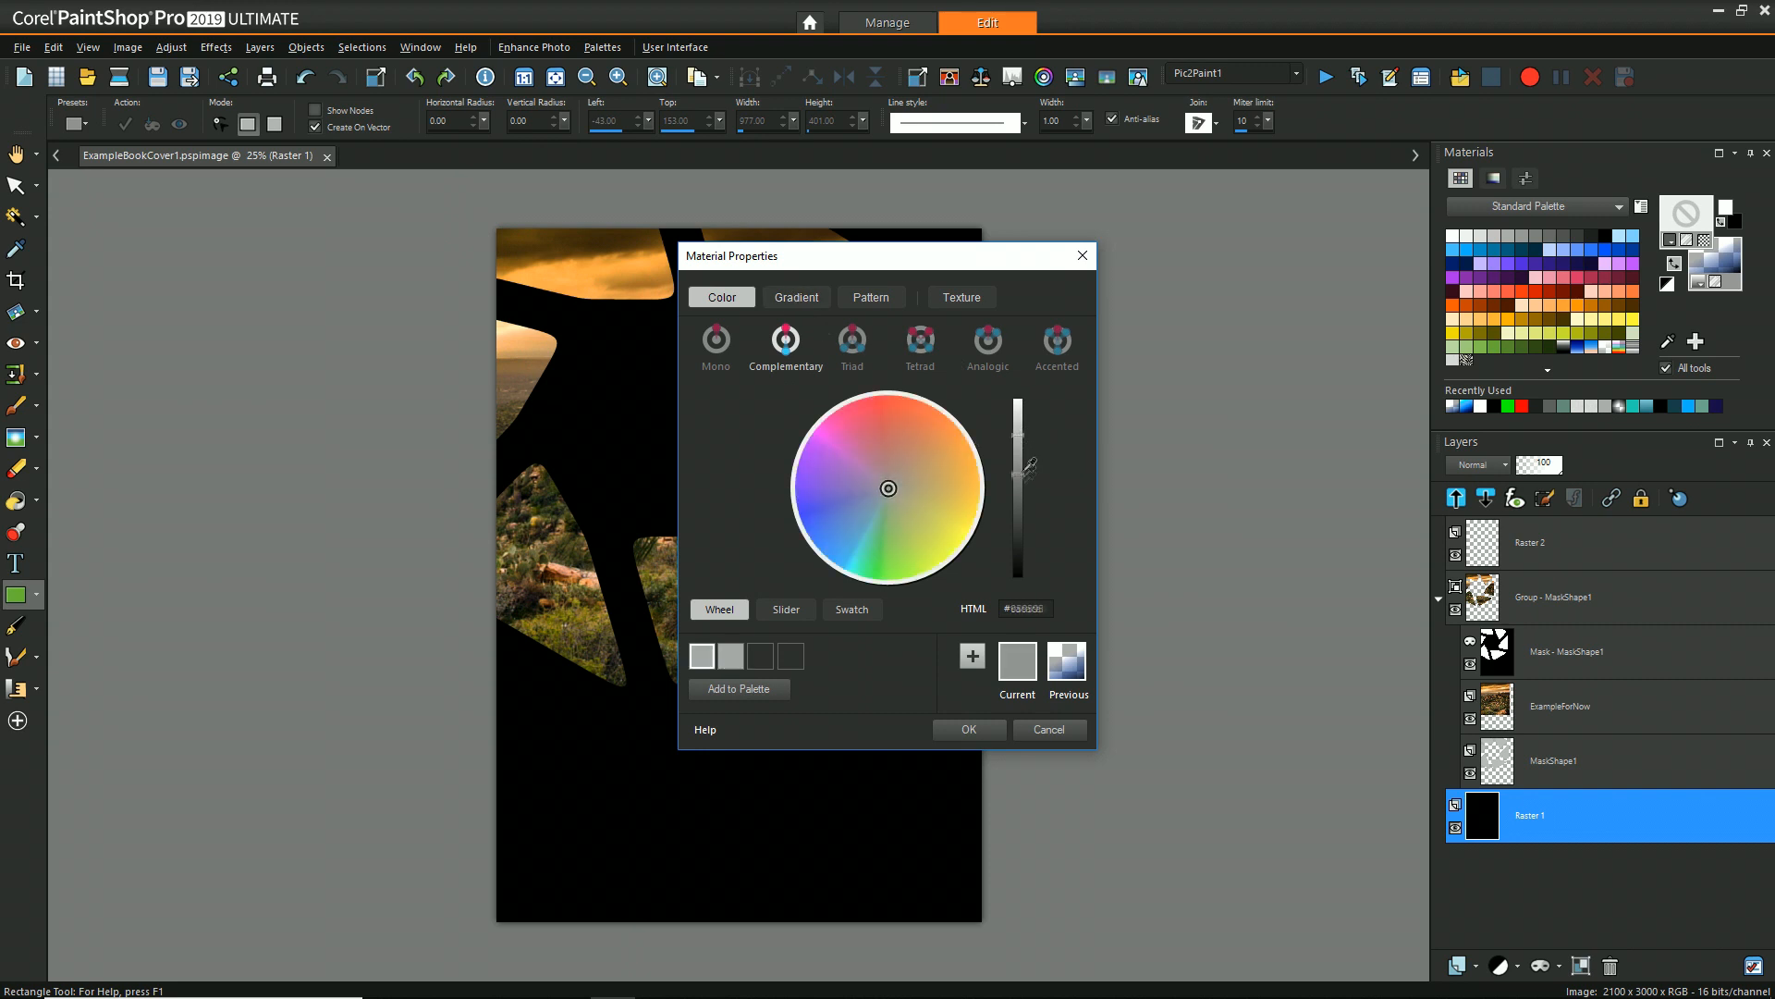
pyautogui.click(985, 346)
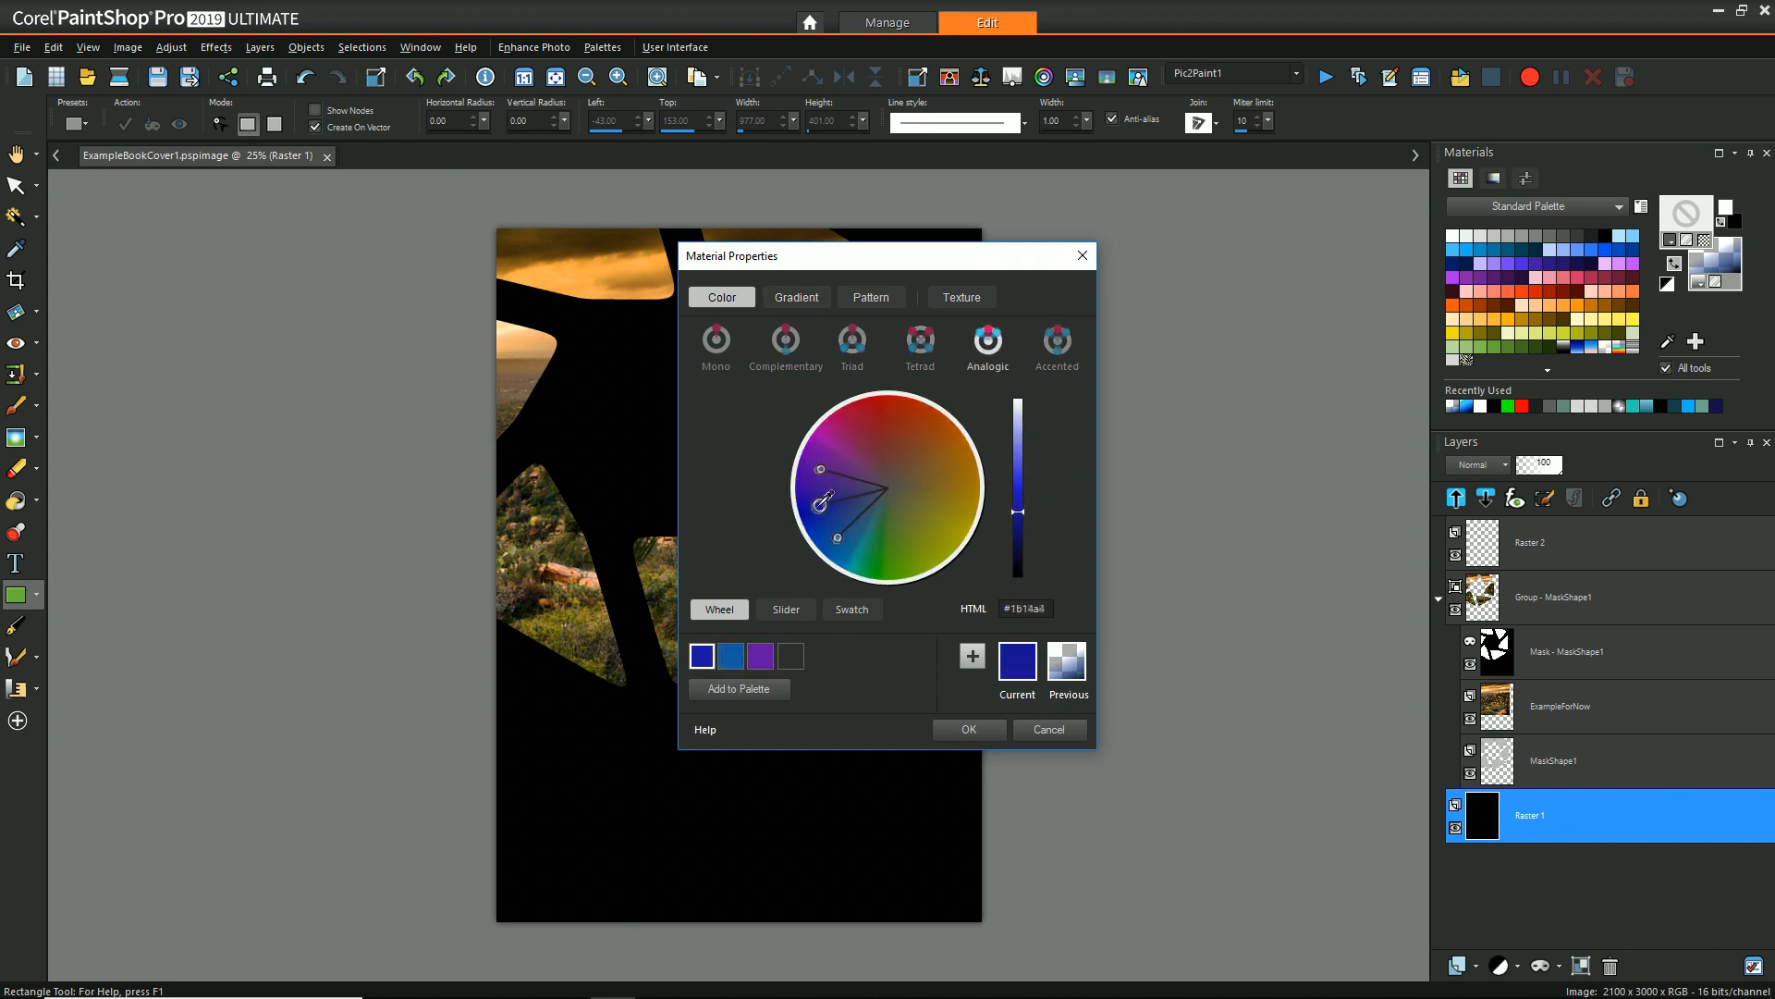
pyautogui.click(738, 687)
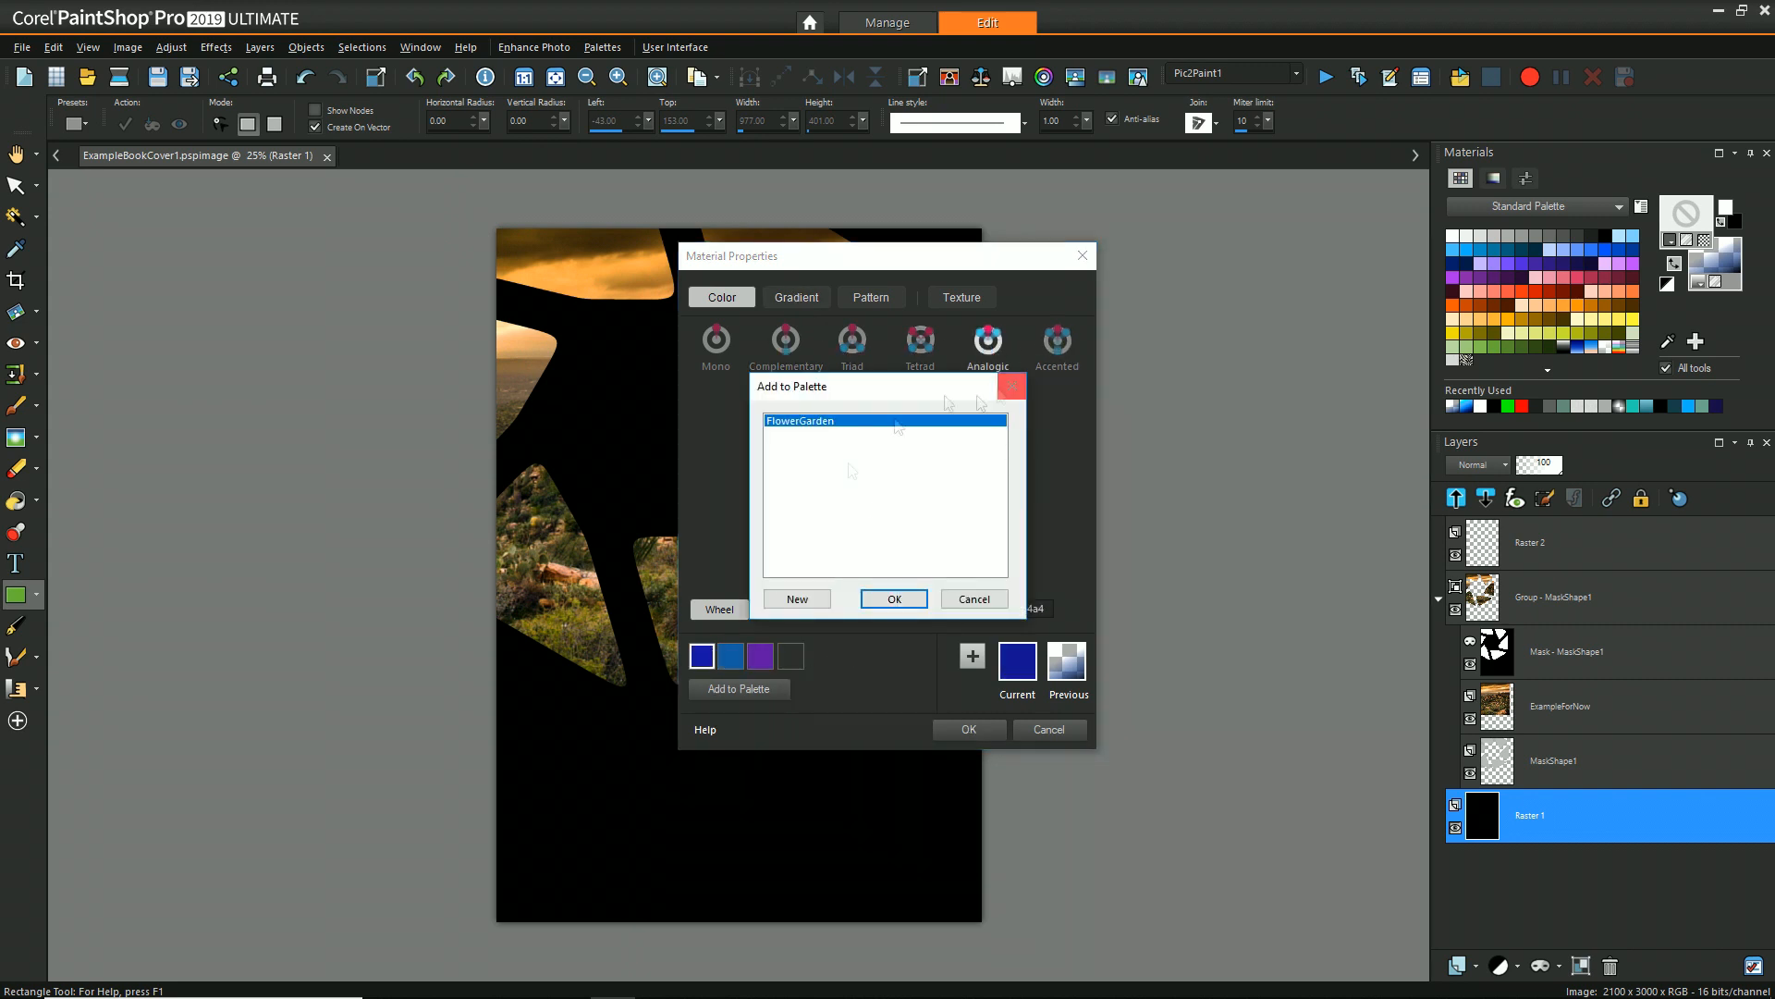
pyautogui.click(795, 597)
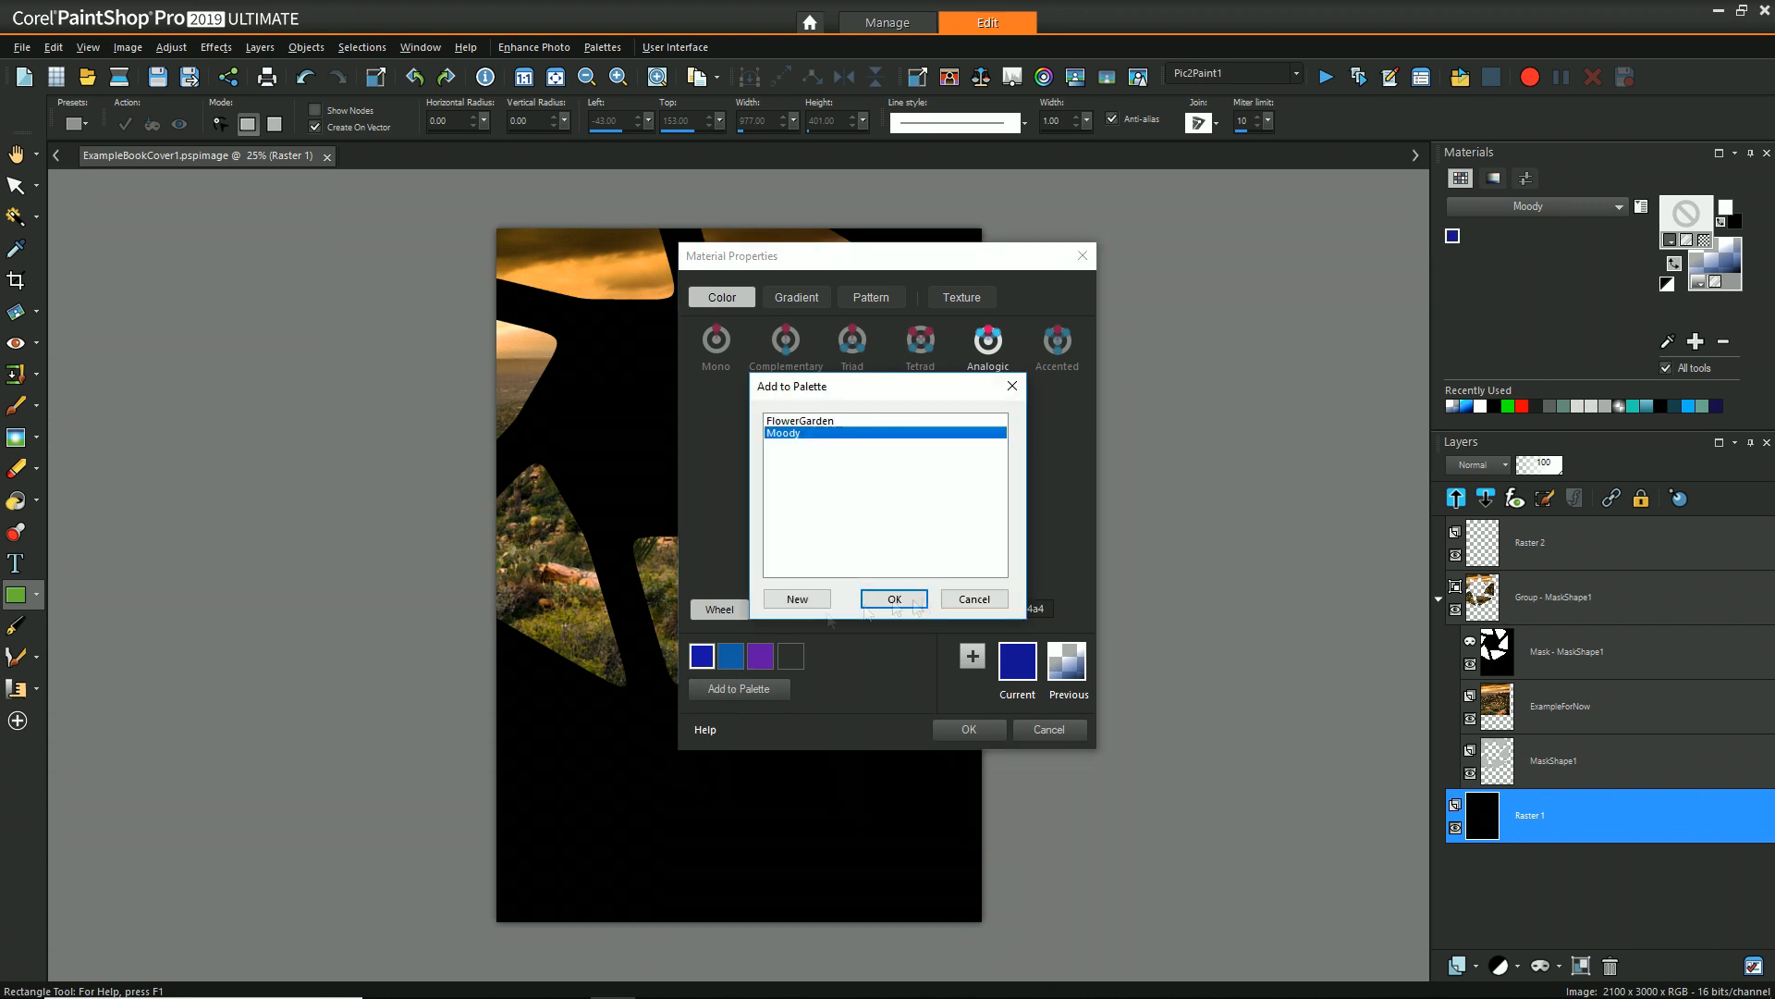
pyautogui.click(893, 597)
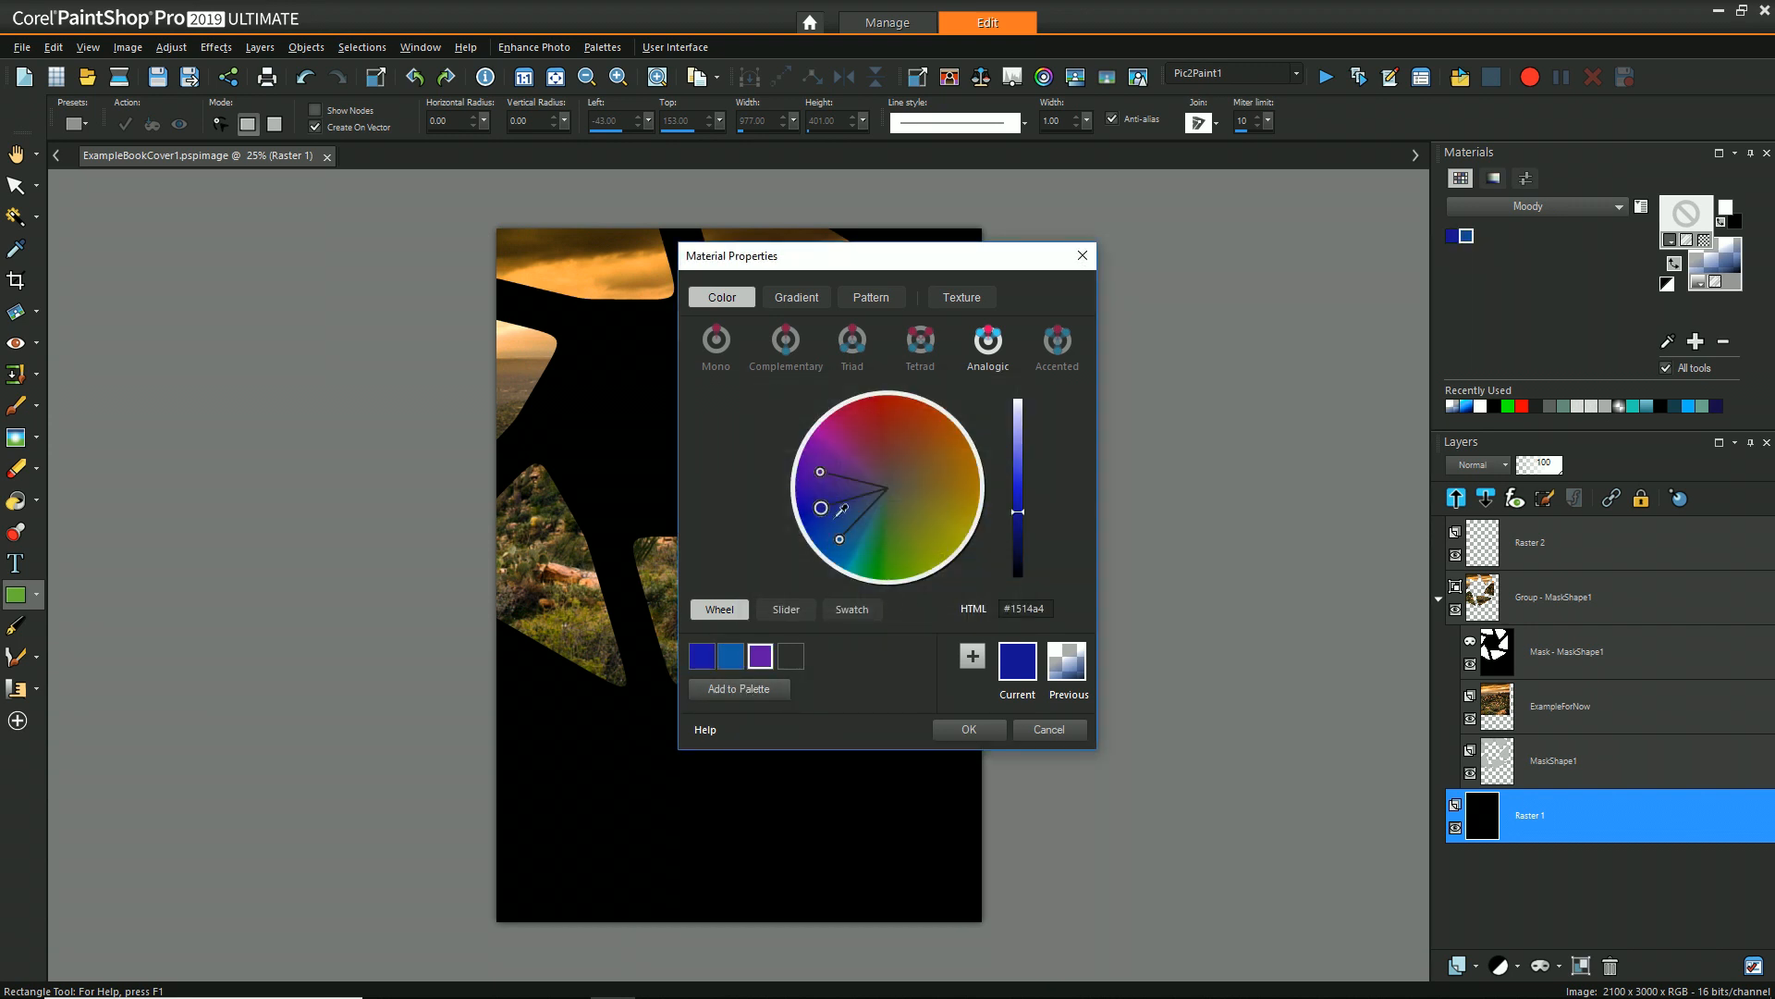
# Save the current blue as a new swatch.
pyautogui.click(827, 510)
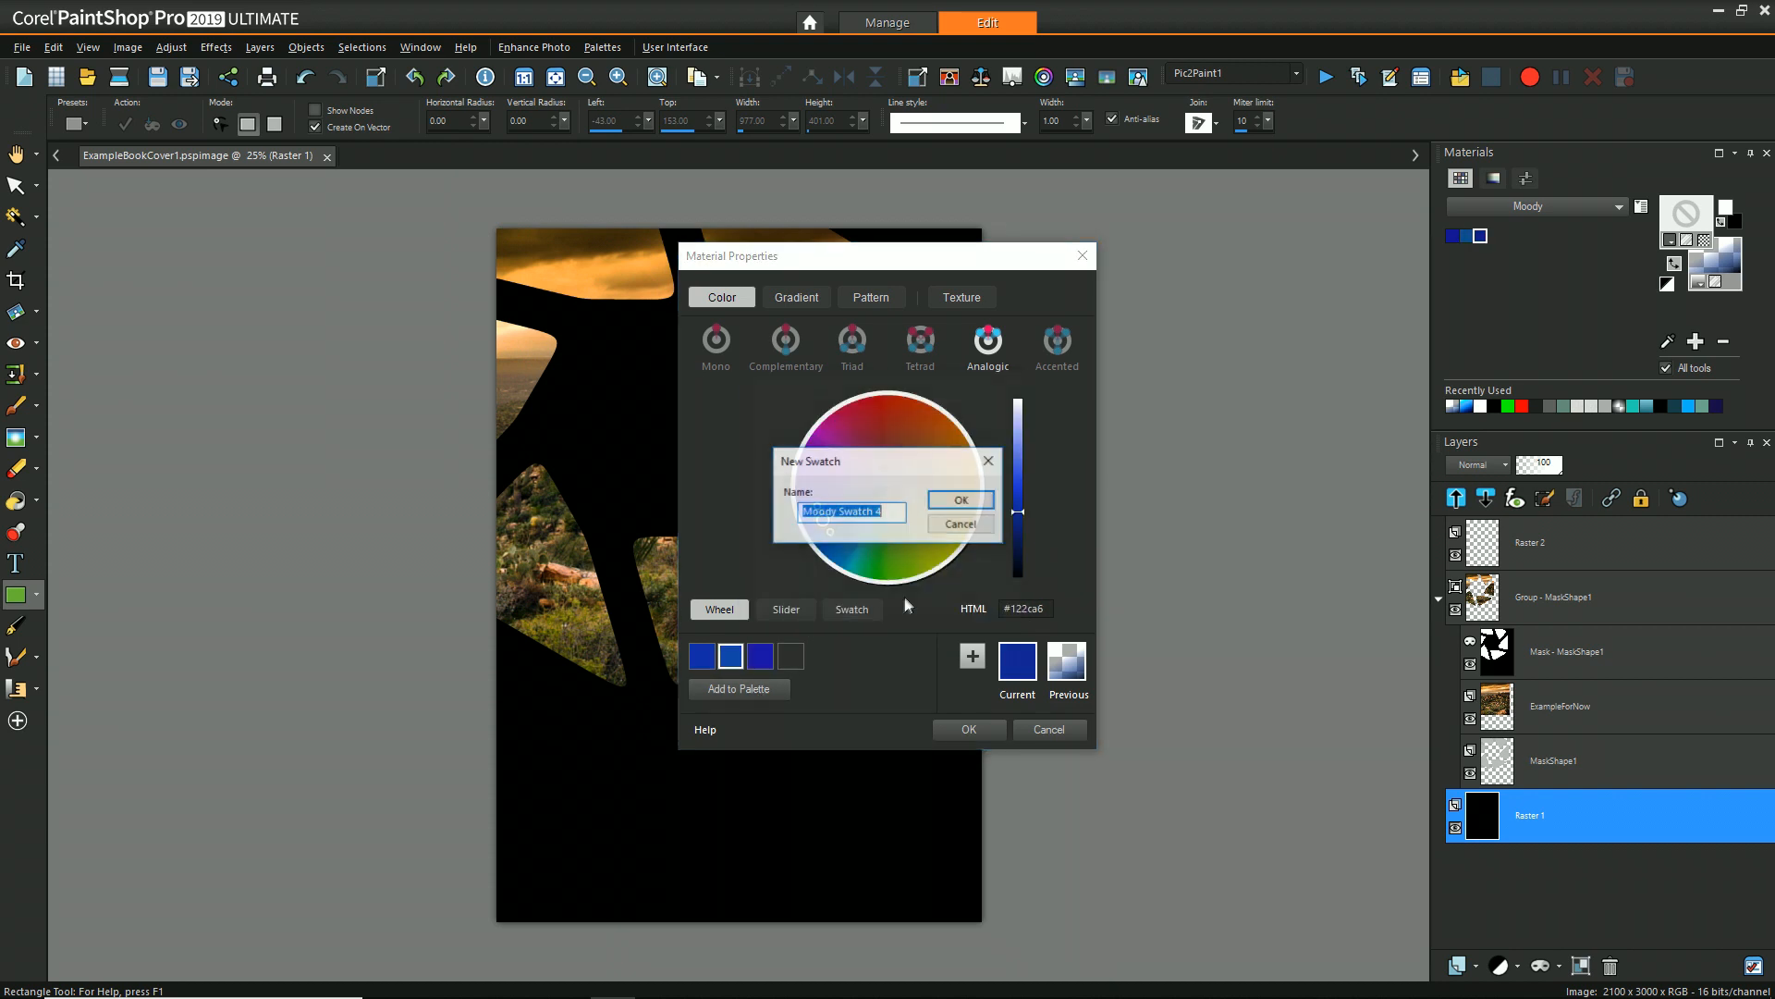
pyautogui.click(958, 499)
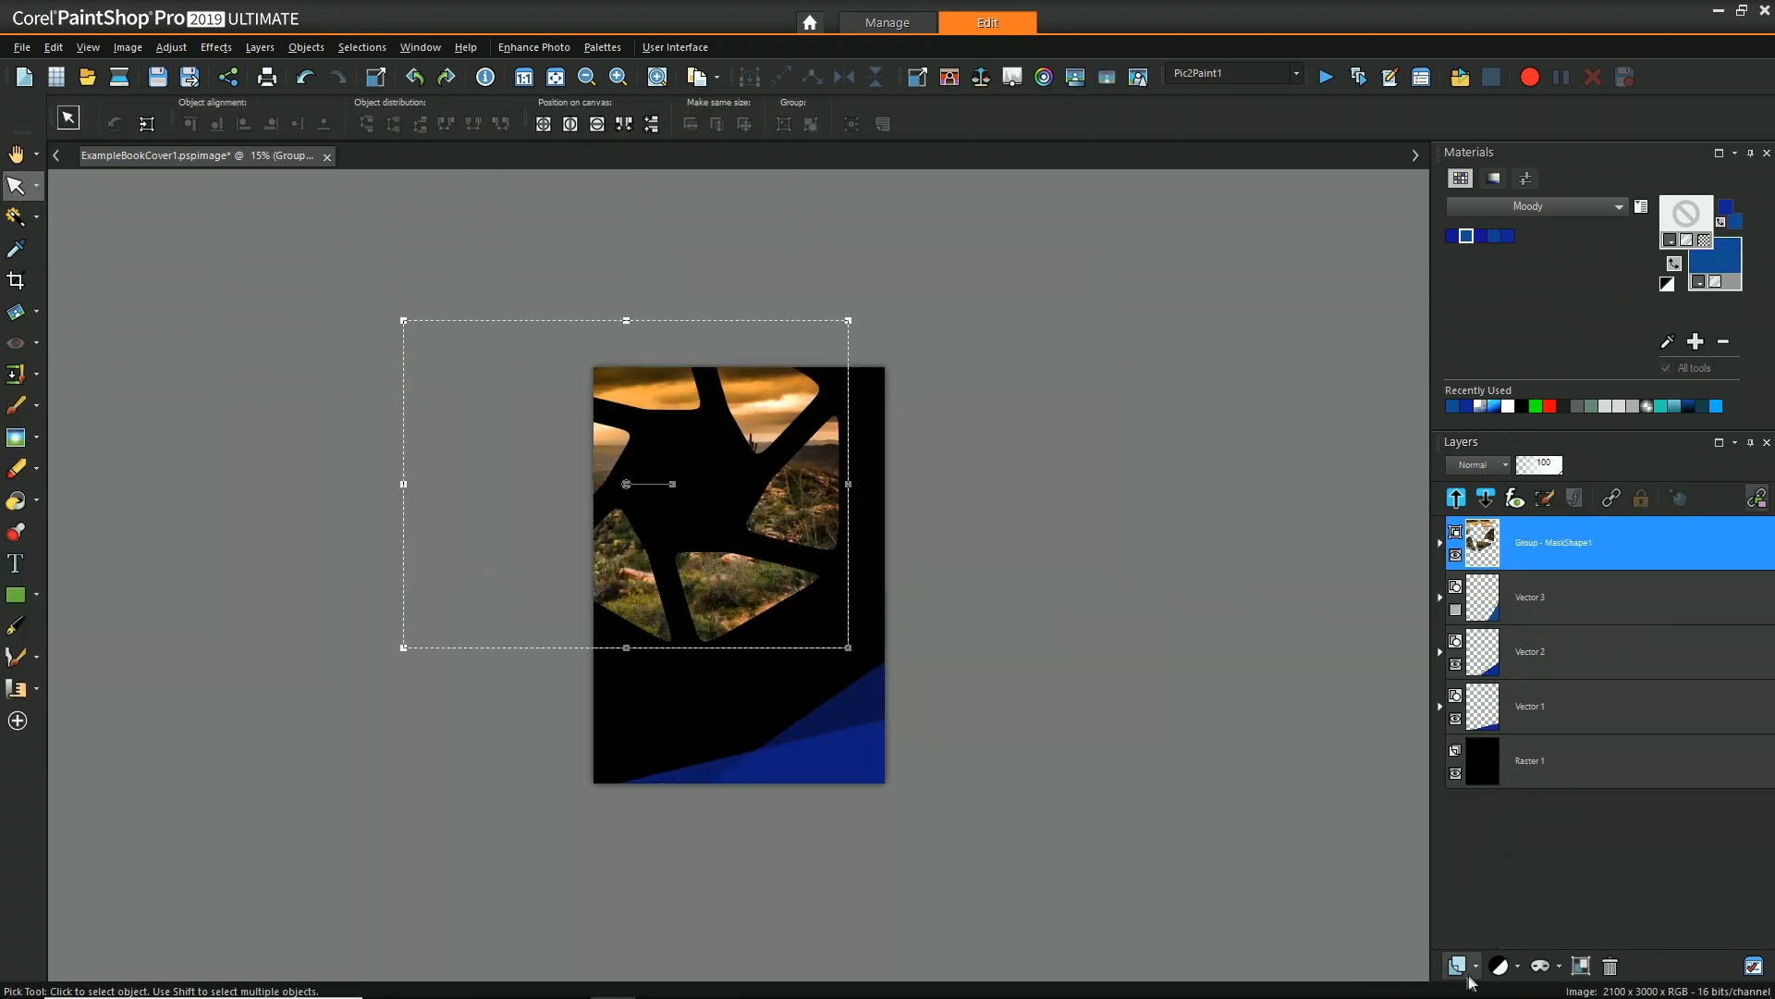
# On a new vector layer draw a thin horizontal white line near the cover's bottom.
pyautogui.click(16, 625)
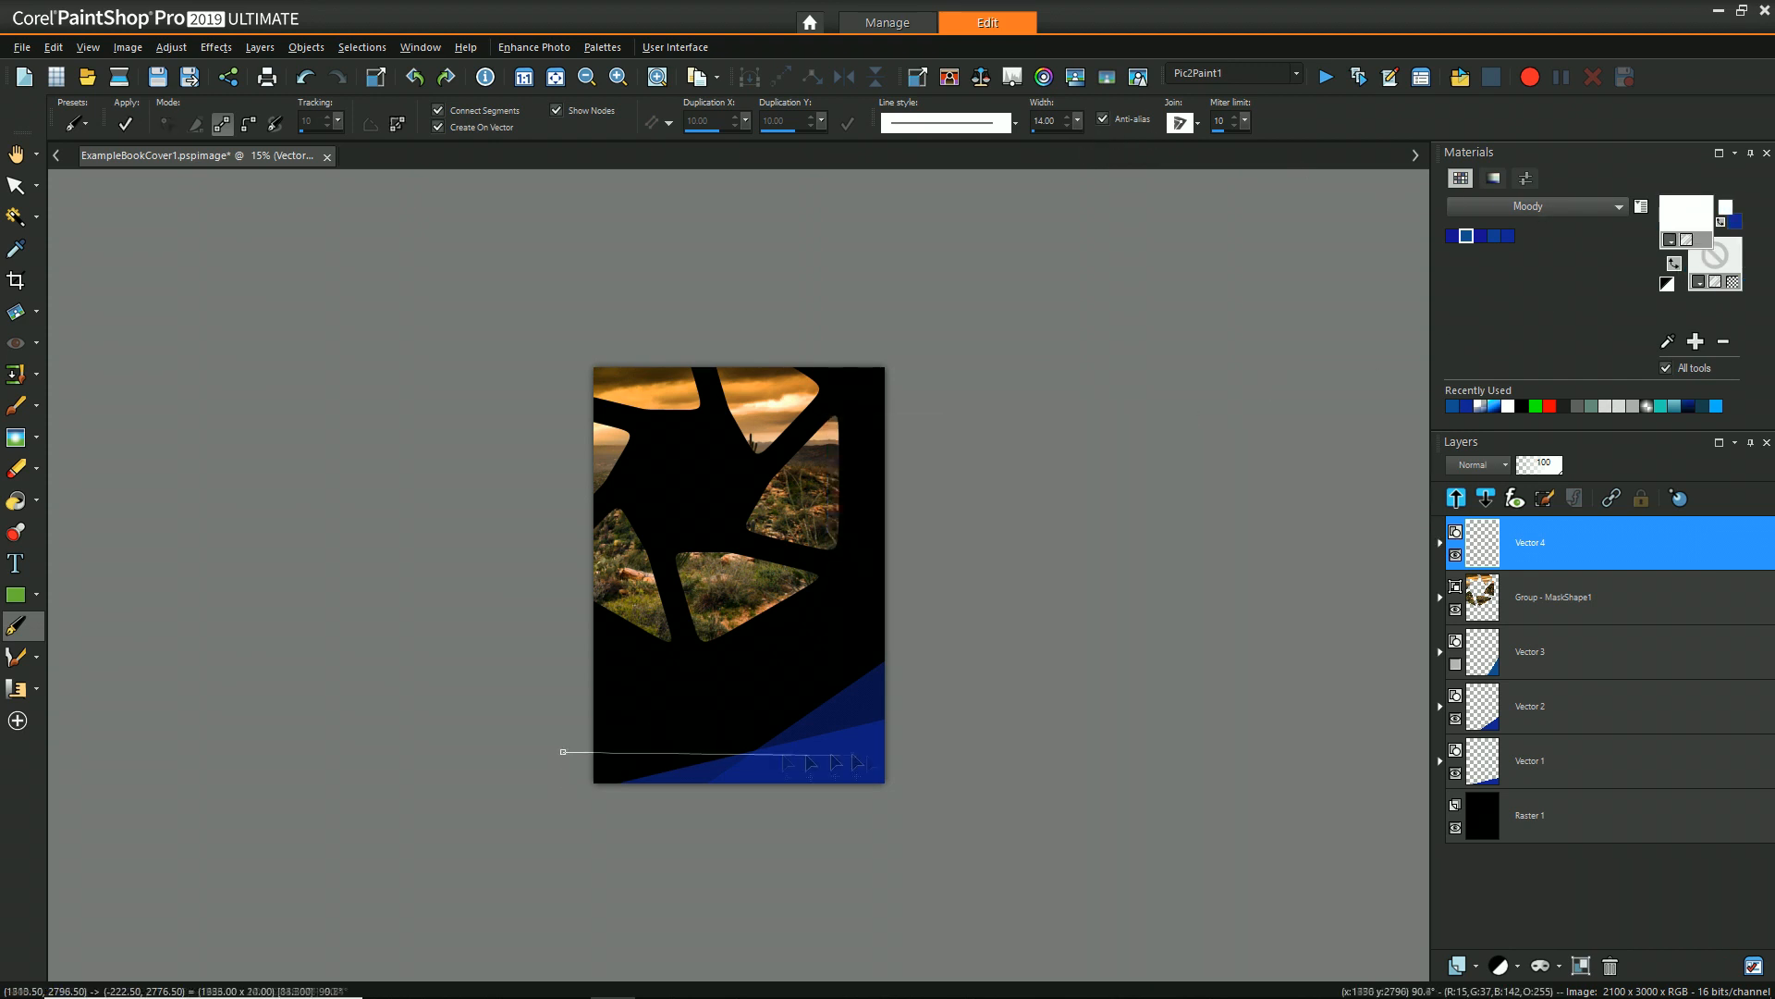
pyautogui.click(16, 149)
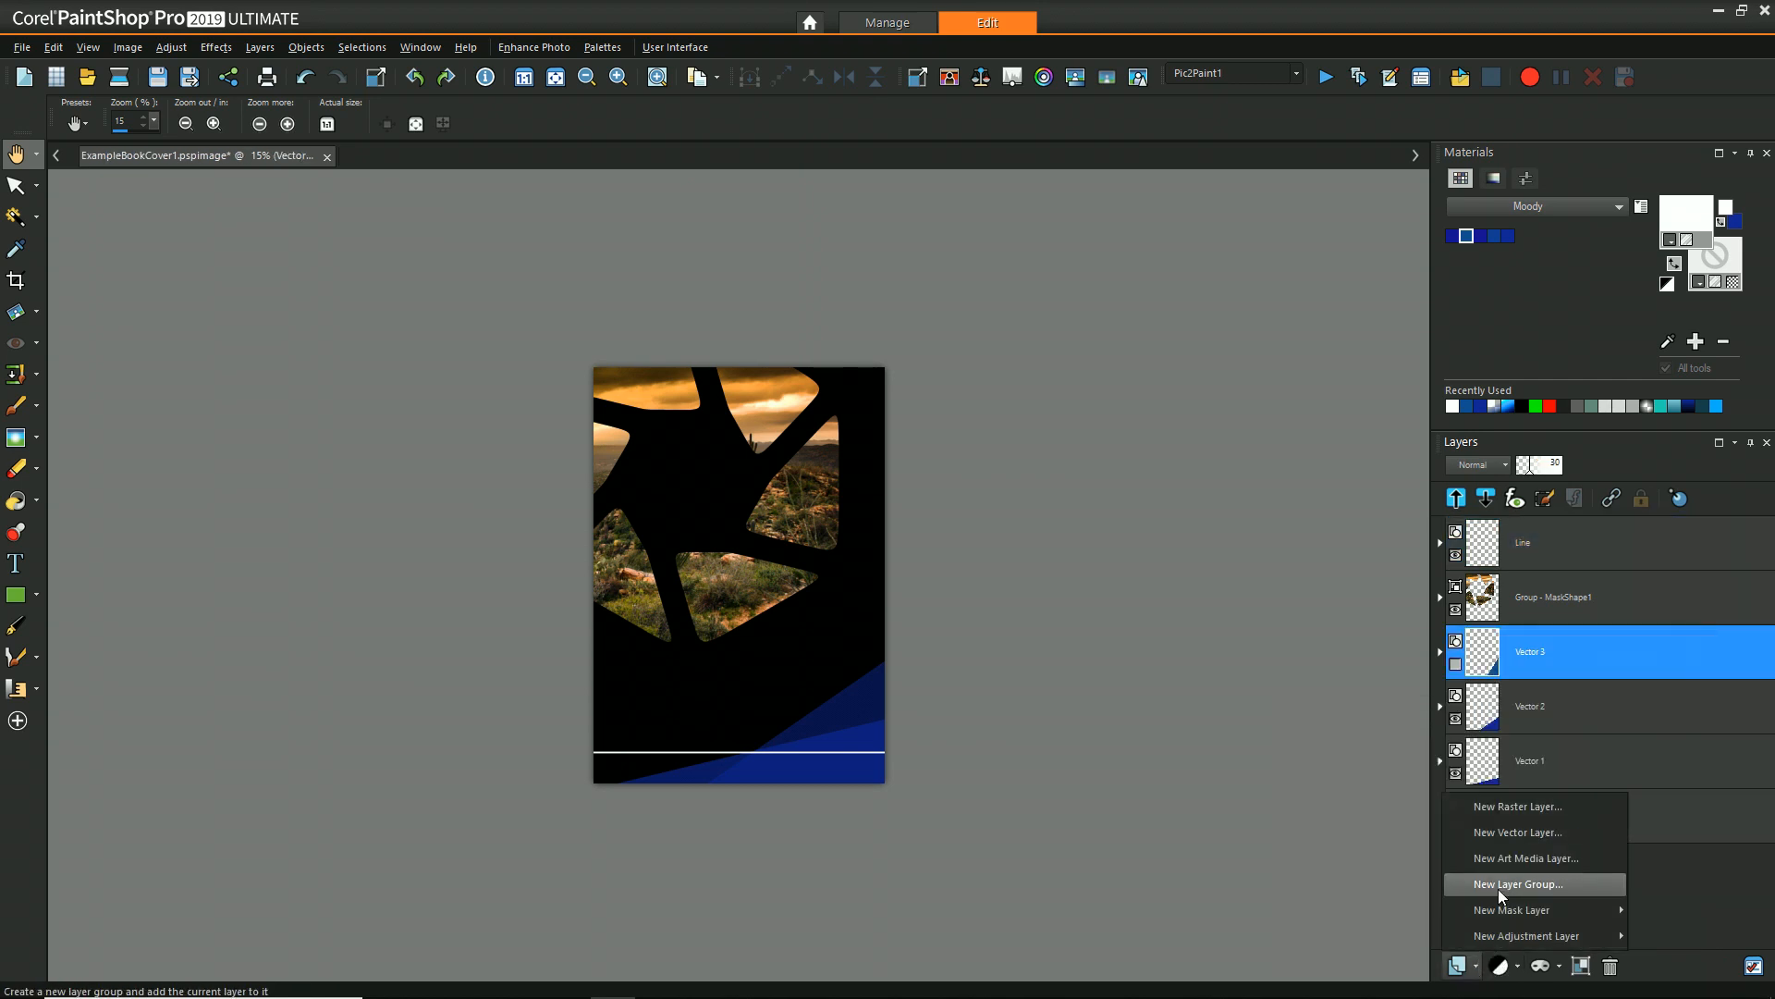
# Group the blue corner layers as BlueCorner and rename the layers.
pyautogui.click(1516, 884)
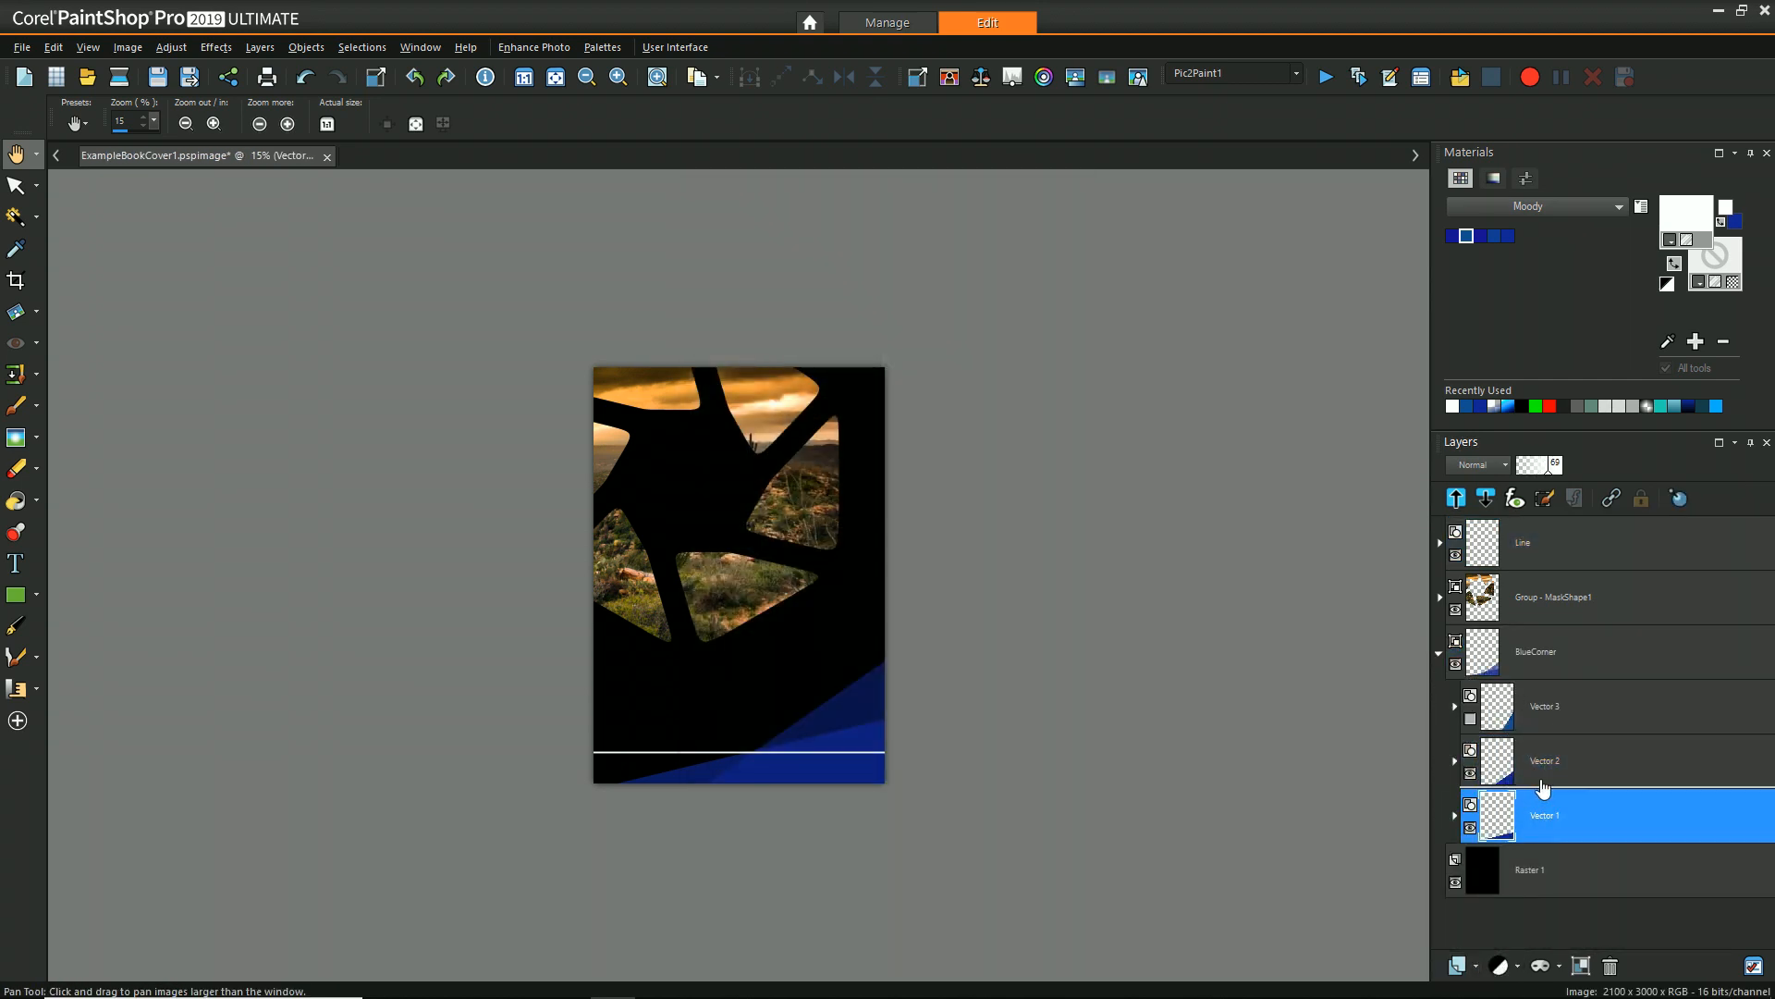
pyautogui.rightClick(1562, 597)
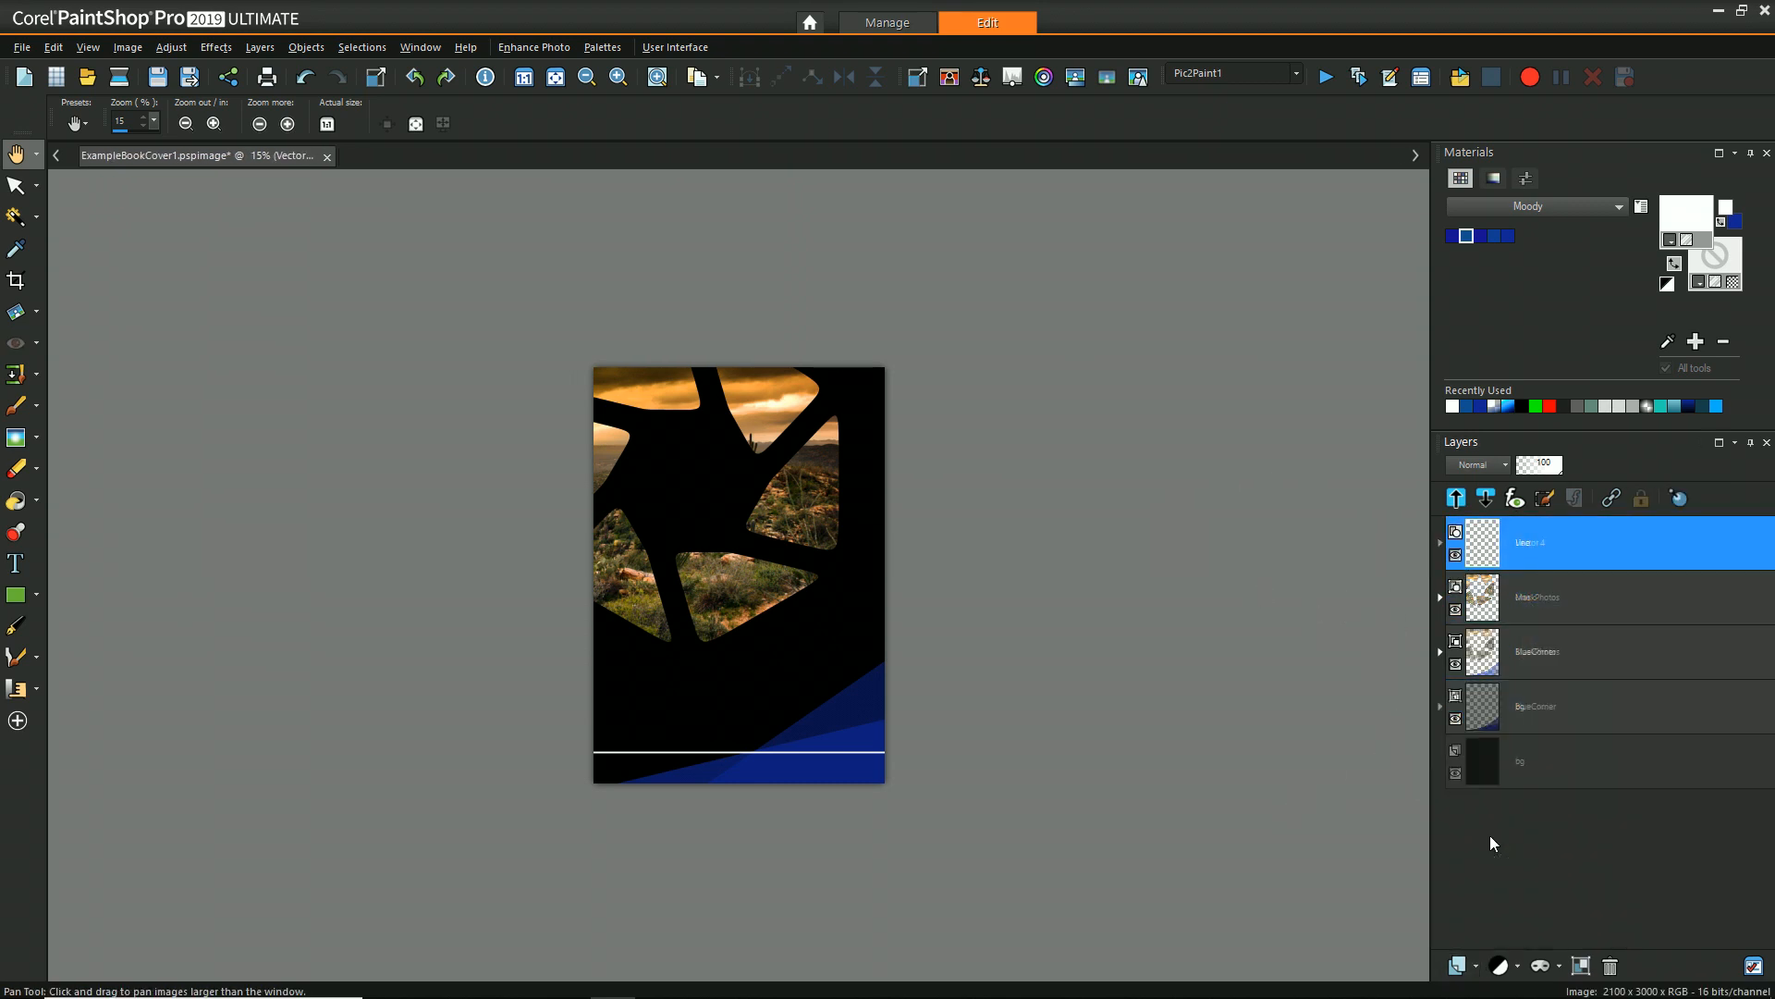
# Add a new title text layer and set the title font size.
pyautogui.click(15, 562)
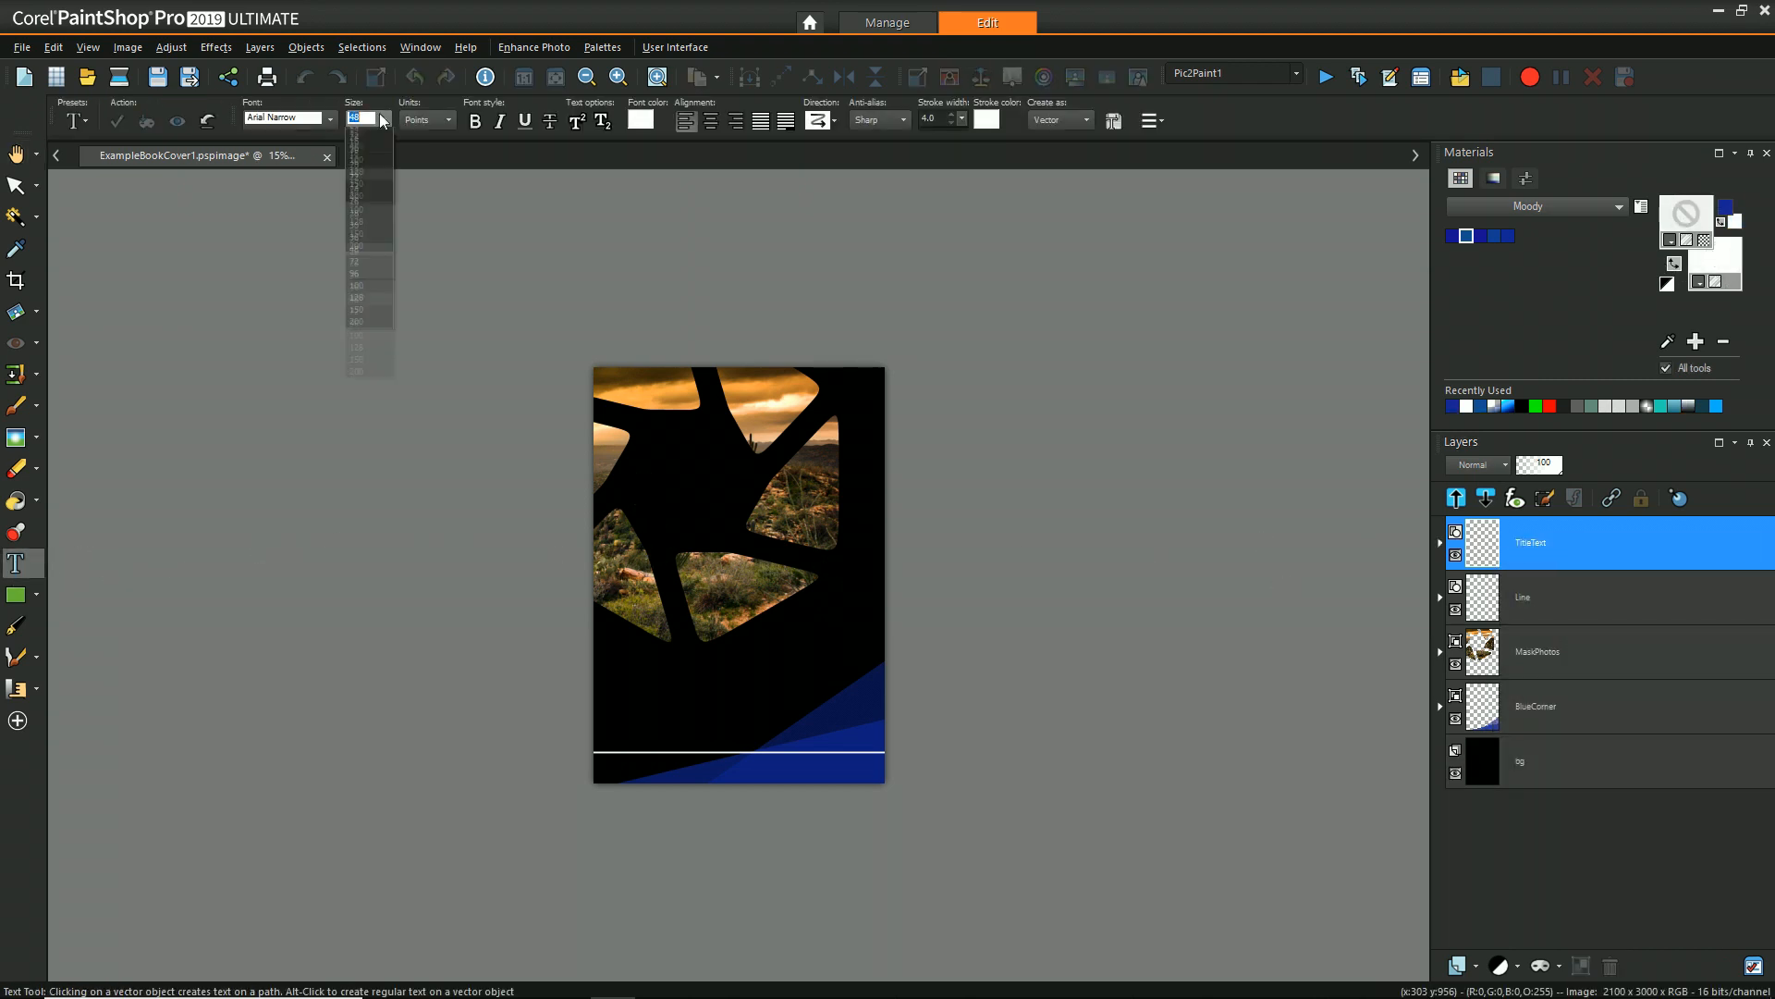
pyautogui.click(357, 274)
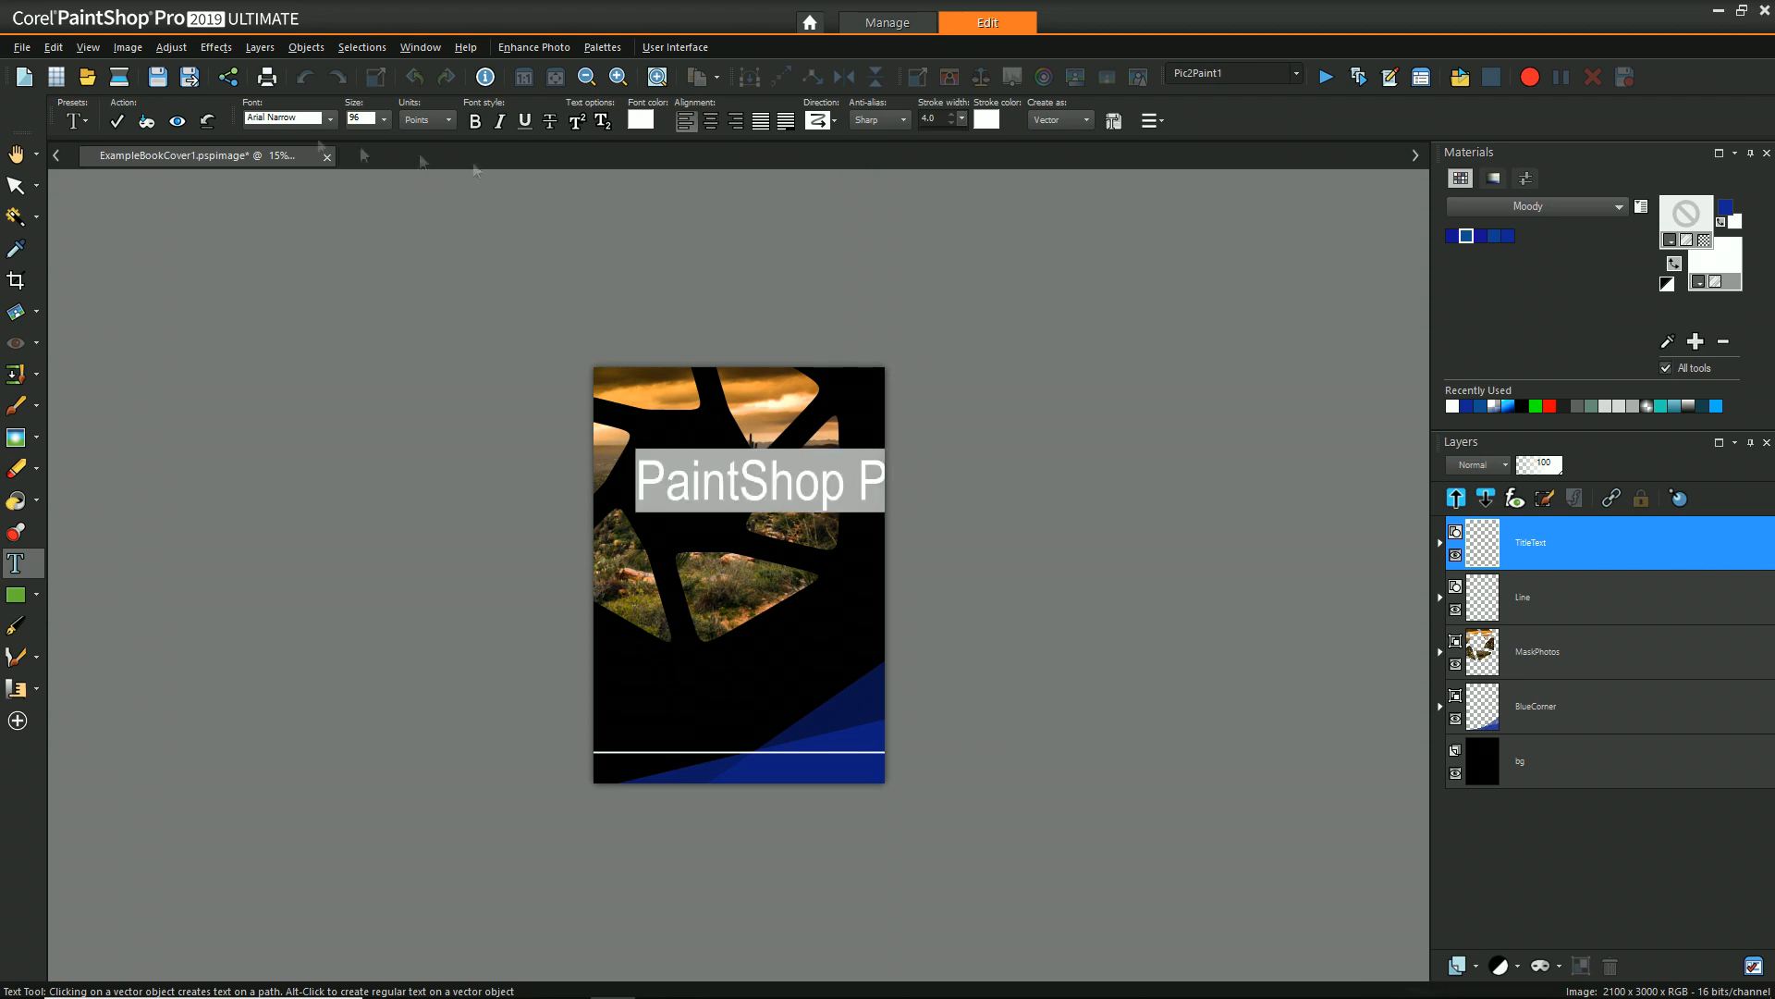
pyautogui.click(329, 118)
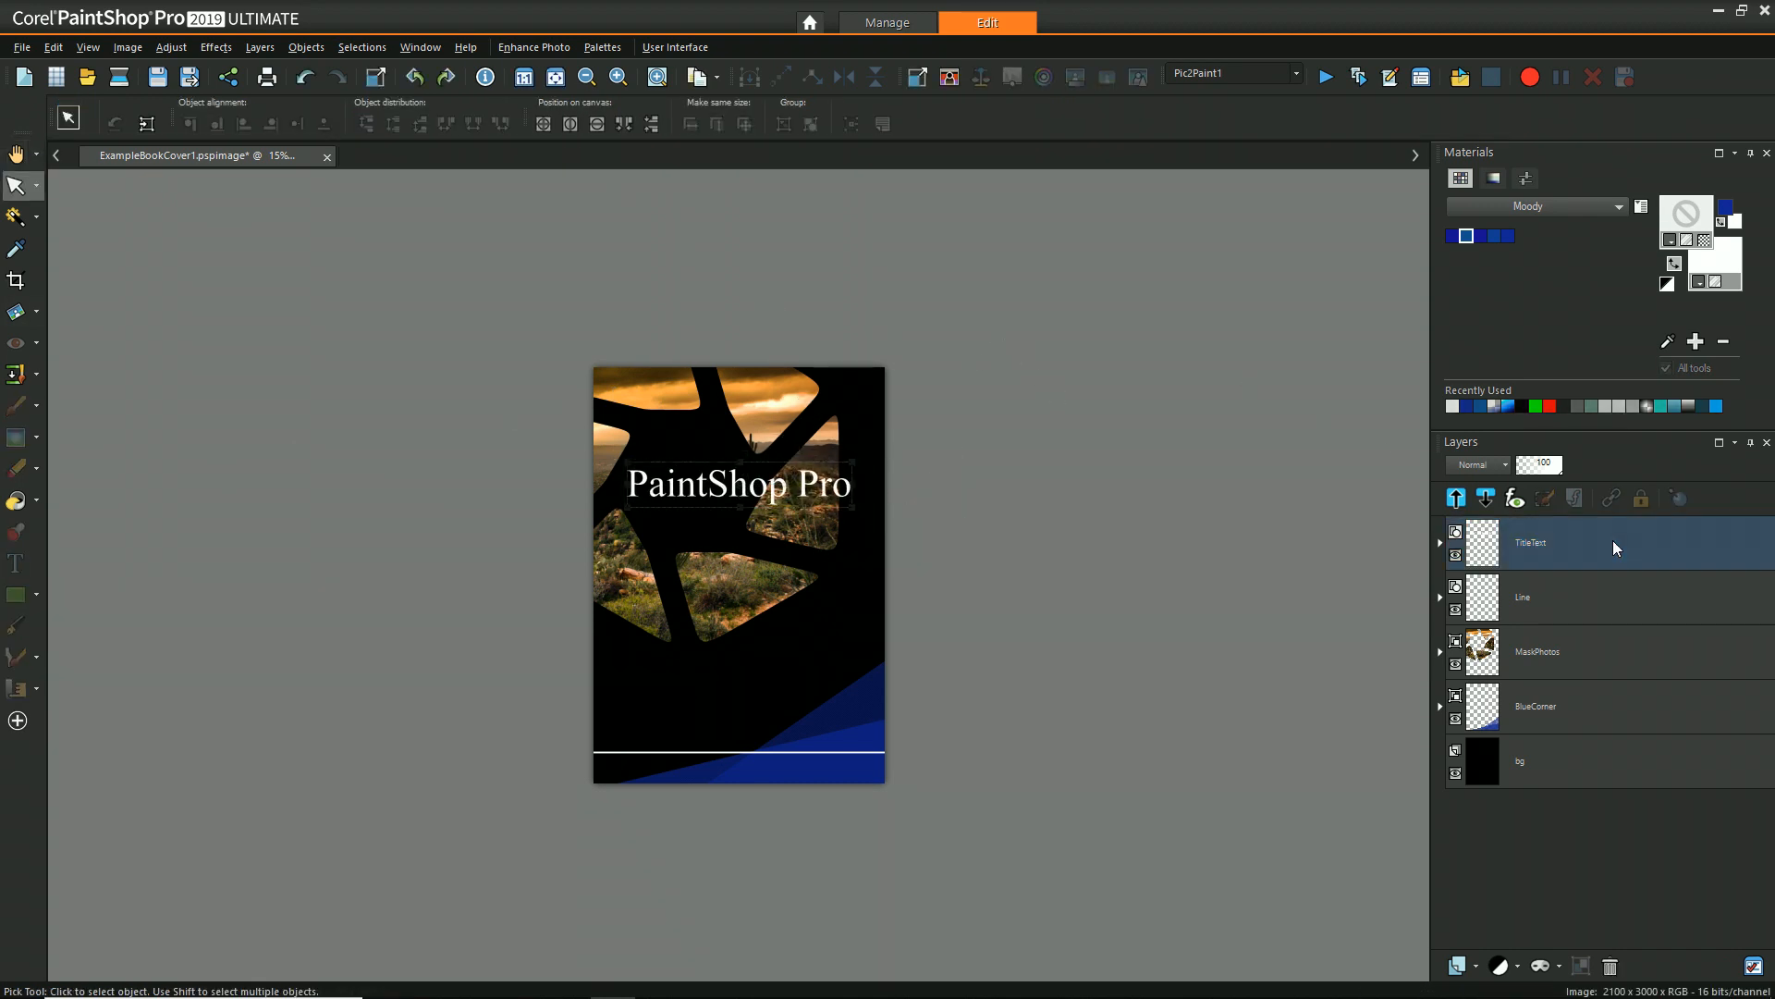
# Select the TitleText layer and add the 'Tips and Tricks' subtitle above it.
pyautogui.doubleClick(1531, 542)
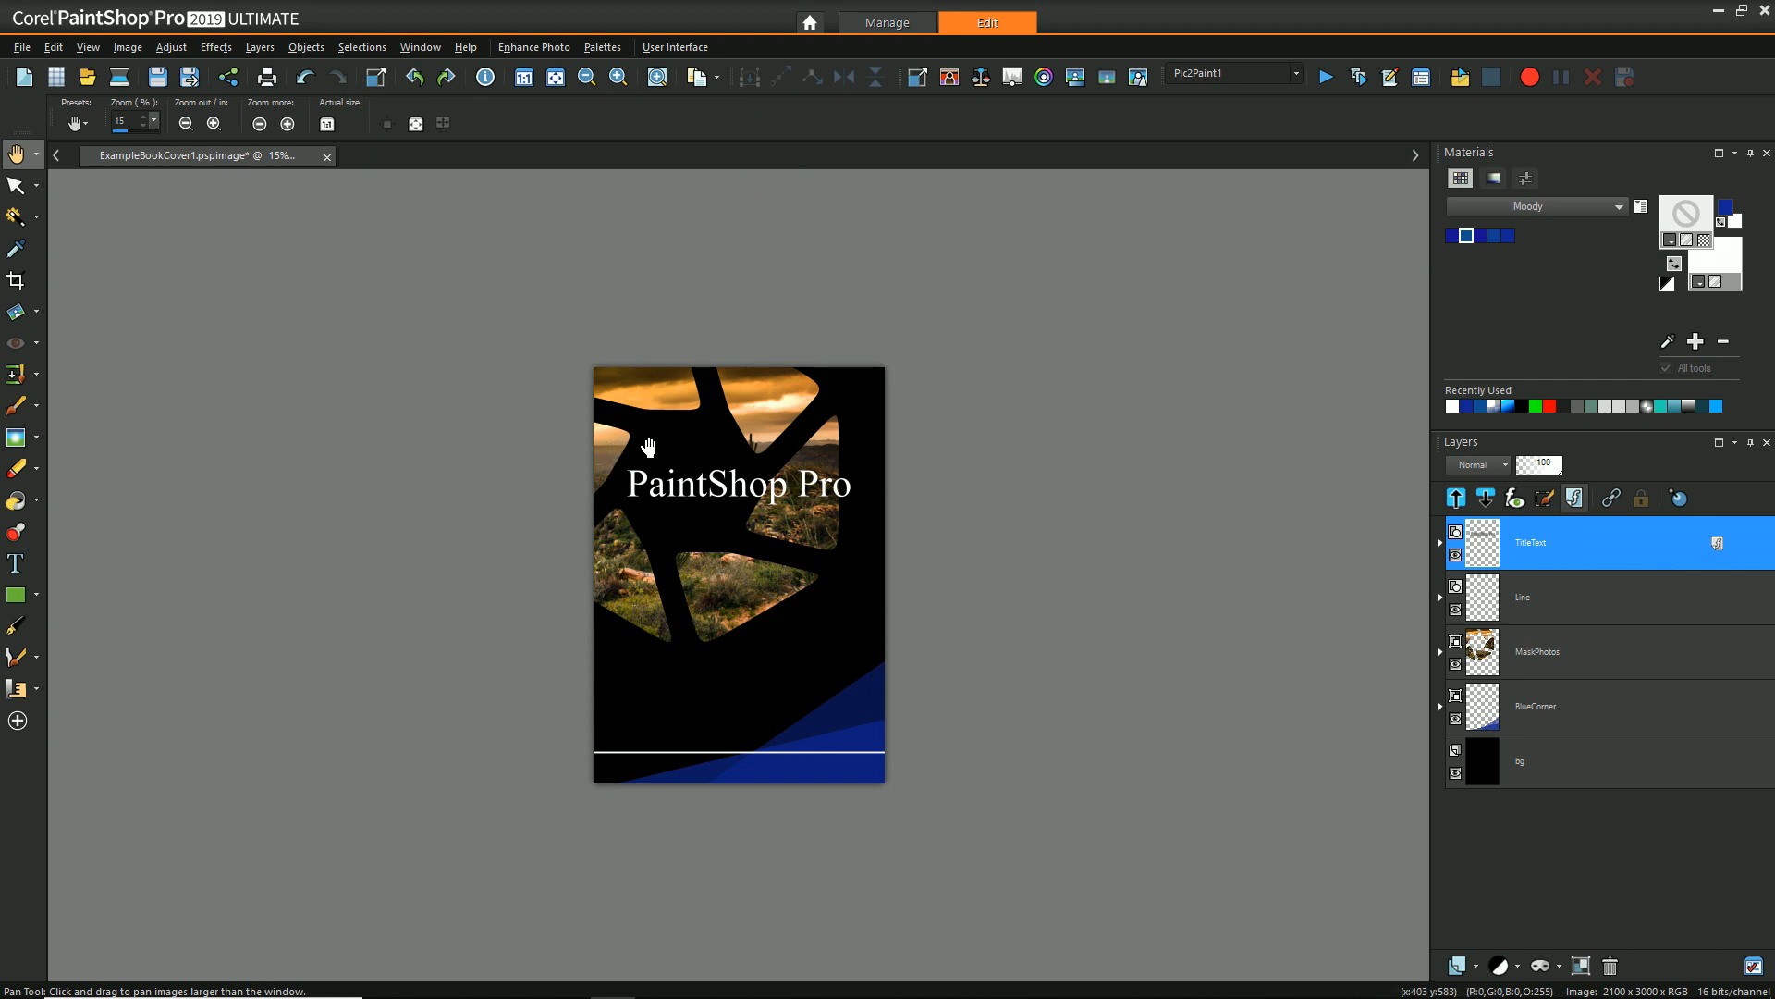
pyautogui.moveTo(1548, 561)
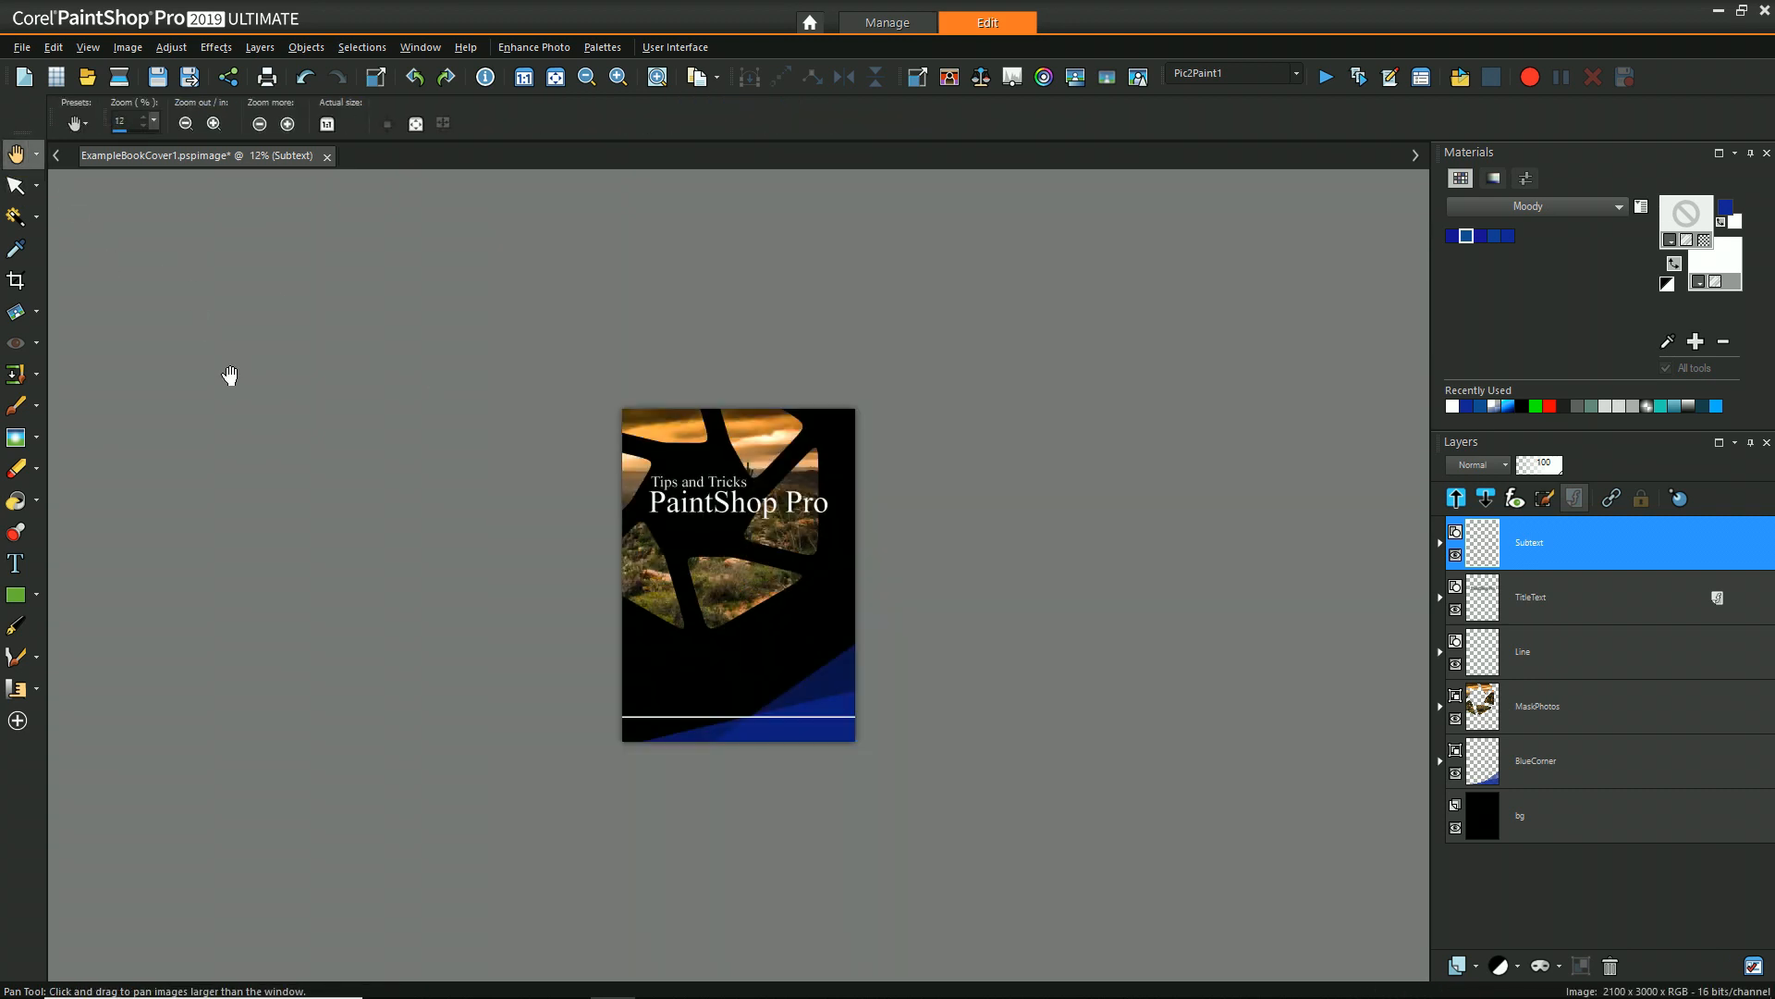
pyautogui.click(16, 185)
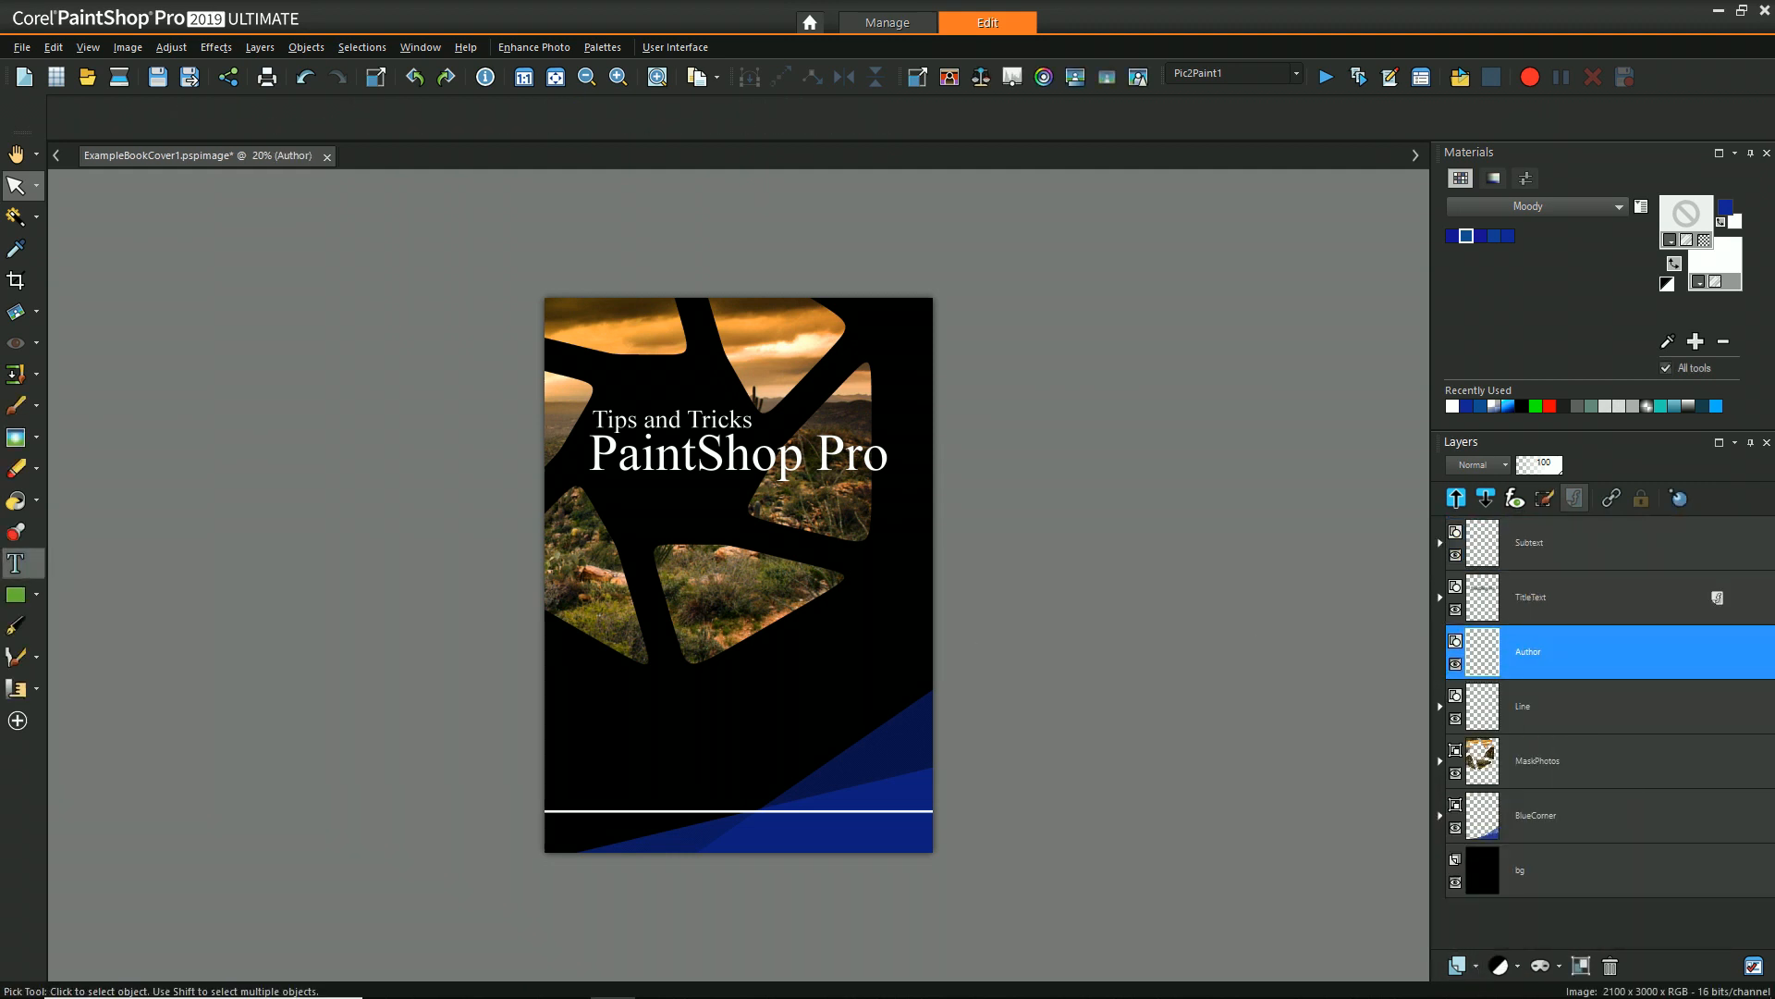
# Type the author name 'Carol Cassel' bottom right and switch it to a white sans-serif font.
pyautogui.click(17, 564)
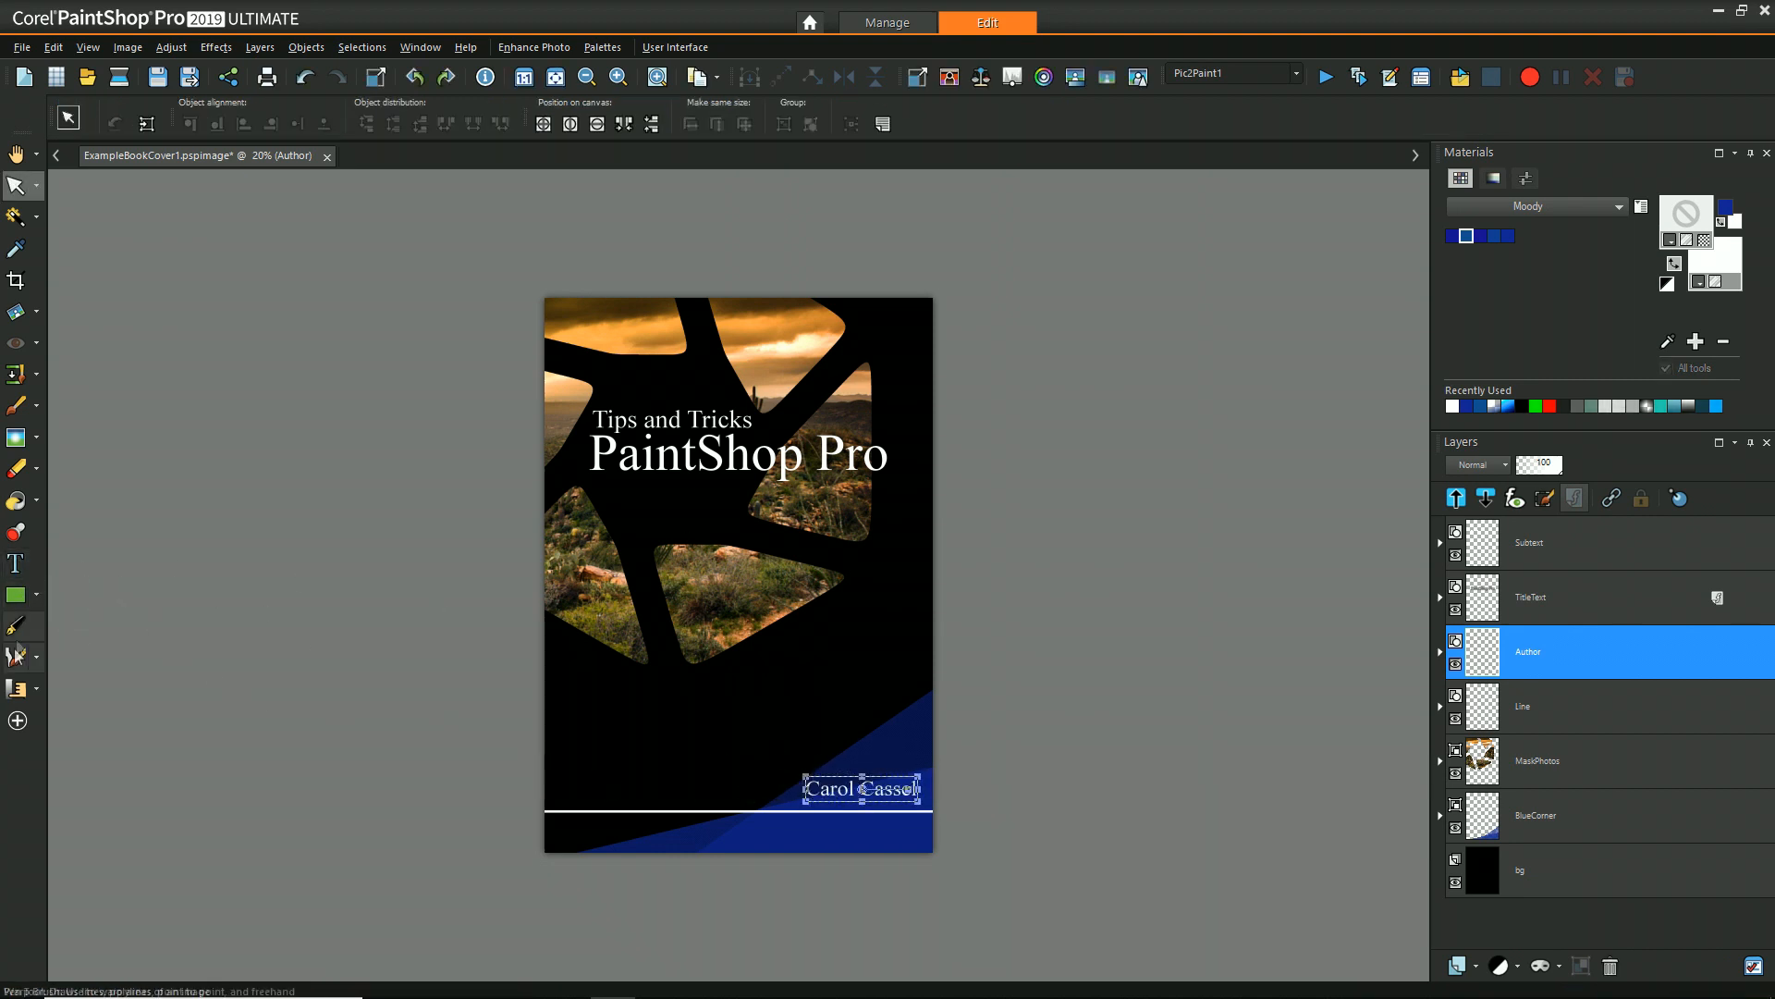
pyautogui.click(15, 562)
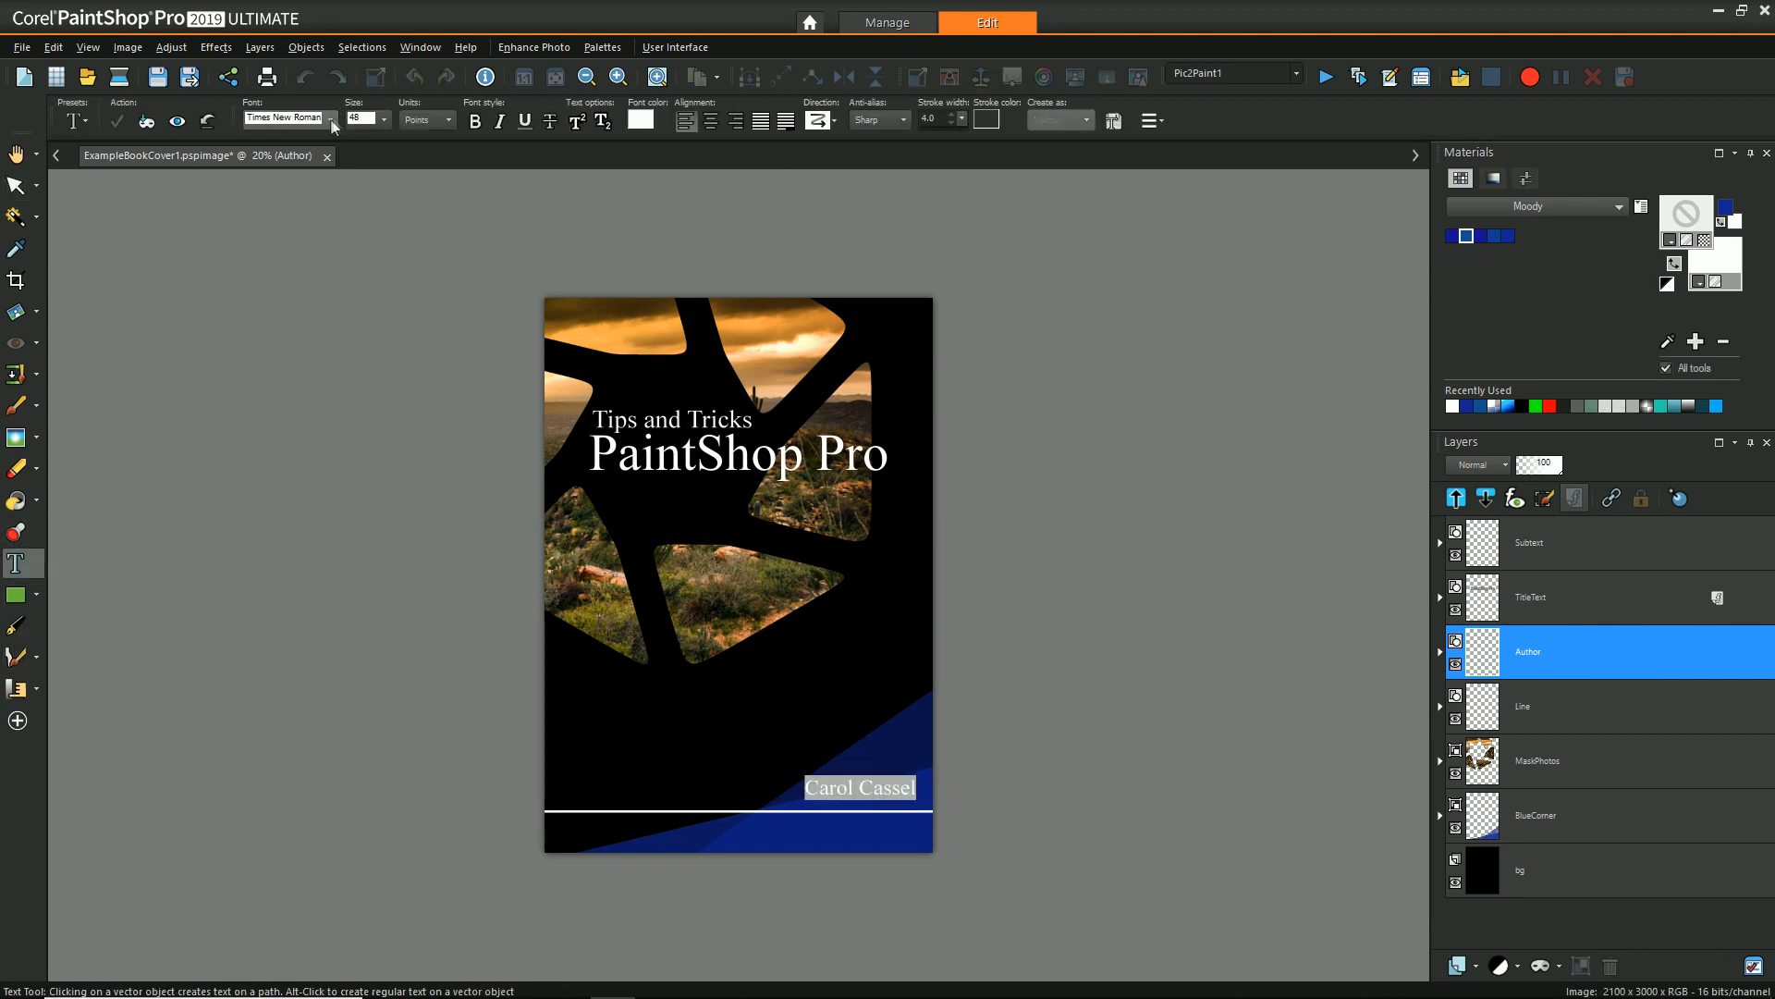
pyautogui.click(17, 184)
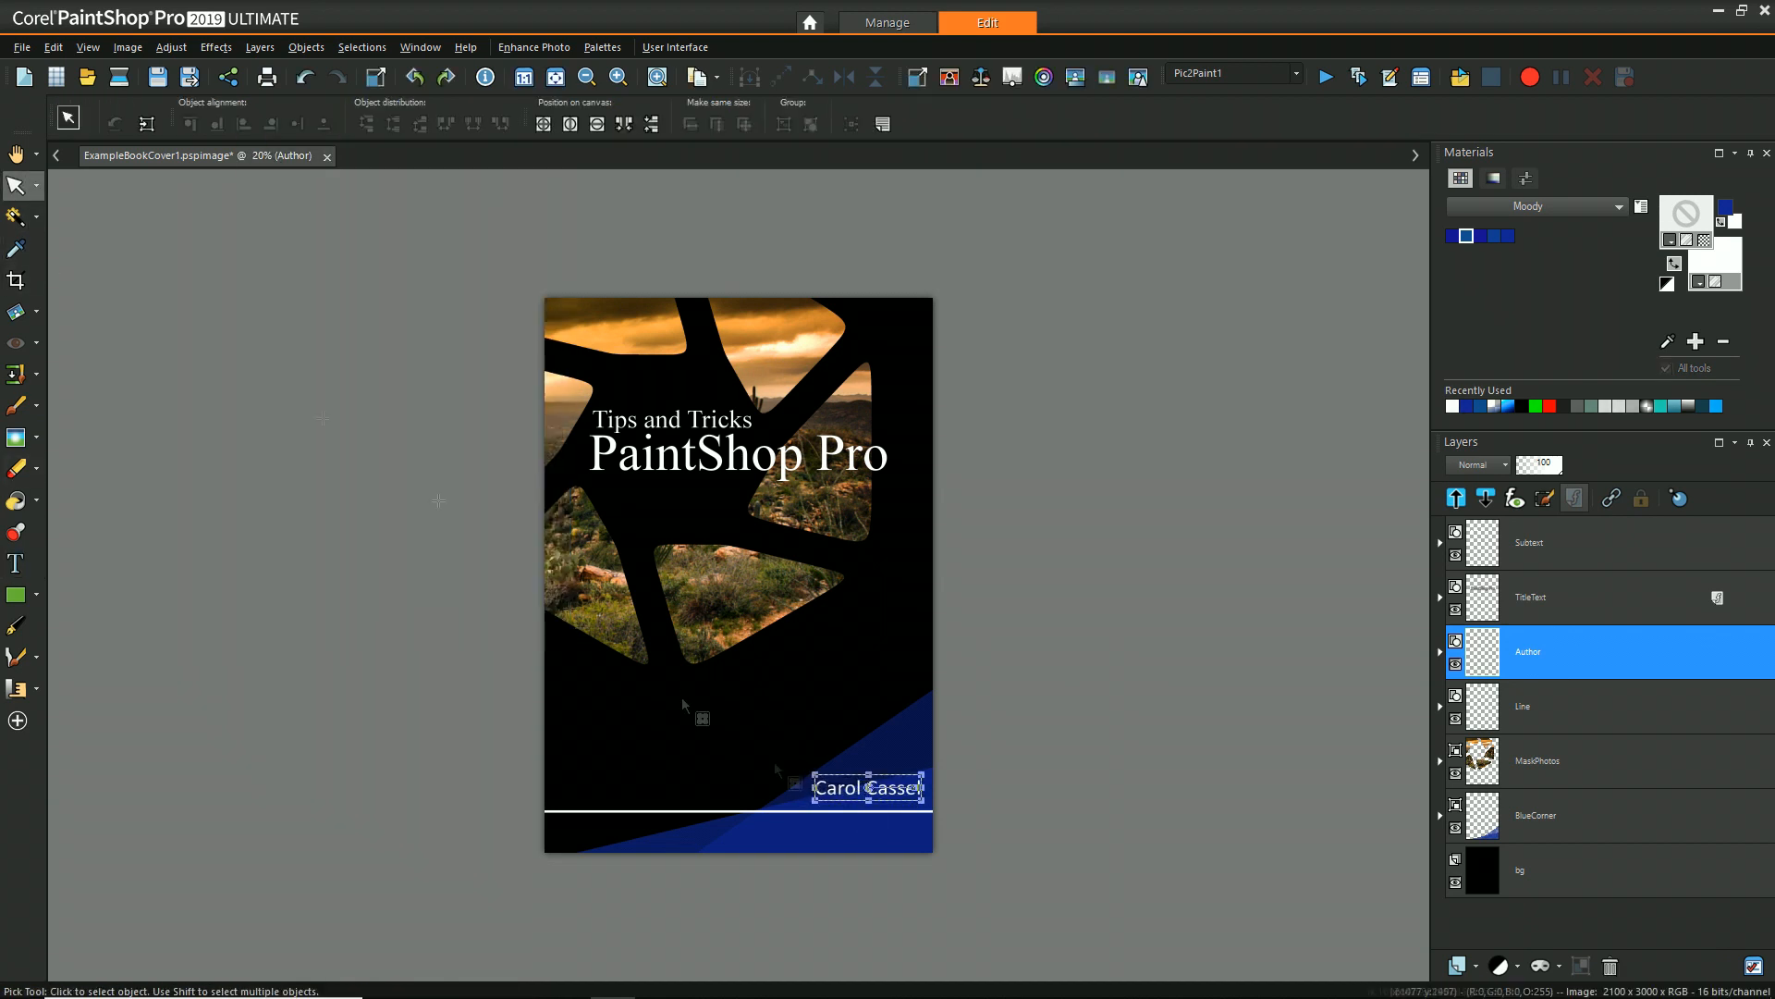
pyautogui.click(17, 153)
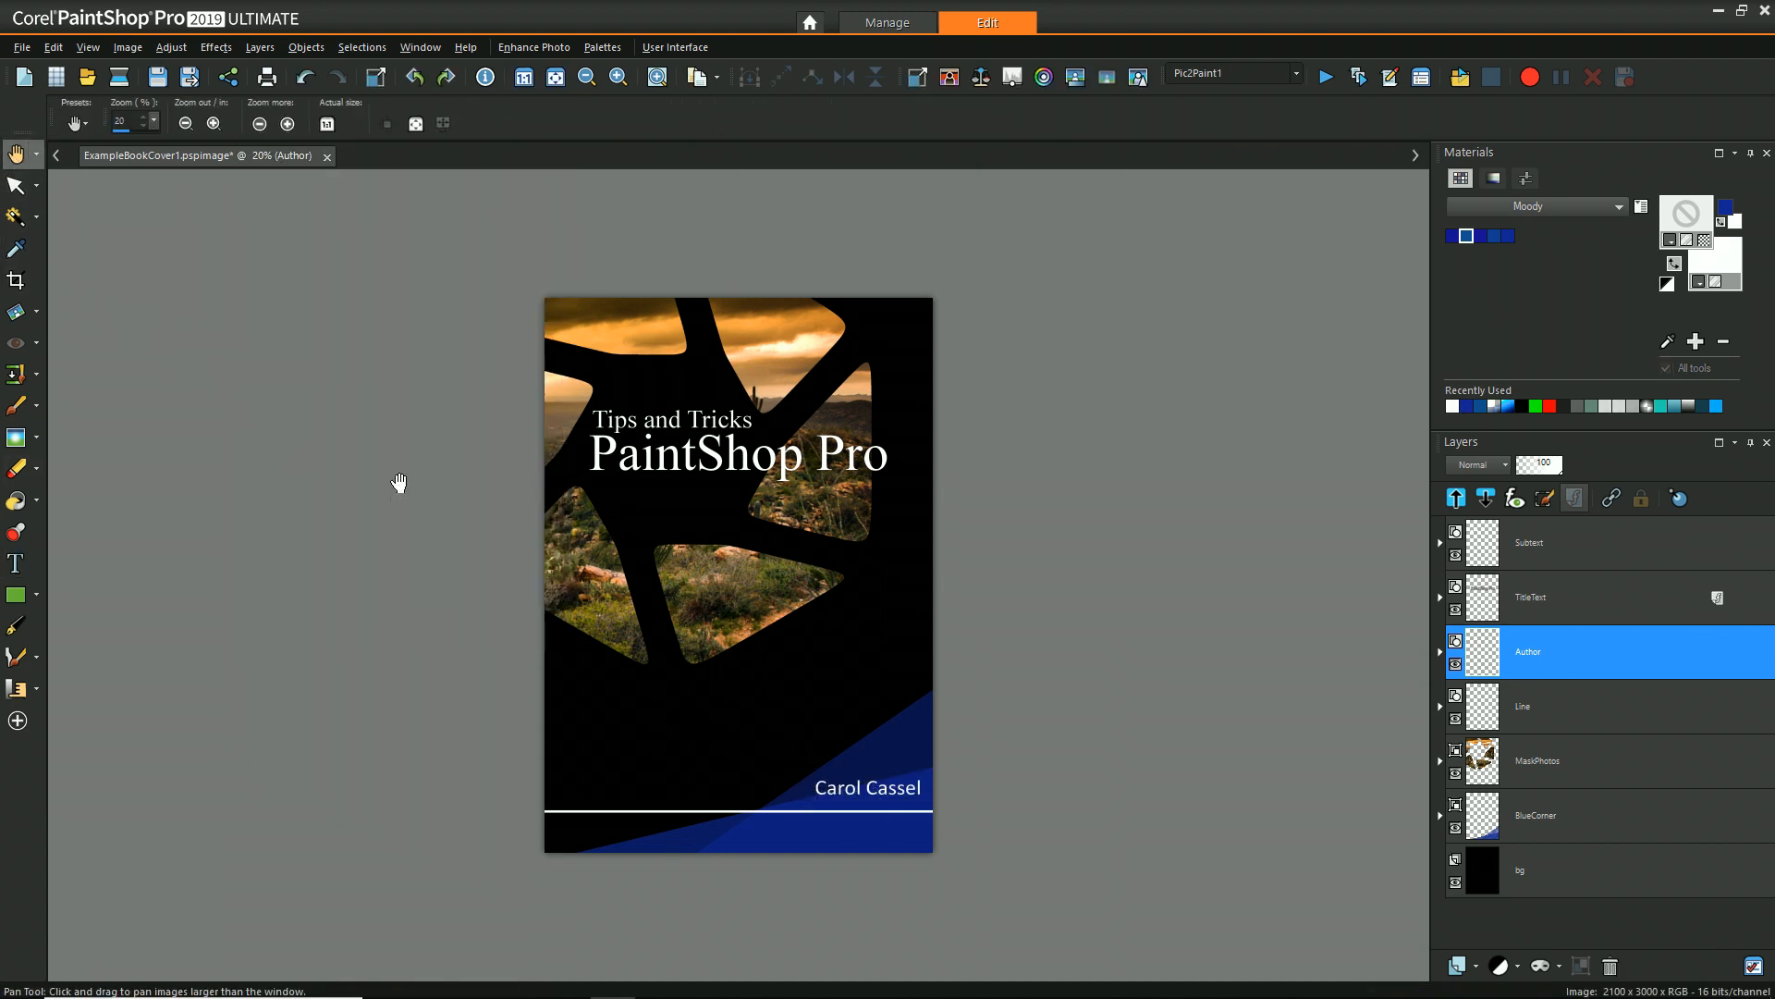
pyautogui.click(17, 562)
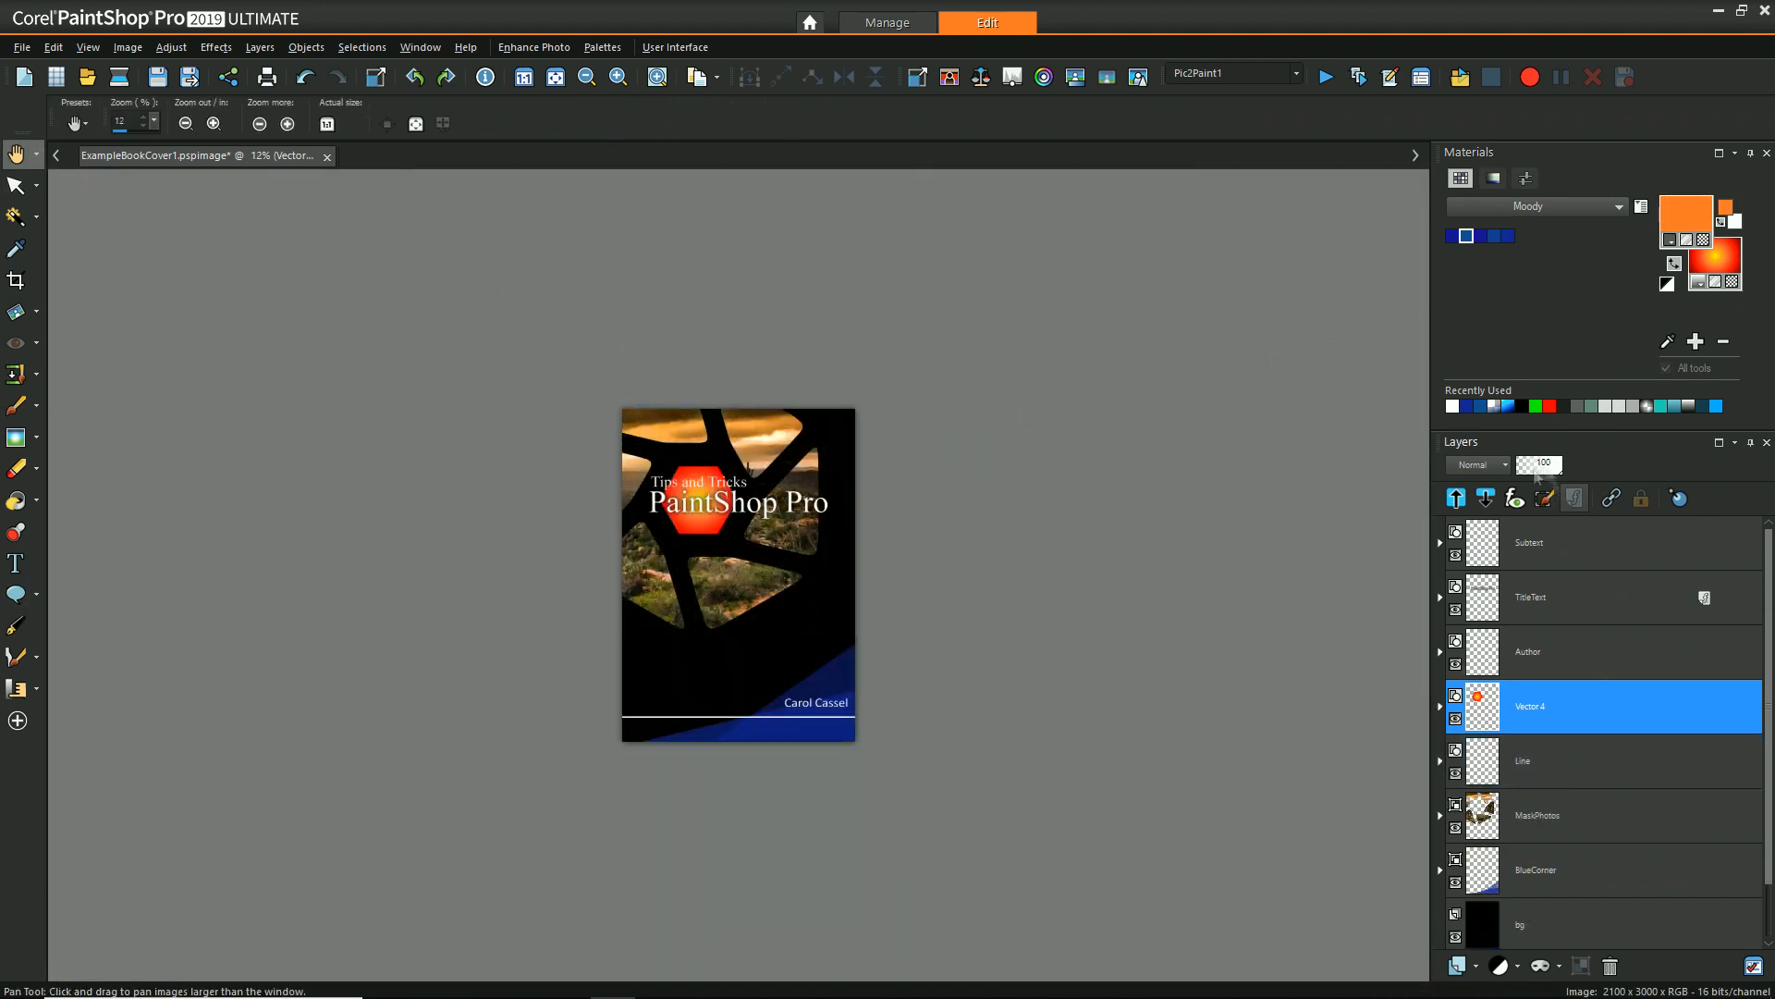
# Drag out an orange hexagon preset shape over the middle of the title.
pyautogui.click(16, 185)
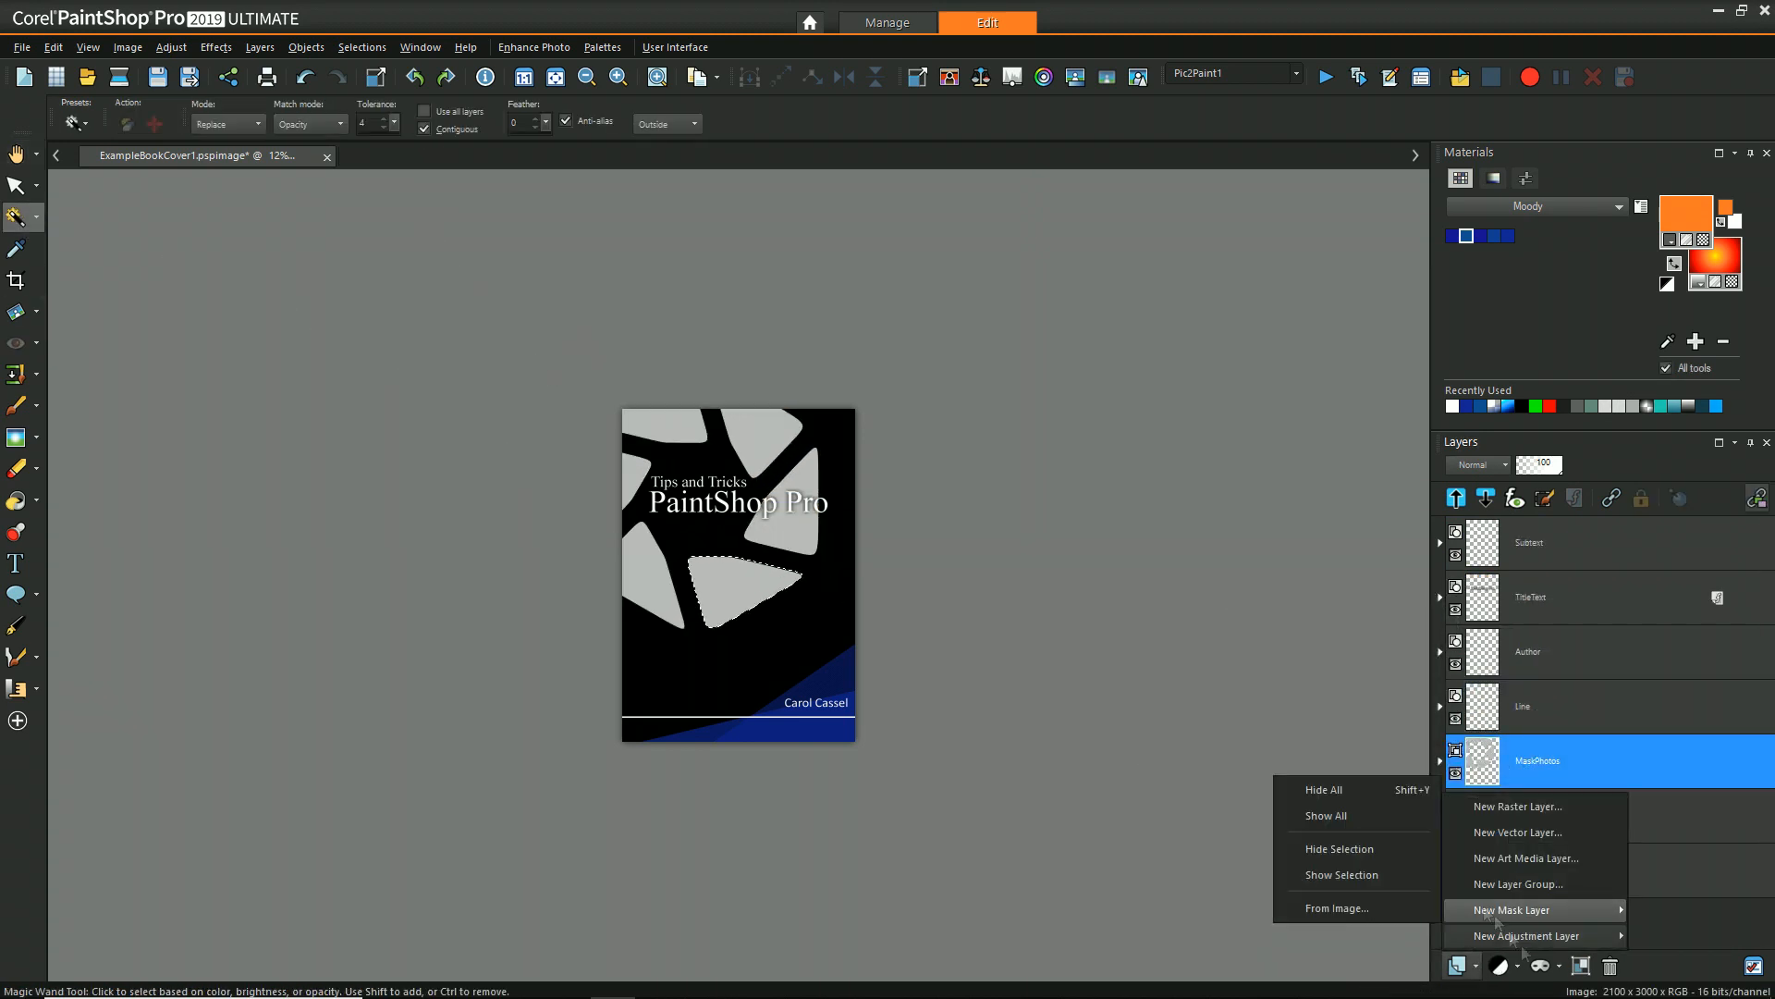
# Make a mask group from the selected opening and duplicate the MaskPhotos group.
pyautogui.click(1511, 910)
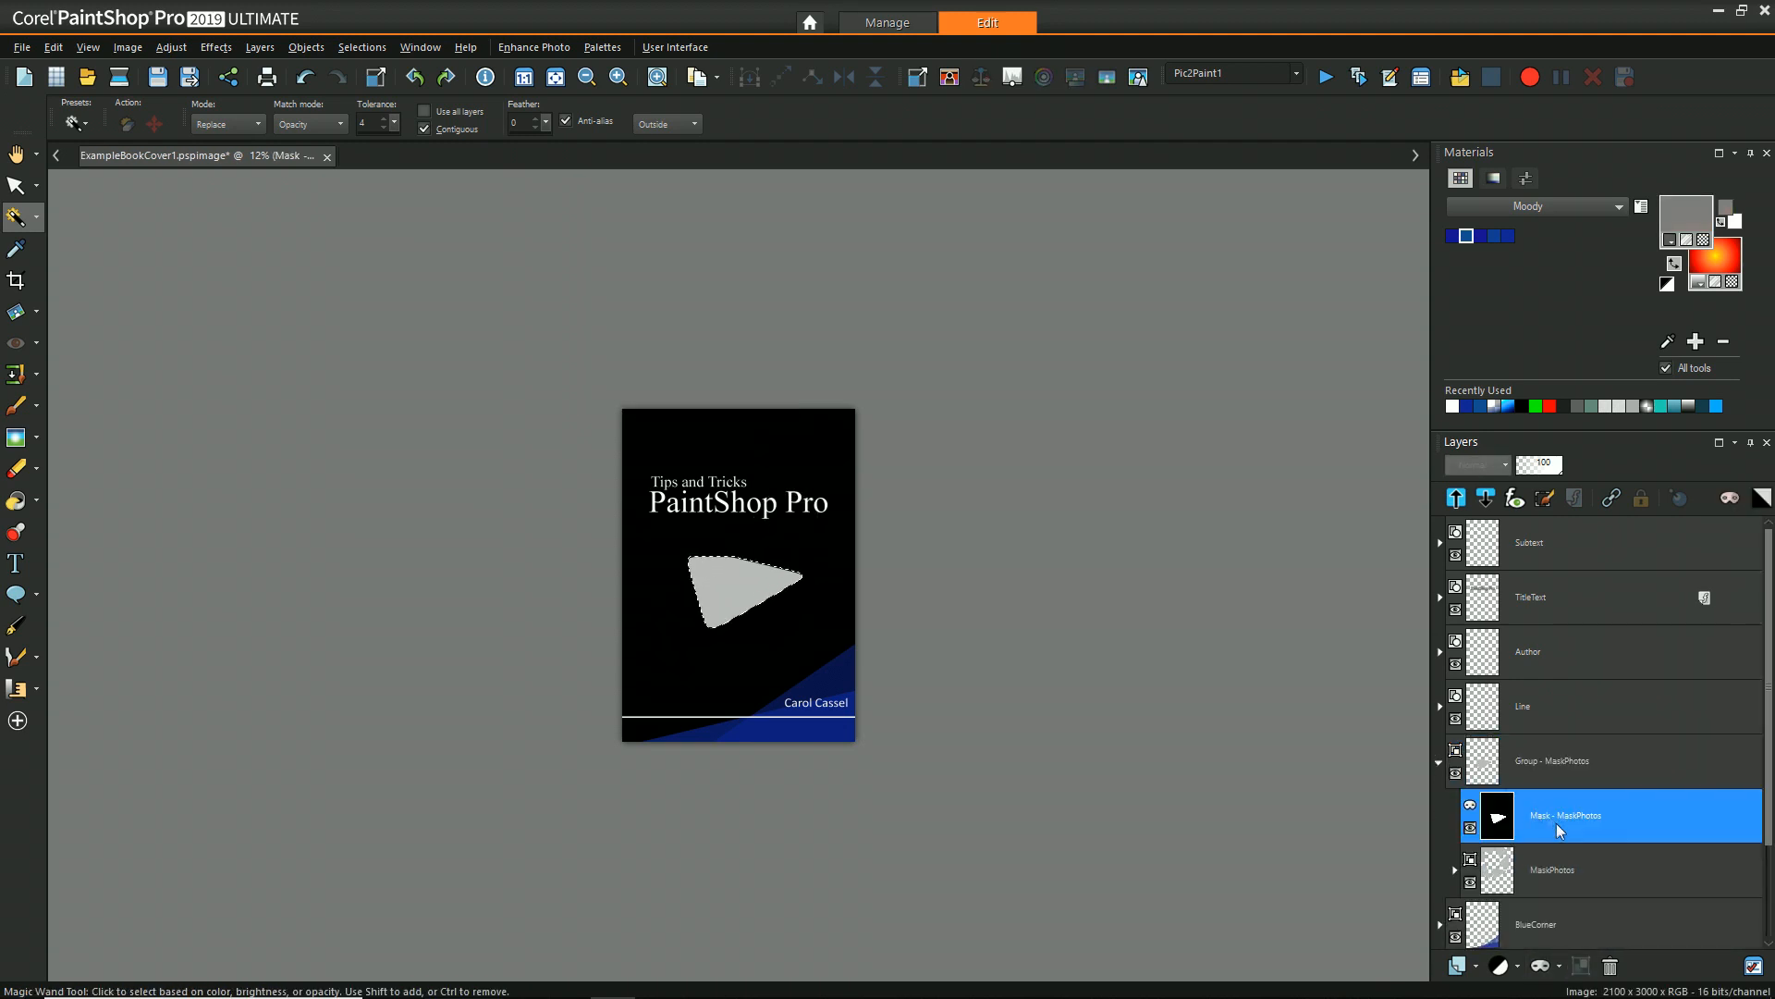
pyautogui.rightClick(1551, 869)
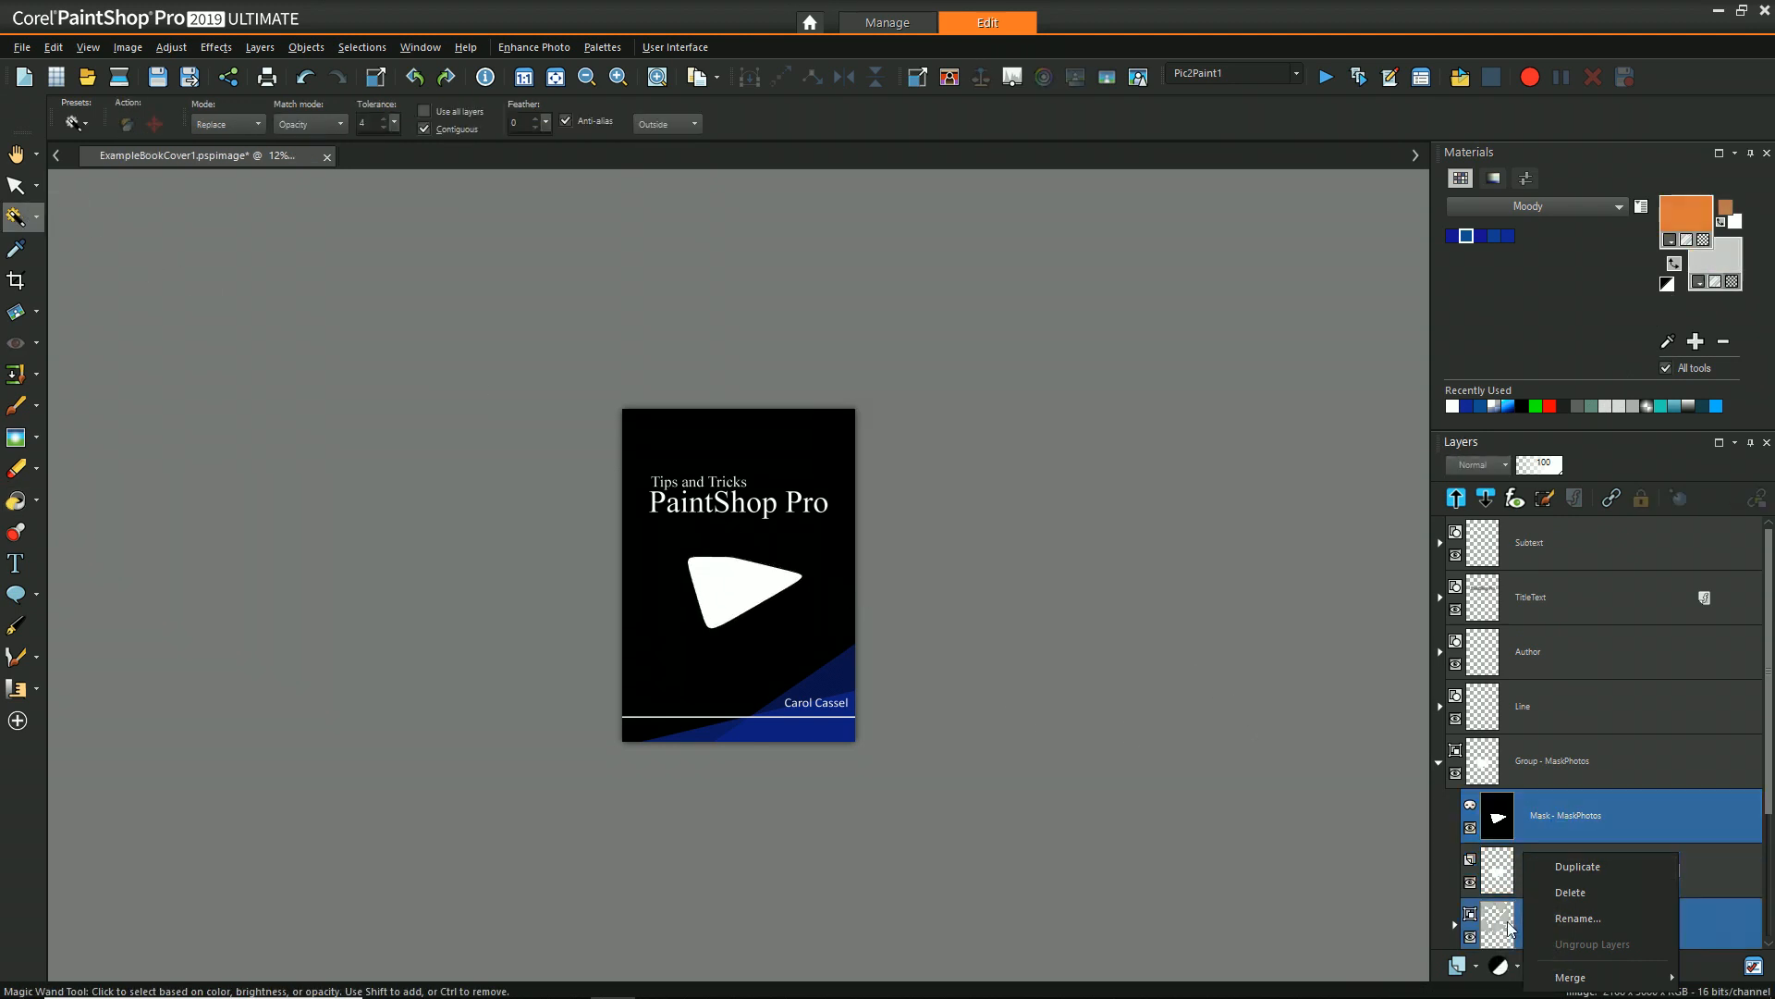
pyautogui.click(1575, 866)
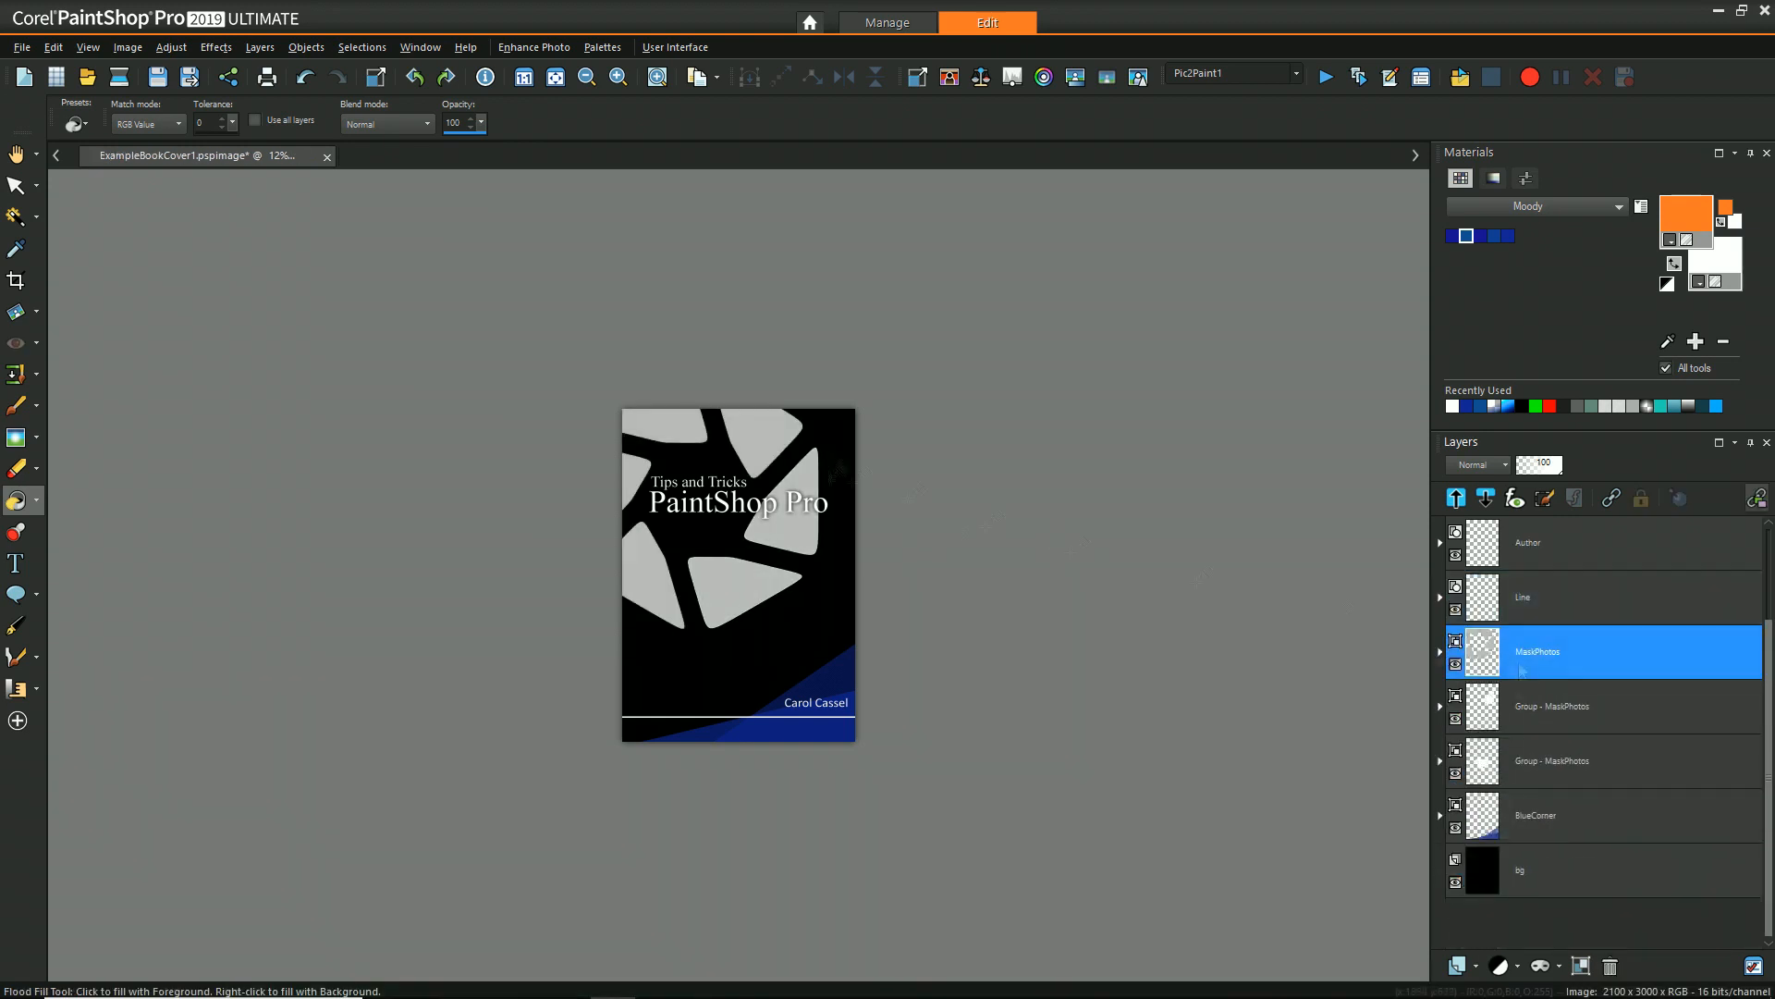
# Paste a photo into the left mask group and fit it into the blade opening with the Pick tool.
pyautogui.click(16, 217)
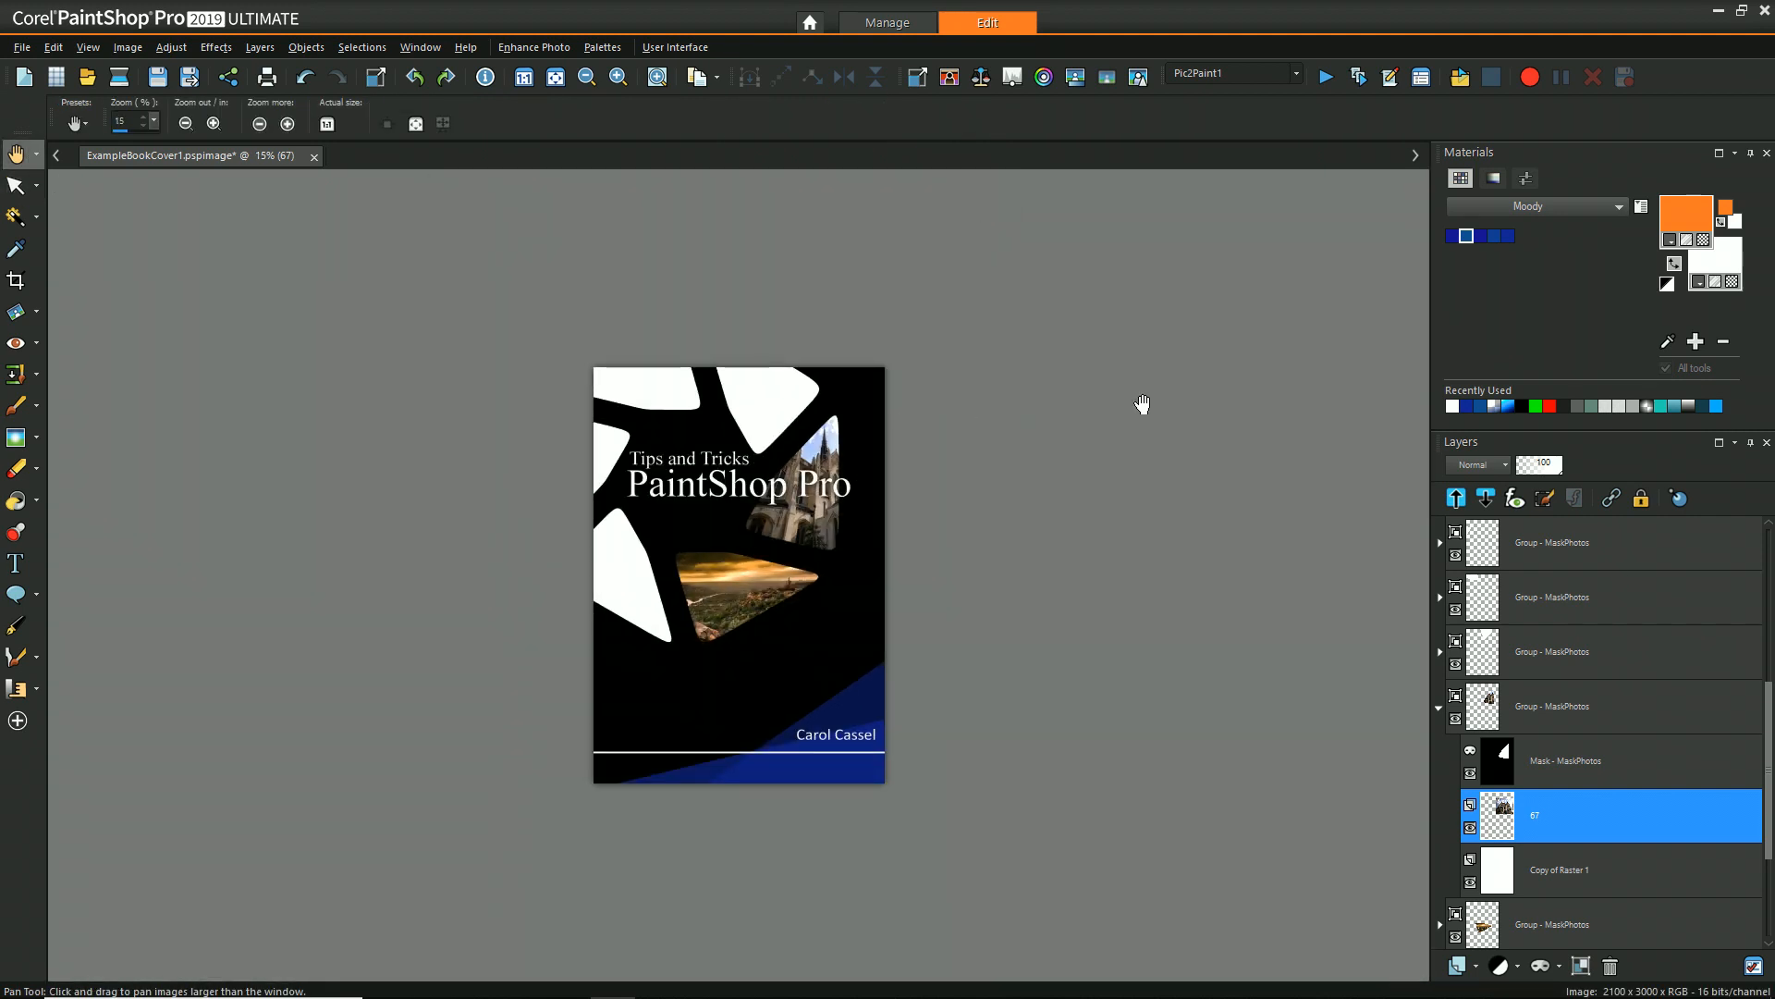
pyautogui.moveTo(1441, 713)
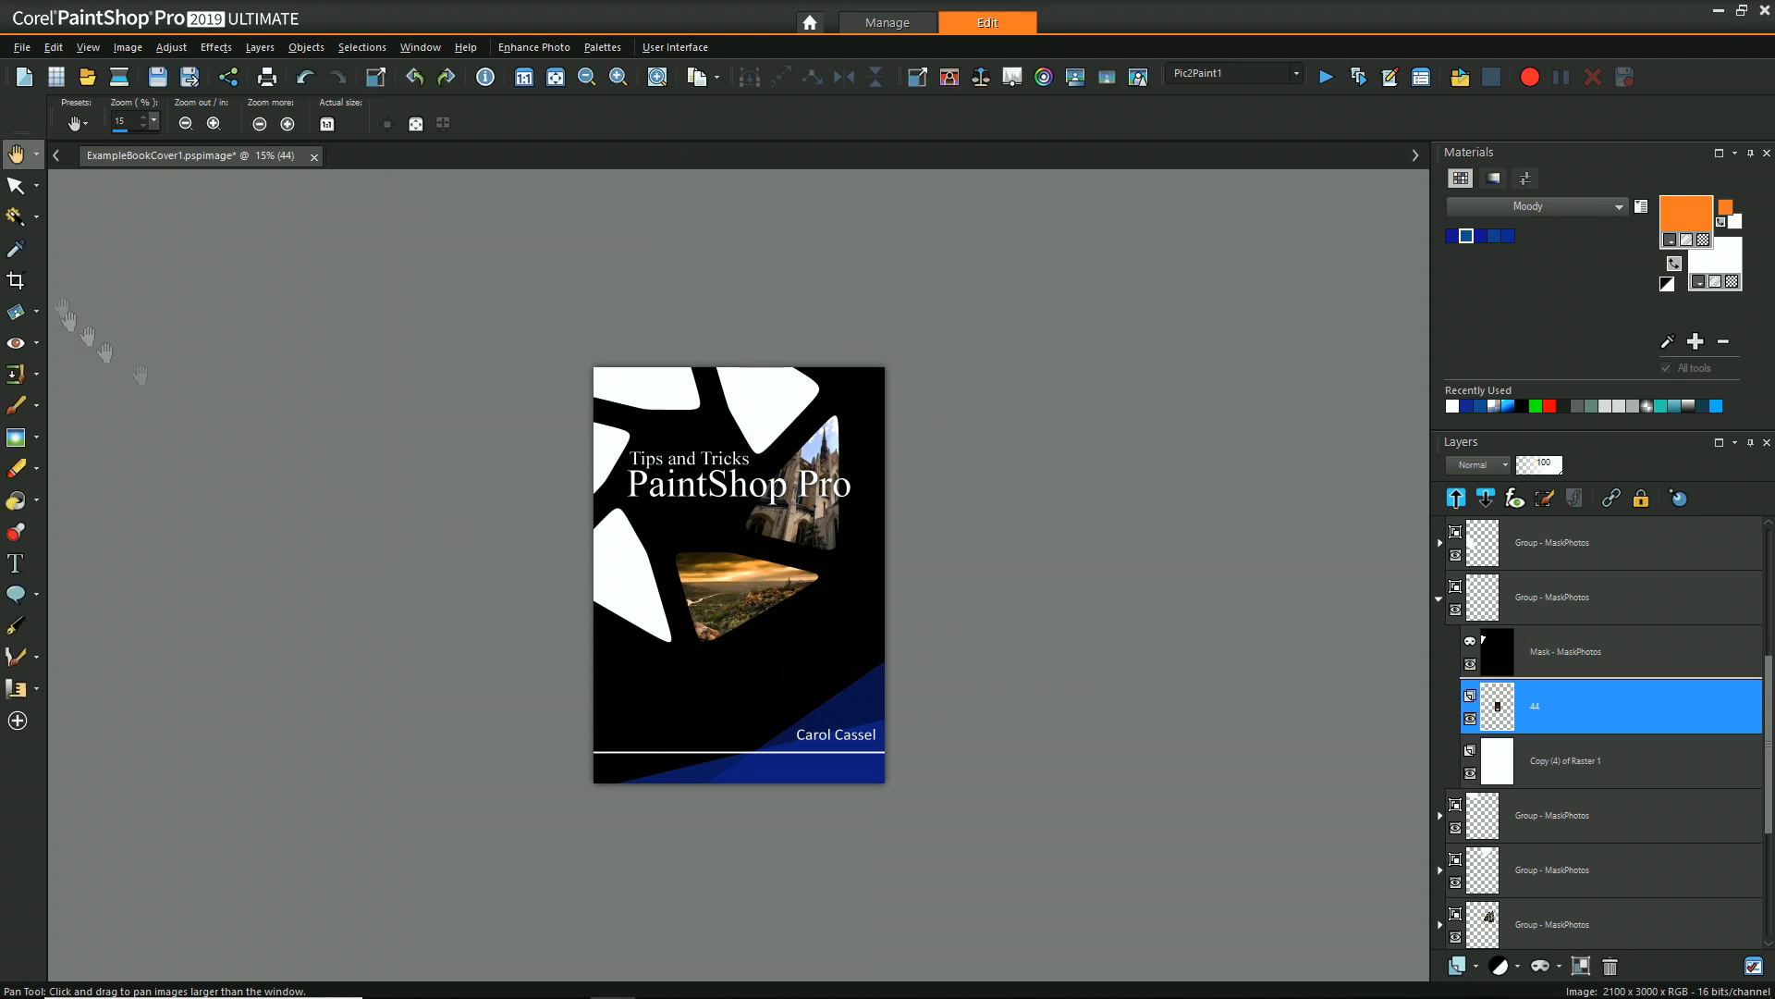
pyautogui.click(15, 185)
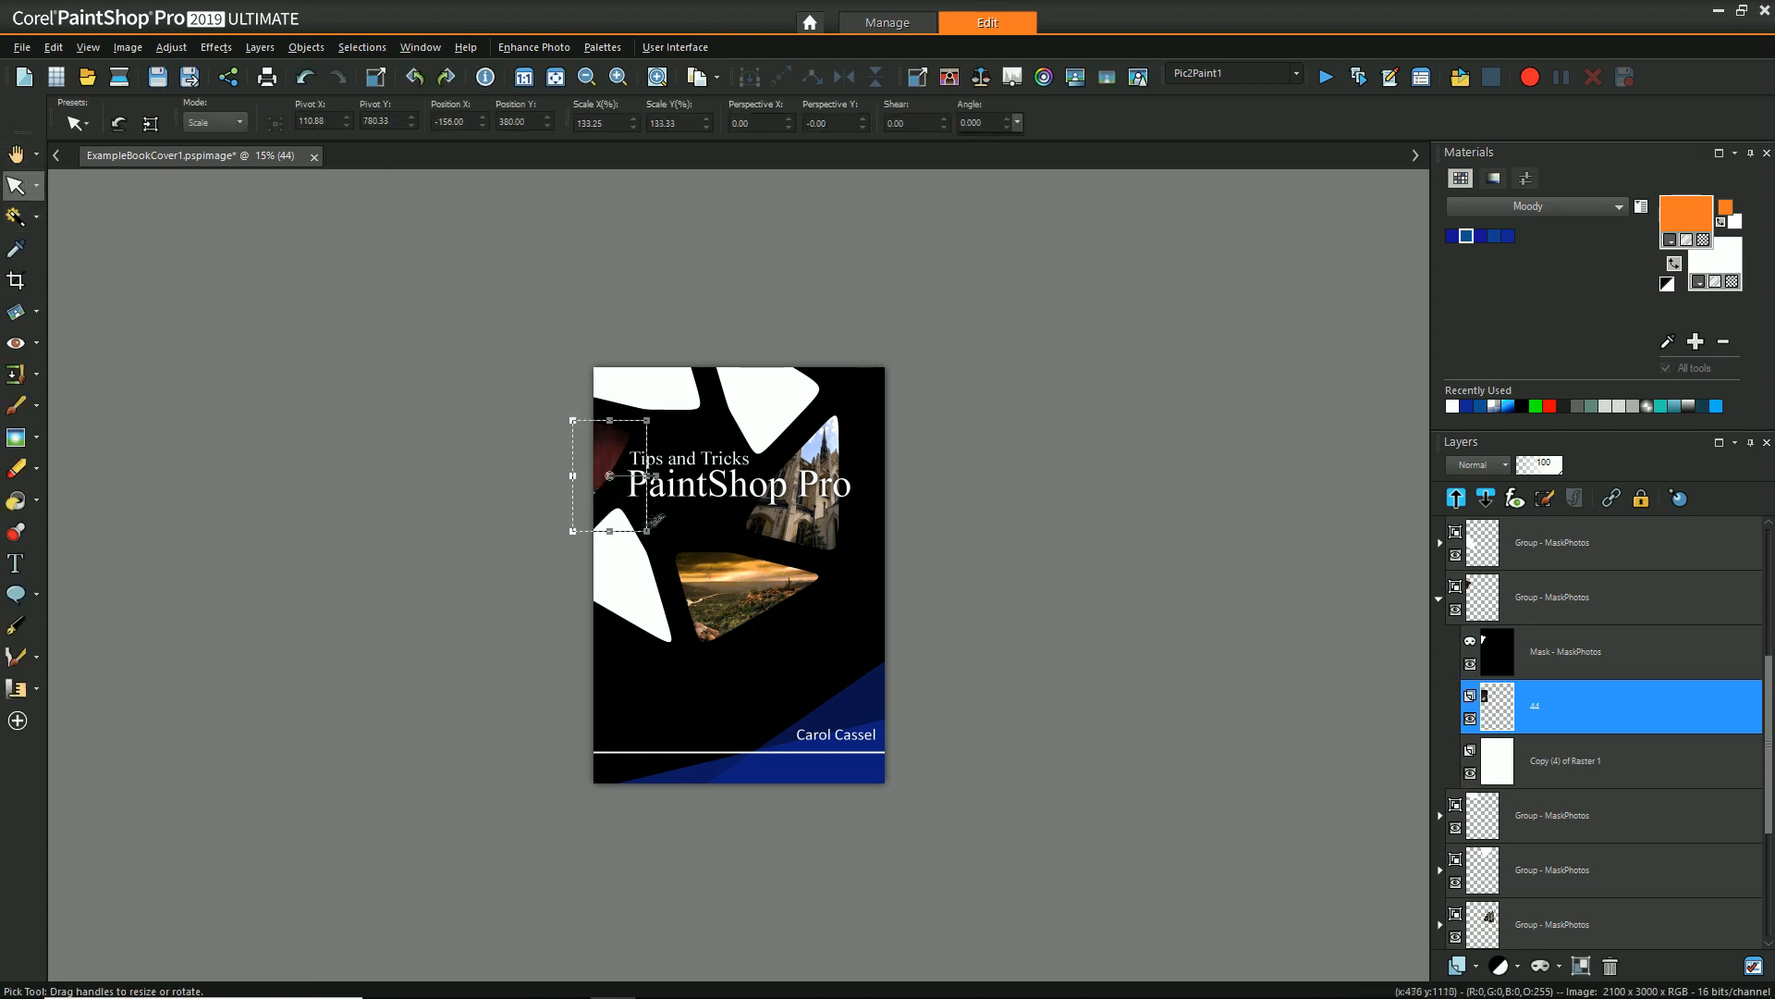
pyautogui.click(17, 150)
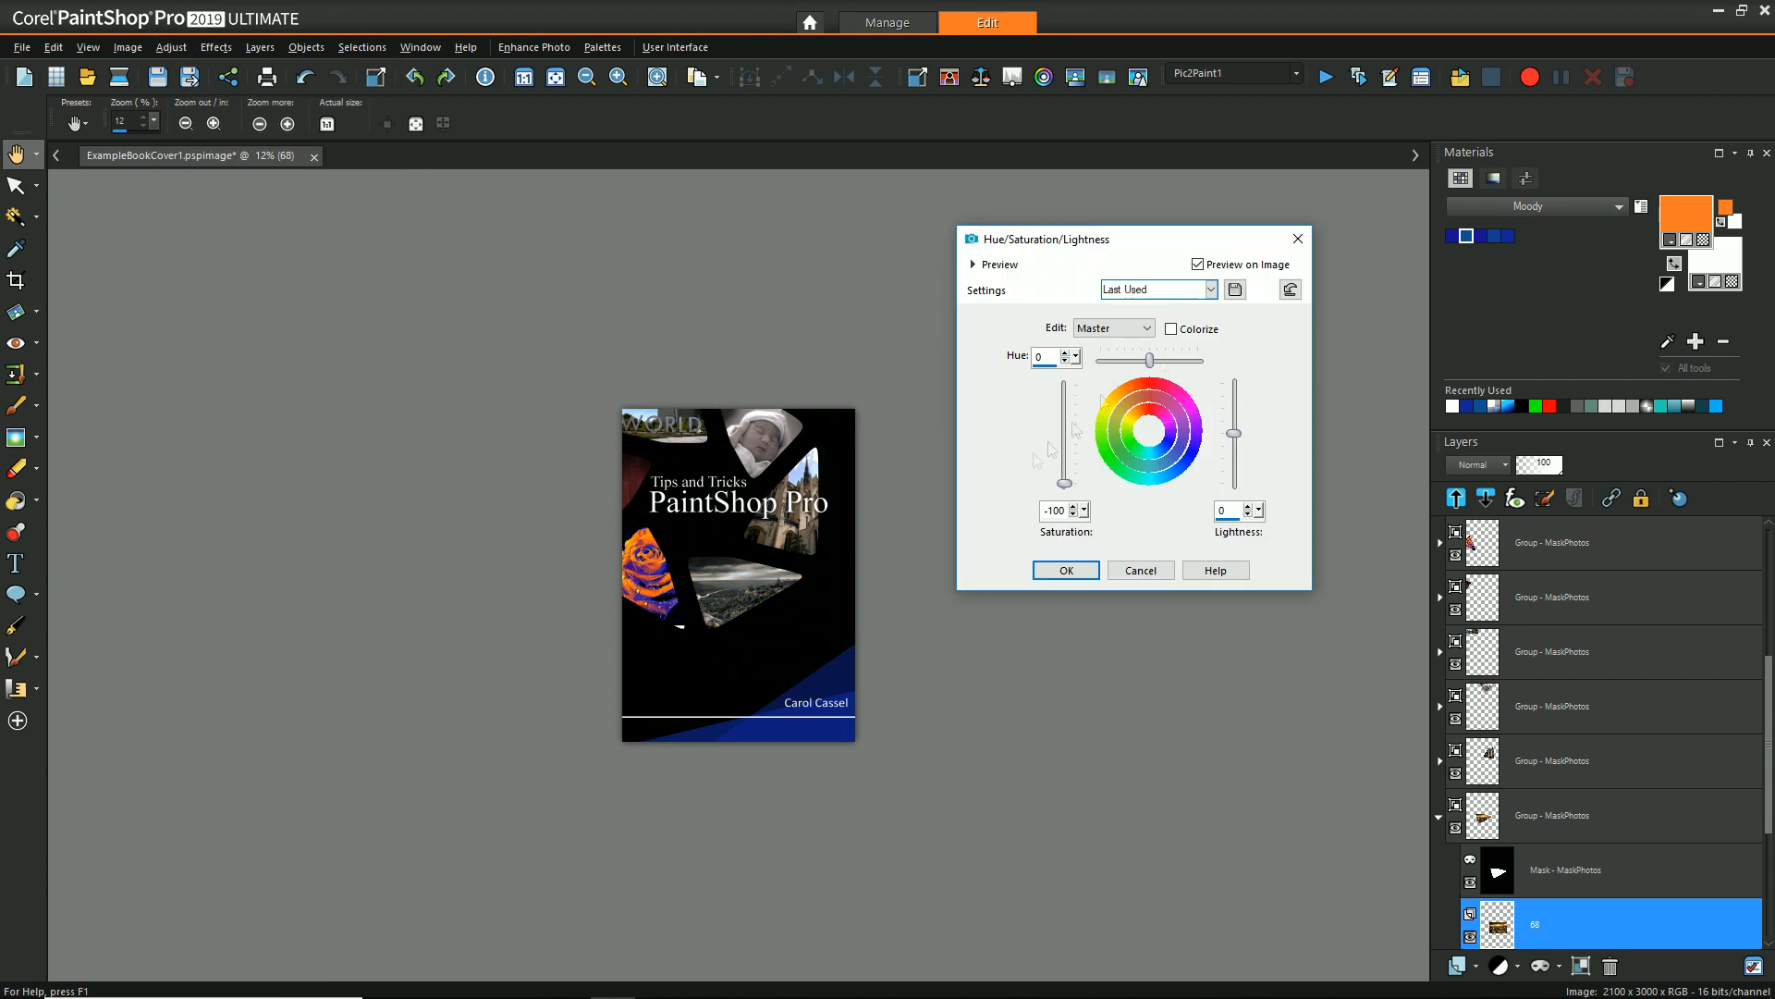
# Push the masked photo's Saturation to full in Hue/Saturation/Lightness, then nudge the rose photo's placement.
pyautogui.click(1063, 569)
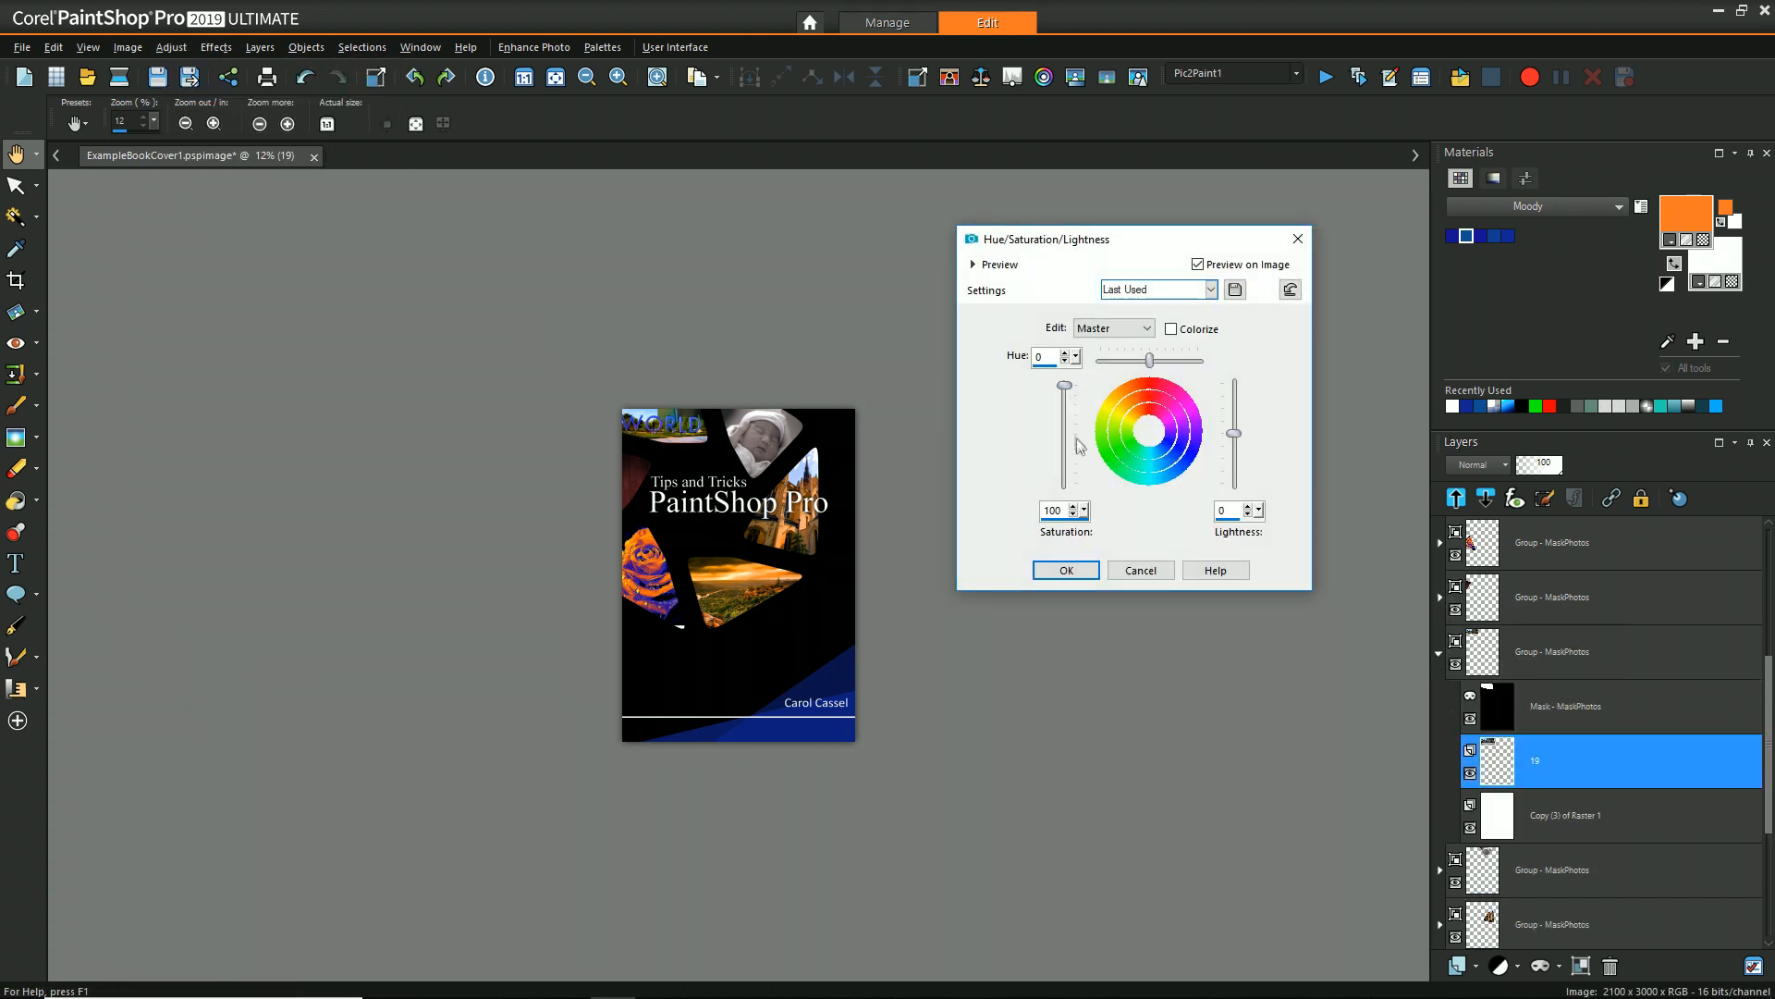
pyautogui.click(1063, 569)
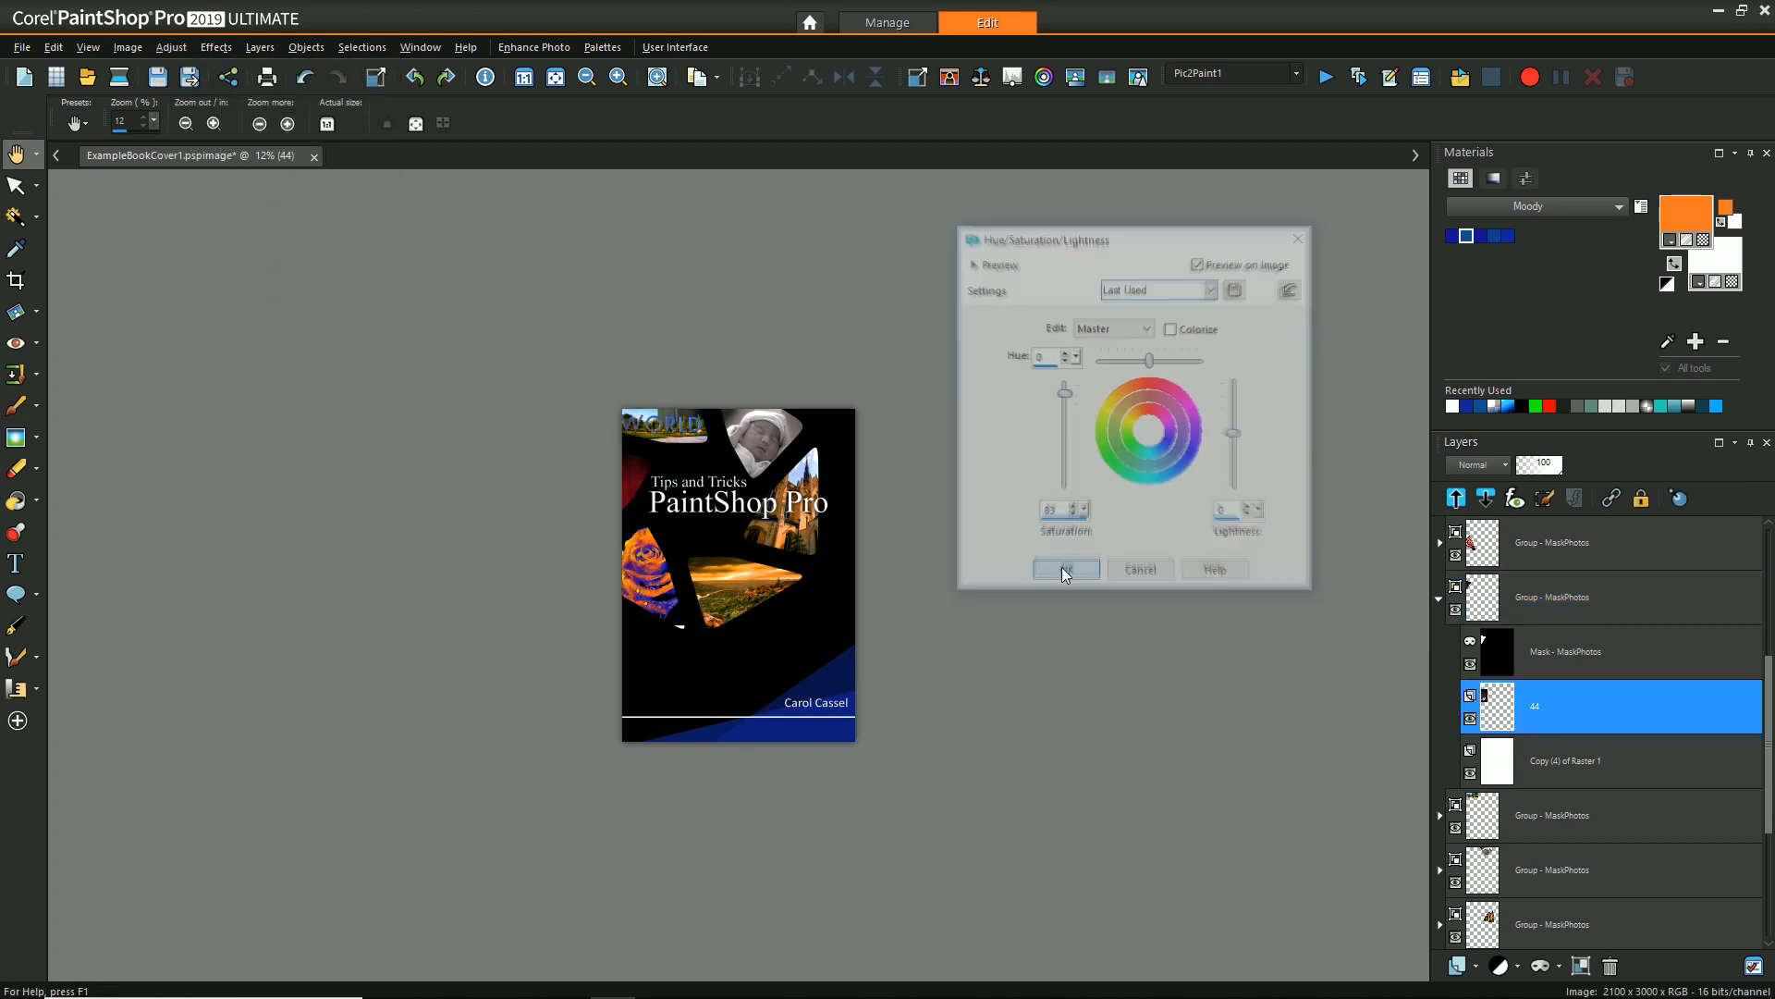
pyautogui.click(1065, 568)
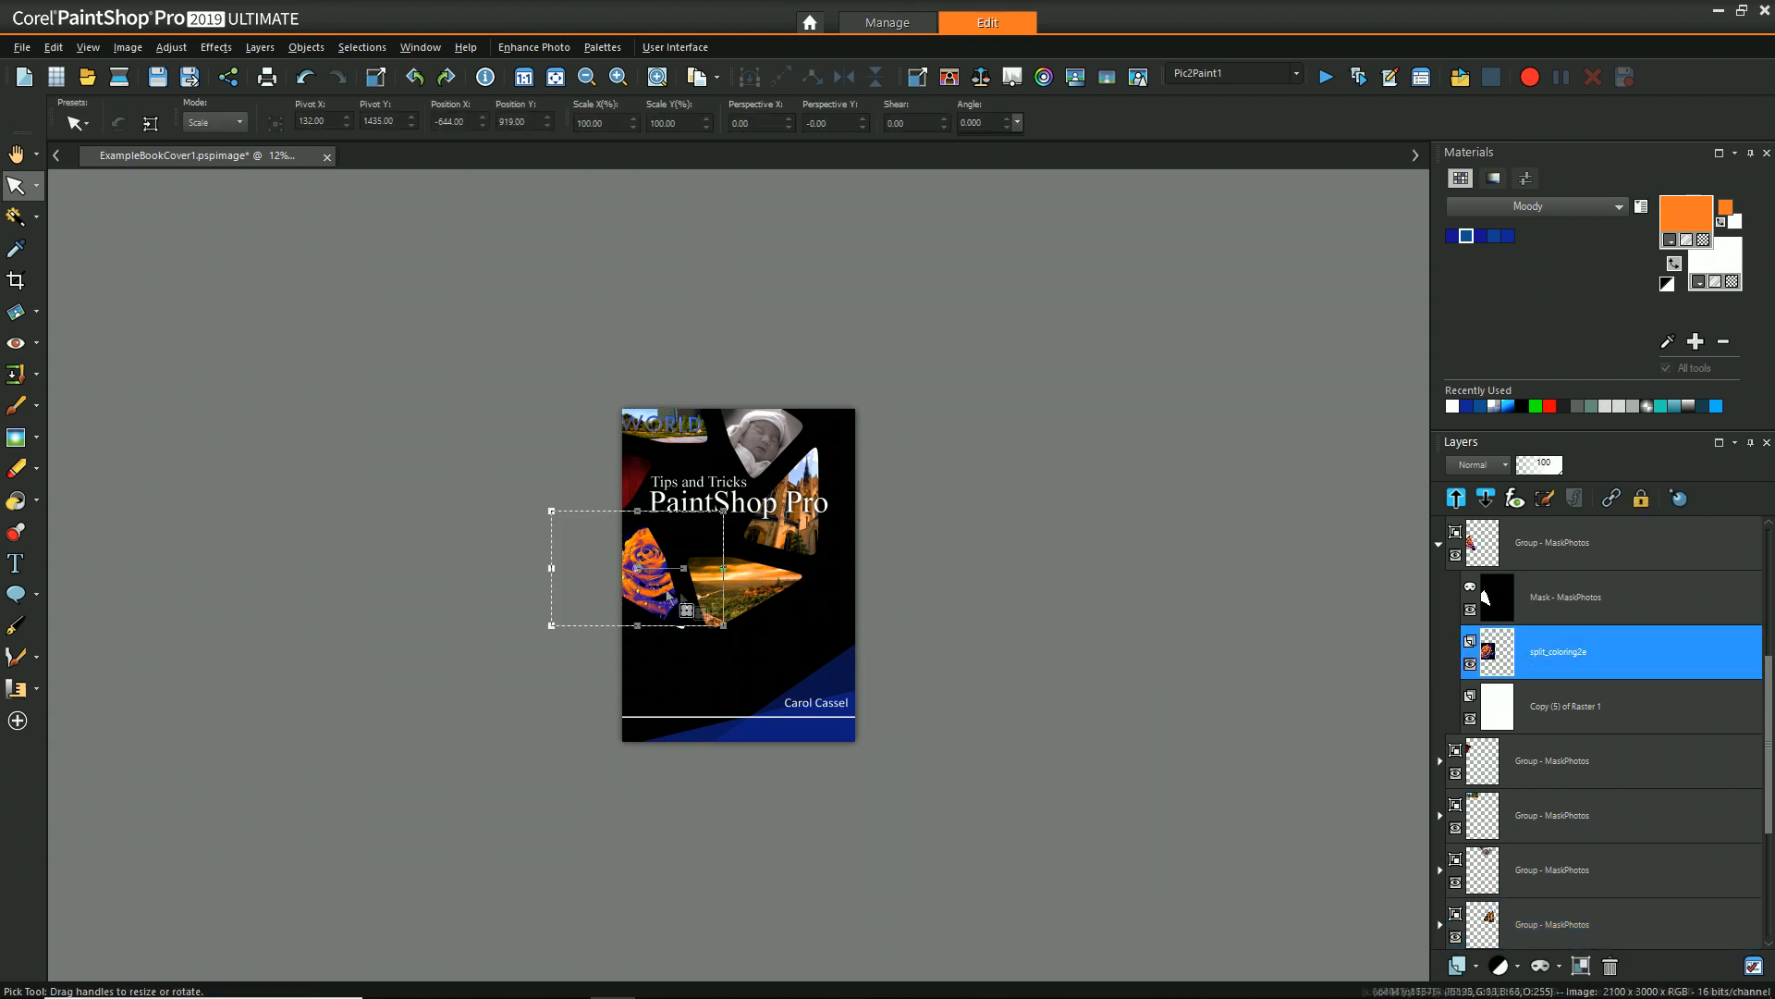
pyautogui.click(17, 152)
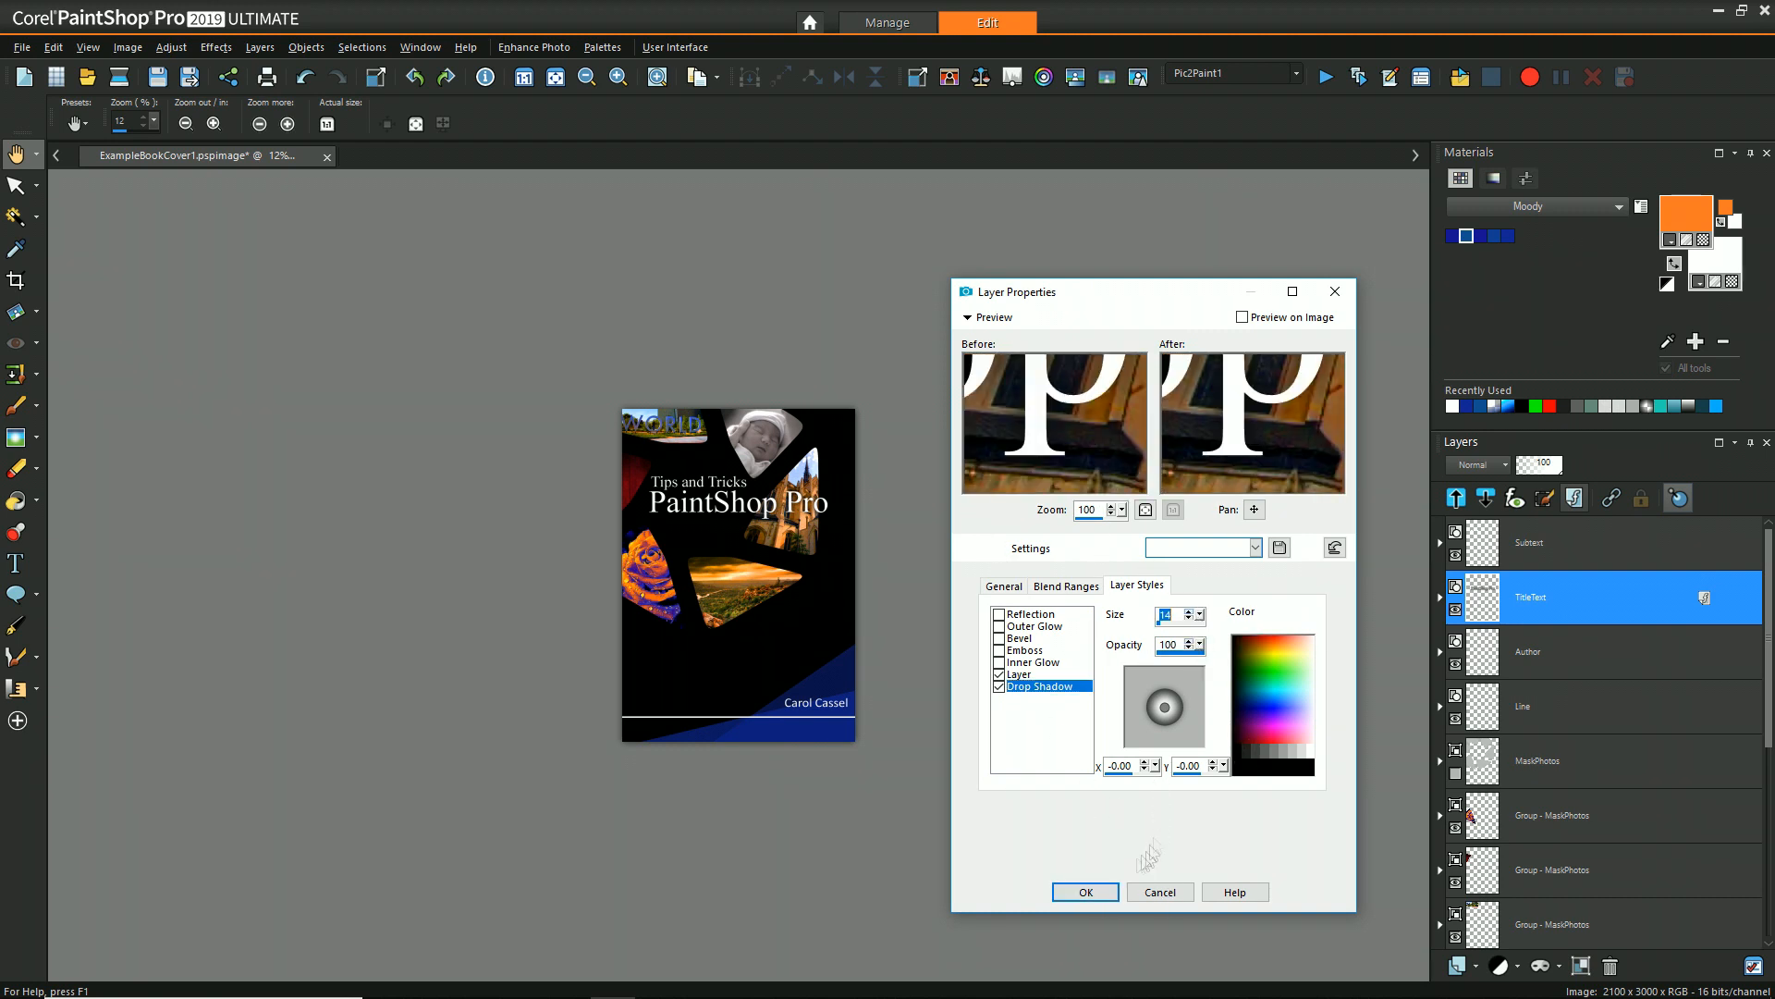
# Rename the aperture photo groups Blade1–Blade3 and duplicate the TitleText layer for renaming.
pyautogui.click(1082, 891)
pyautogui.write('B')
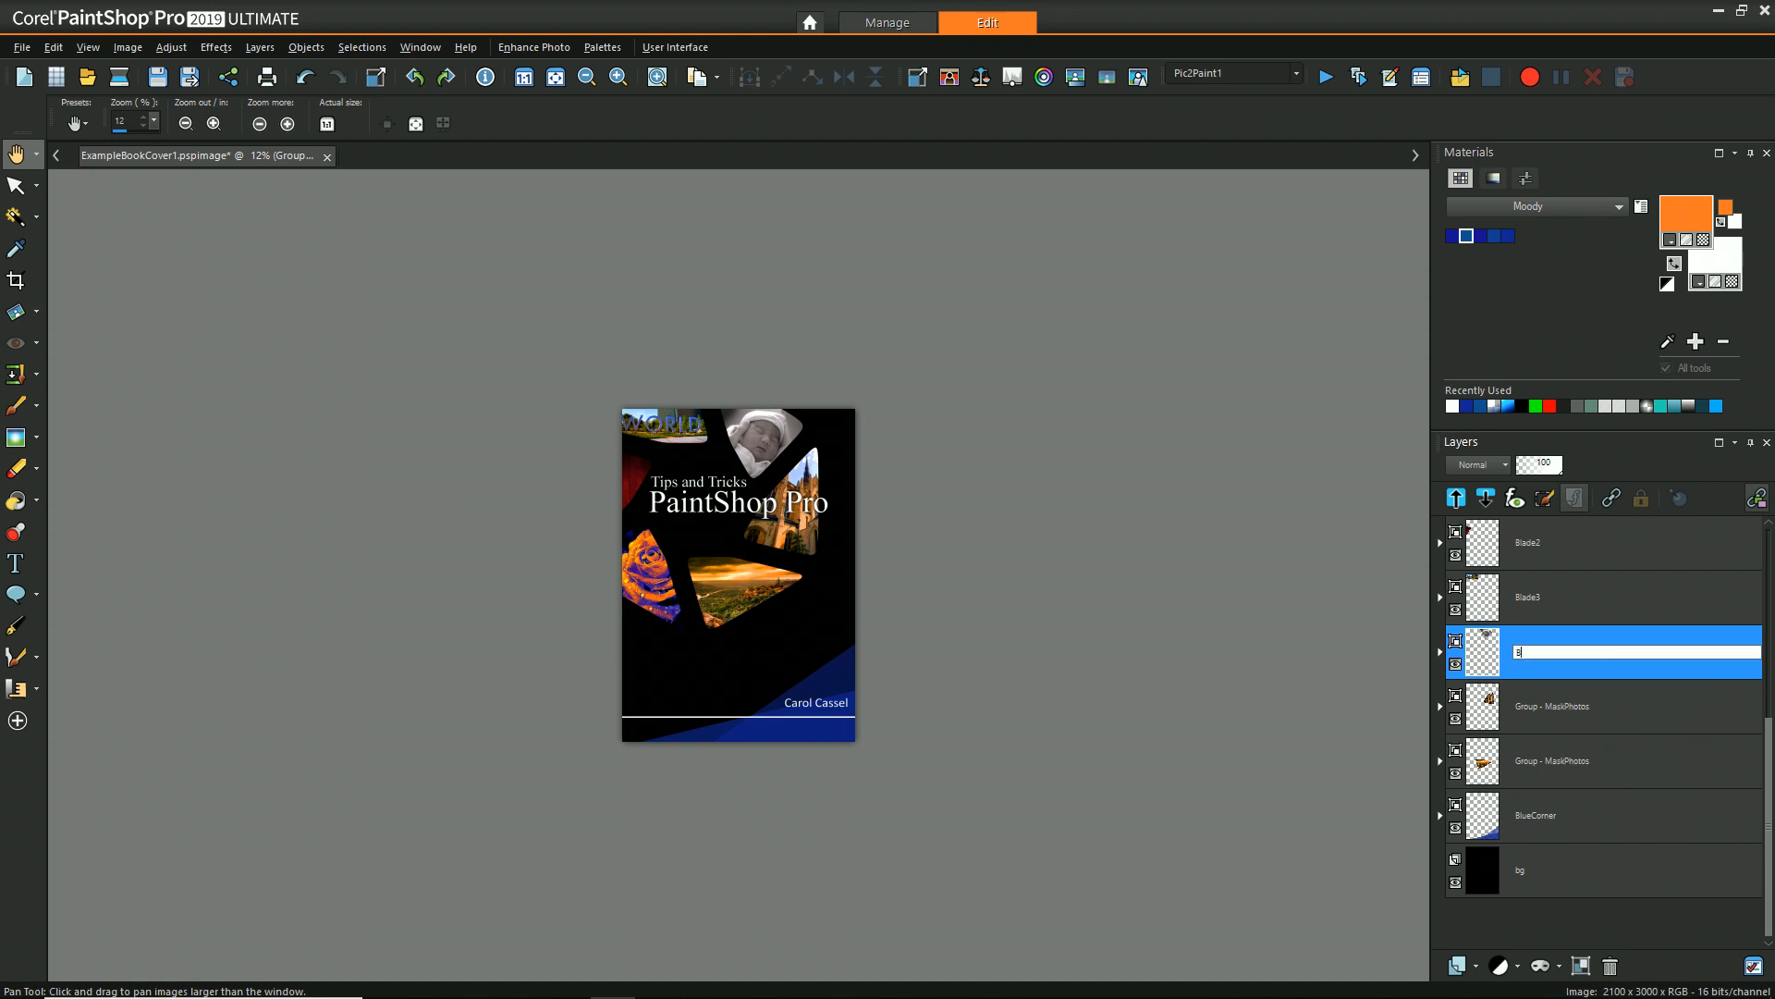
pyautogui.rightClick(1563, 760)
pyautogui.write('TextTitle')
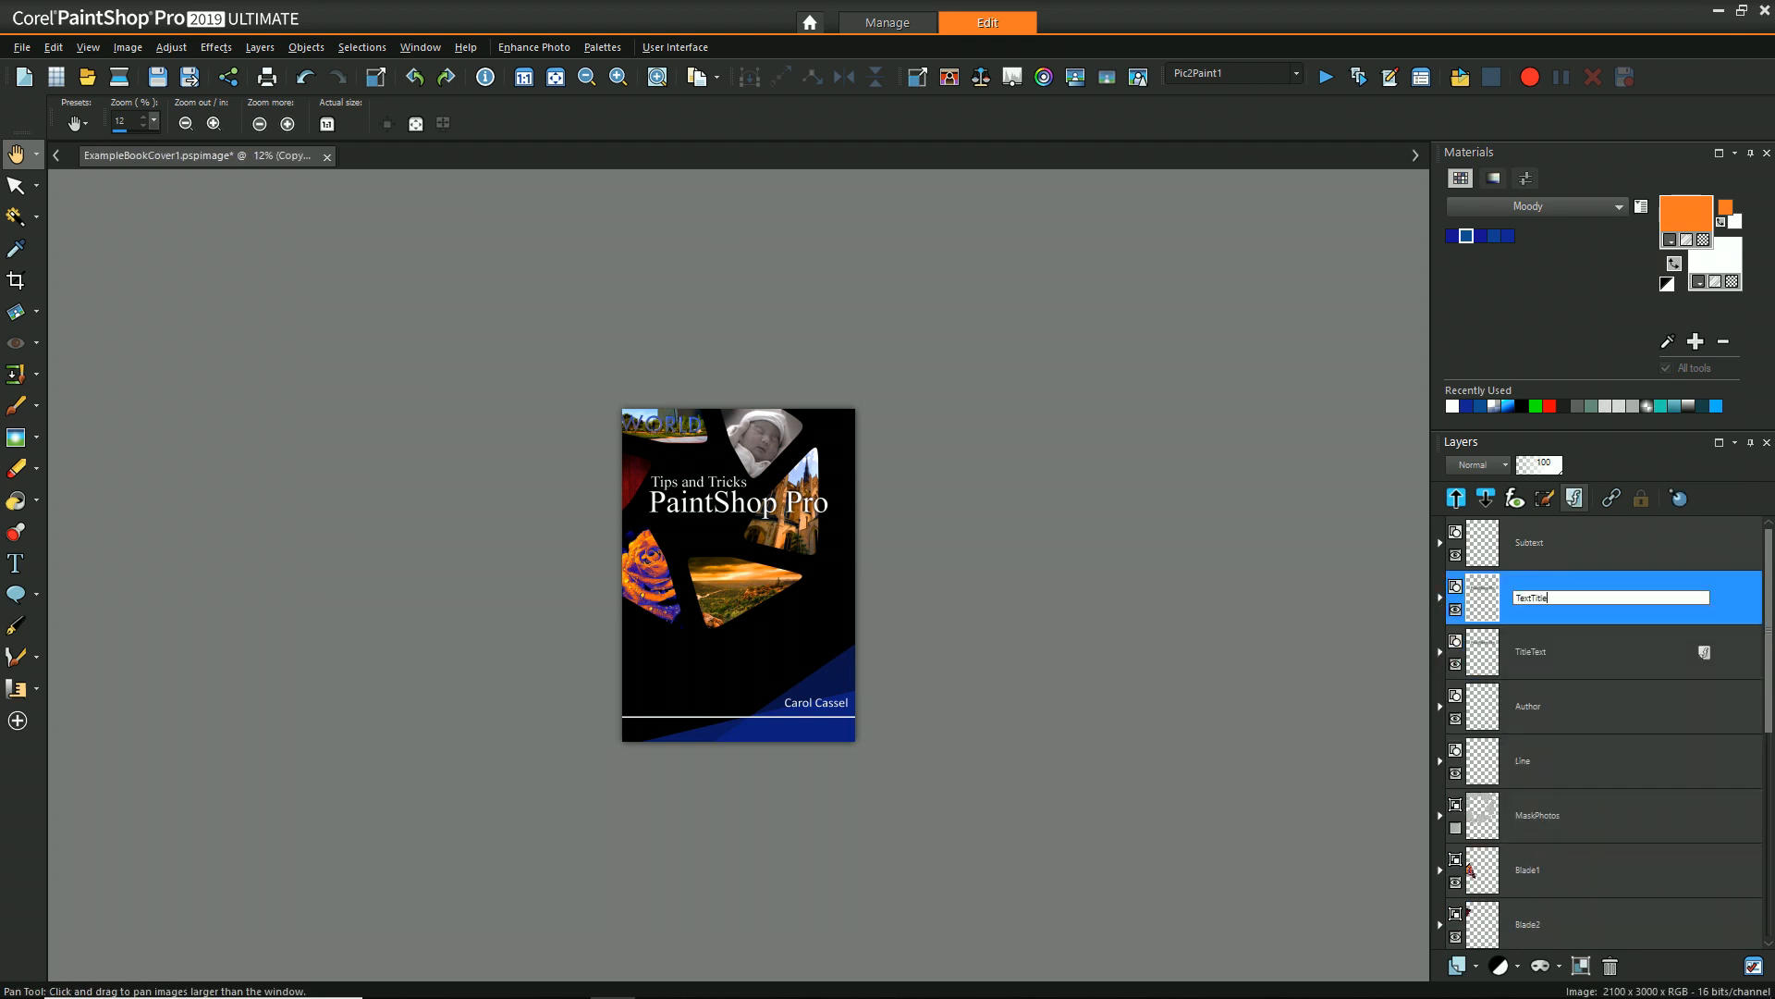
# Enable an Outer Glow layer style (size 43, opacity 80) on TextTitleShadow beneath the title.
pyautogui.doubleClick(1531, 651)
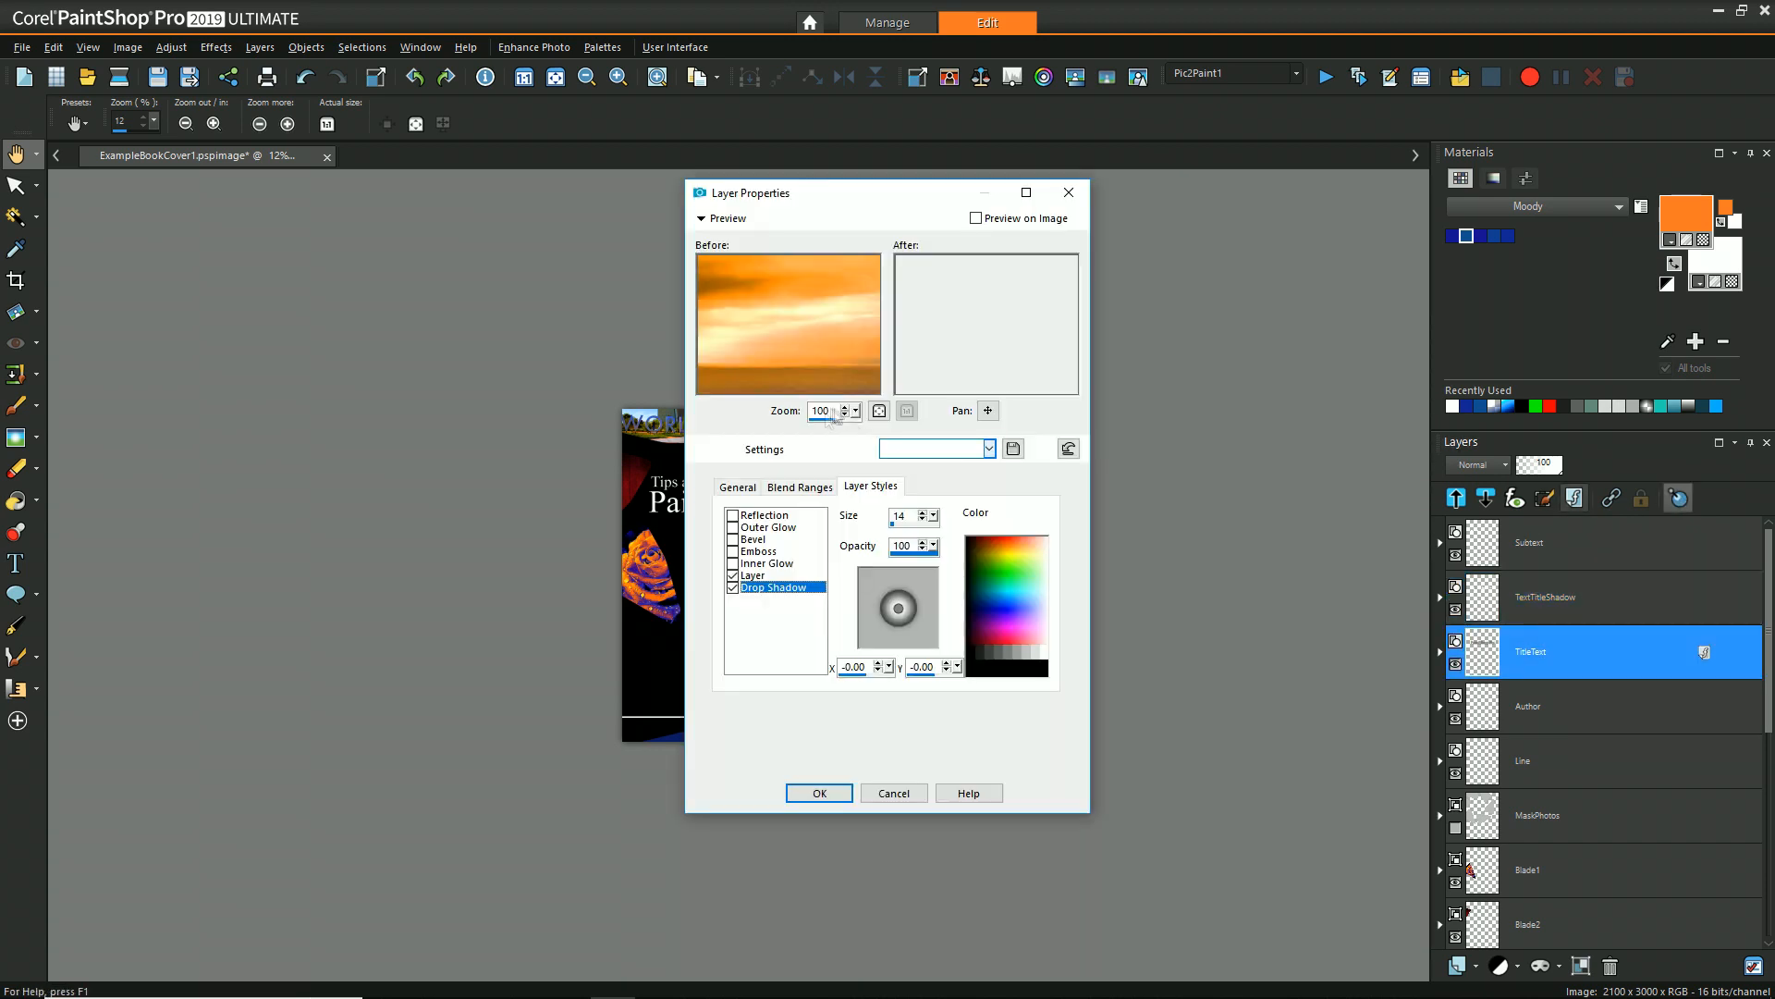
pyautogui.click(817, 791)
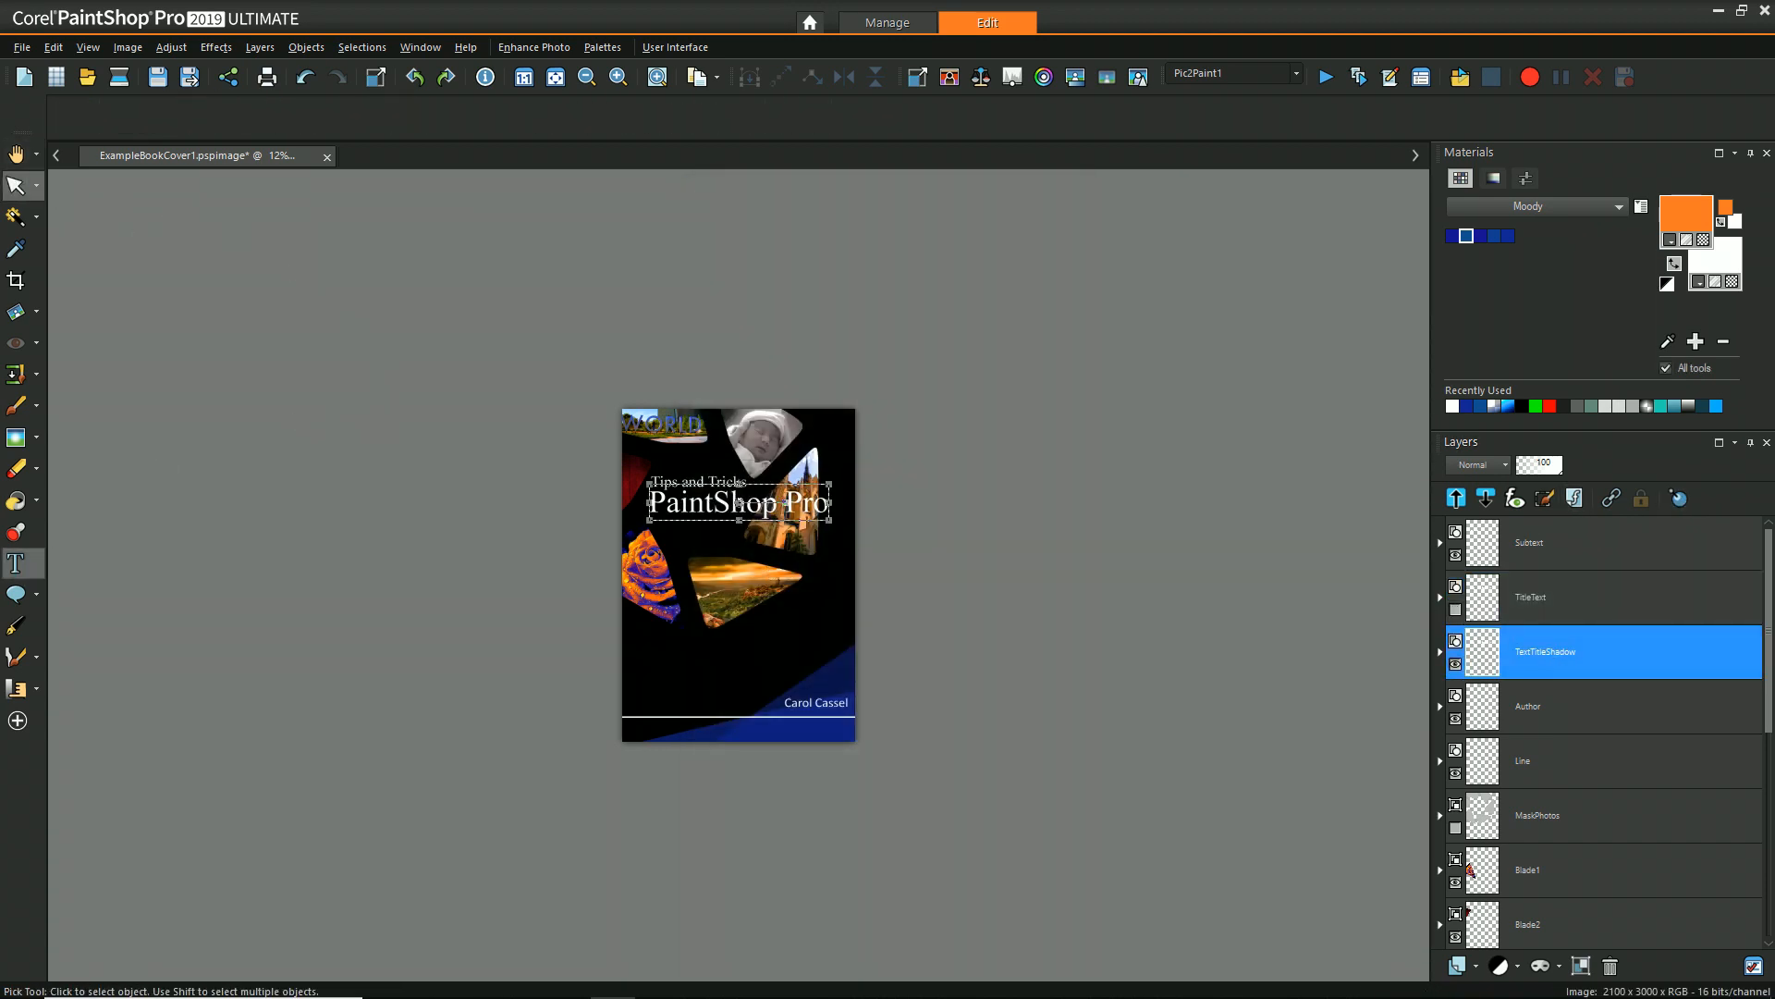
pyautogui.click(17, 185)
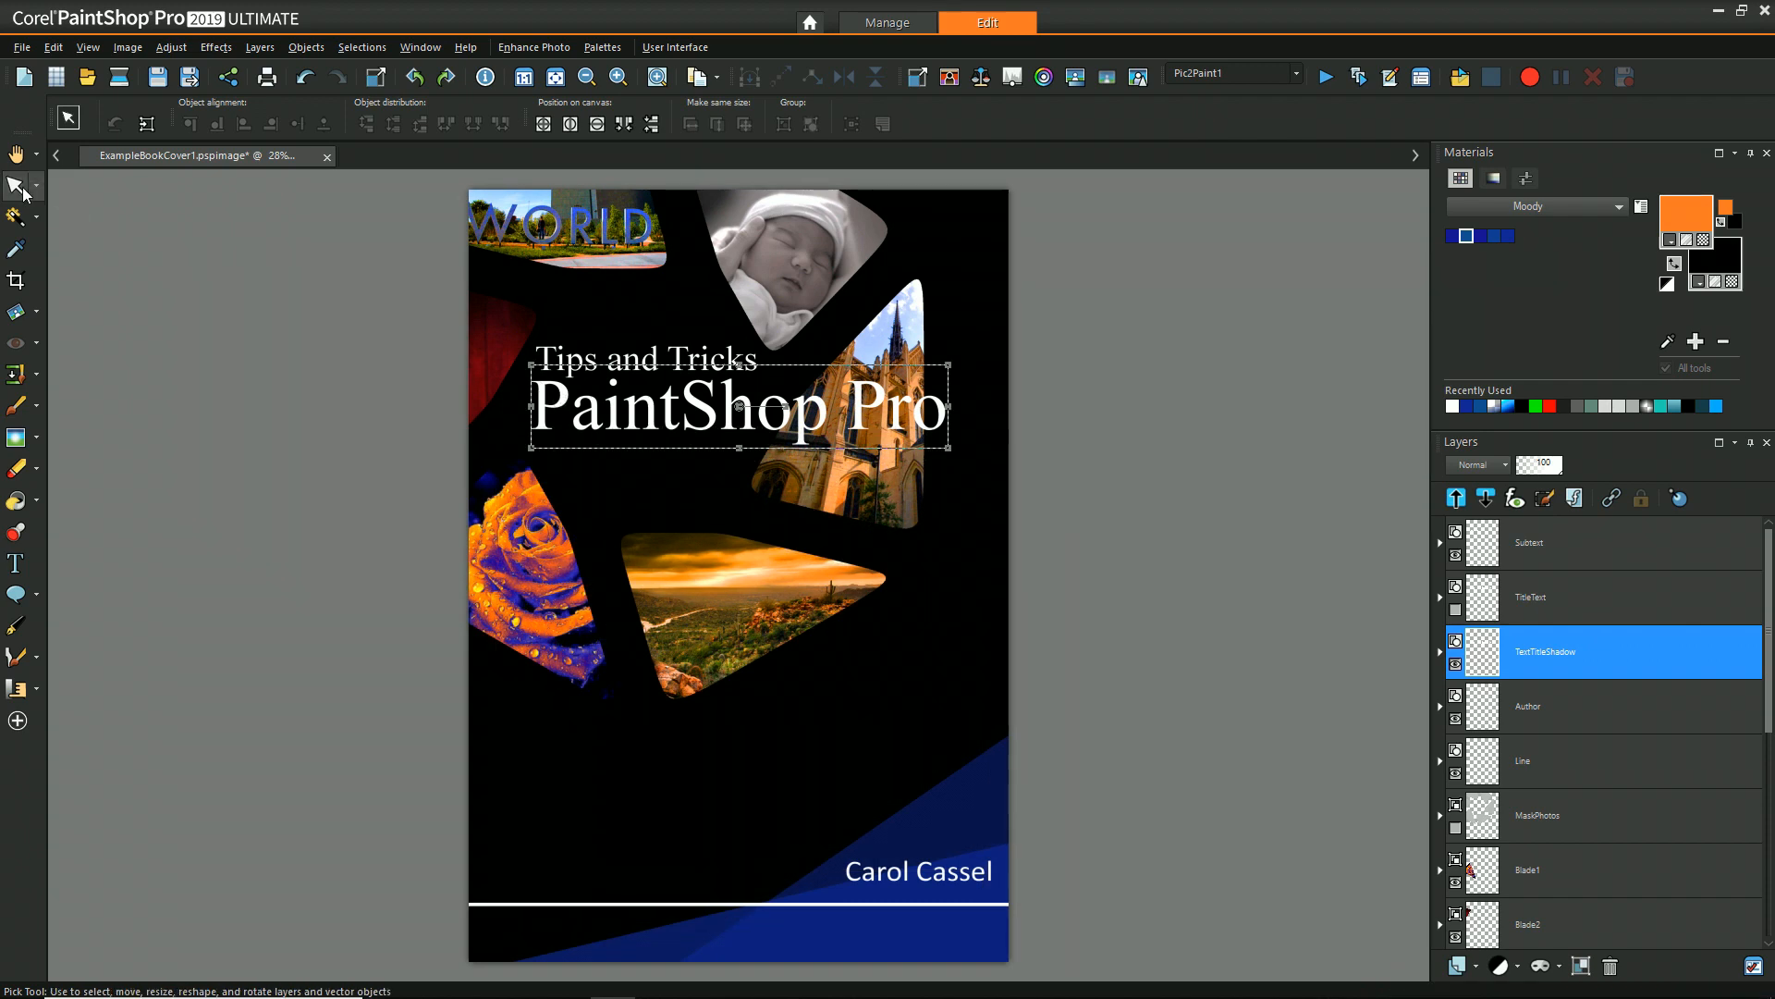
pyautogui.click(17, 564)
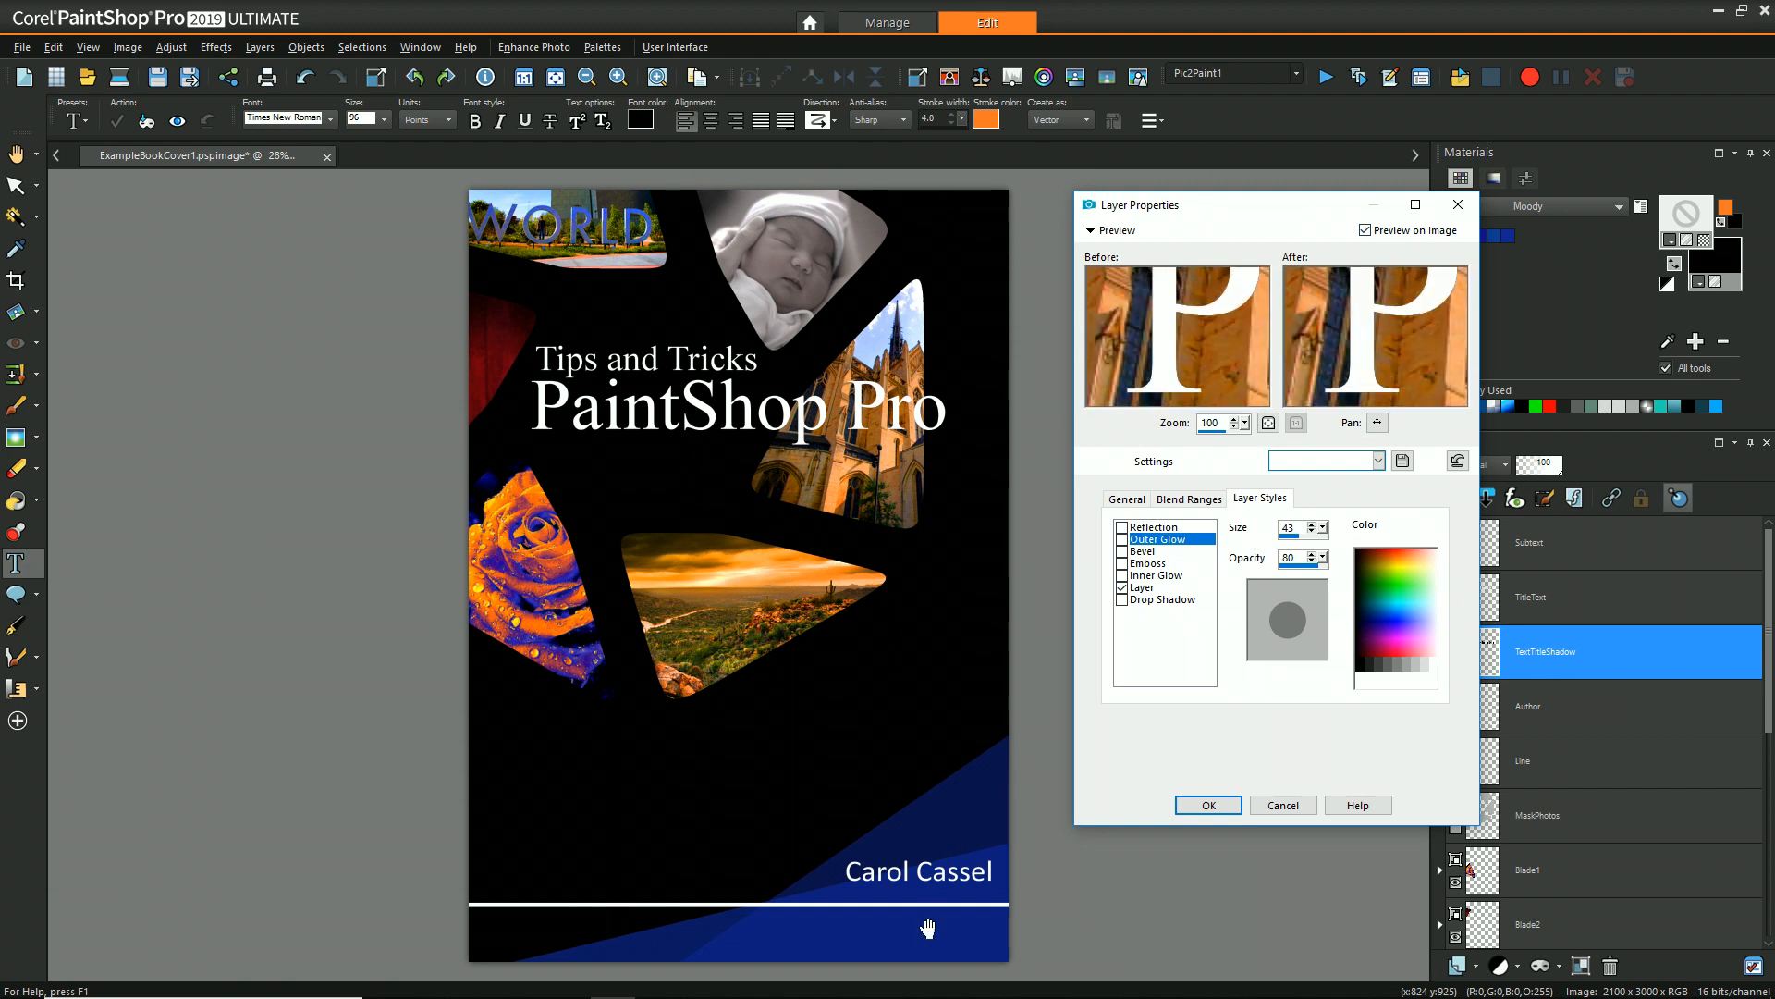
pyautogui.click(1122, 539)
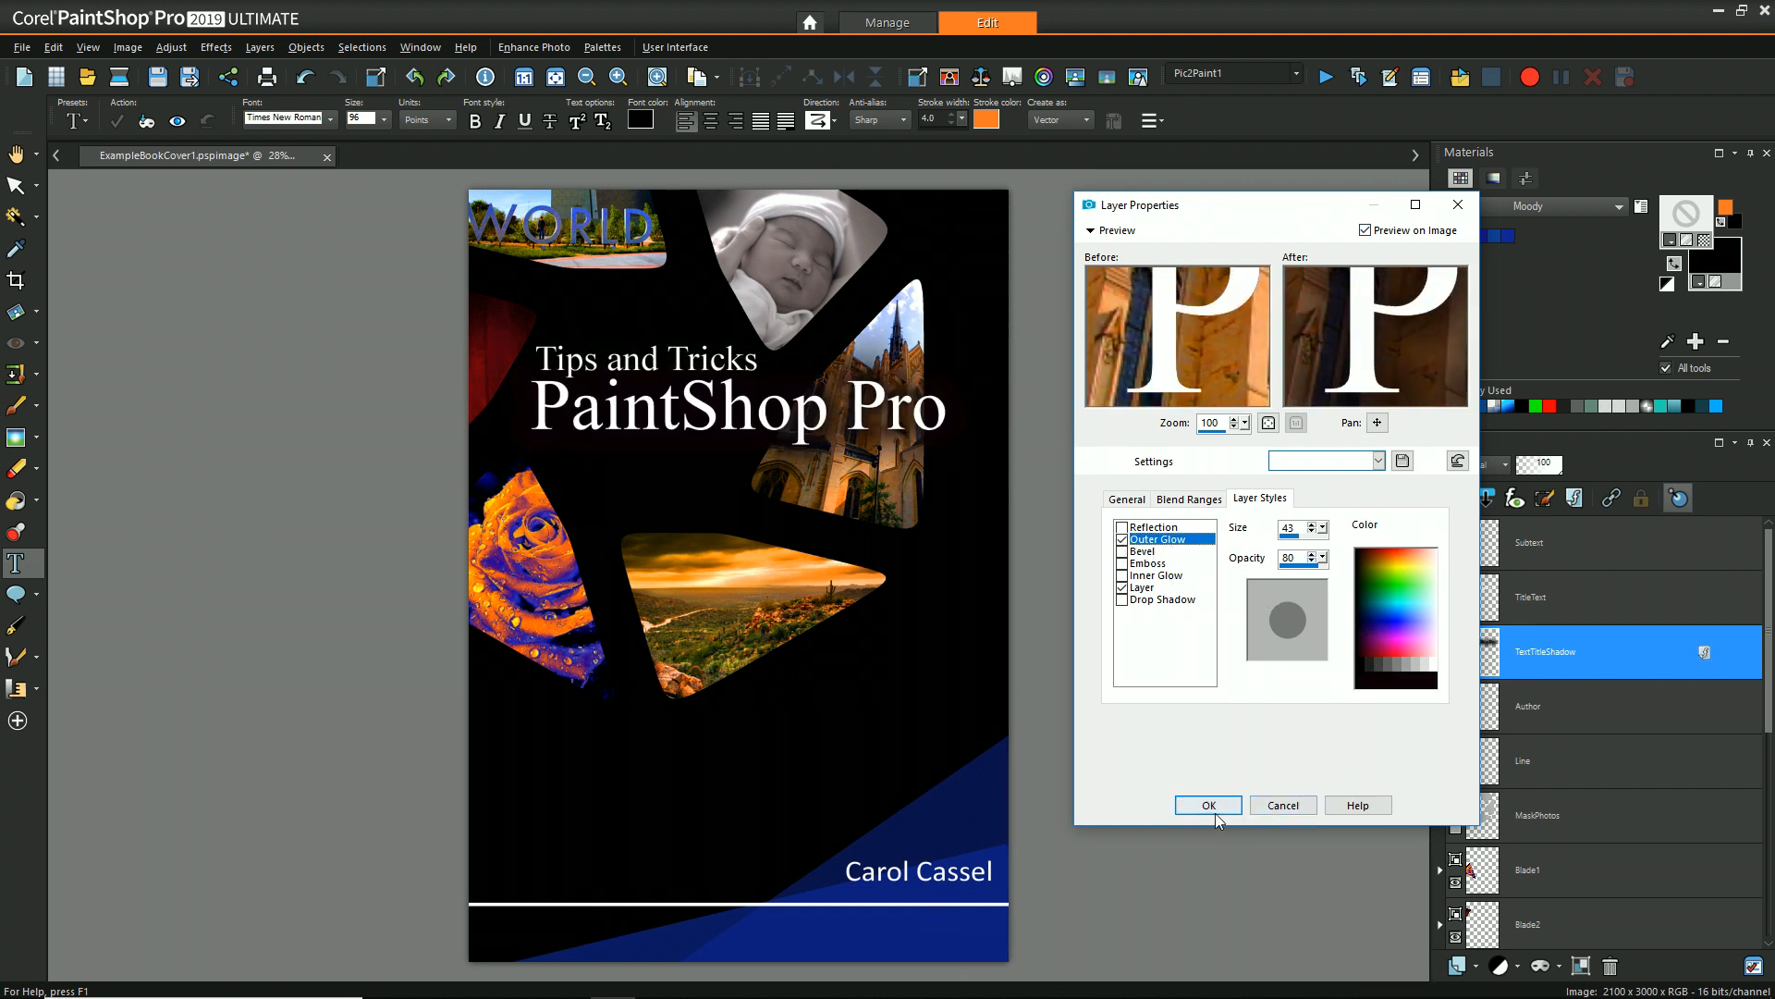
pyautogui.click(1207, 805)
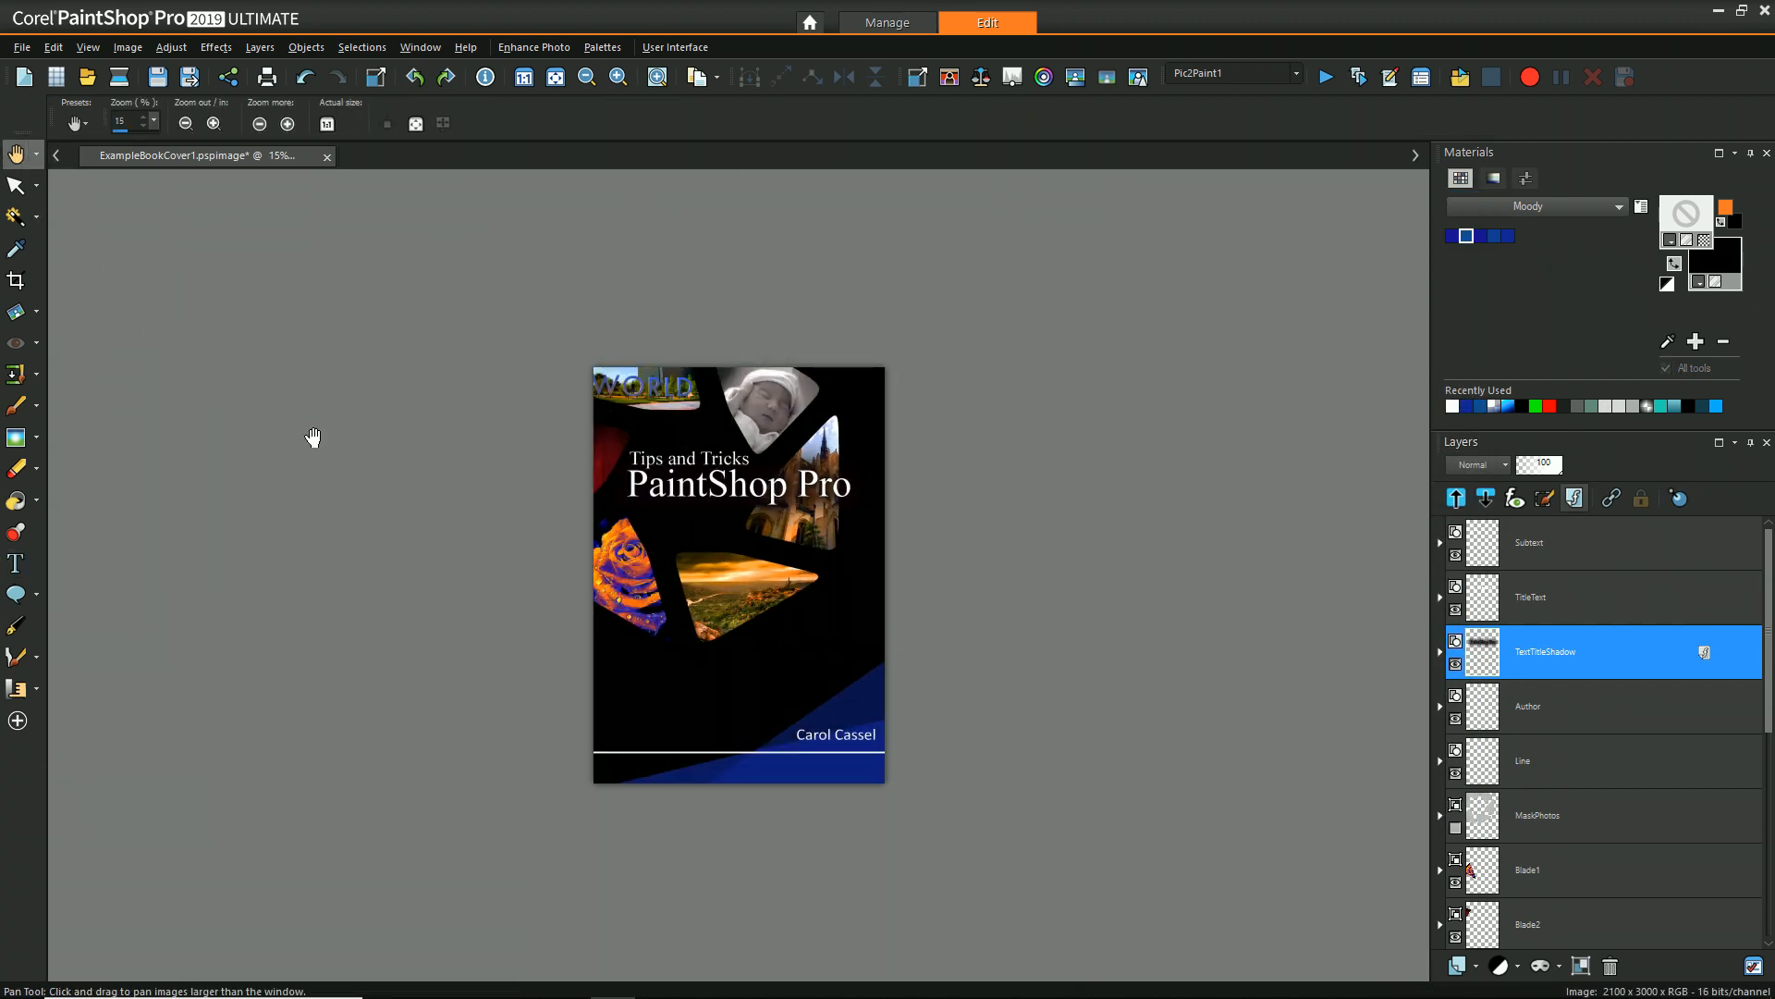
pyautogui.moveTo(986, 495)
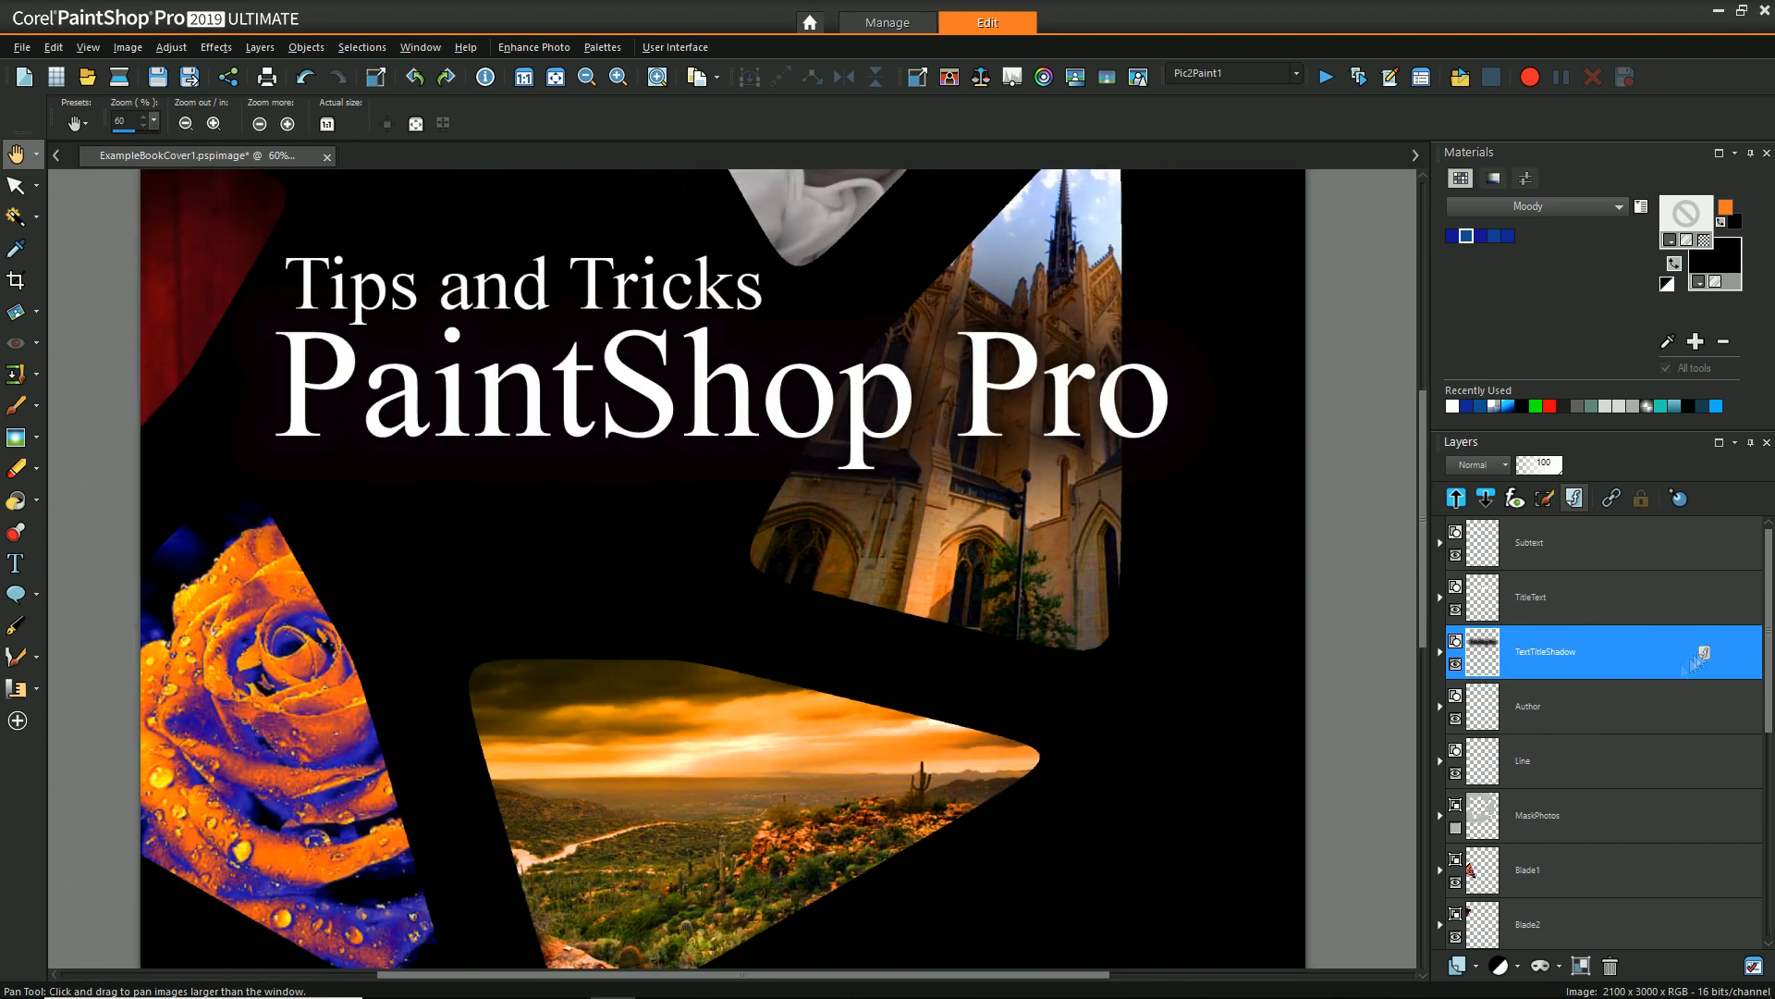
# Flip the blade photo horizontally and place the orange flower photo in Blade3 instead of WORLD.
pyautogui.doubleClick(1585, 650)
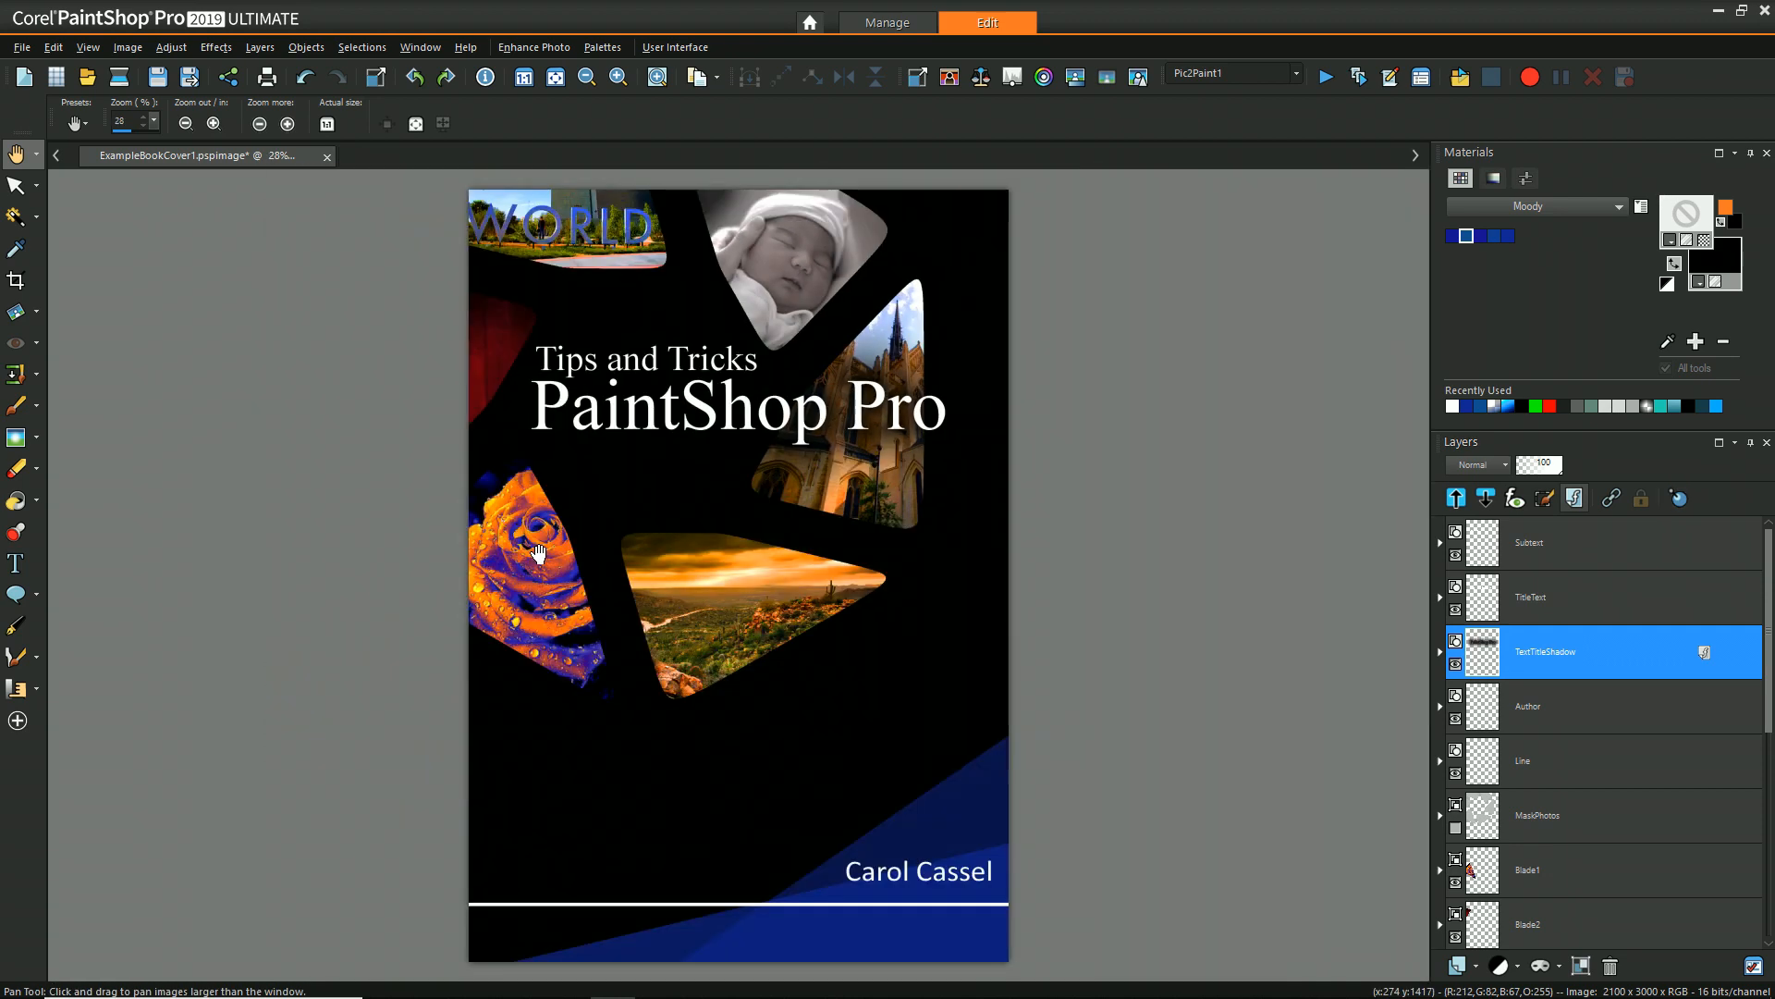
pyautogui.click(16, 185)
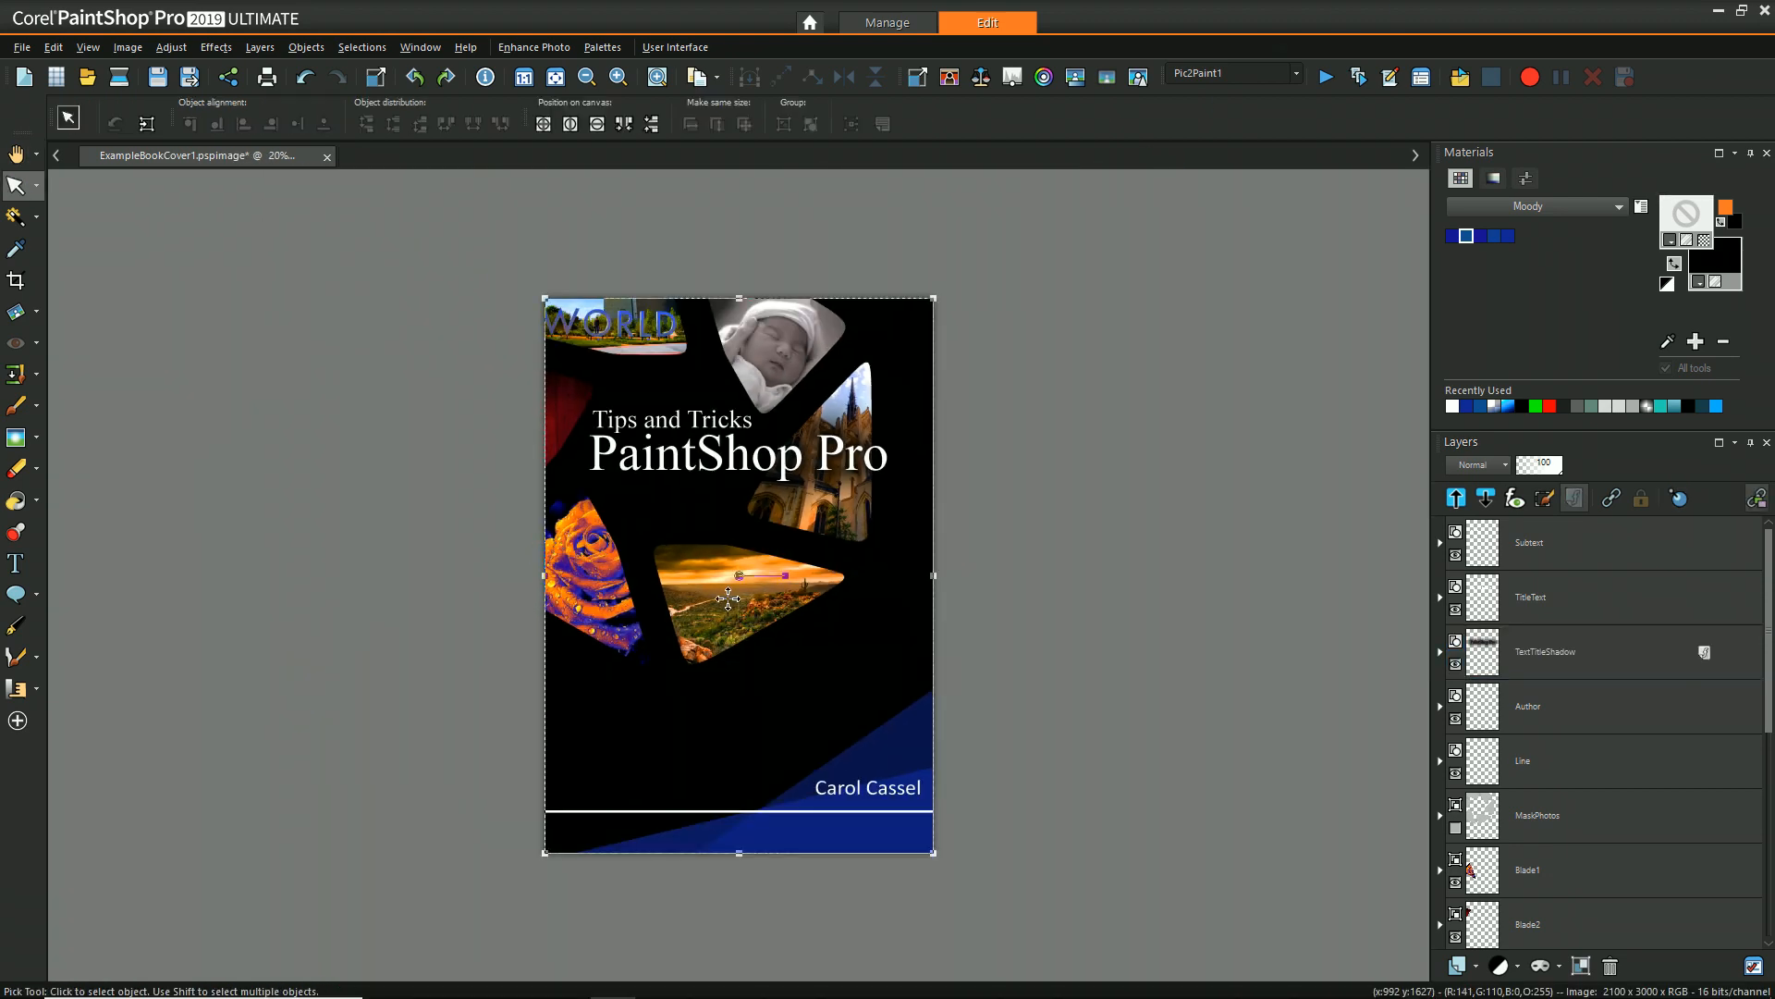
pyautogui.click(128, 46)
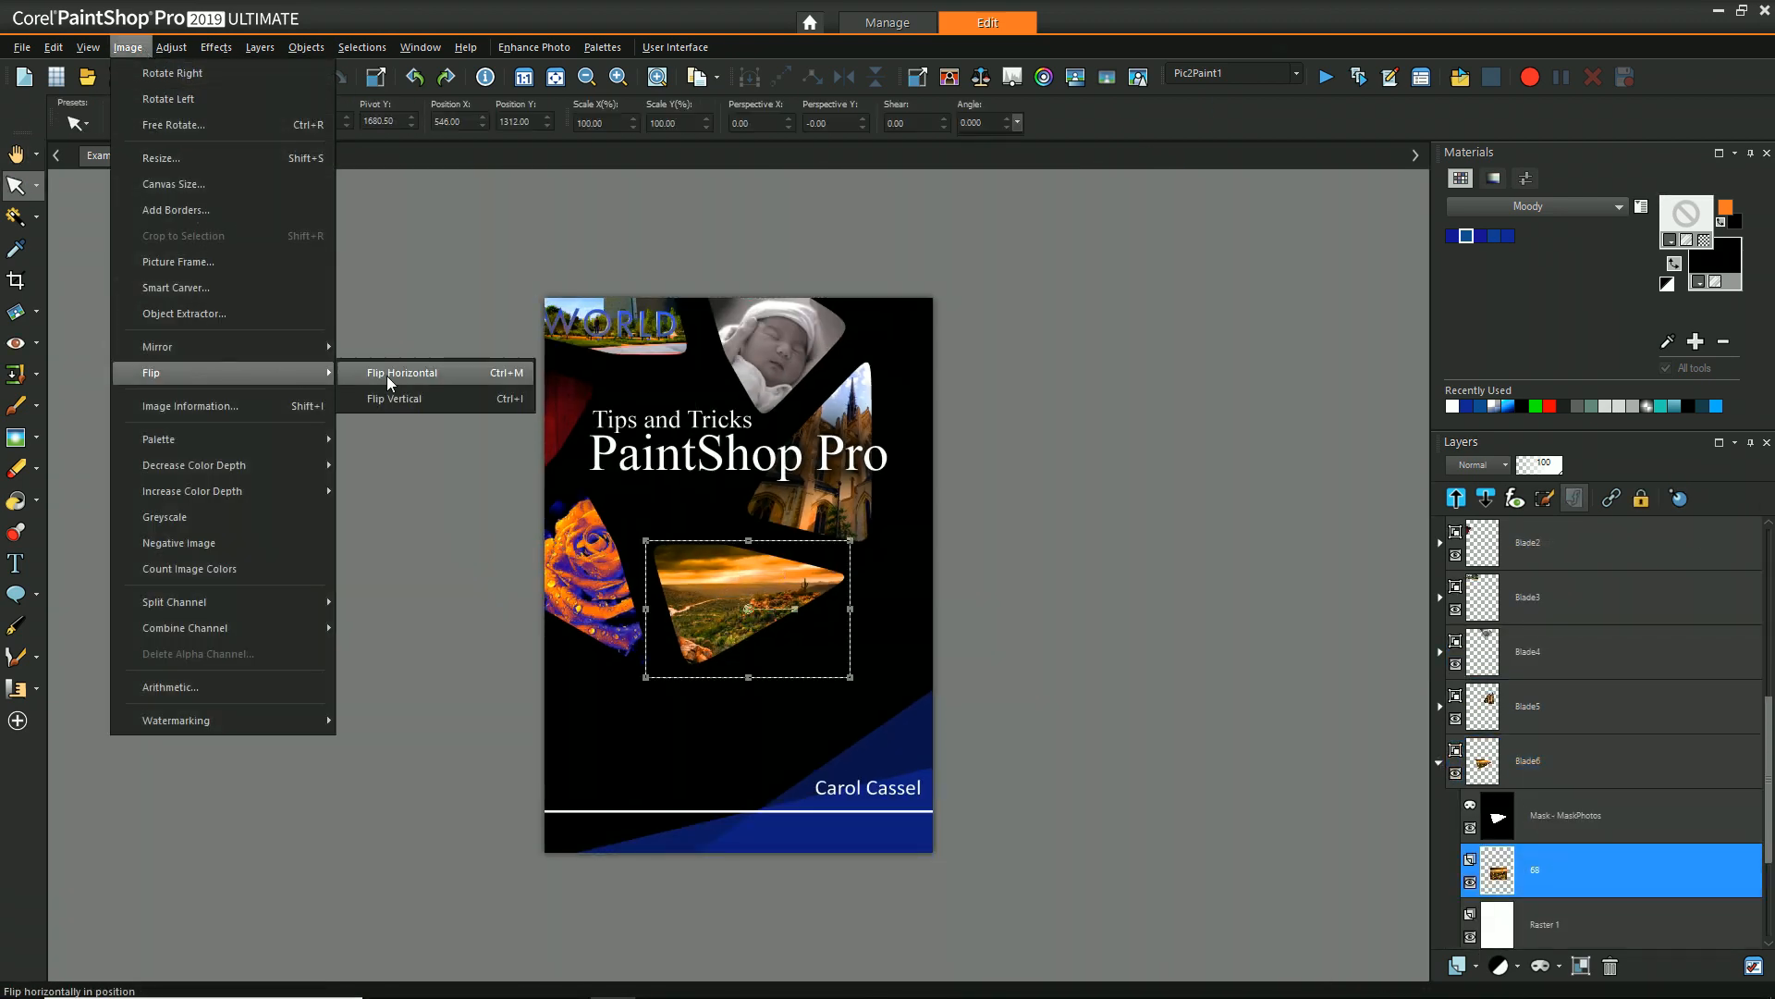
pyautogui.click(401, 372)
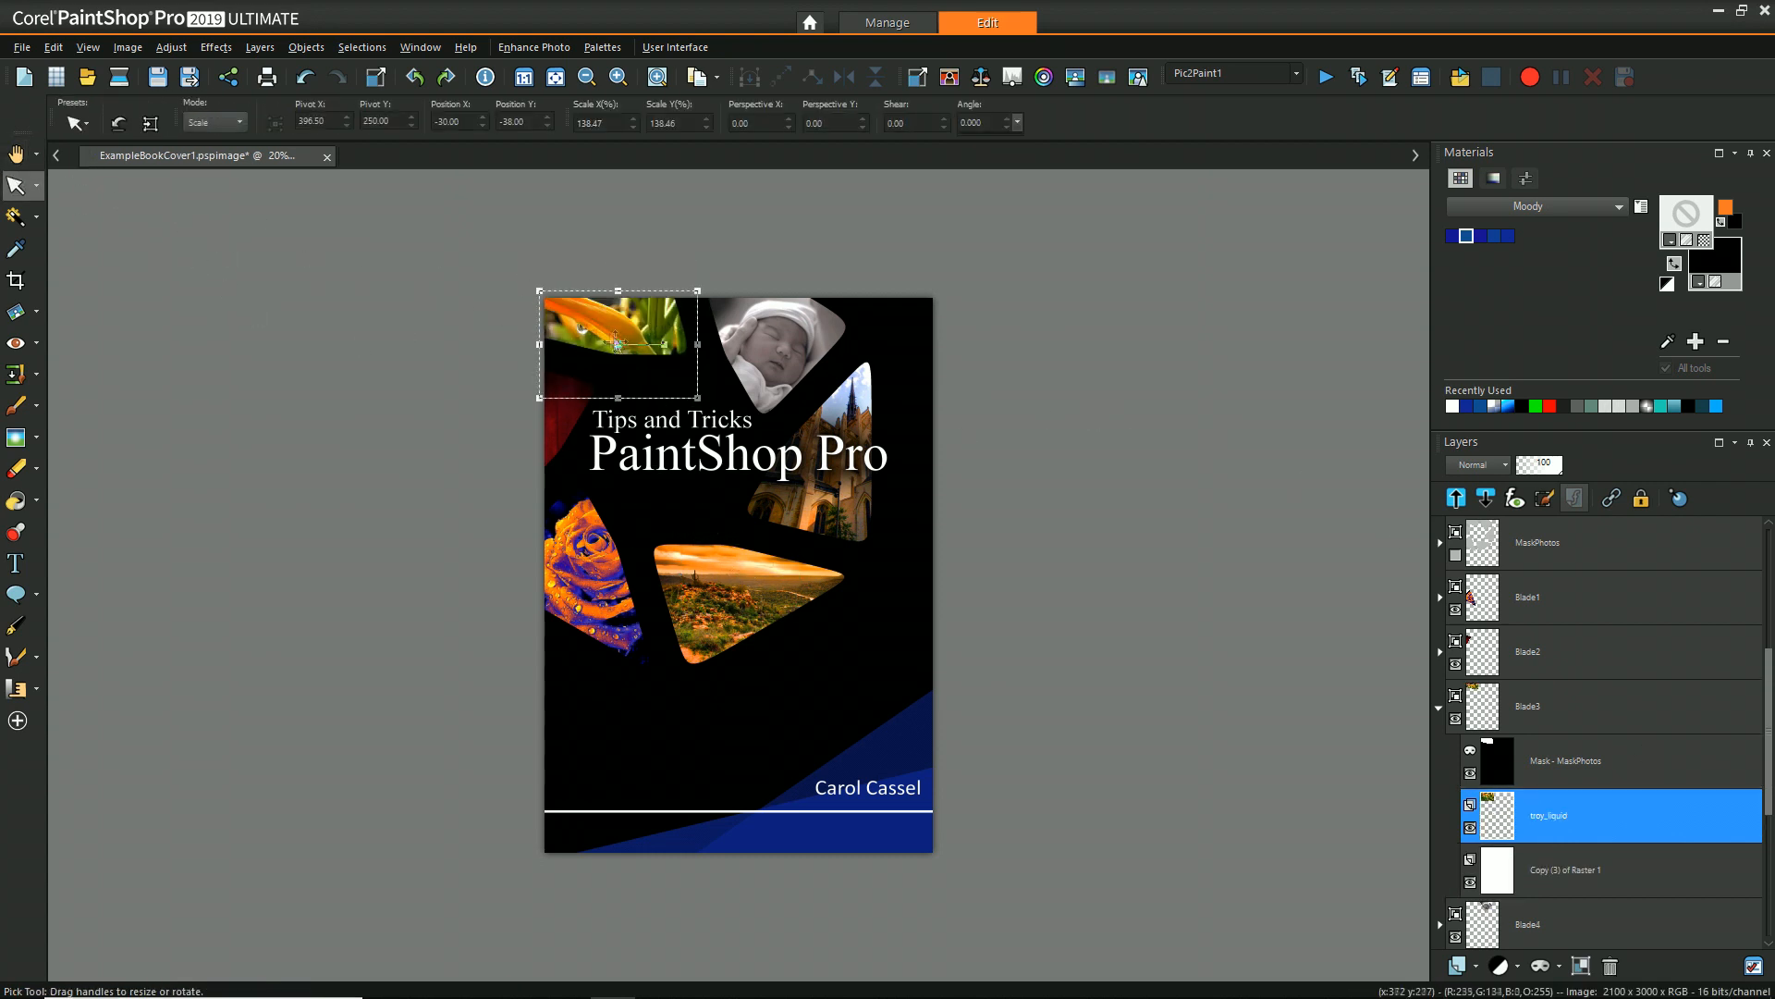
pyautogui.click(16, 150)
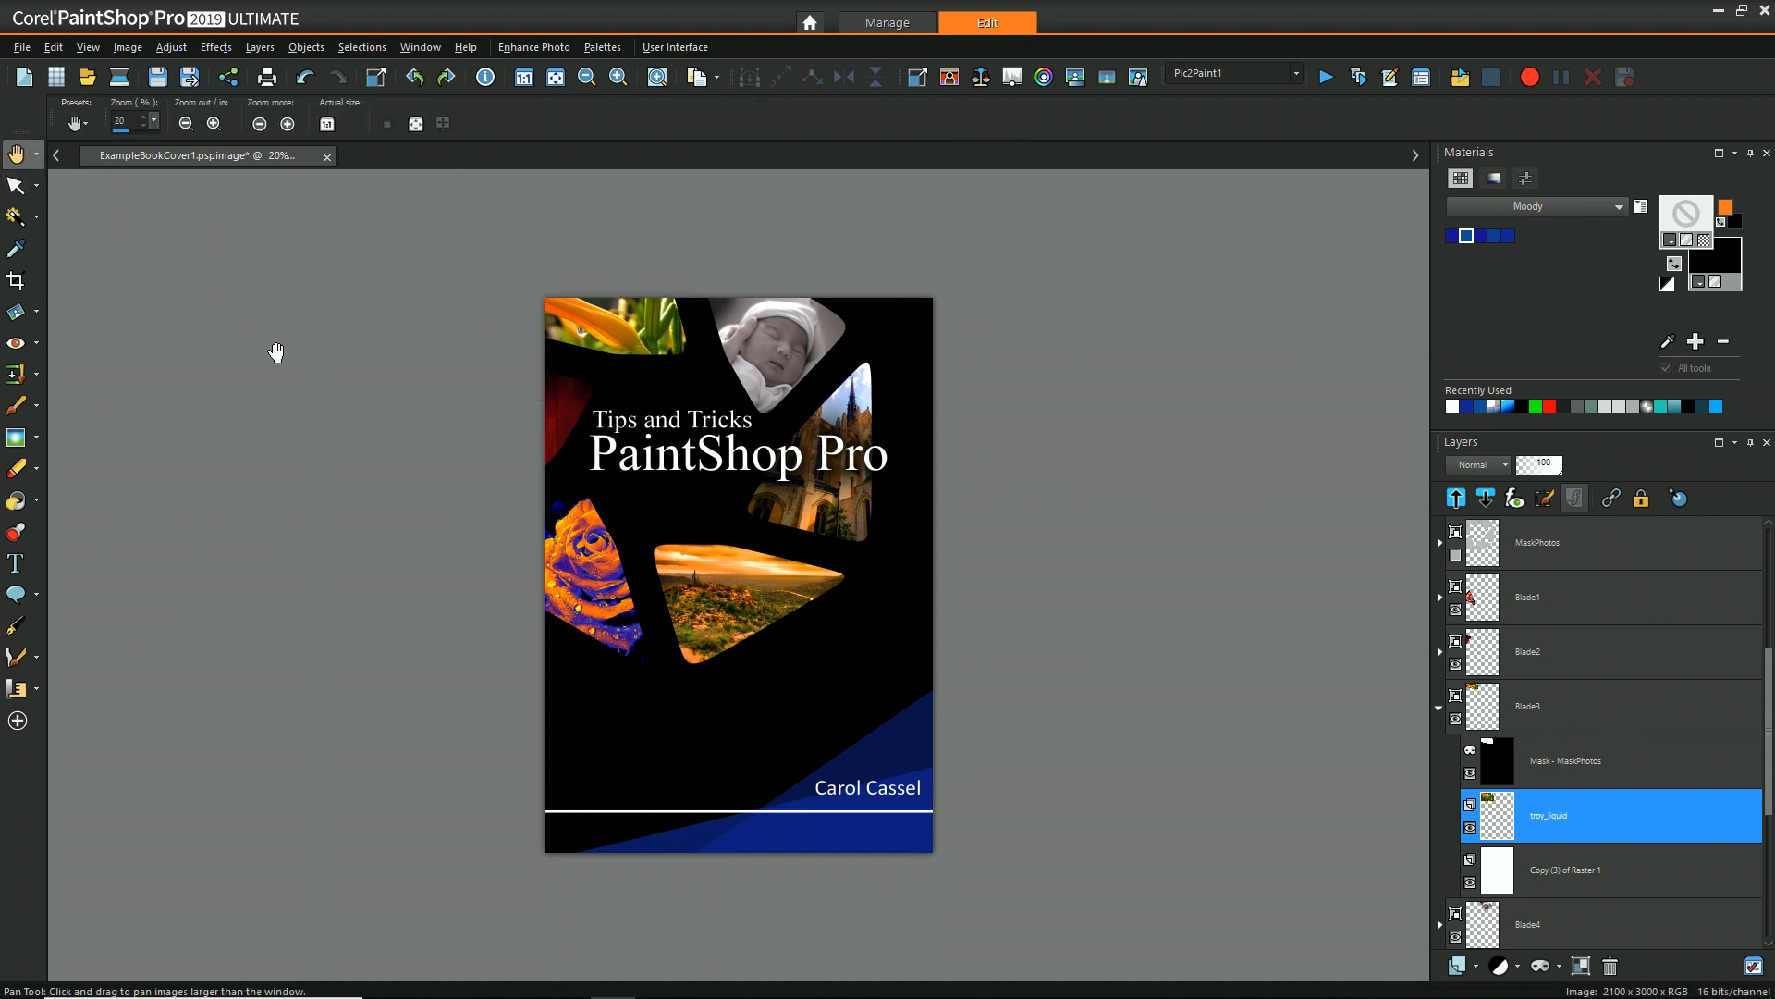
pyautogui.moveTo(967, 501)
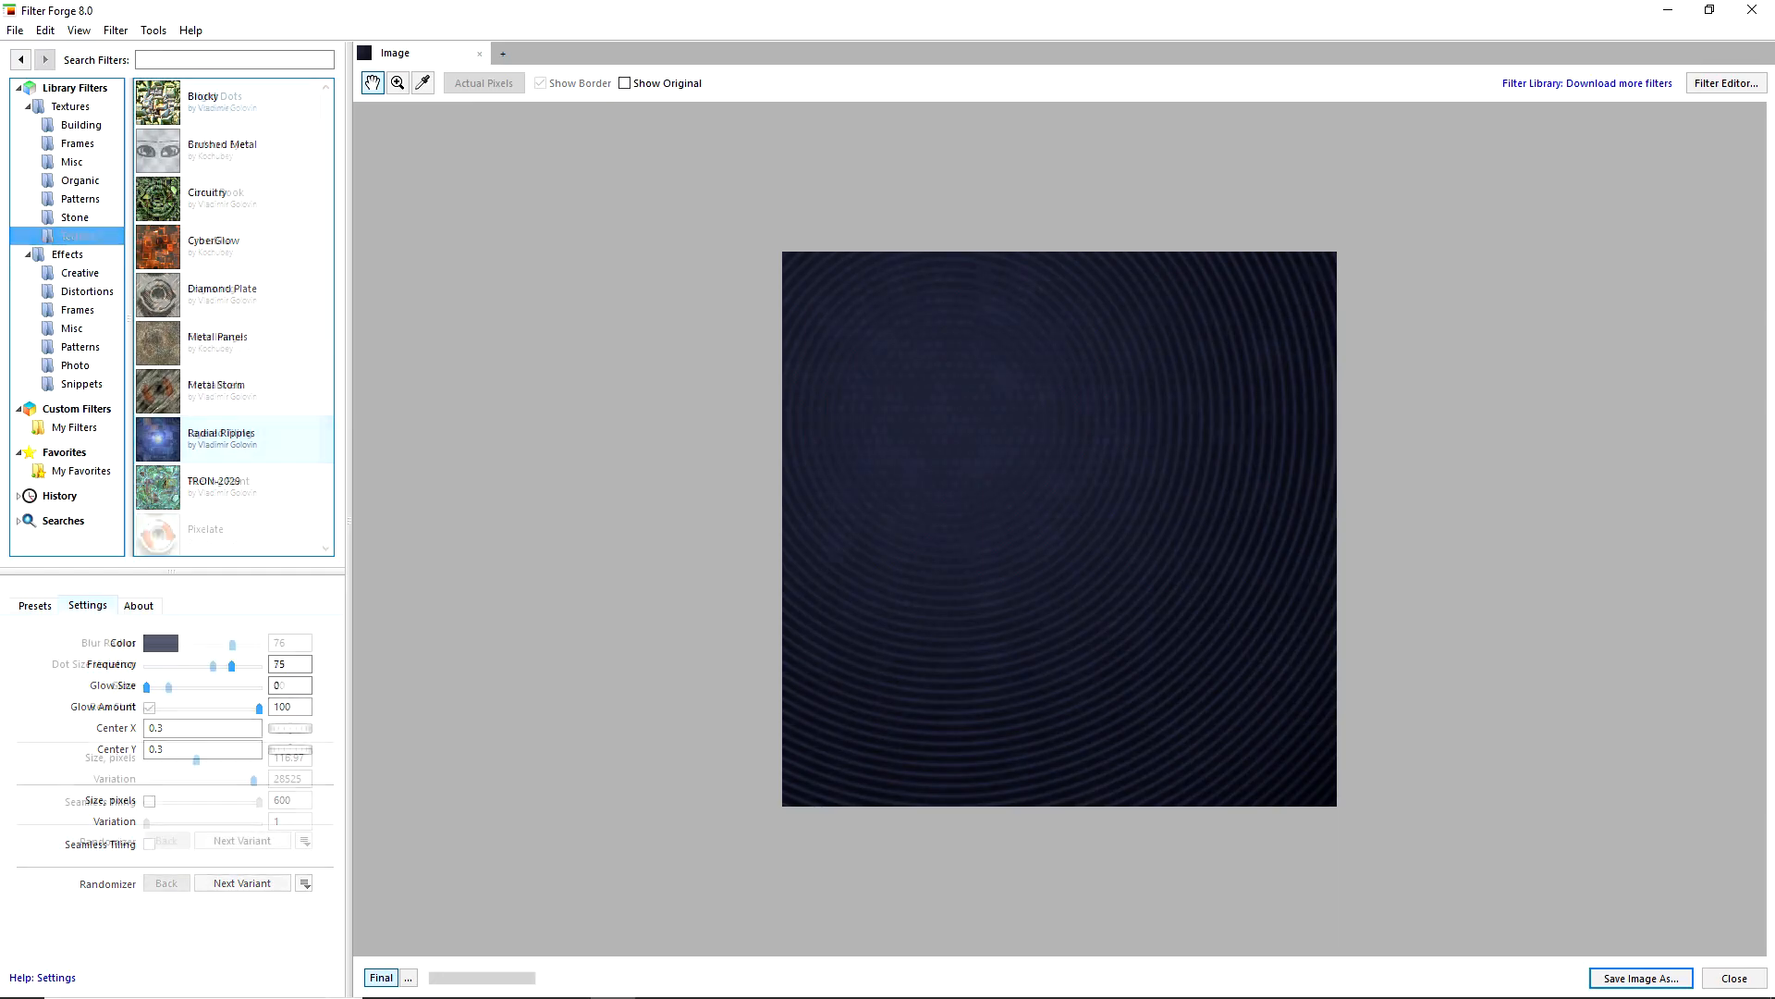
# Finish rendering the dark-blue Radial Ripples texture in Filter Forge for the background layer.
pyautogui.click(80, 274)
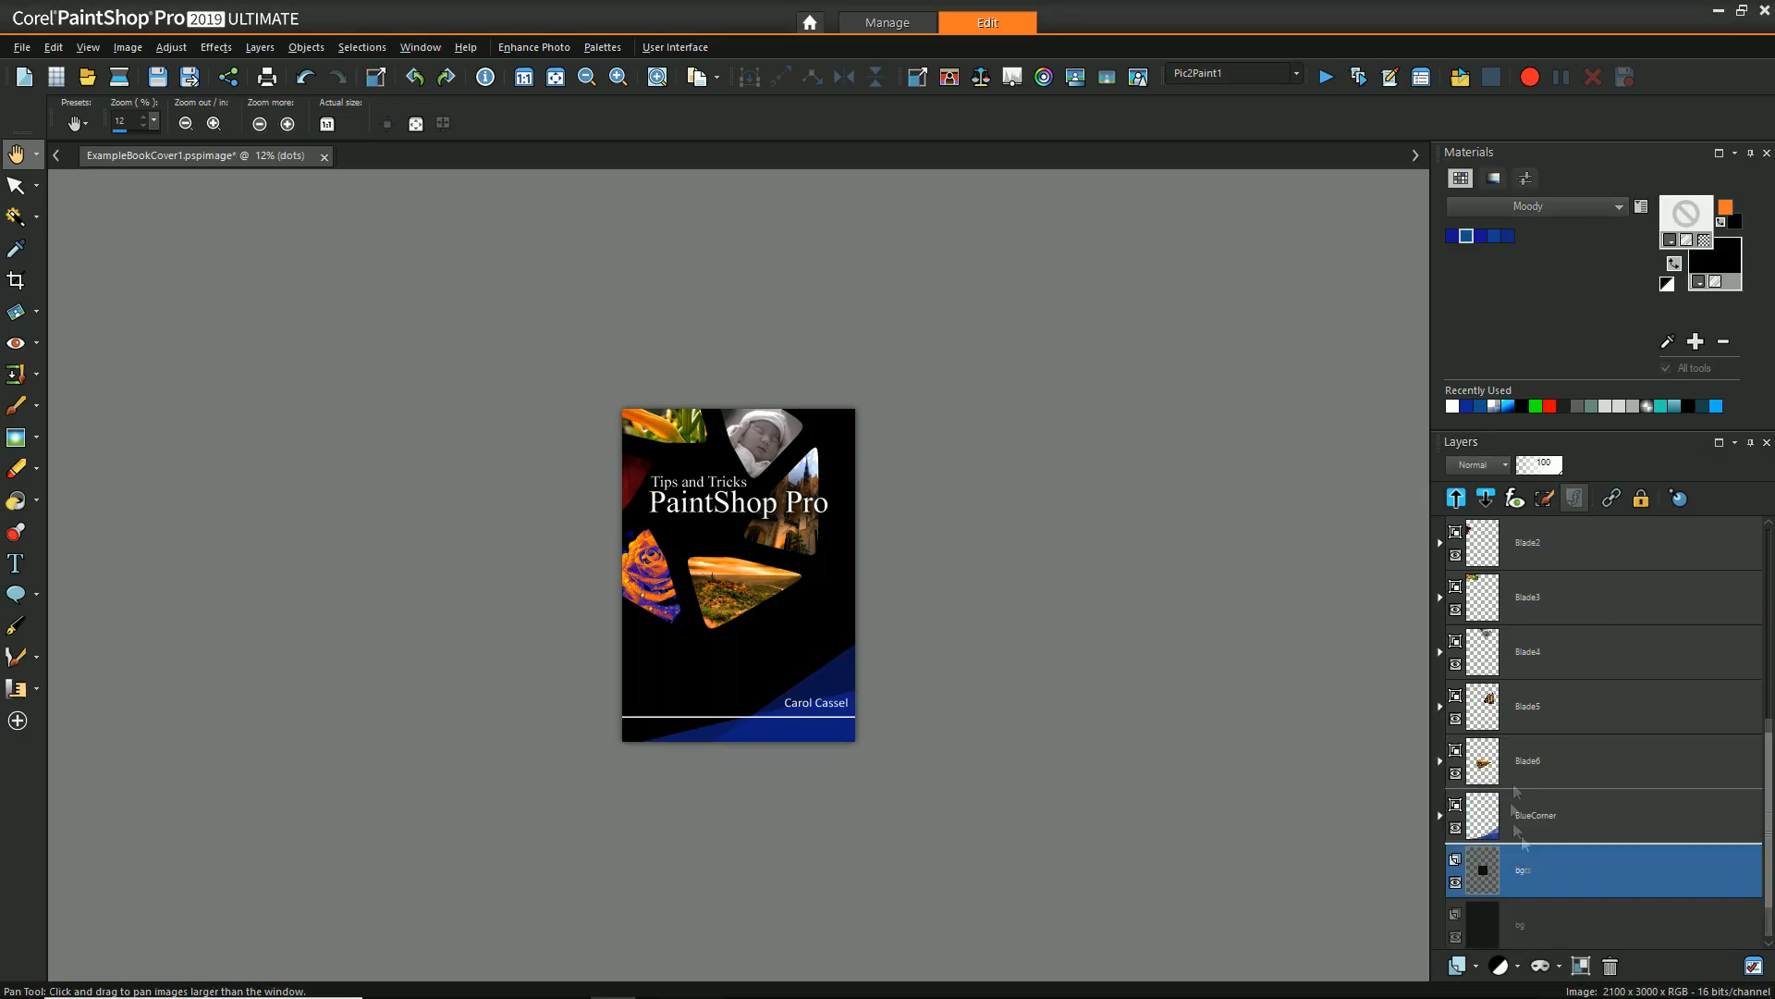
# Set the dots texture layer's blend mode to Luminance (Legacy) over the black background.
pyautogui.click(17, 185)
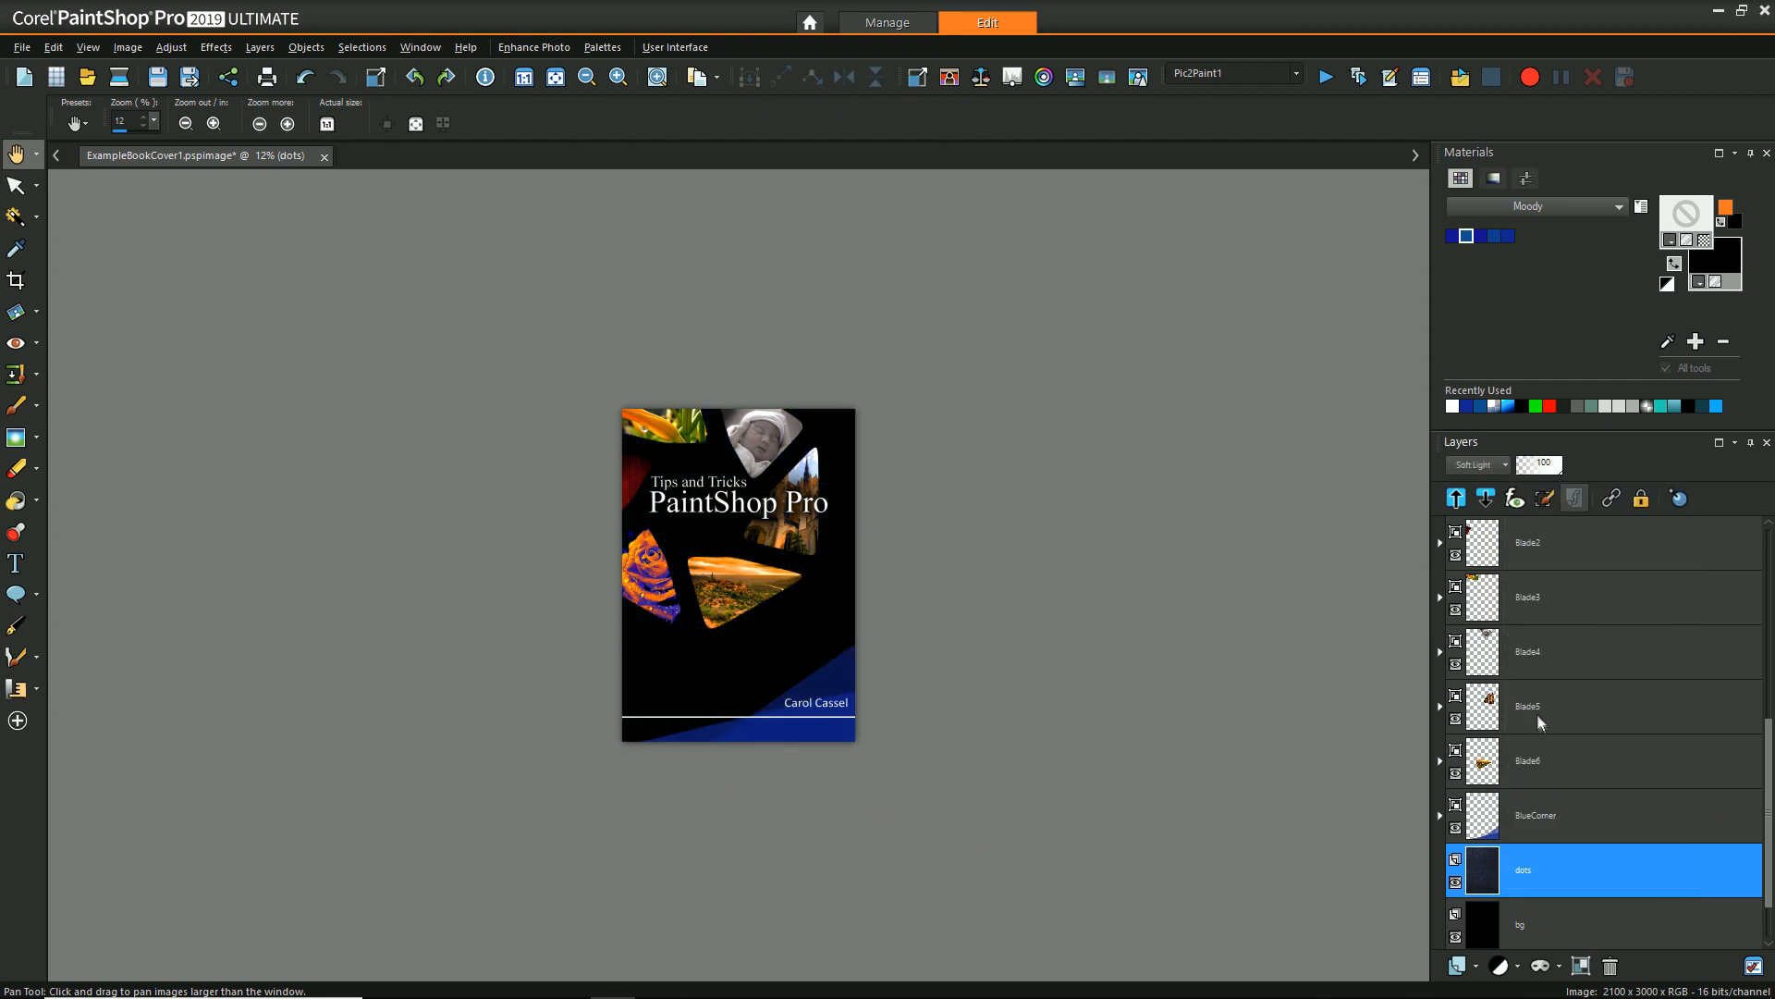
pyautogui.click(1476, 464)
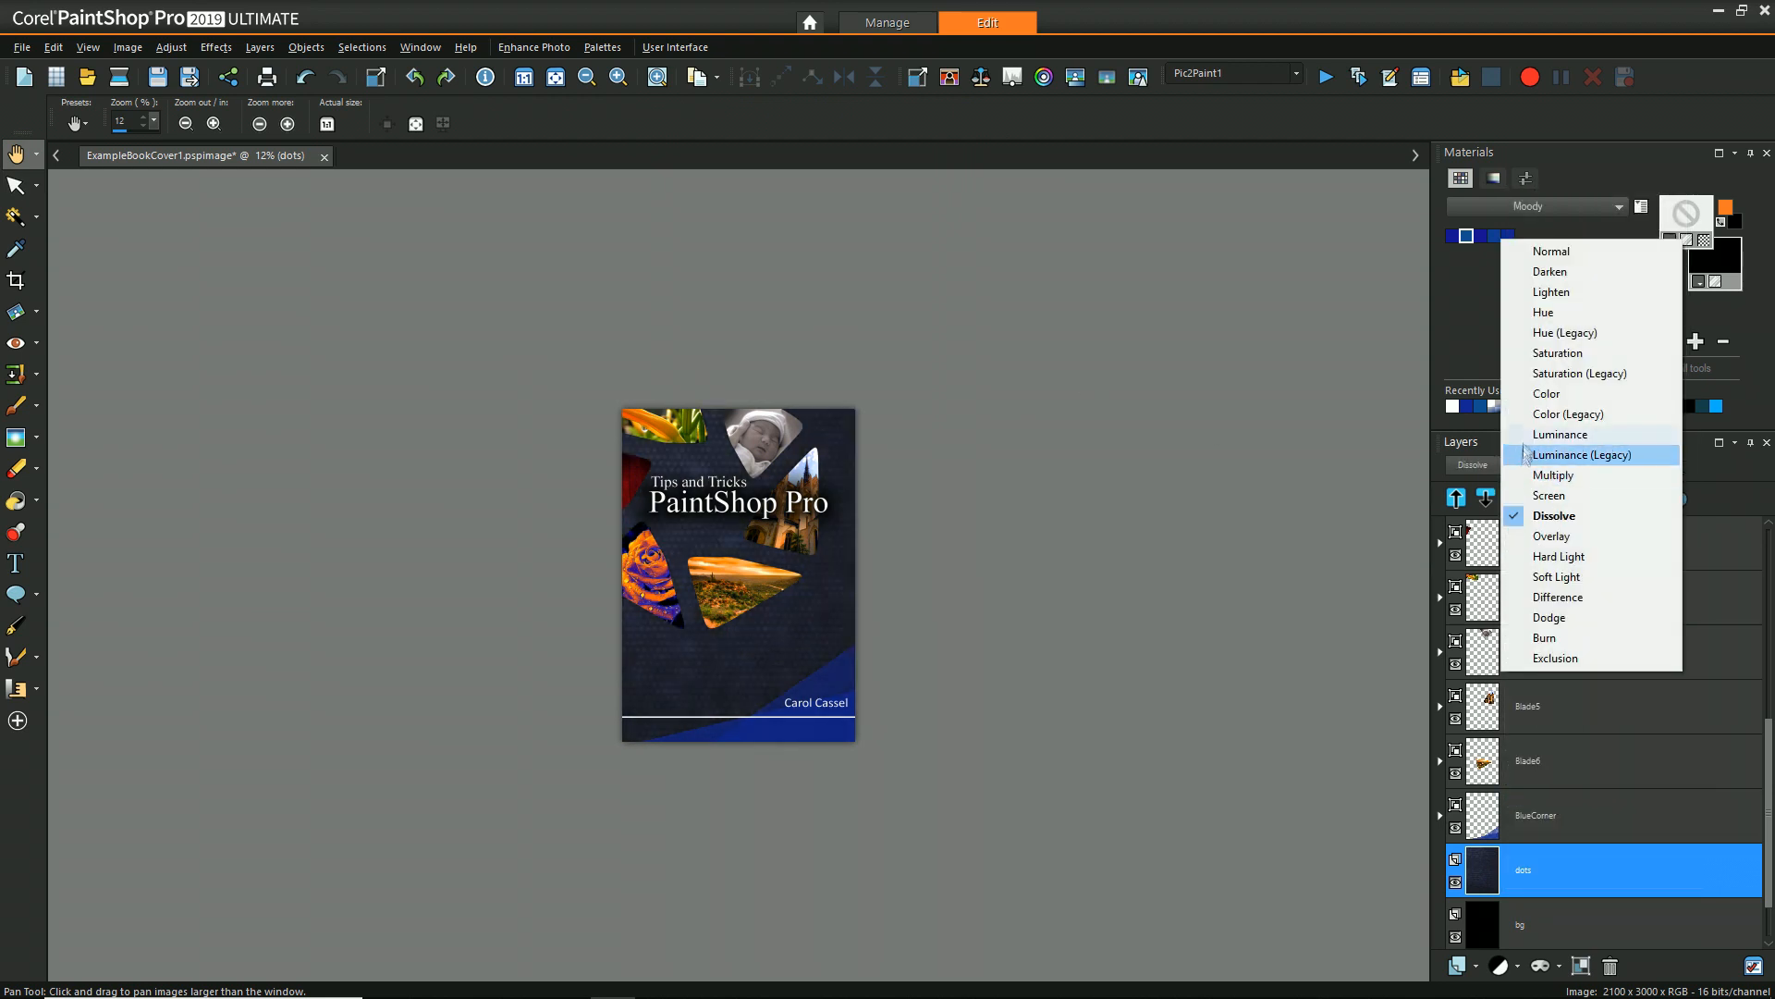
pyautogui.click(1558, 597)
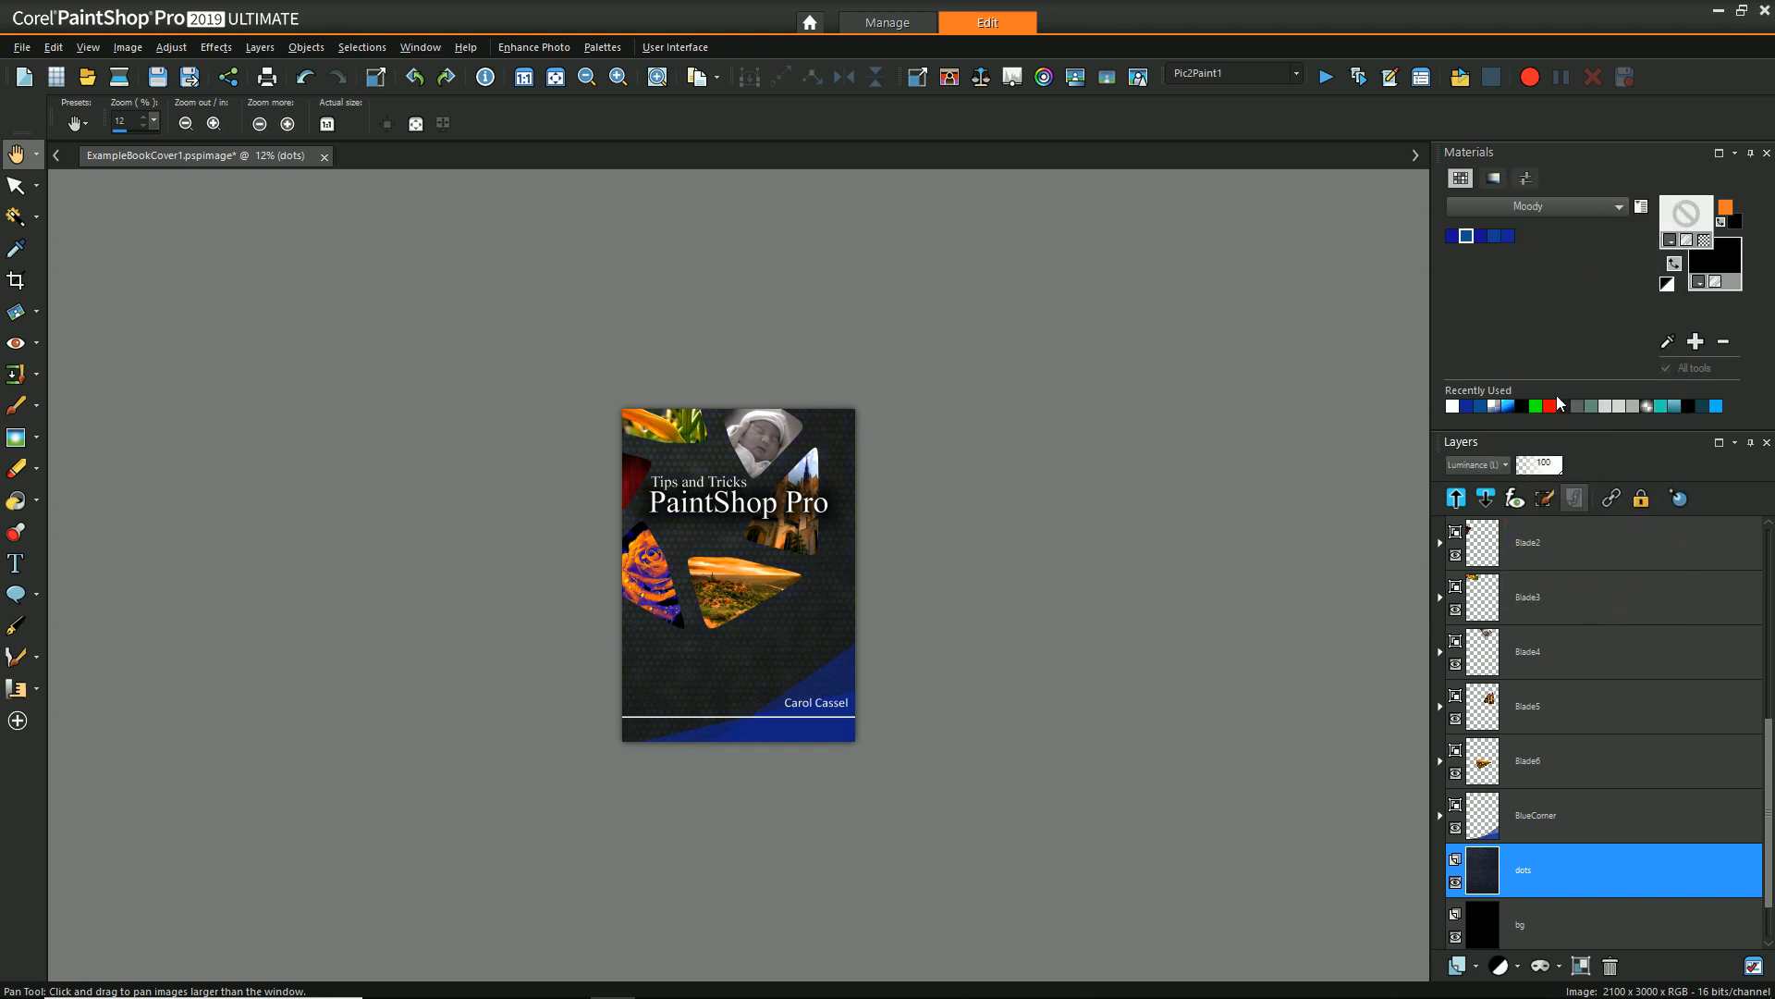
# Add a layer mask to dots and paint it with a large soft brush to fade the texture toward the bottom.
pyautogui.click(17, 468)
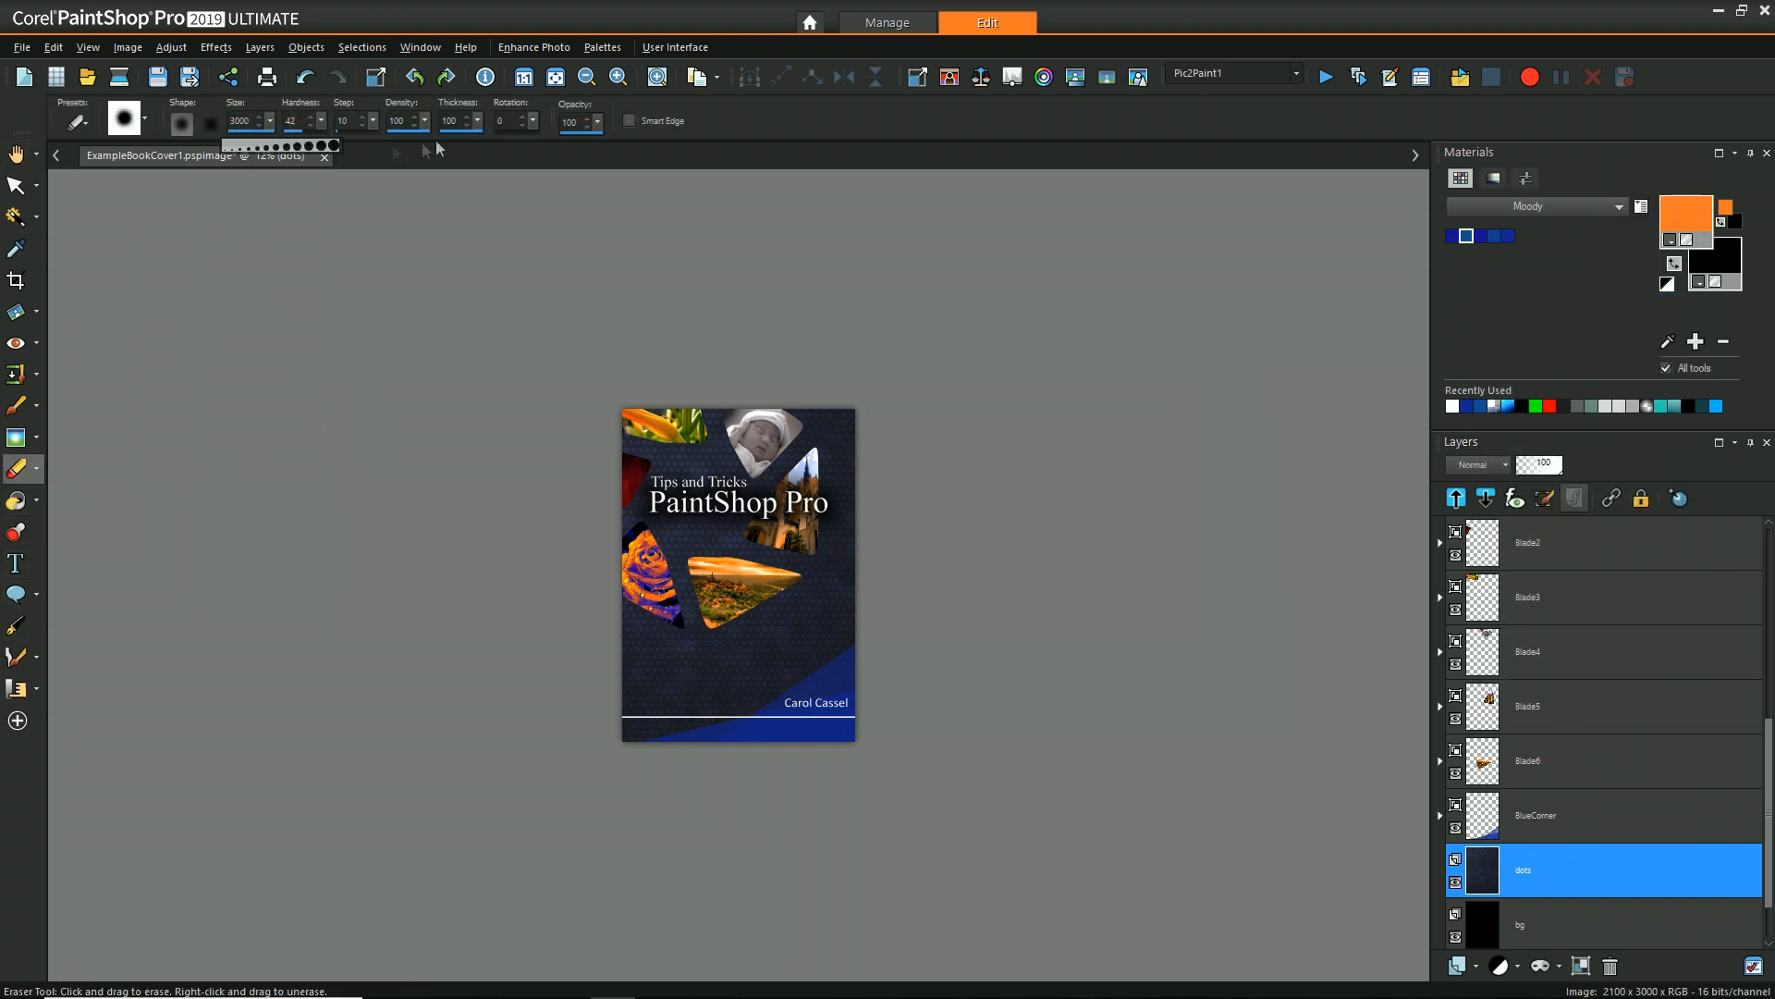
pyautogui.click(318, 116)
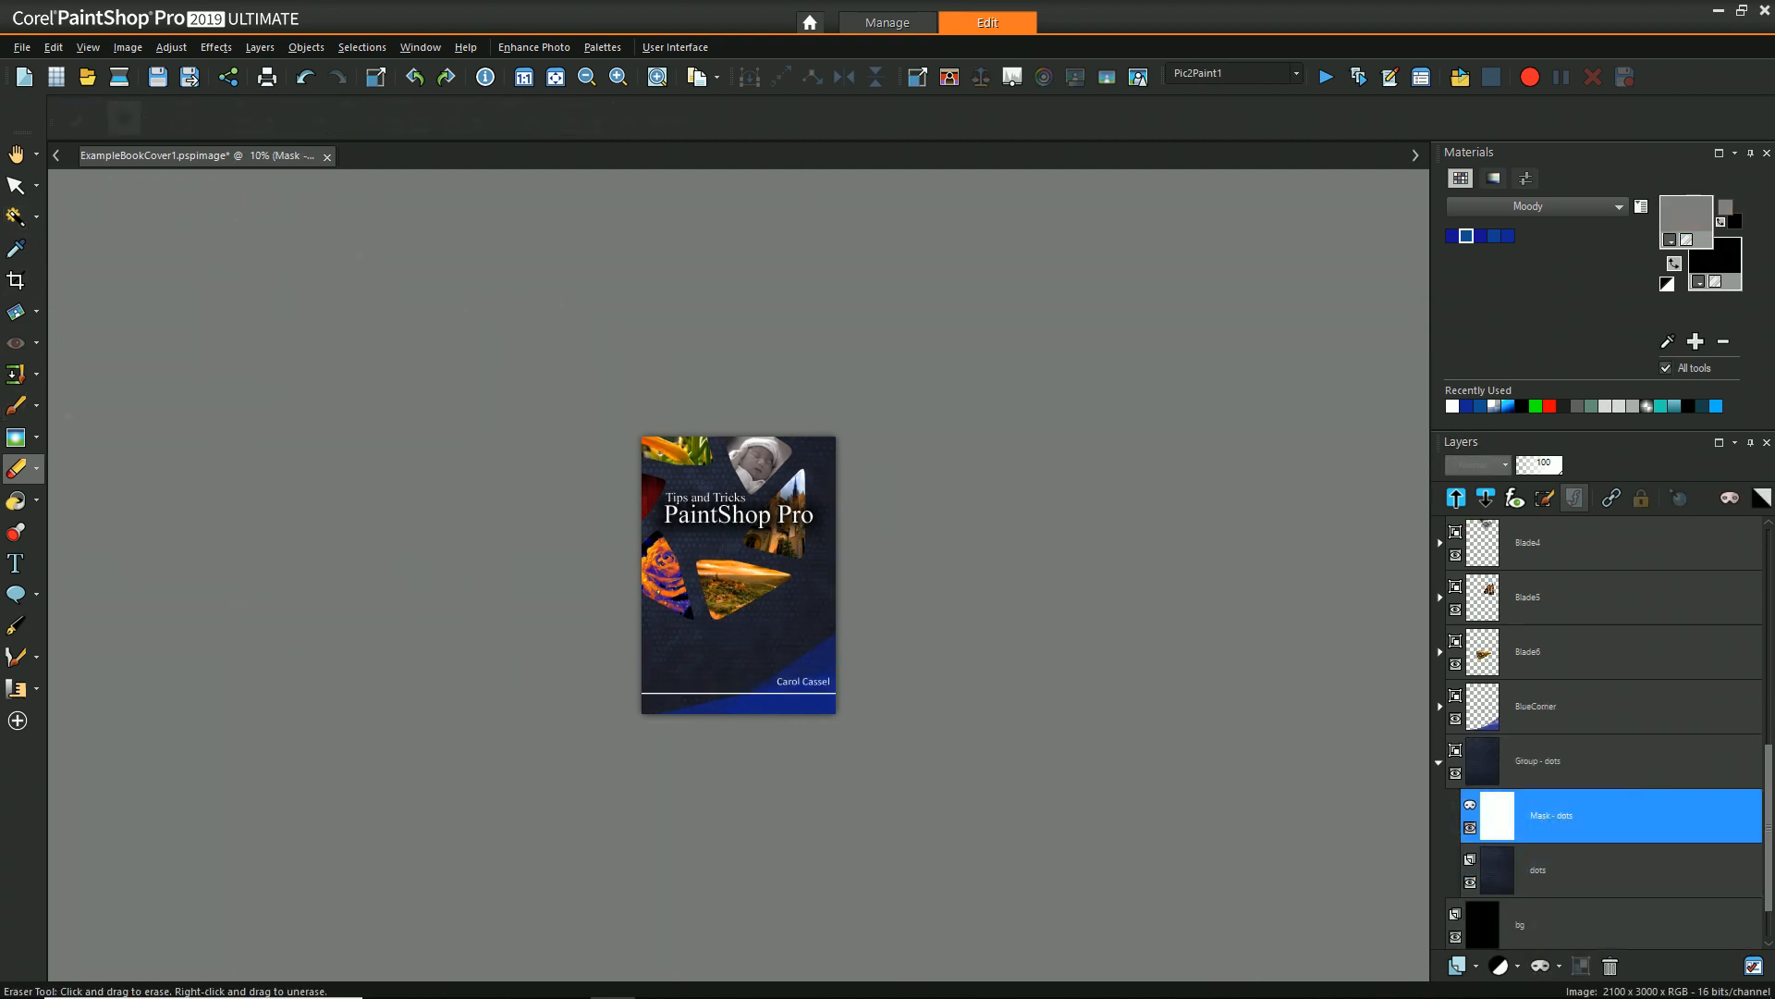
pyautogui.click(17, 405)
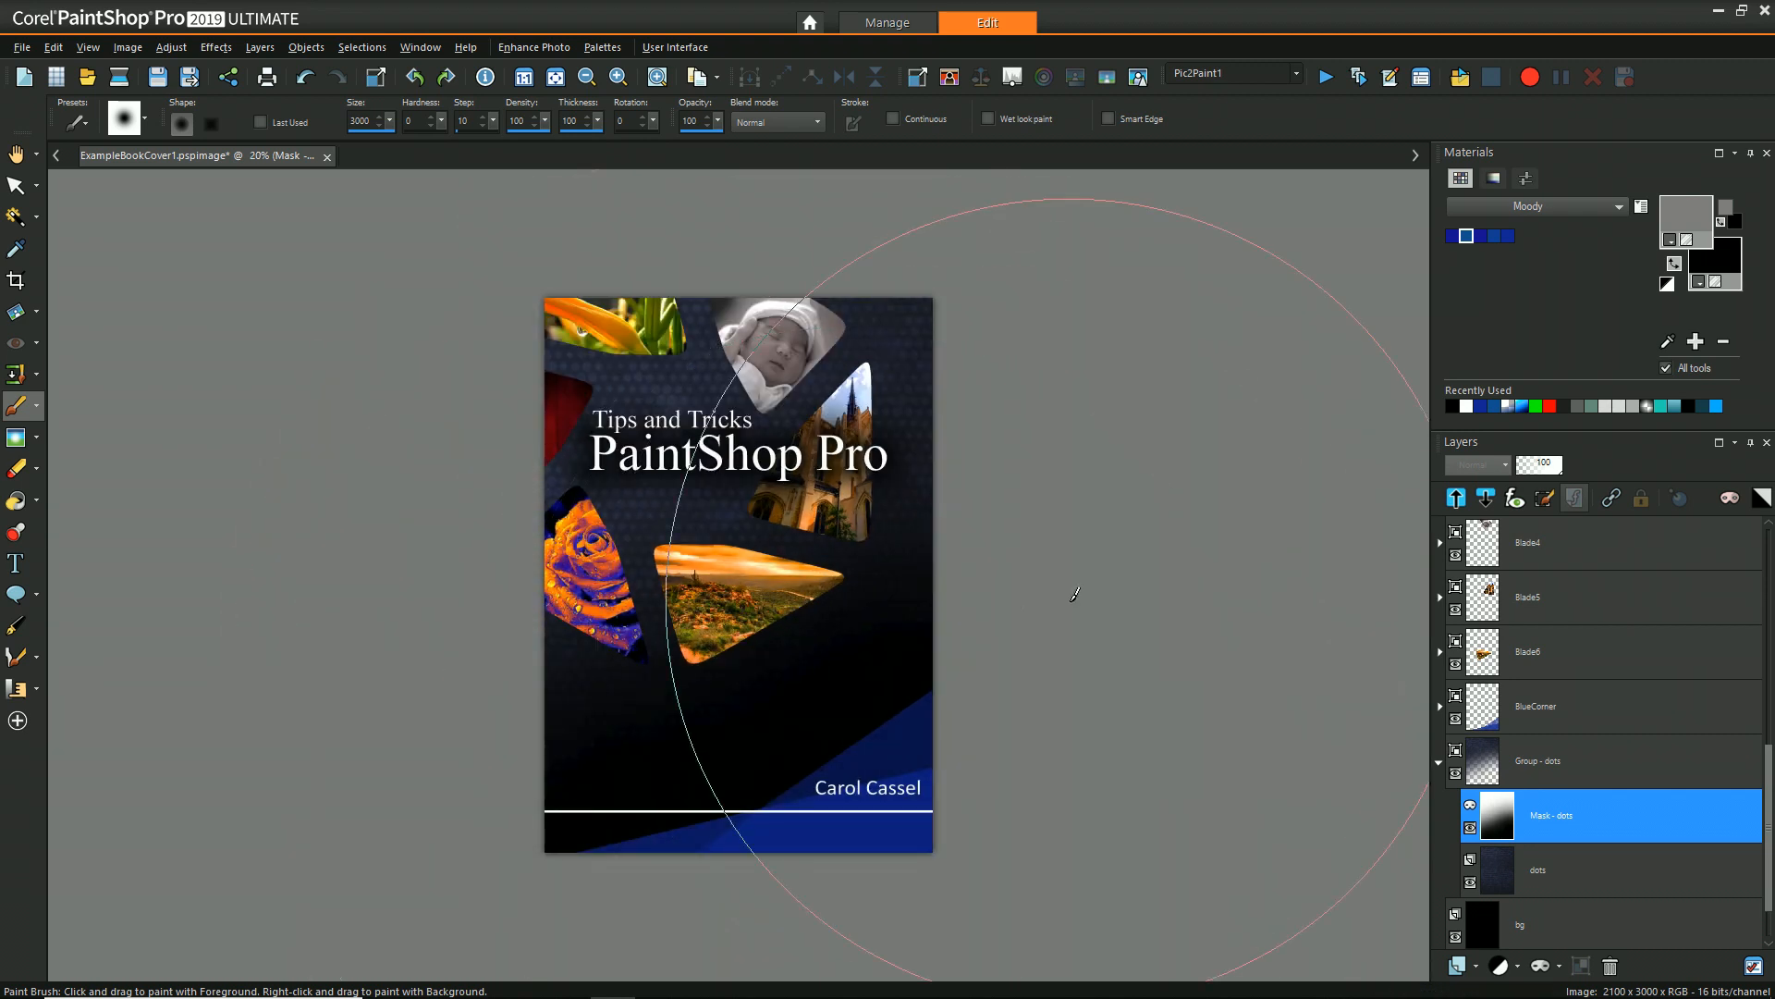
pyautogui.click(1536, 869)
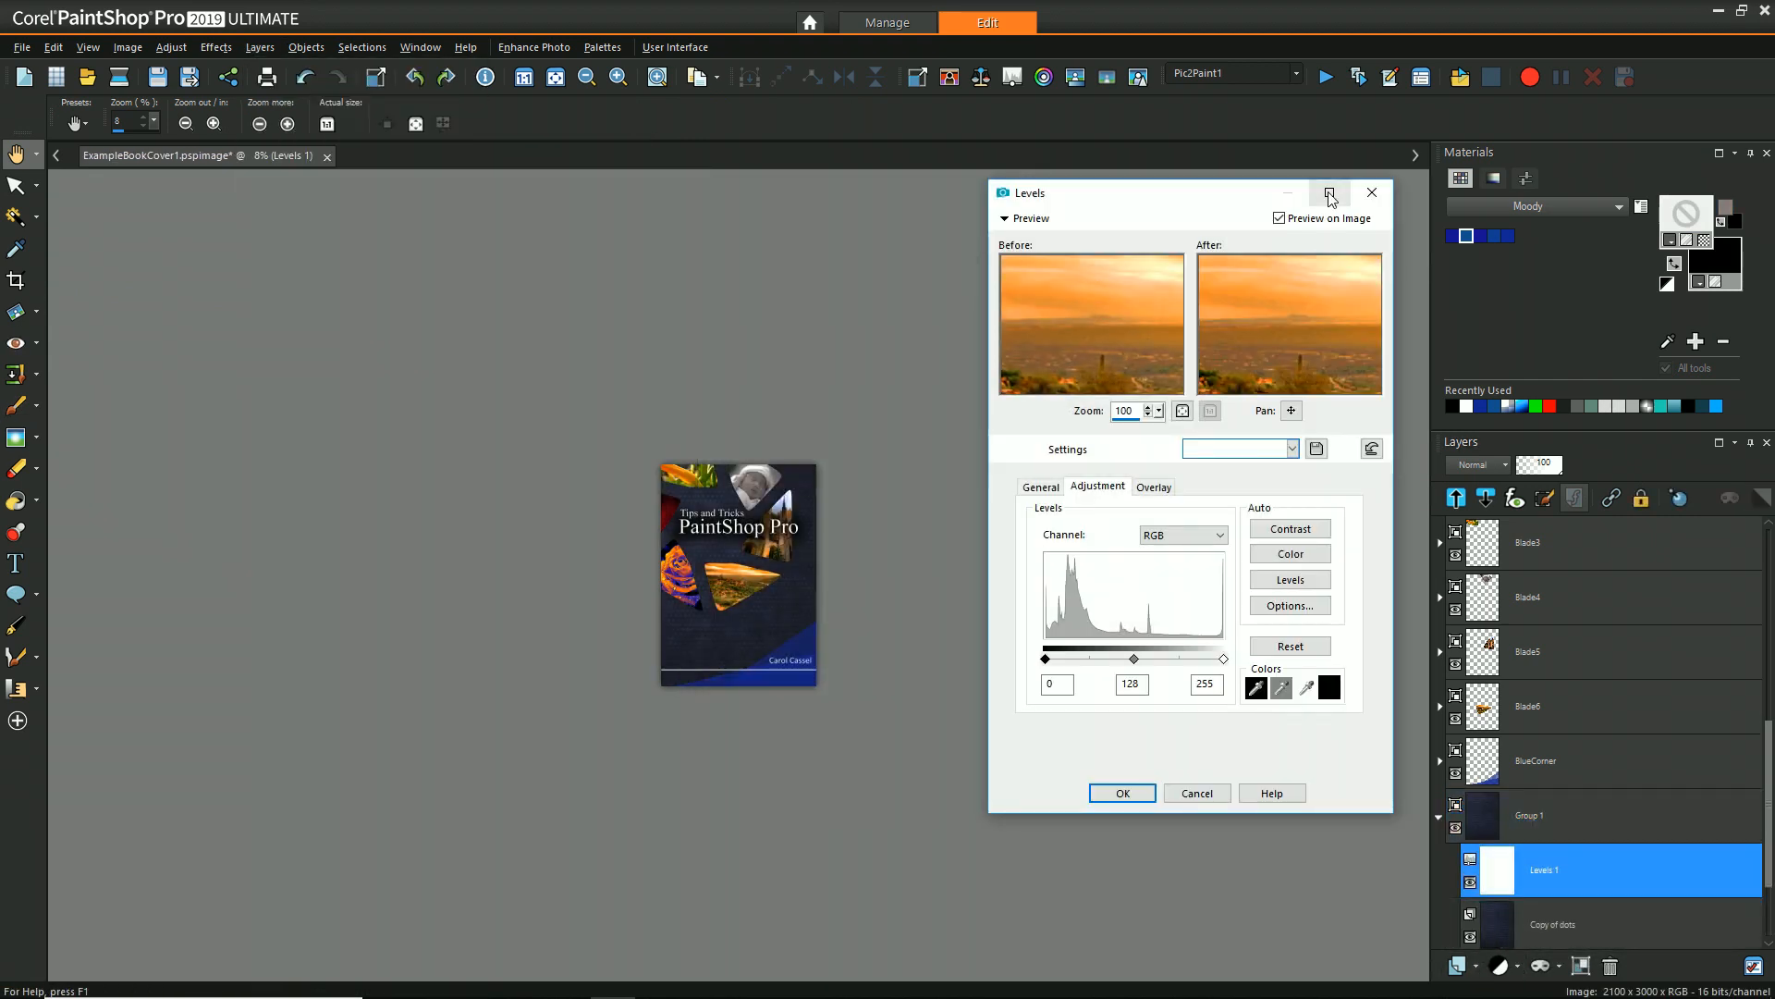
# Apply a Levels adjustment layer with input sliders at 39 / 118 / 195 to the dots texture.
pyautogui.click(1280, 218)
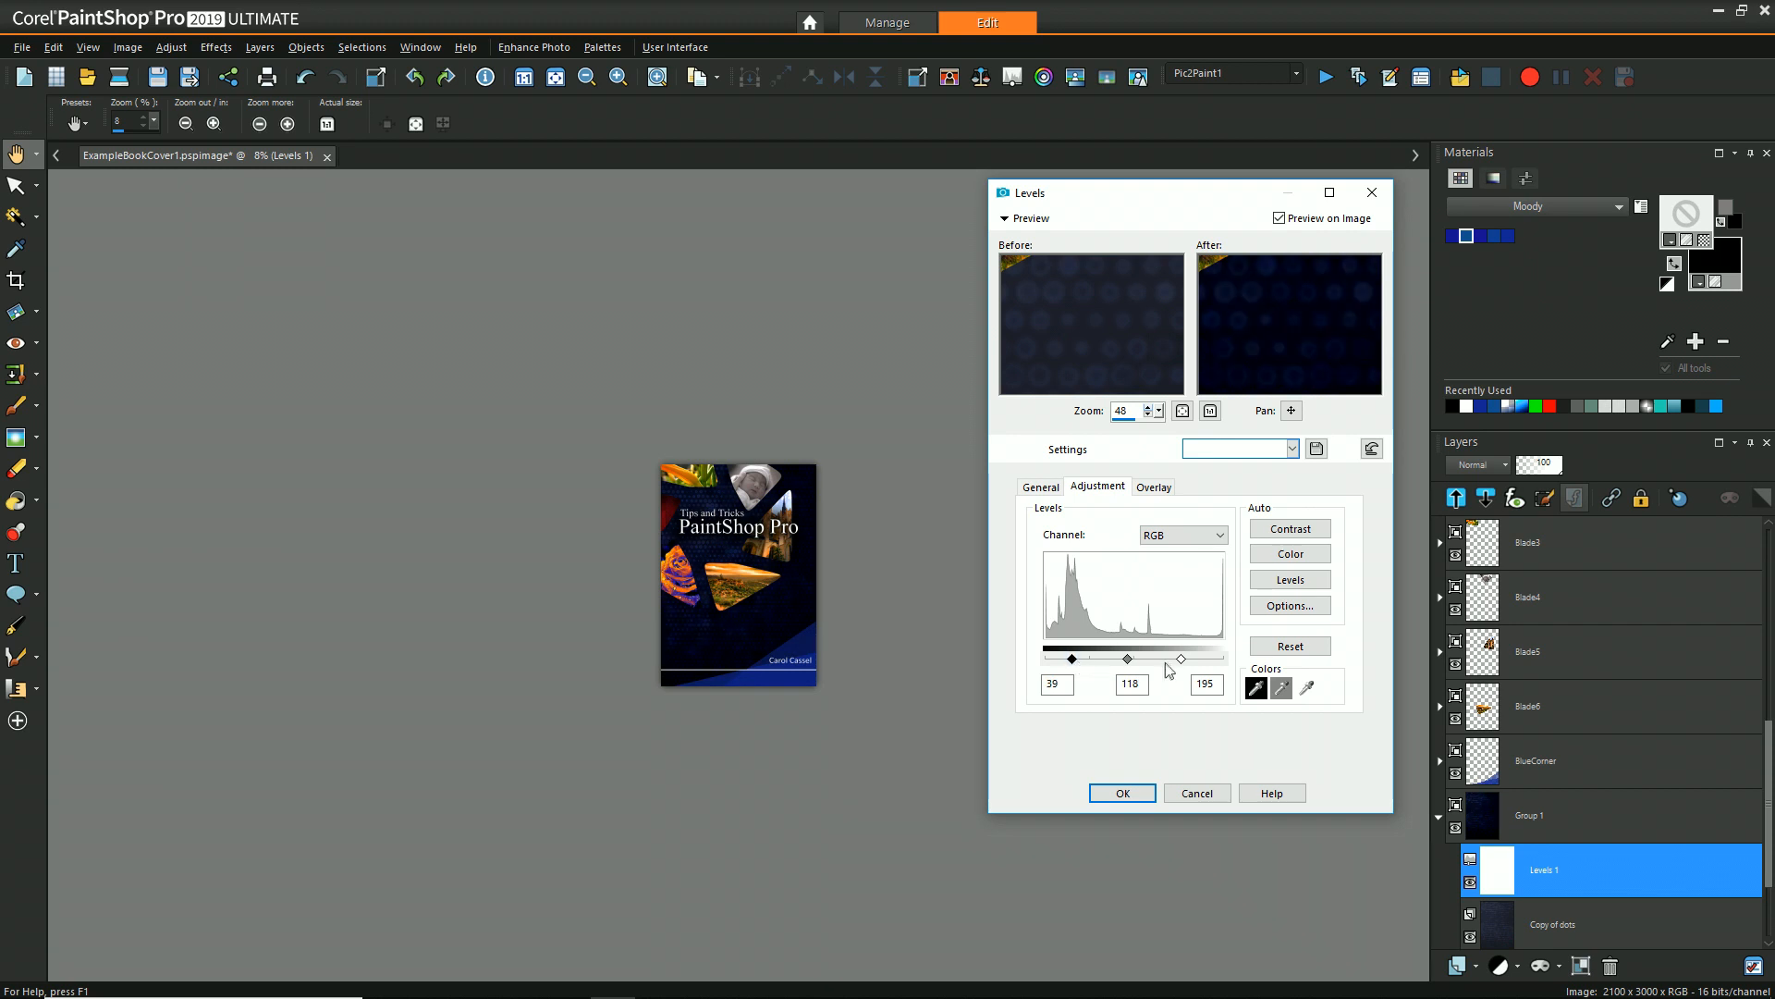
pyautogui.click(1121, 794)
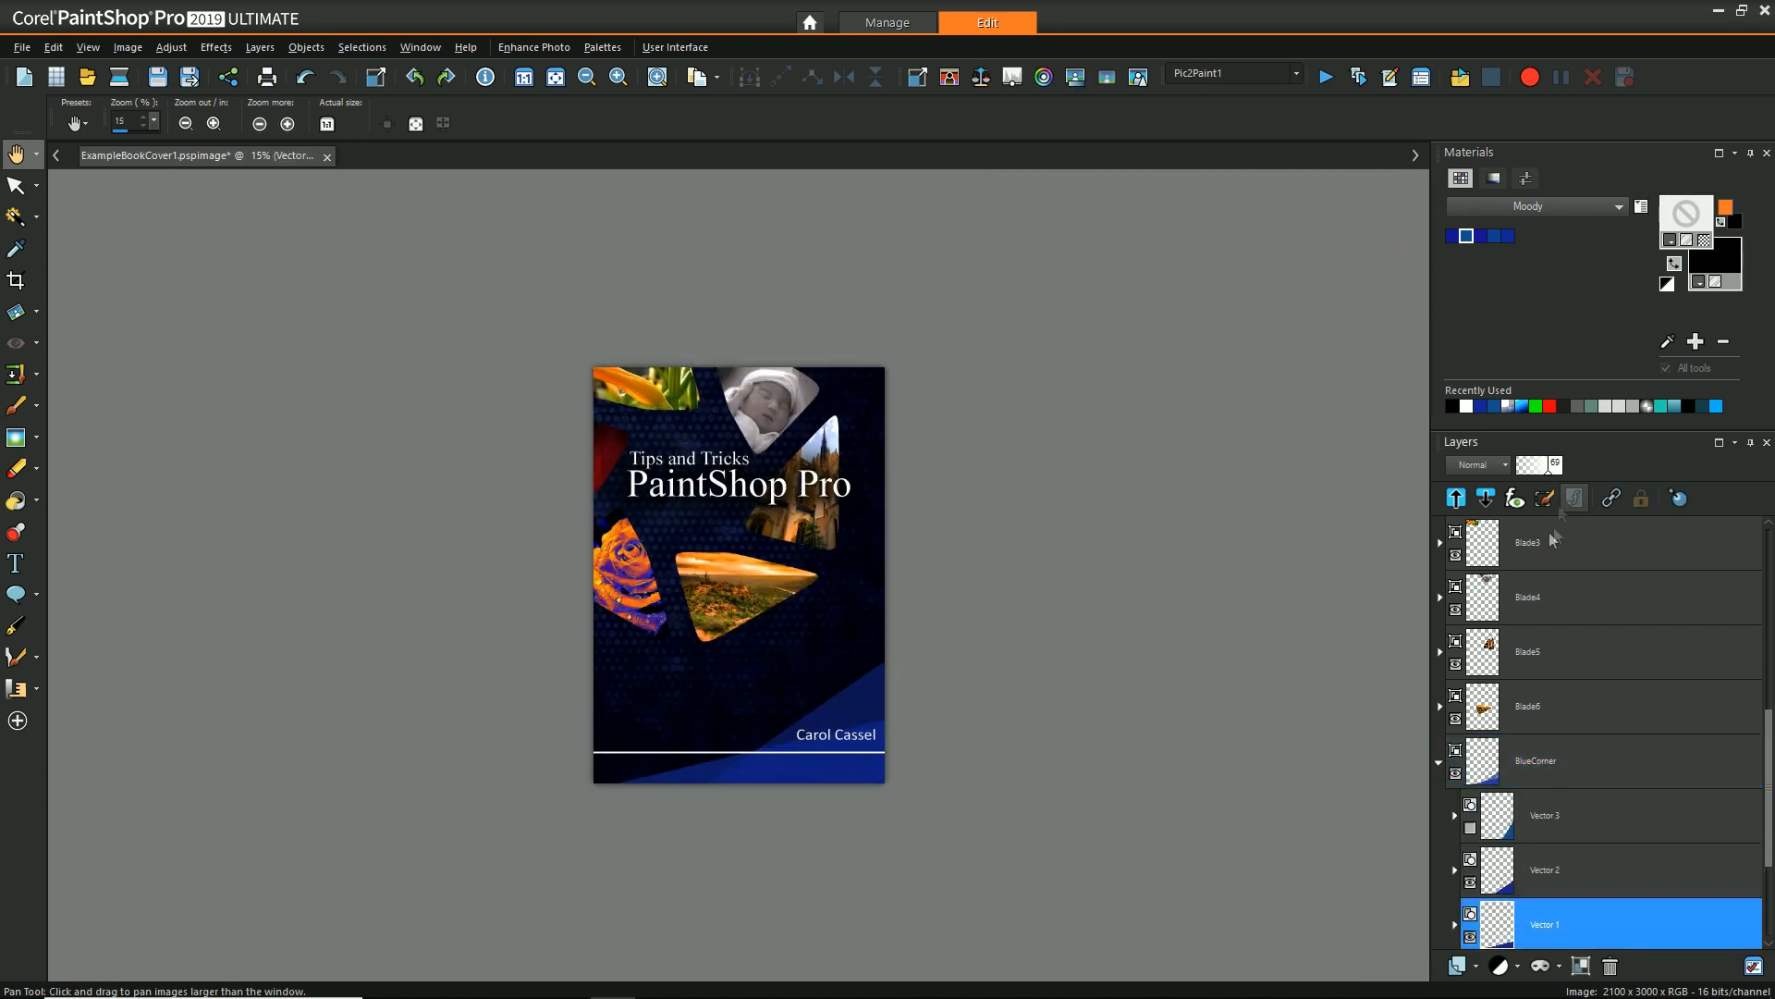
pyautogui.click(1584, 870)
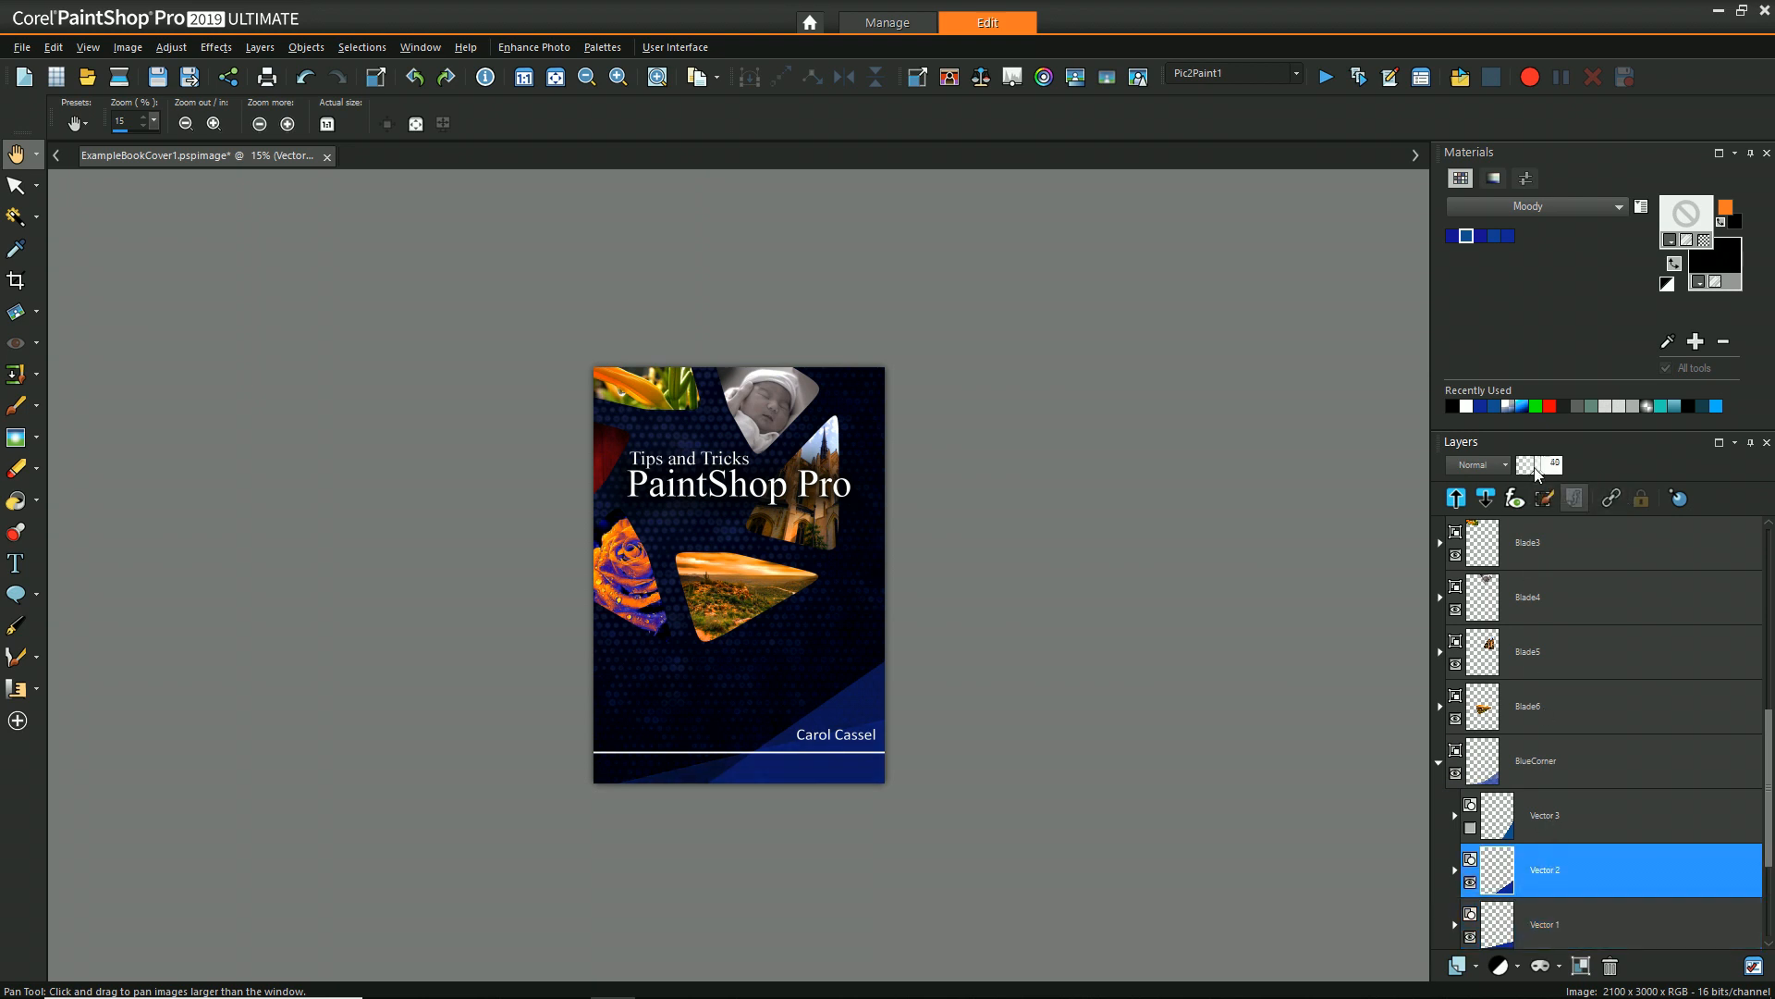
pyautogui.click(183, 124)
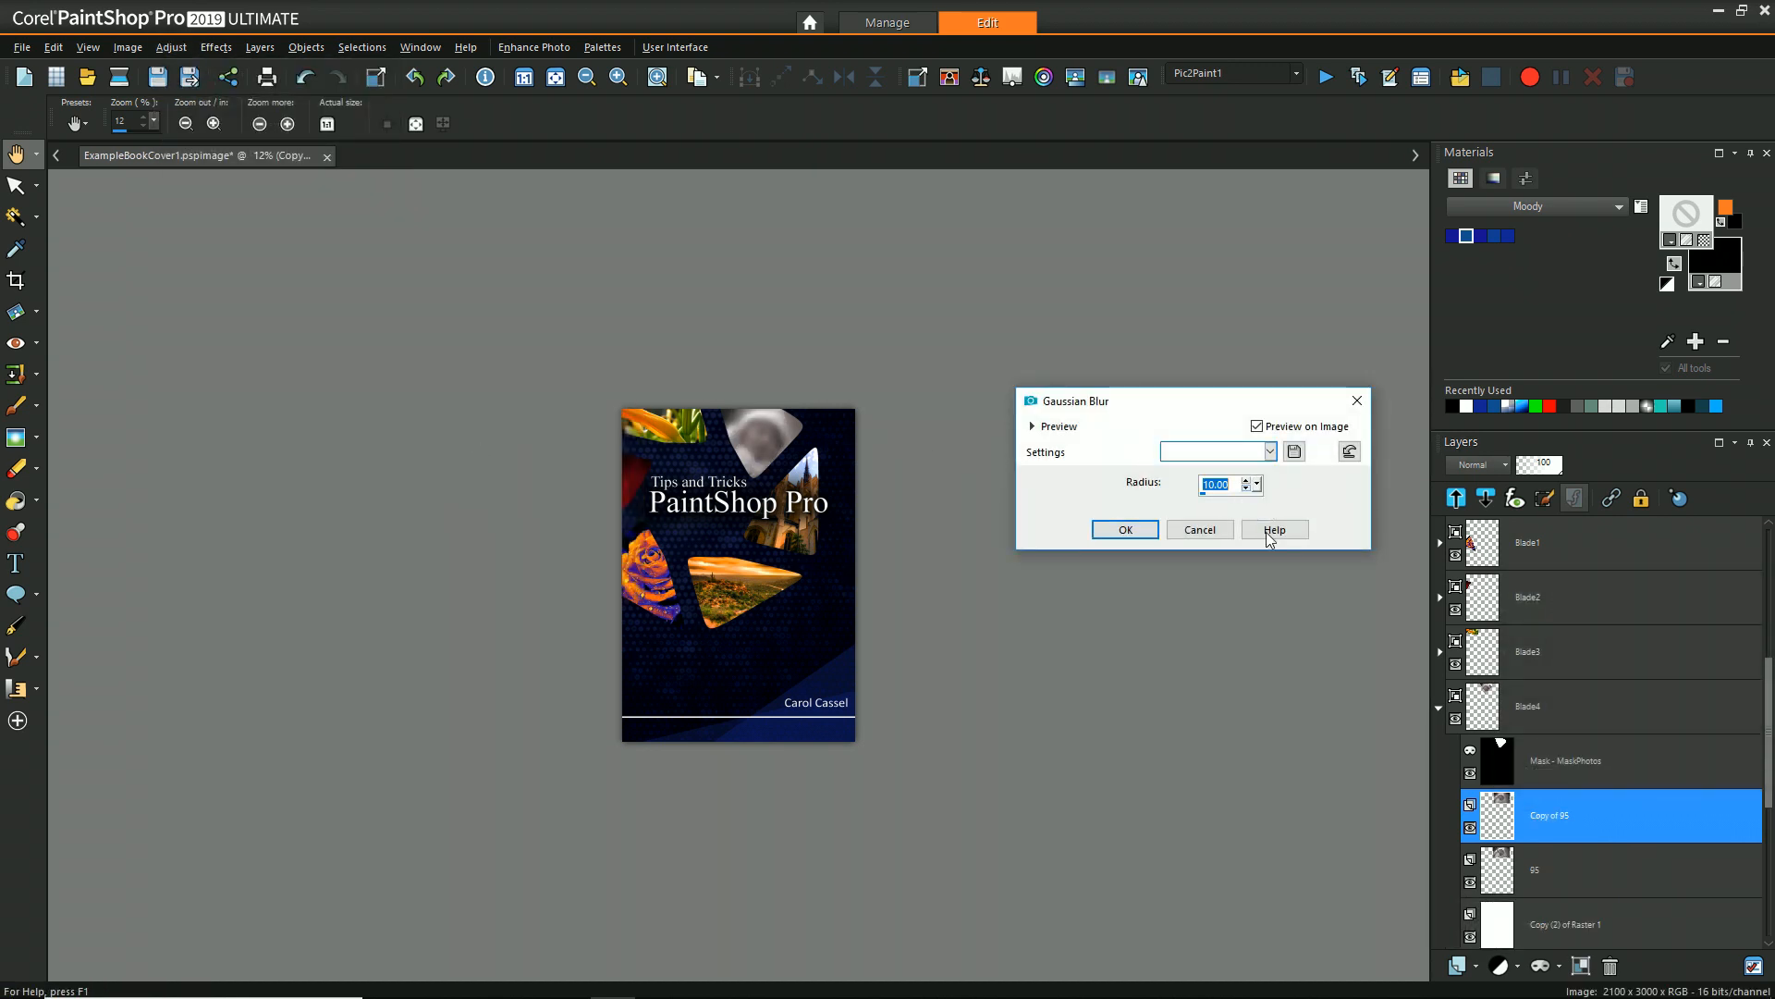
# Apply a Gaussian Blur of radius 10 to the Copy of 95 photo in the fourth blade.
pyautogui.click(1123, 529)
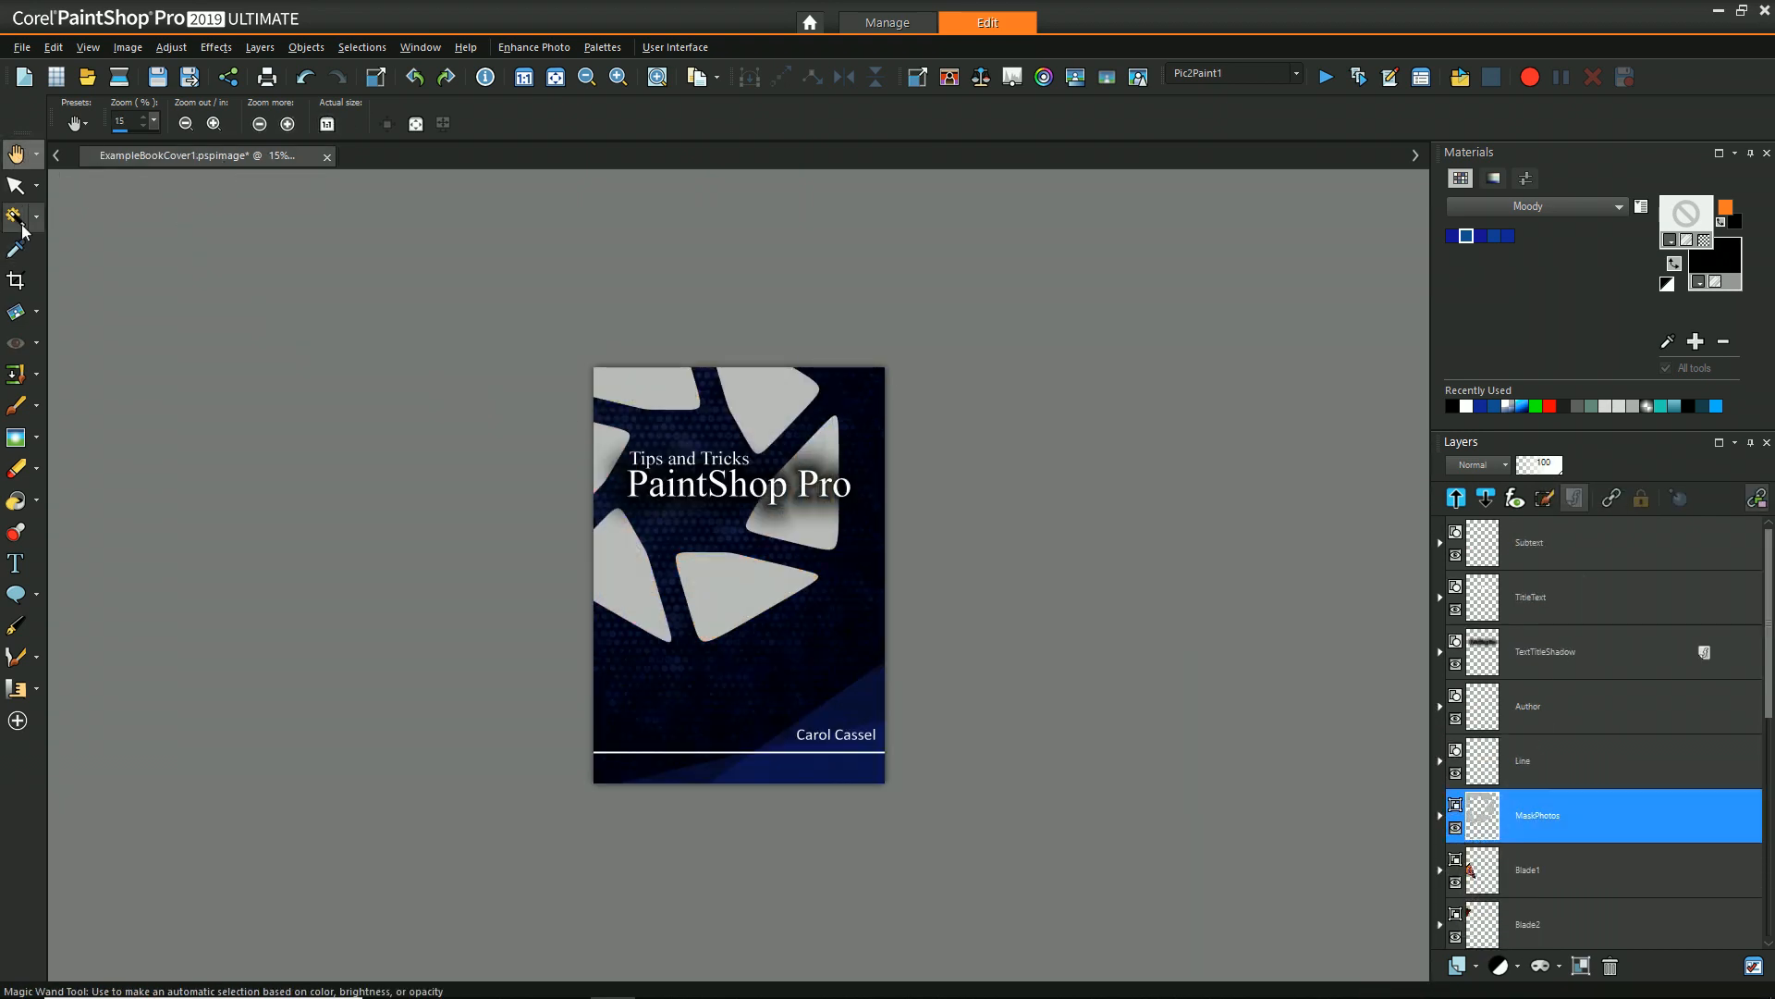
# Magic-Wand select the MaskPhotos blade shapes, expand the selection, and delete the ExampleForNow layer.
pyautogui.click(17, 216)
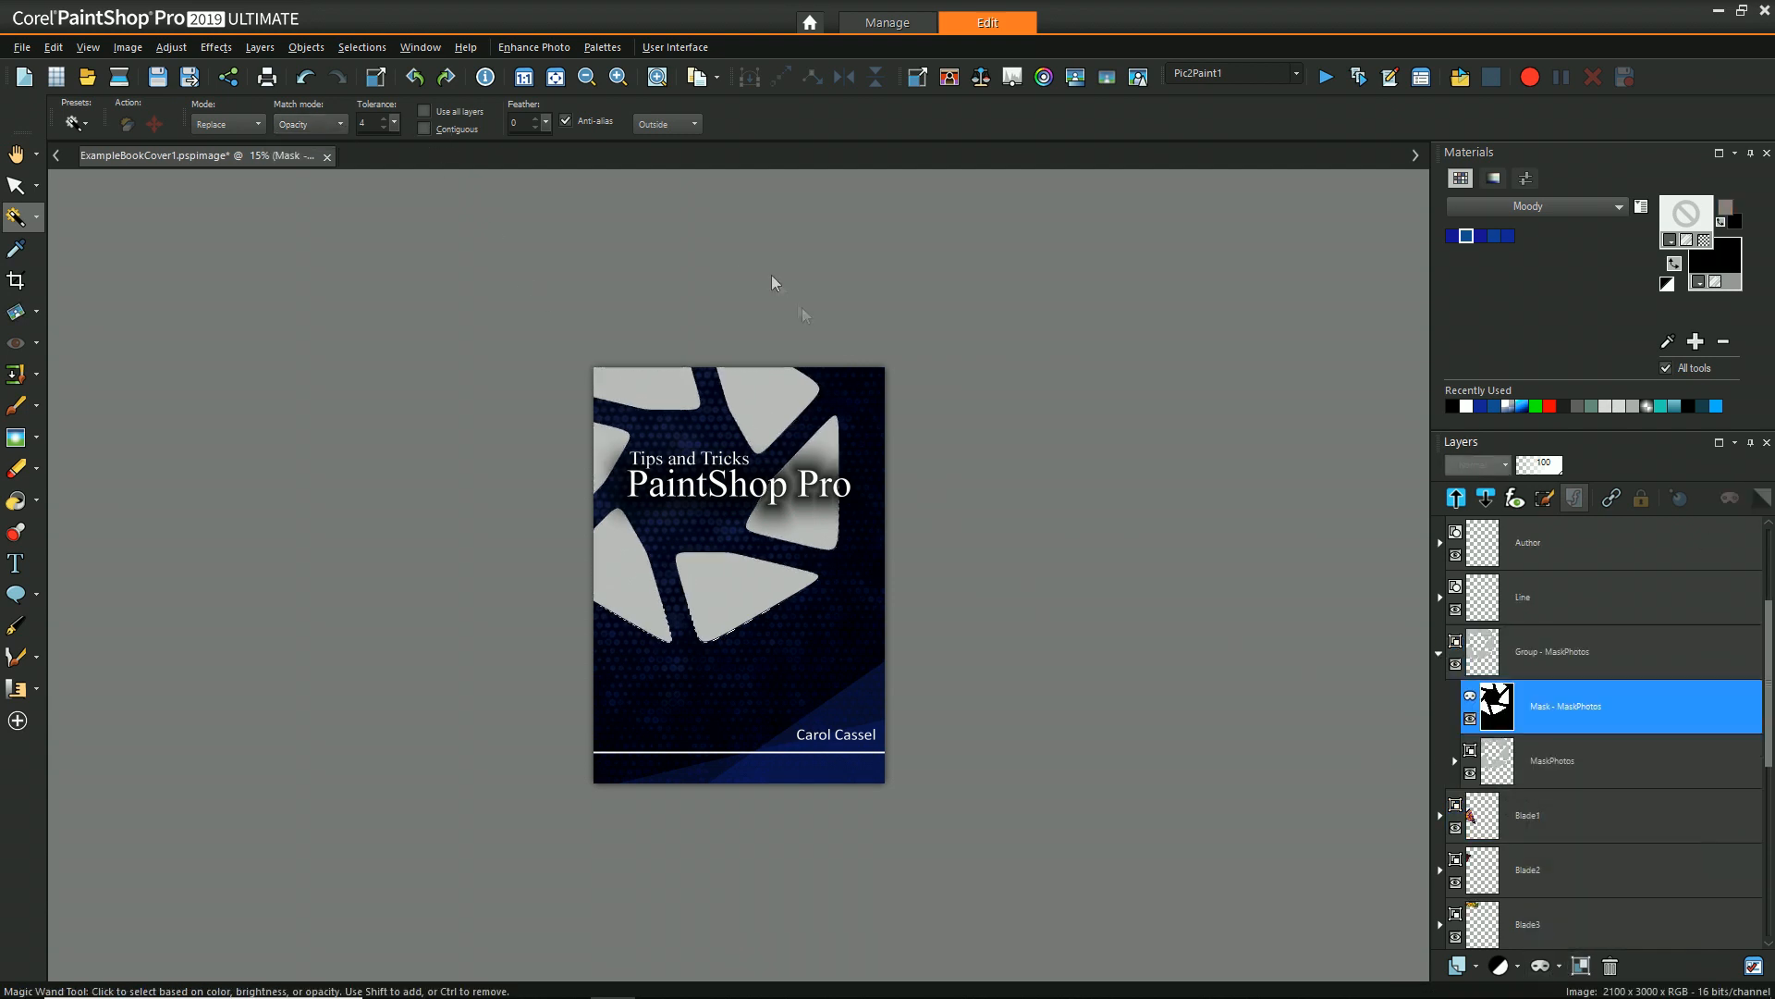
pyautogui.click(361, 46)
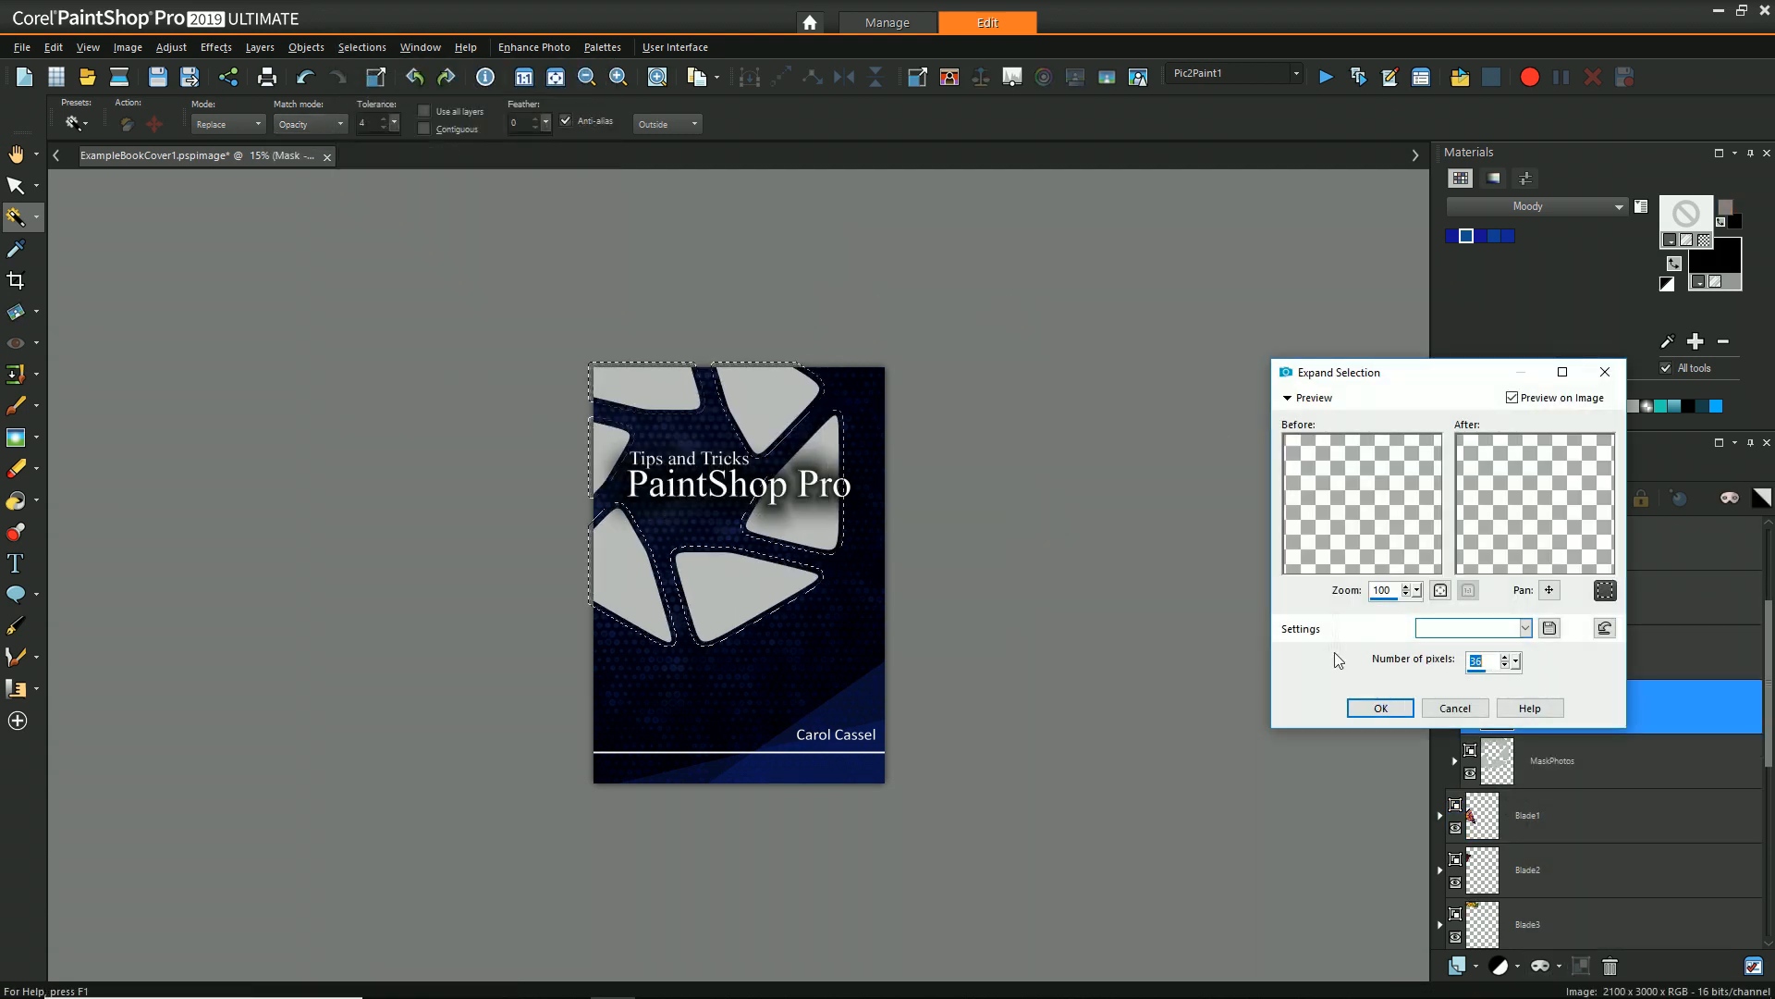
pyautogui.click(1380, 708)
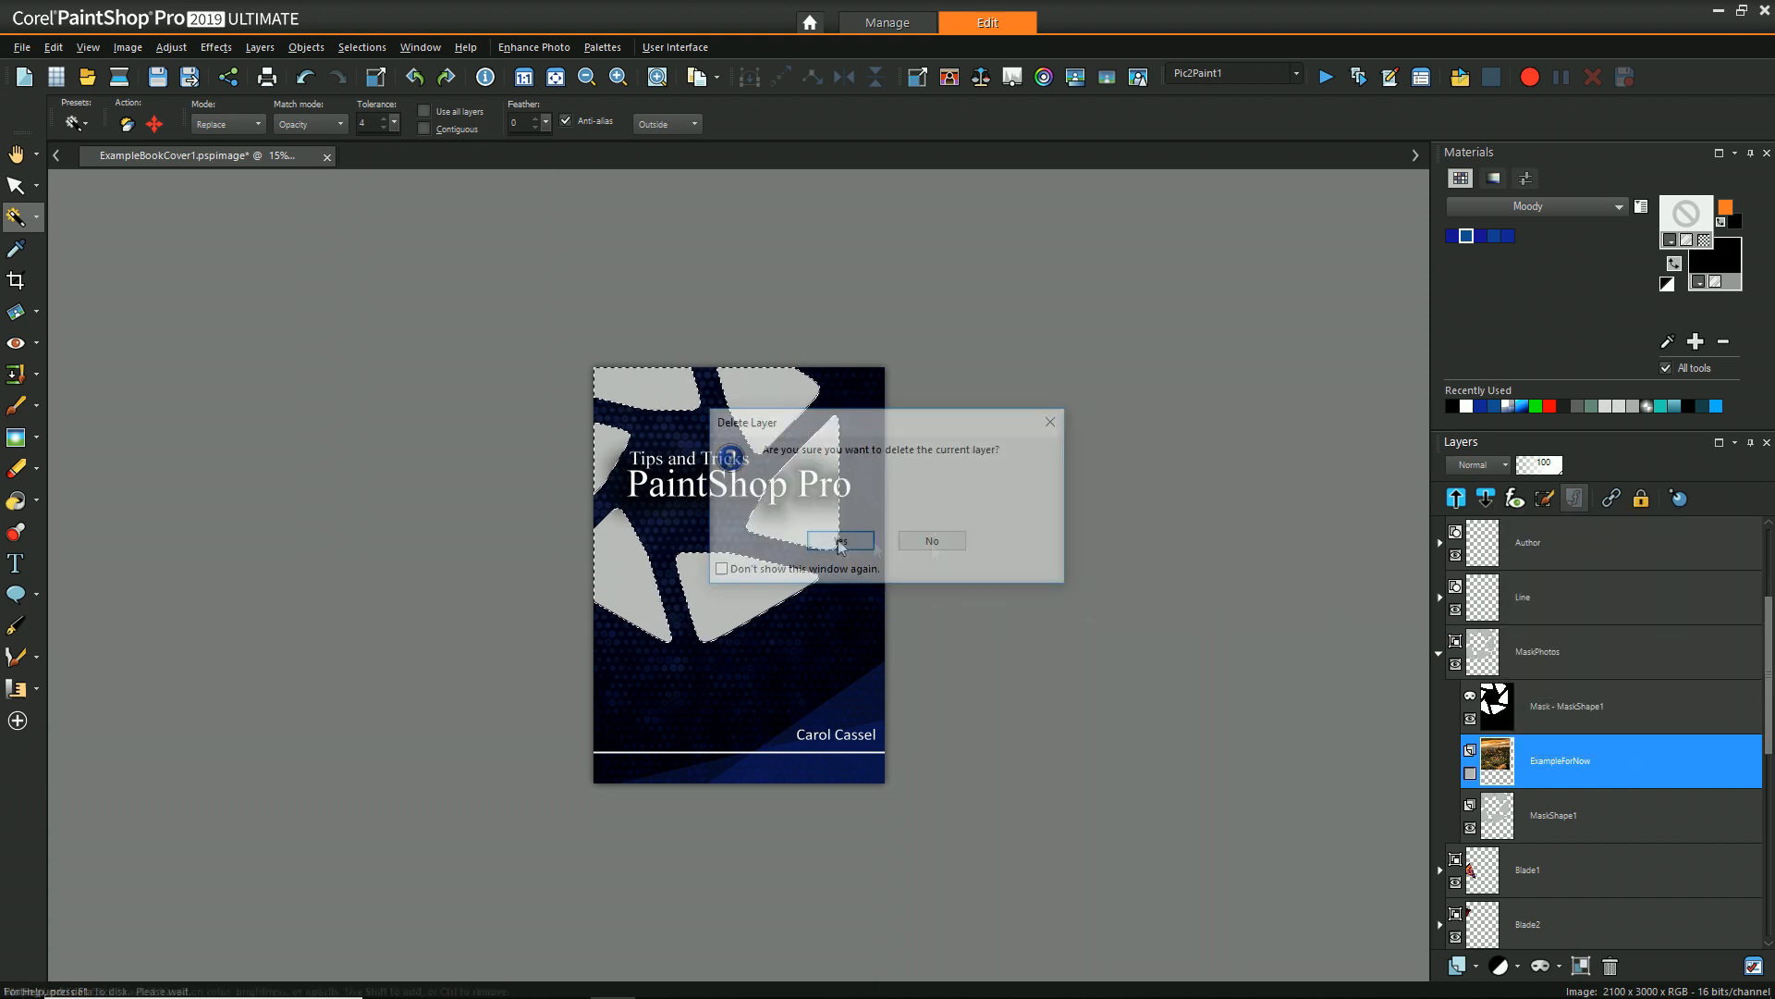
pyautogui.click(839, 540)
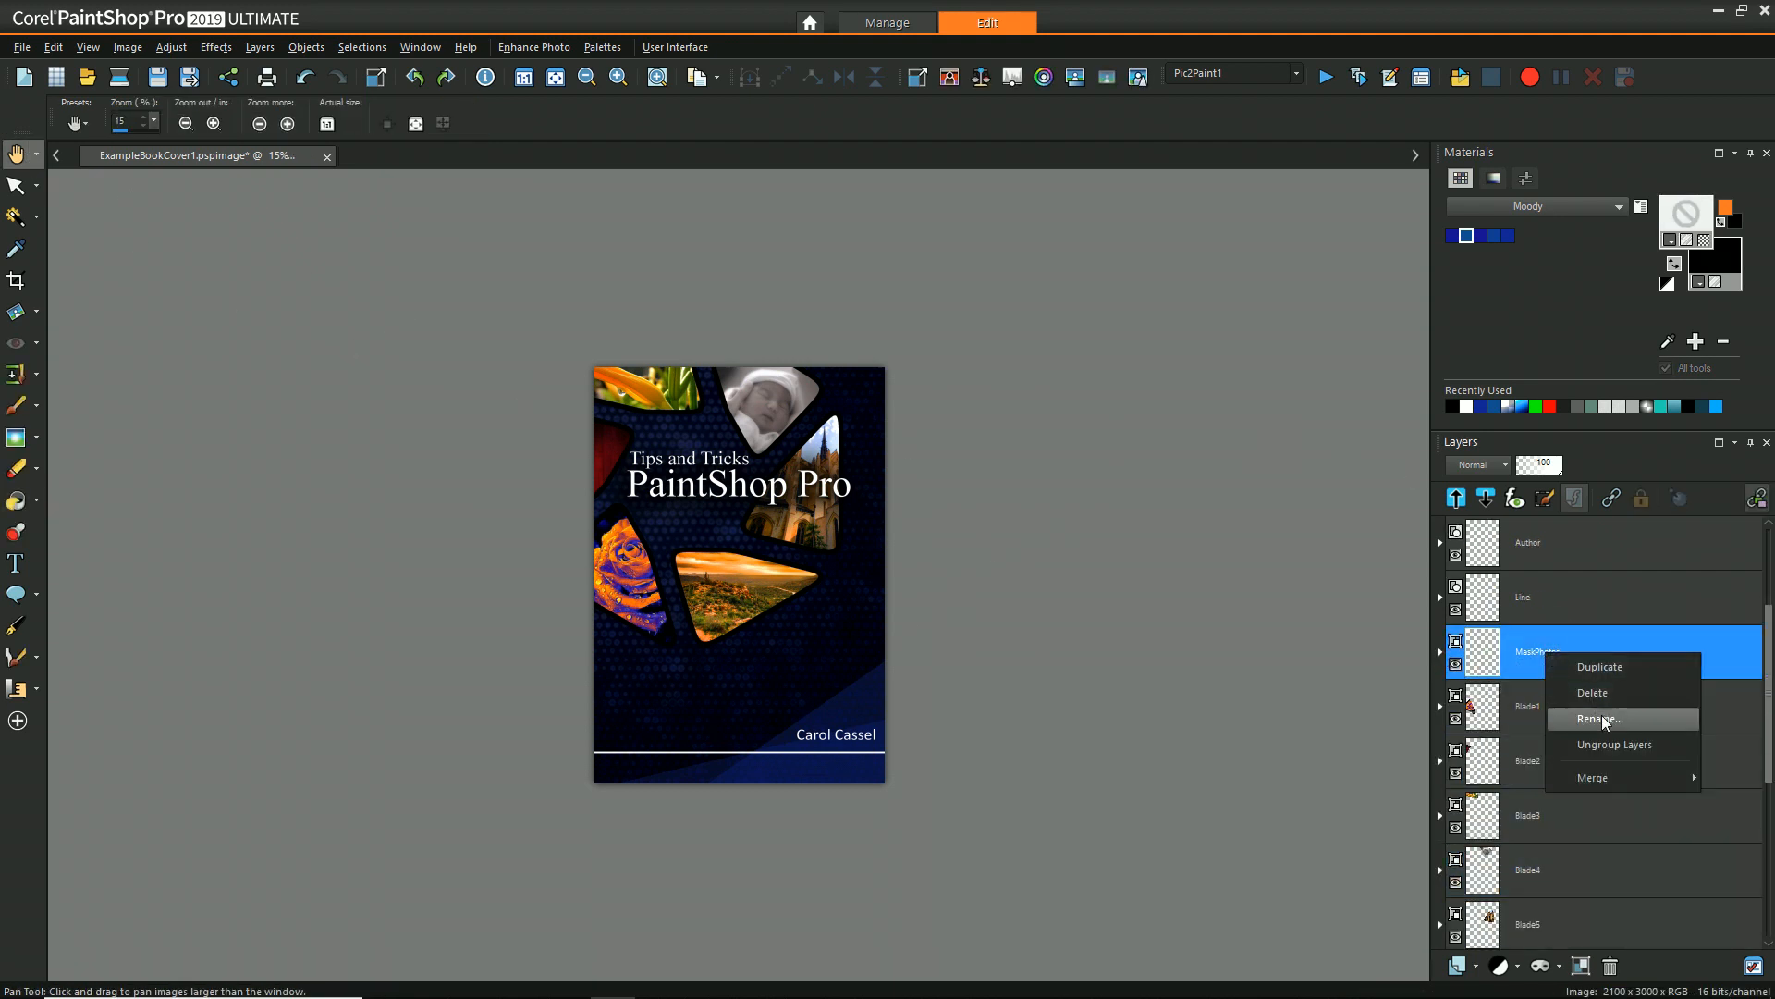
# Rename the MaskPhotos group to BladeTemplate and save the cover with Ctrl+S.
pyautogui.click(1598, 717)
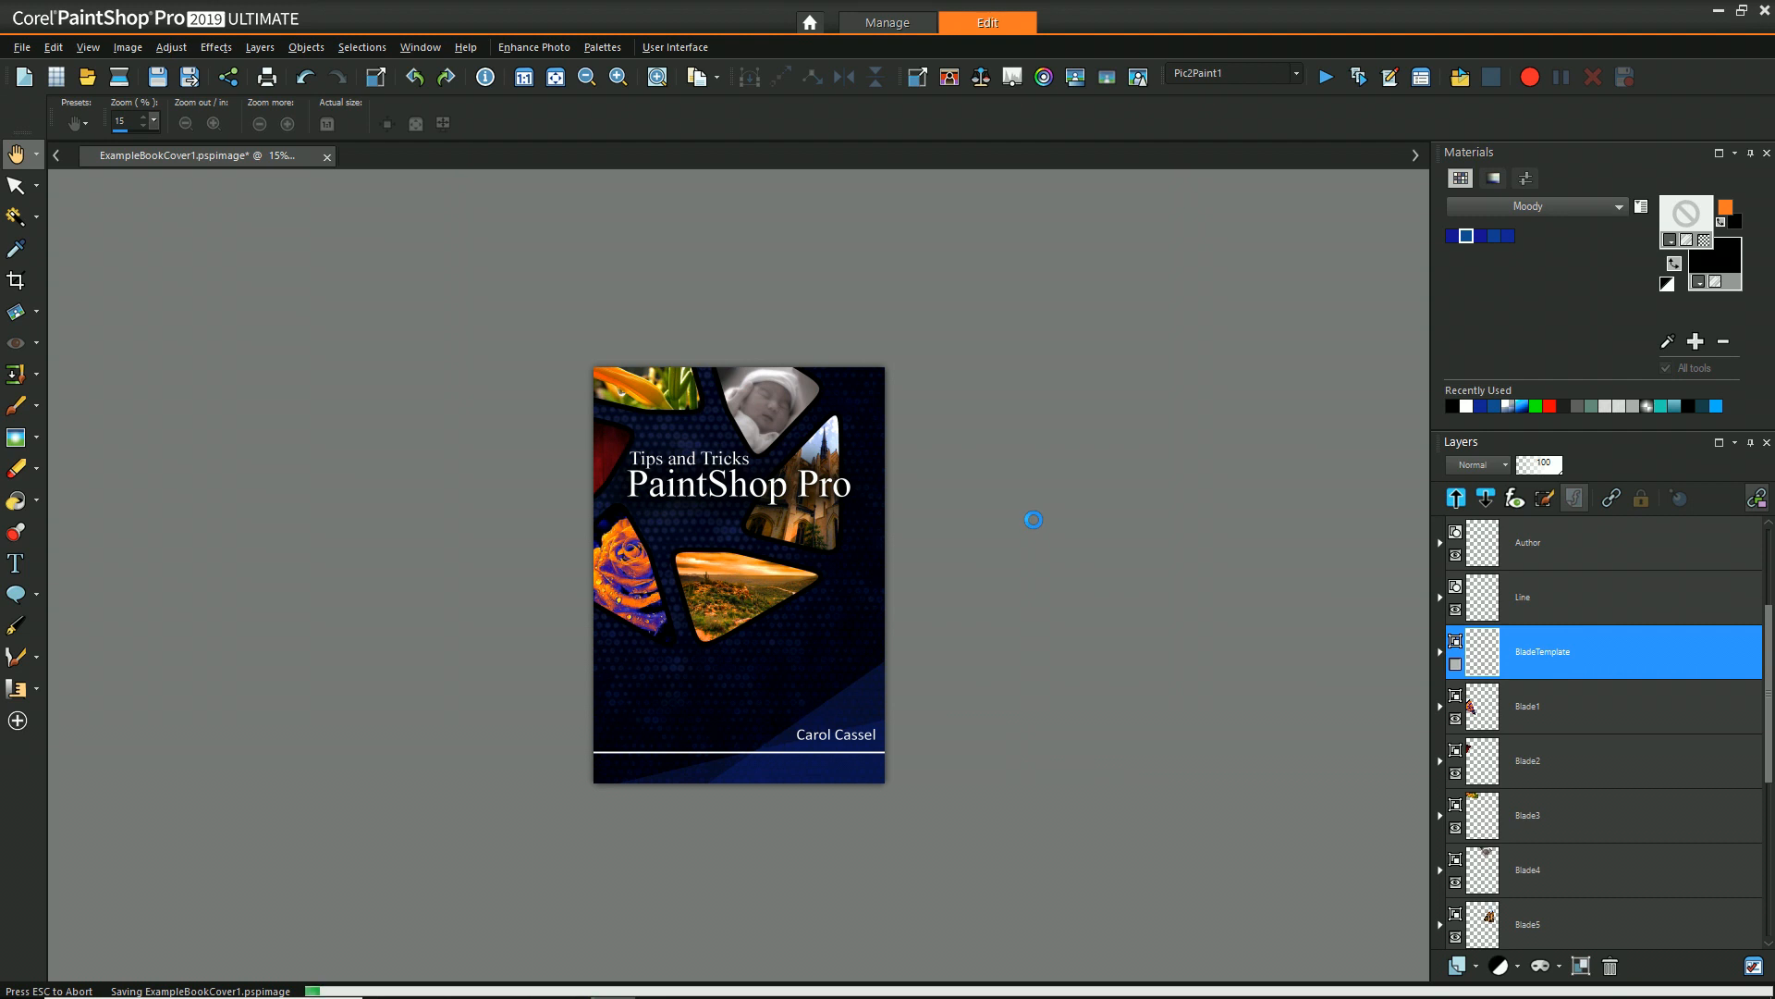